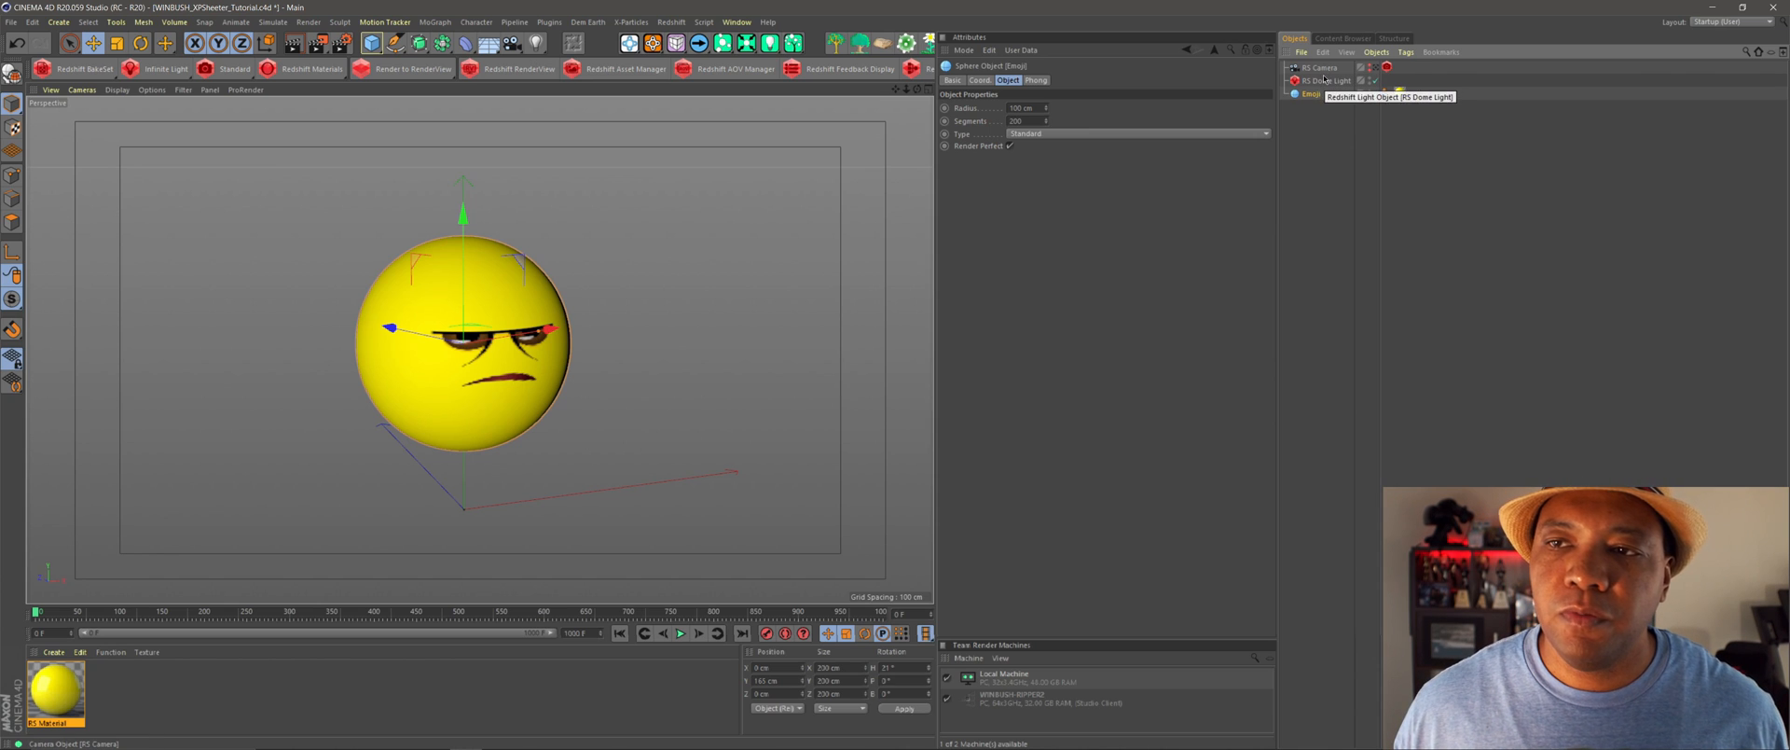
- Inspect the dome light, scene camera and project information settings
left_click(1327, 80)
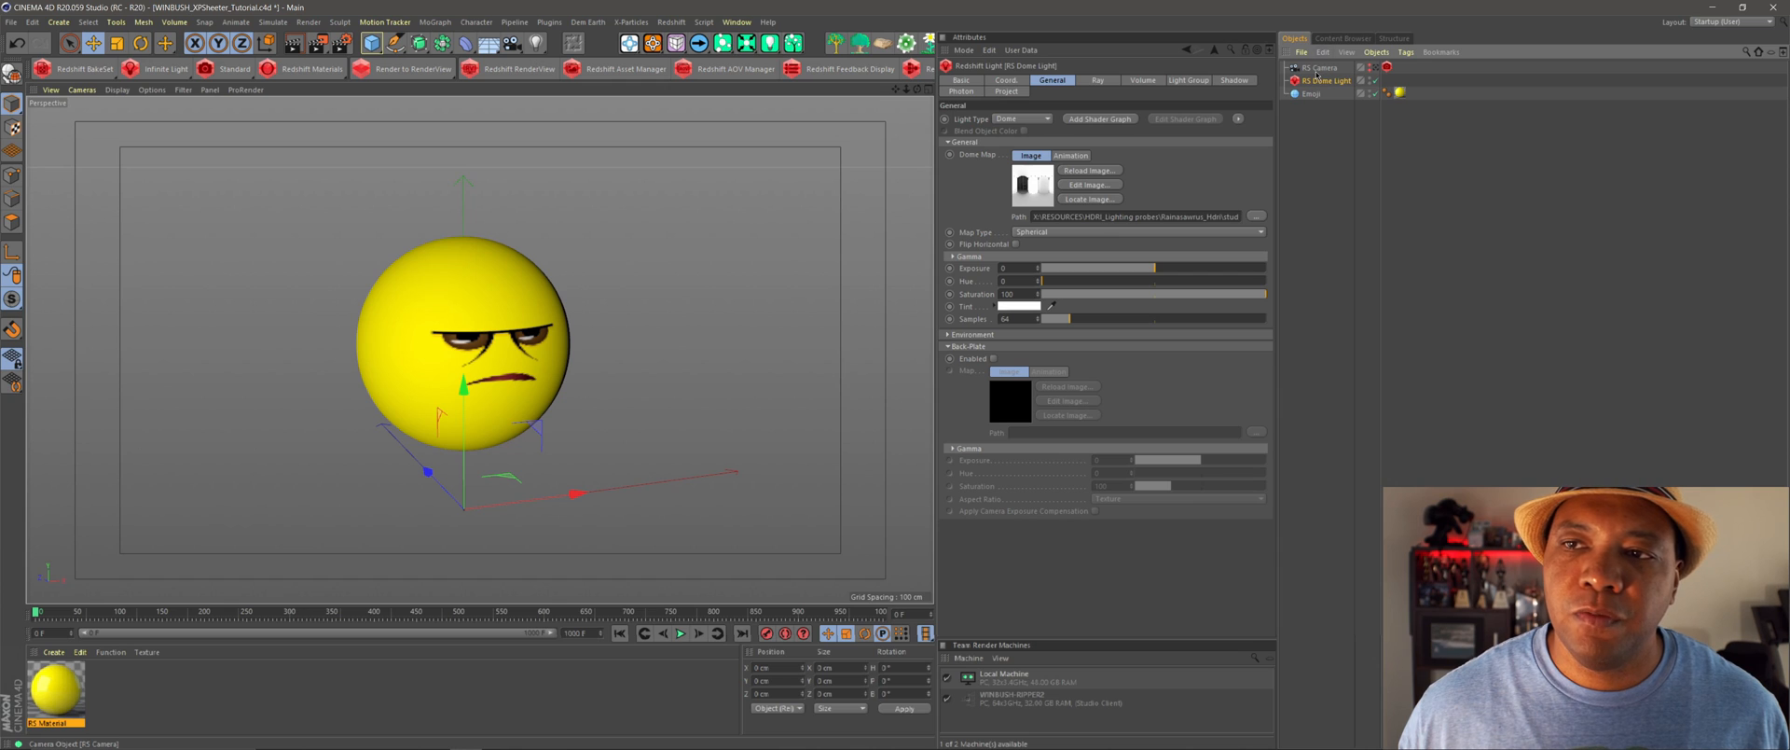
left_click(1319, 67)
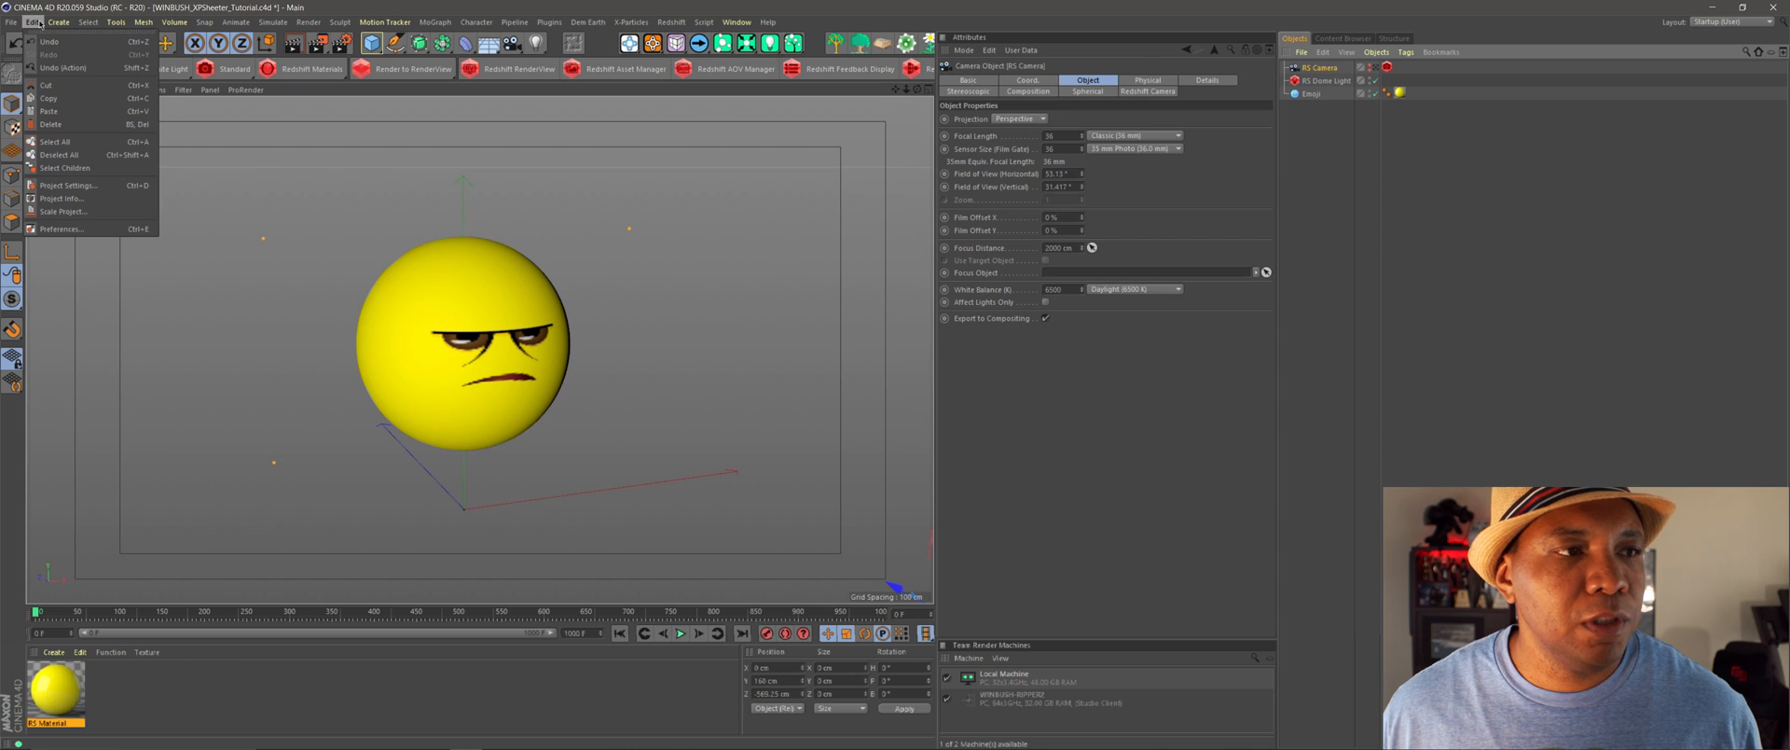
mouse_move(62, 197)
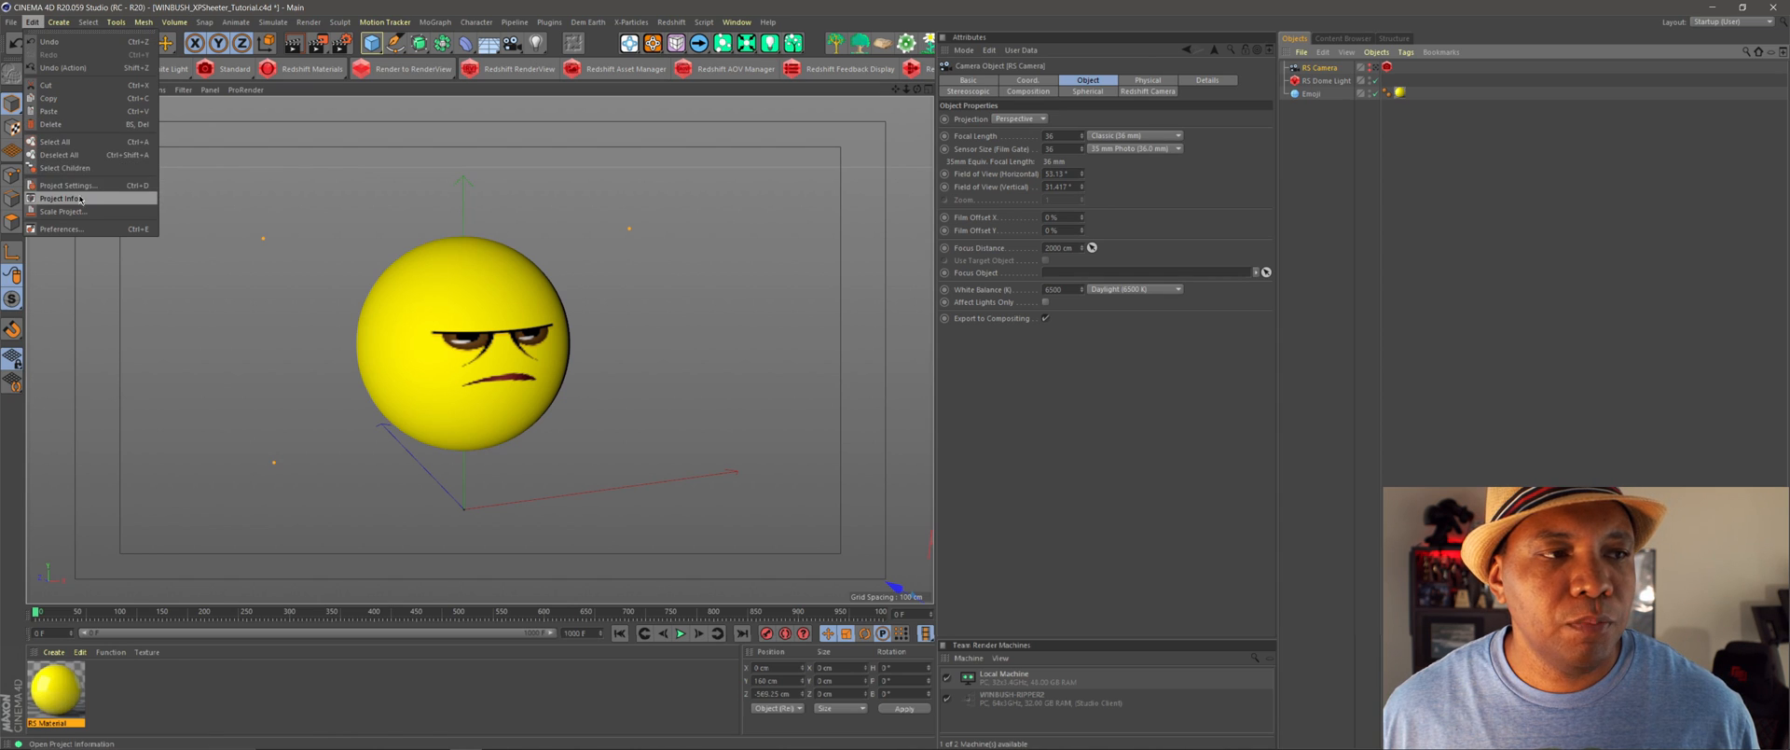
left_click(66, 184)
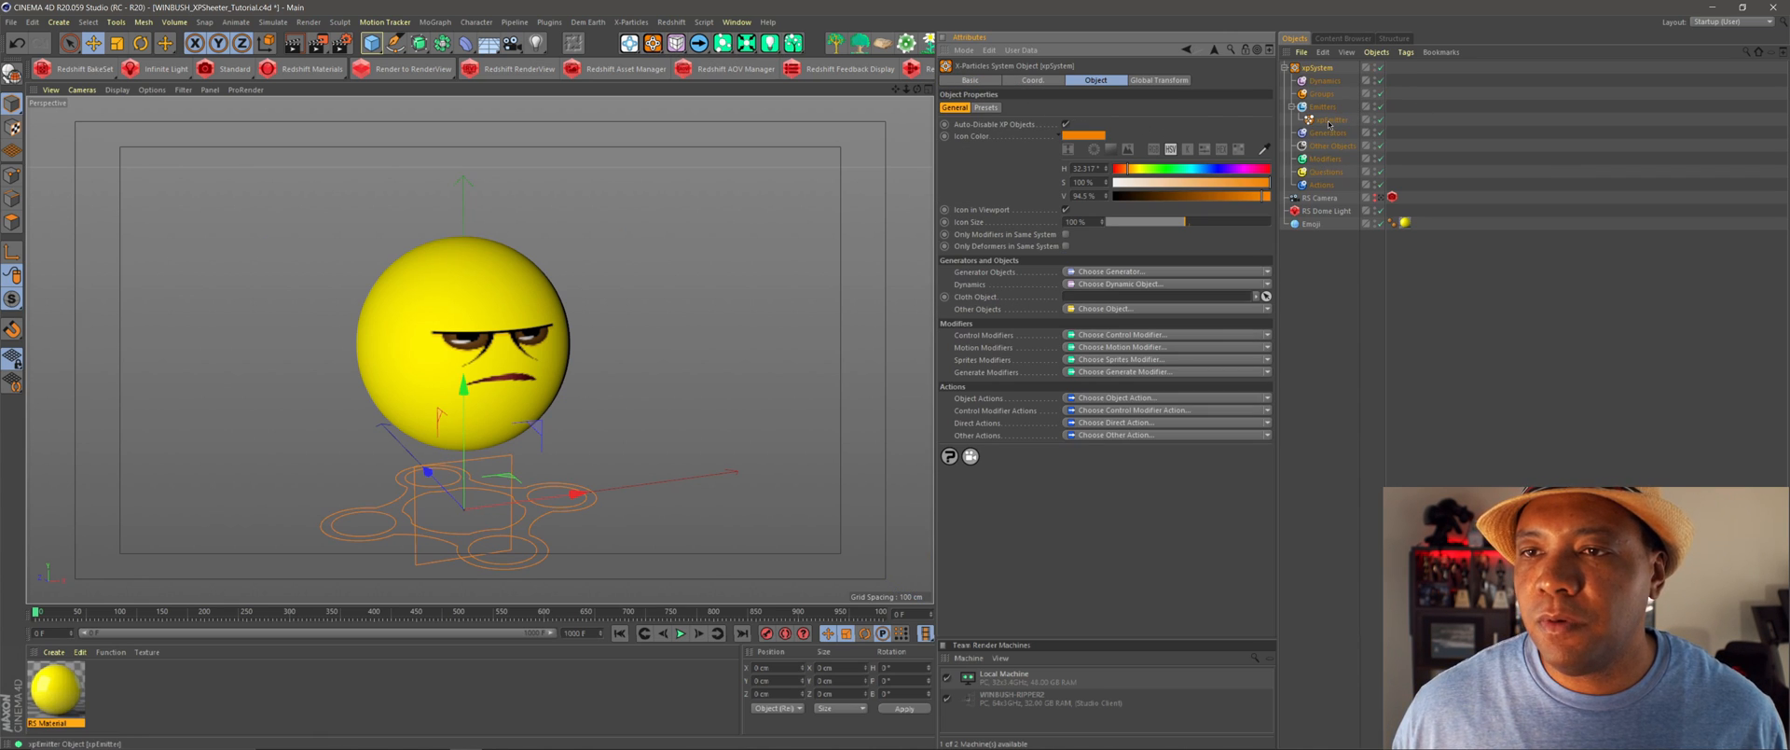
- Make the xpEmitter a circle at P.Y 450 cm, R.P -90°, and preview playback
left_click(1327, 119)
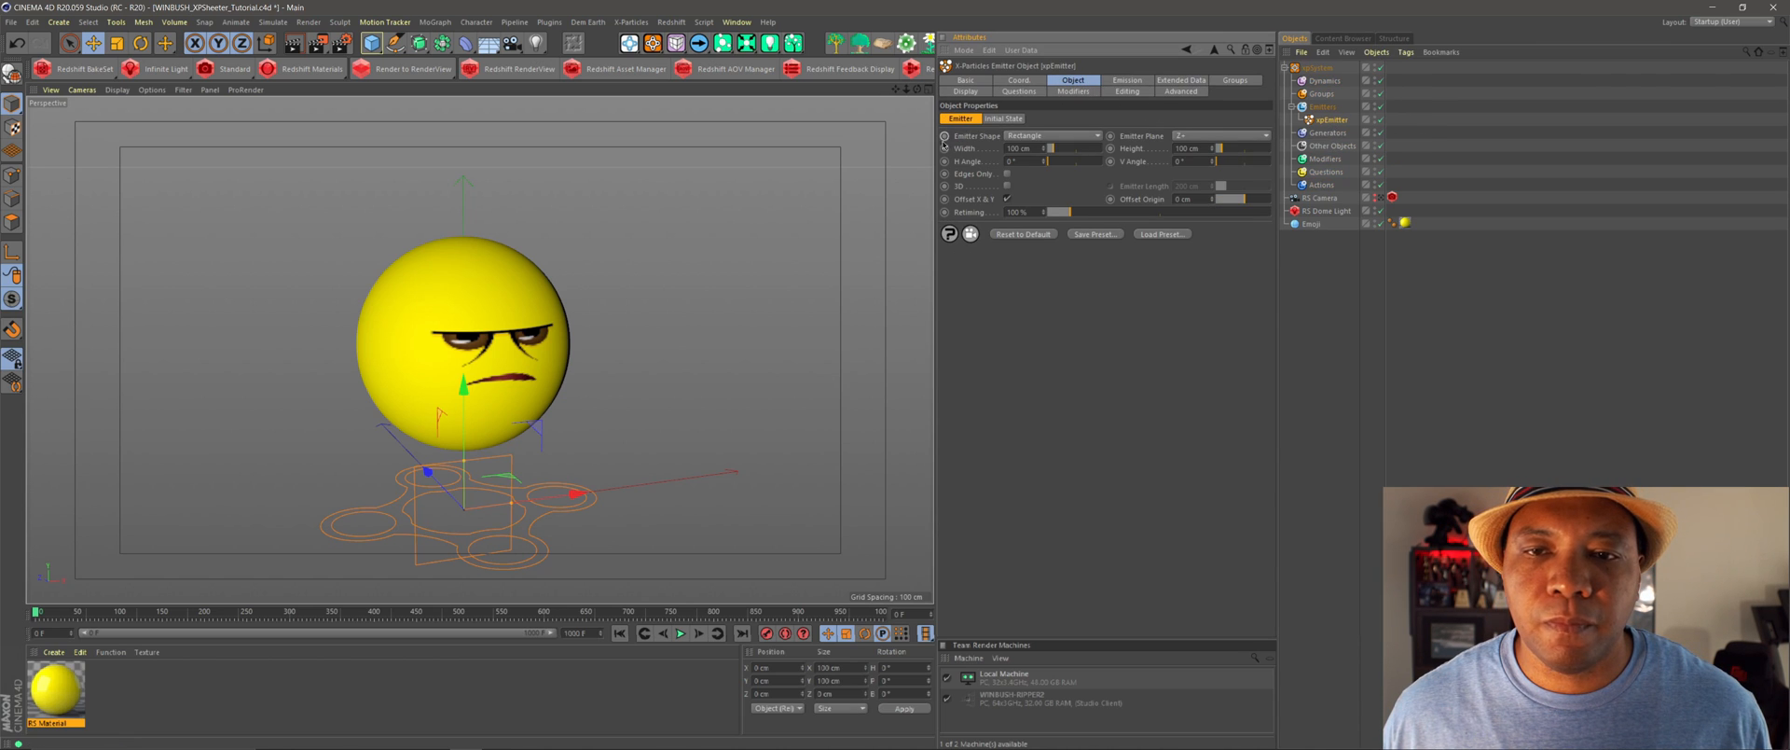
left_click(1051, 136)
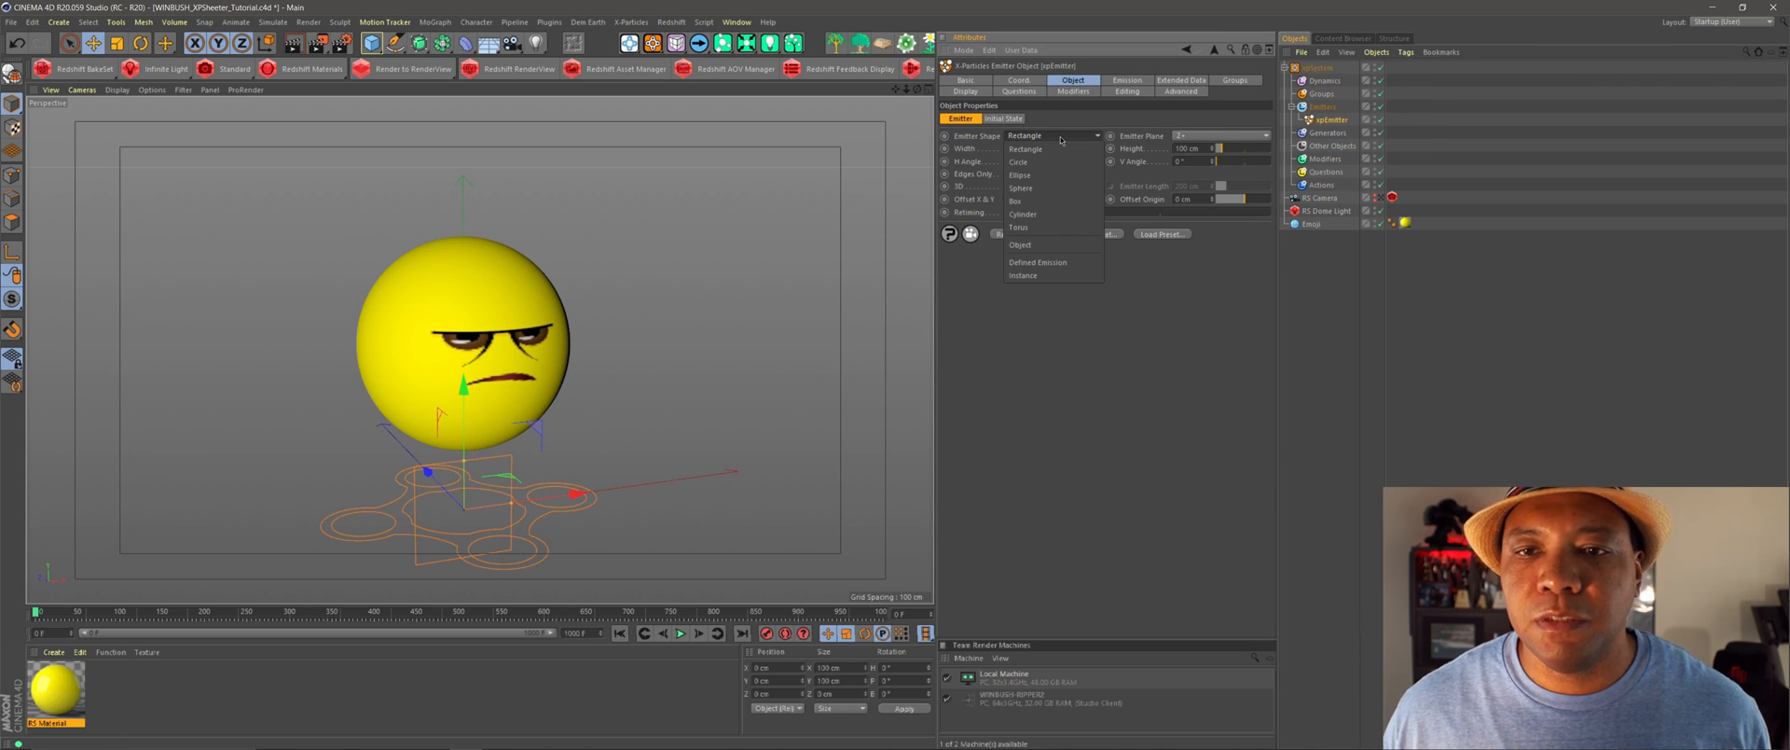
left_click(1019, 162)
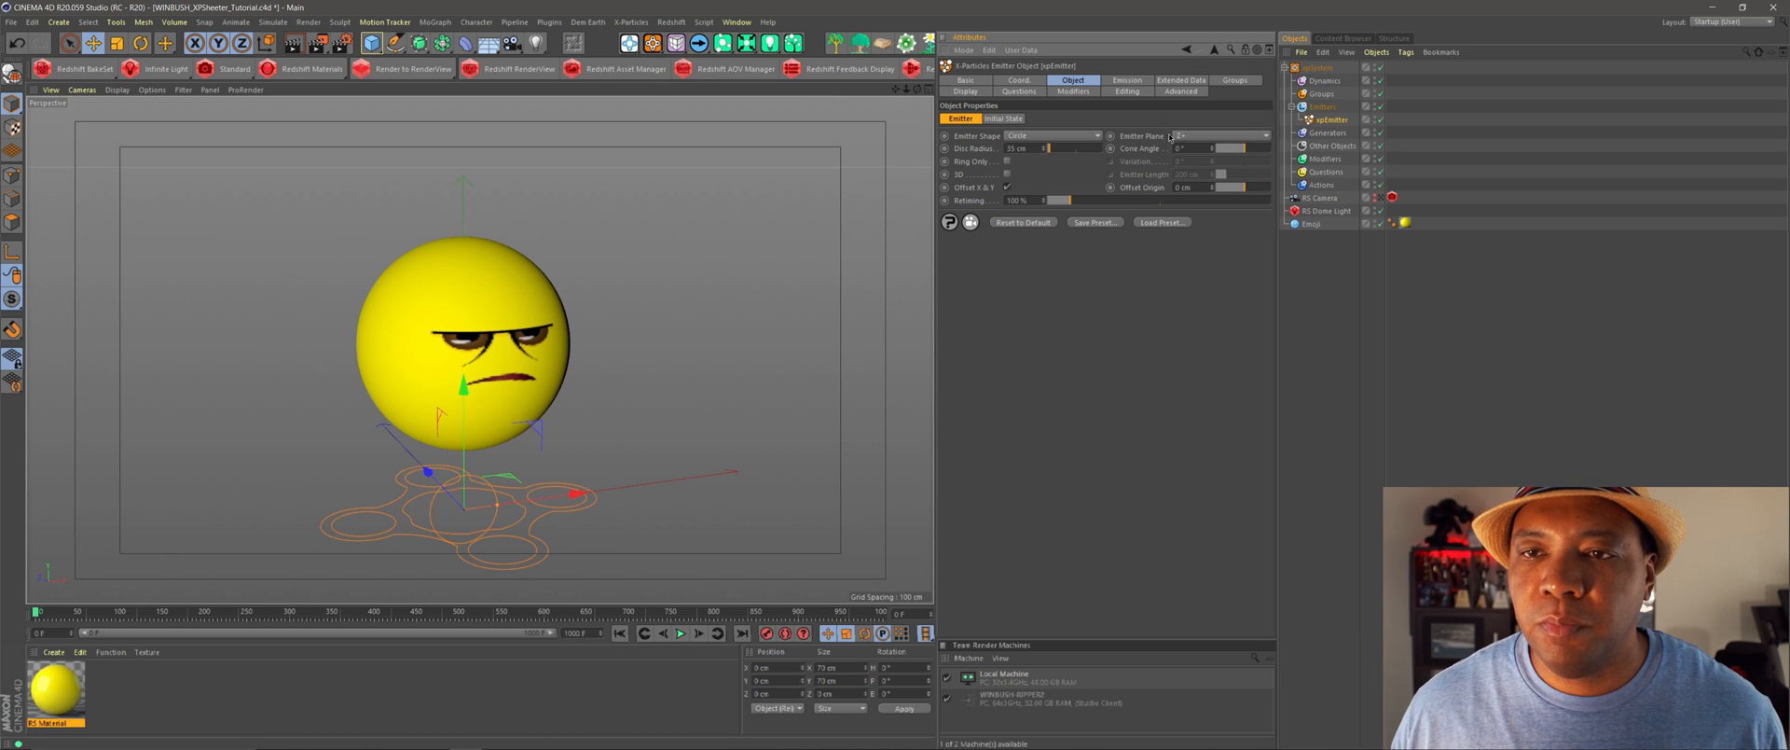
left_click(1264, 134)
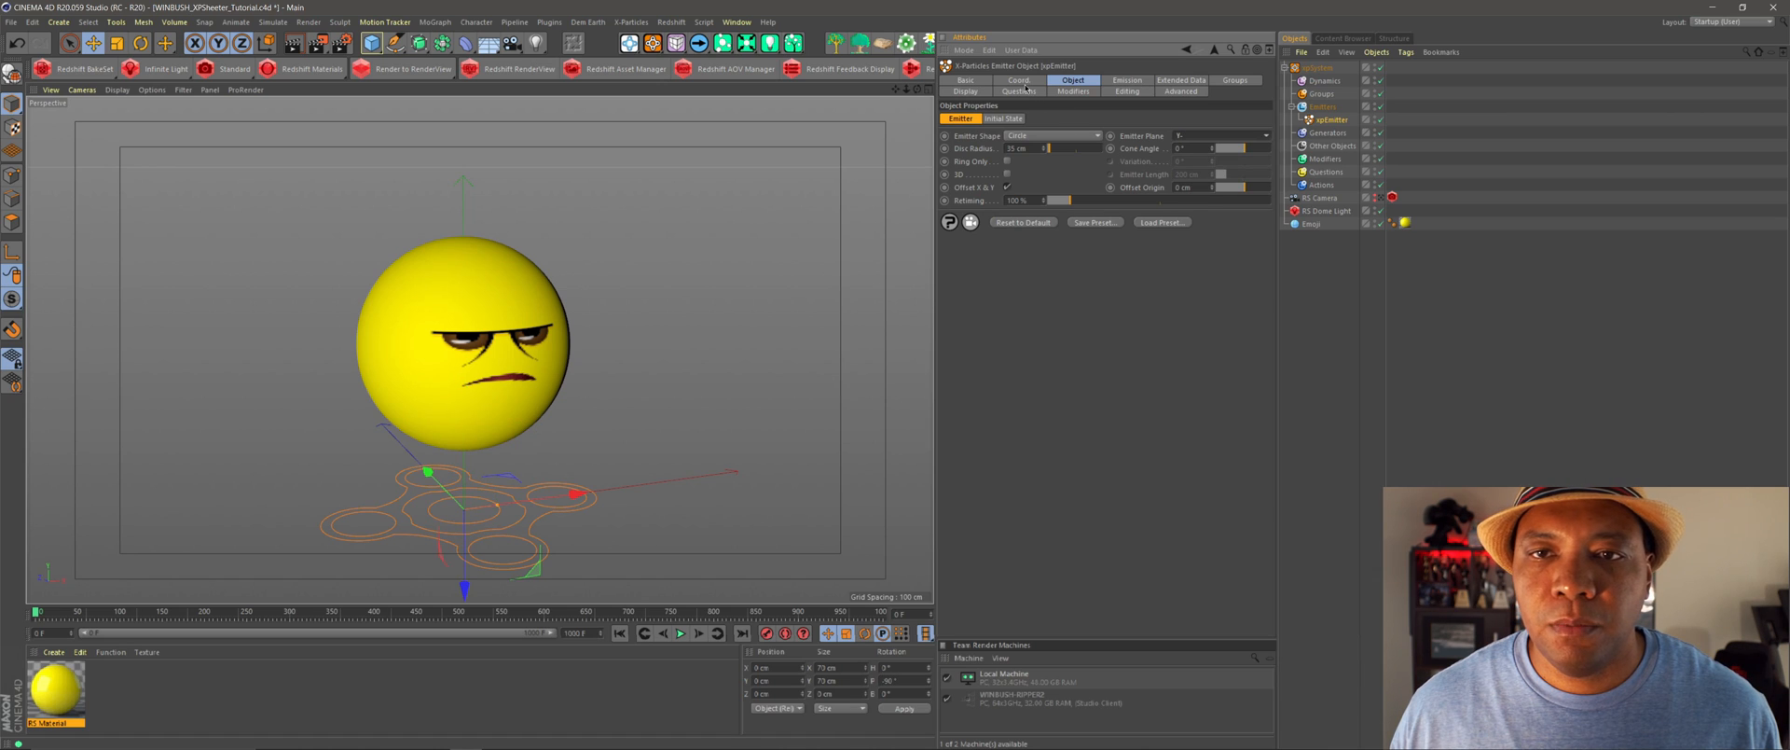
left_click(1017, 81)
type("450")
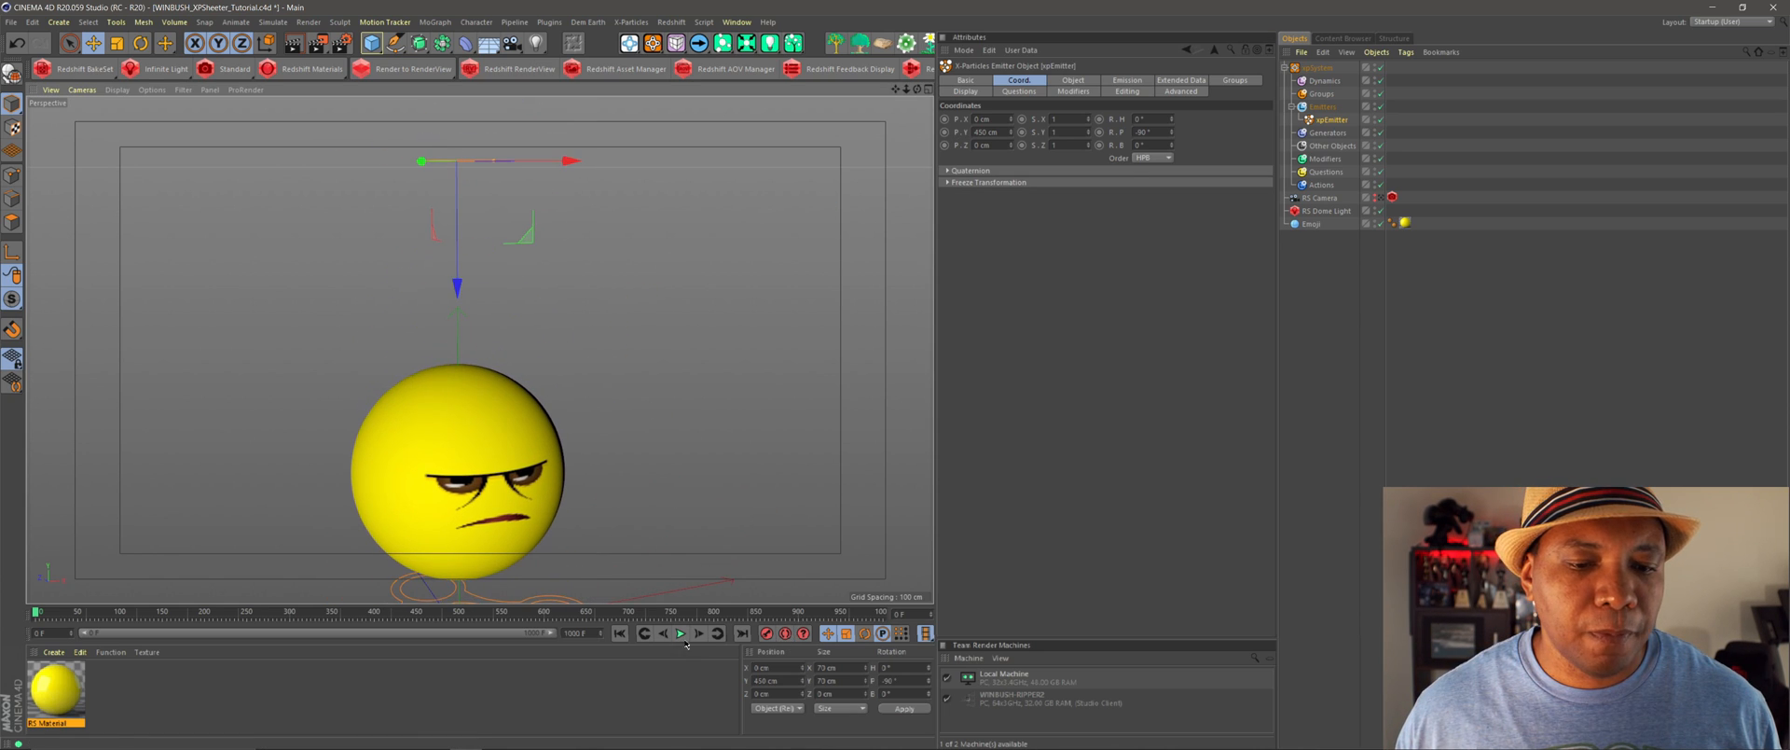
left_click(681, 634)
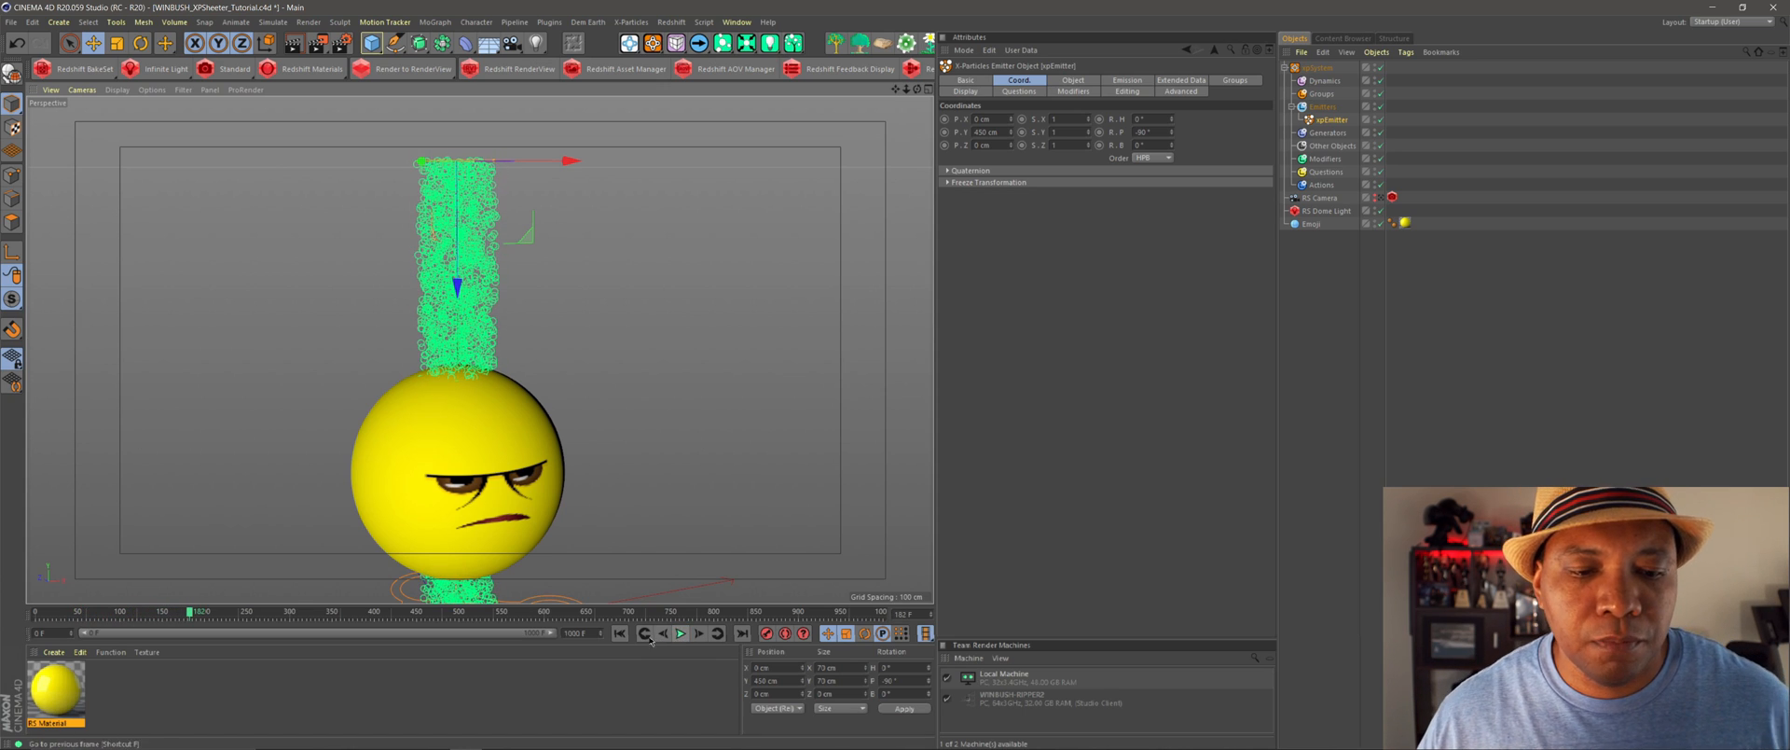
left_click(662, 633)
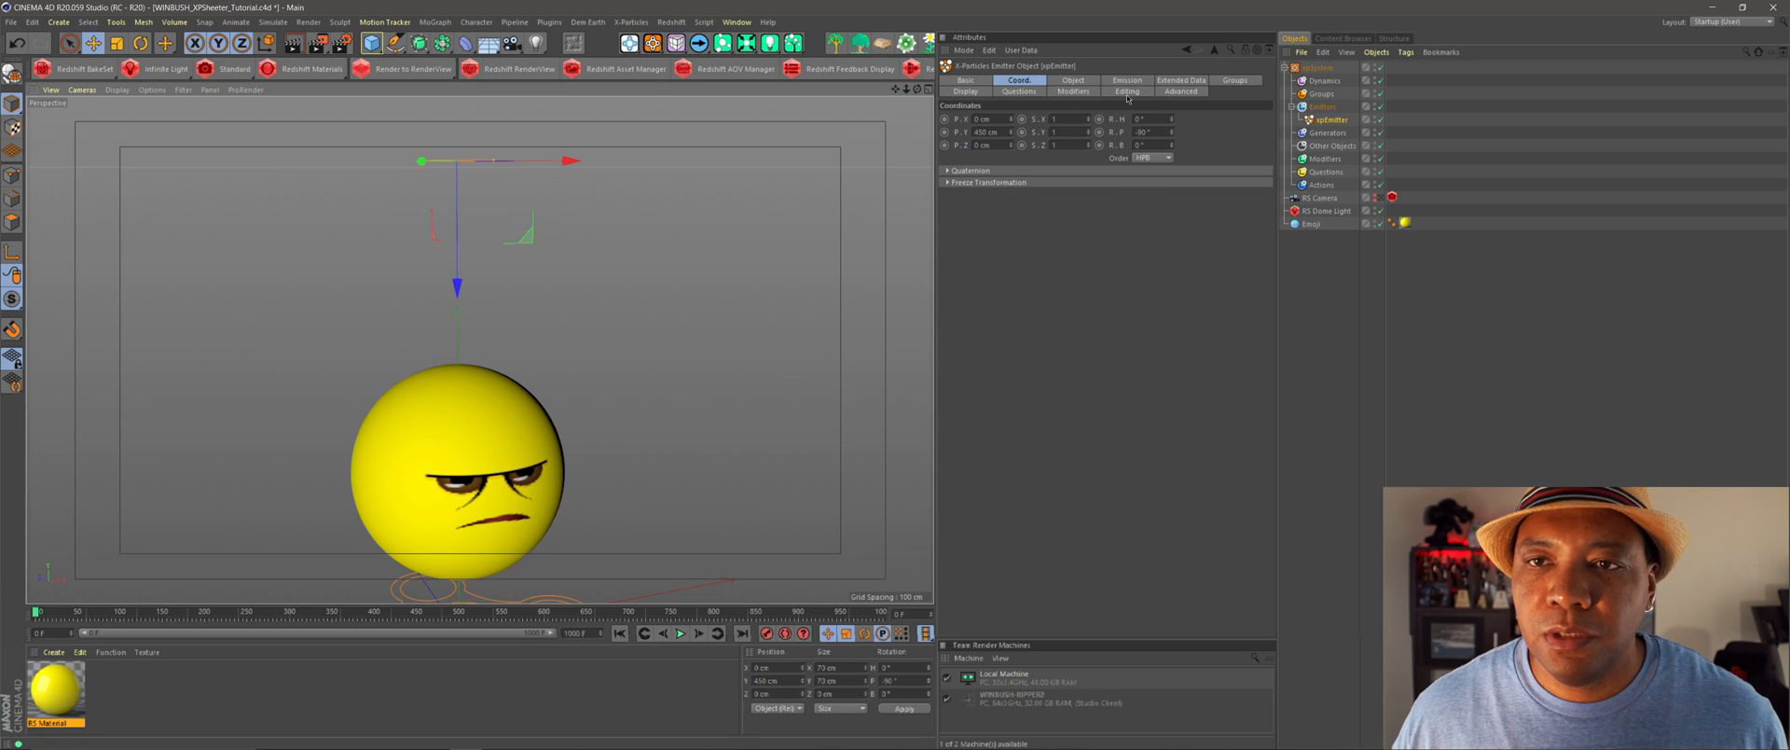
- Set Hexagonal emission mode, 0 cm speed and 2 cm radius, then play and stop
left_click(1125, 80)
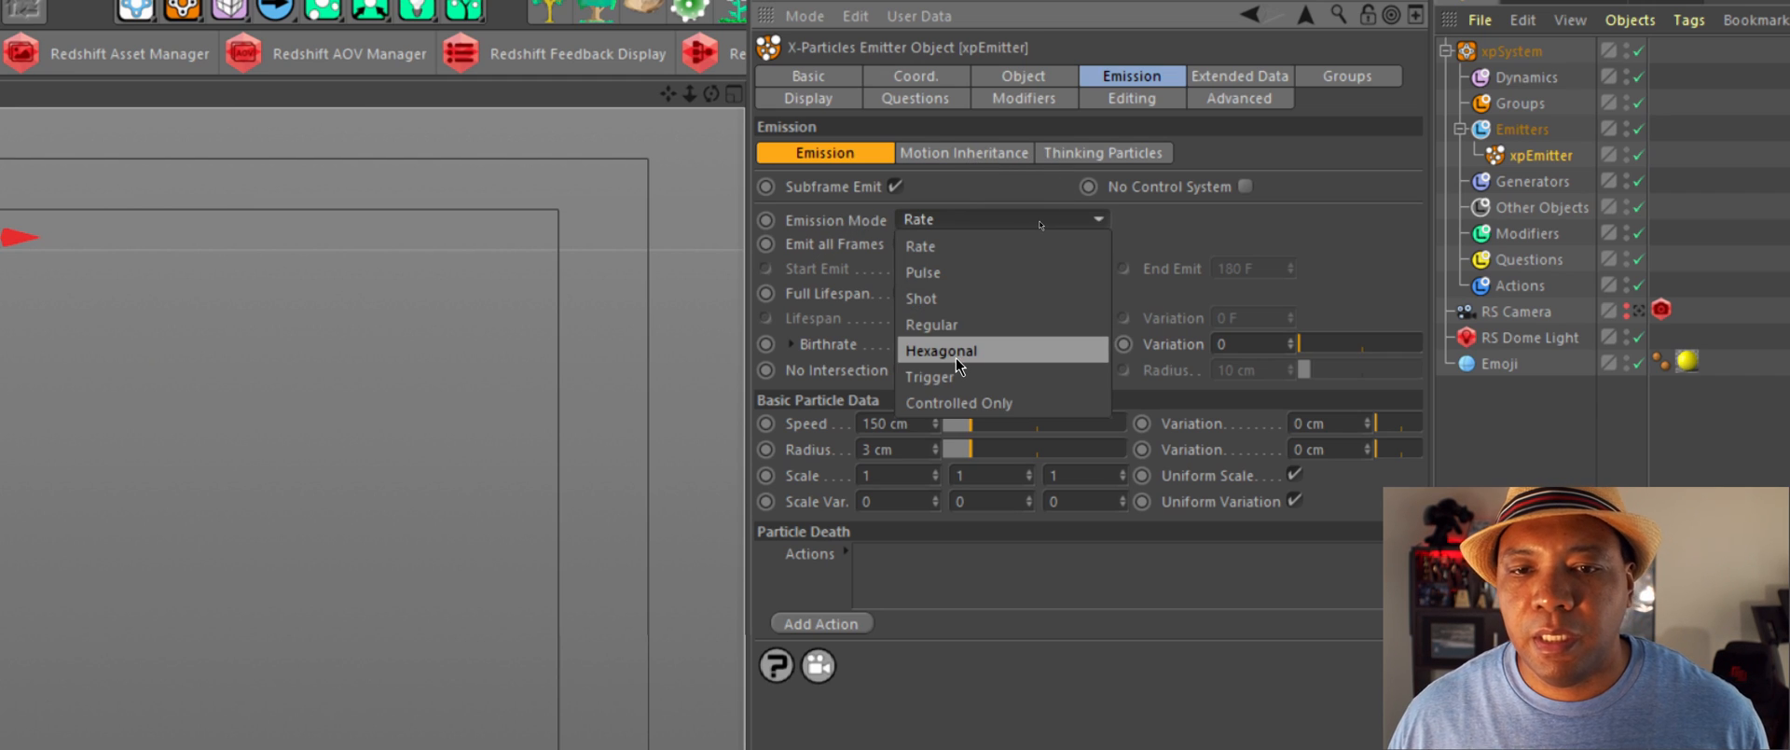
left_click(940, 351)
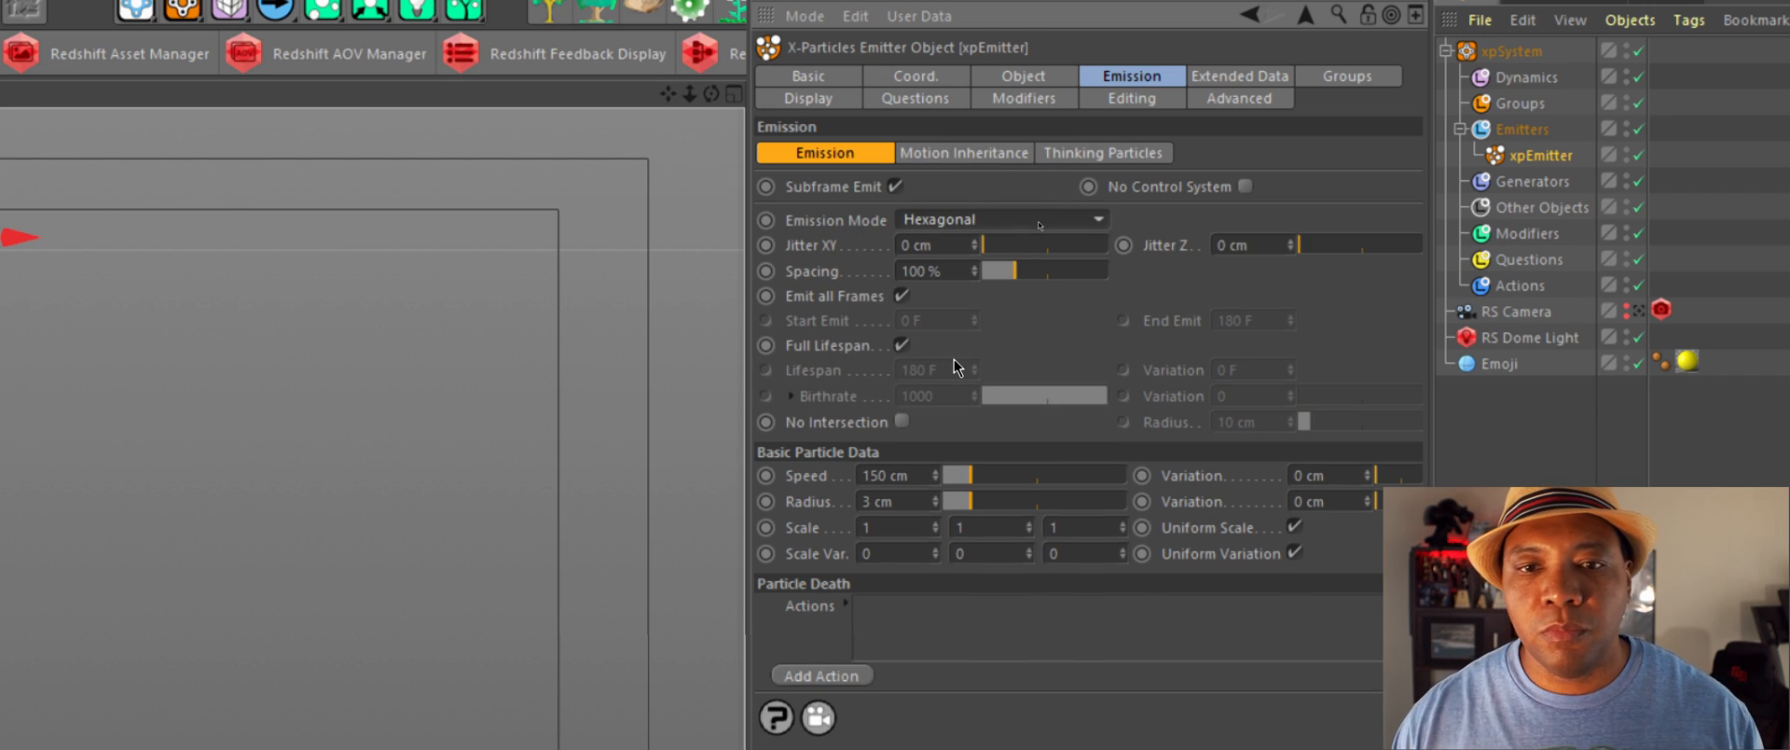
mouse_move(824, 482)
type("0")
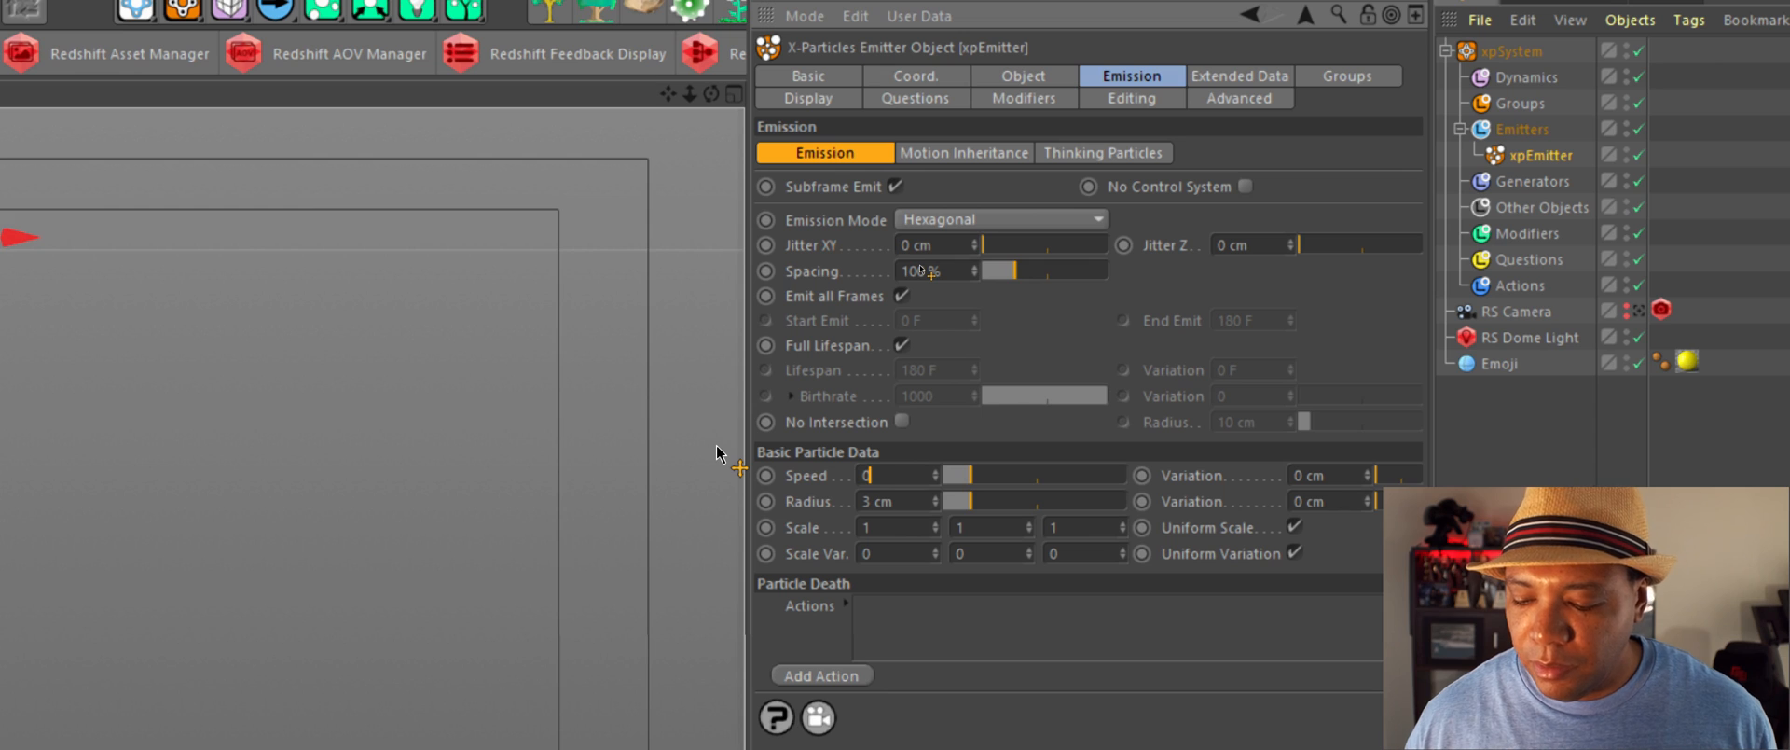
left_click(896, 475)
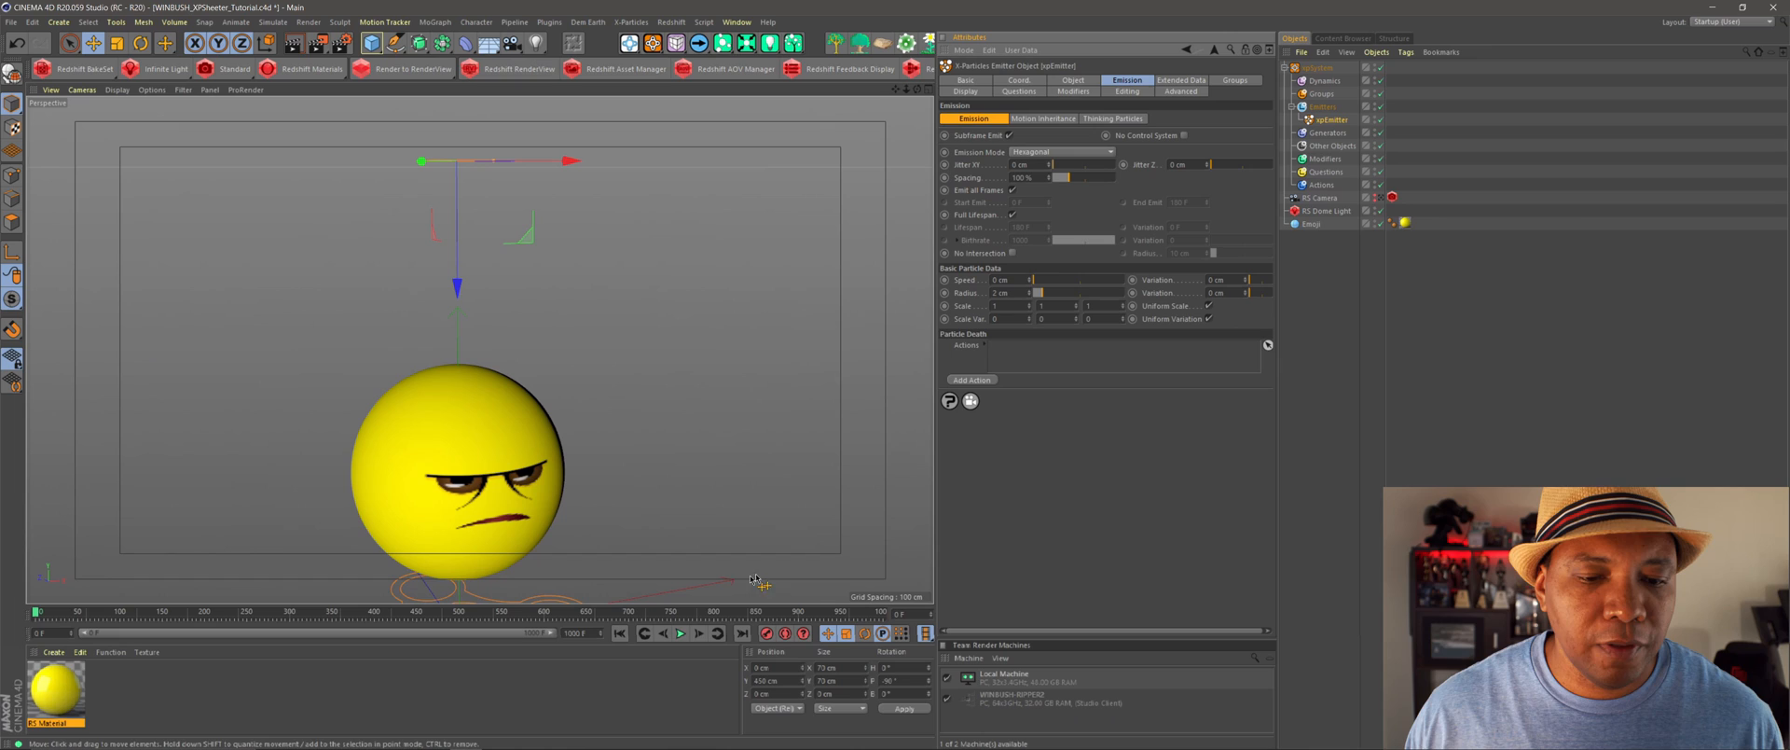
left_click(680, 632)
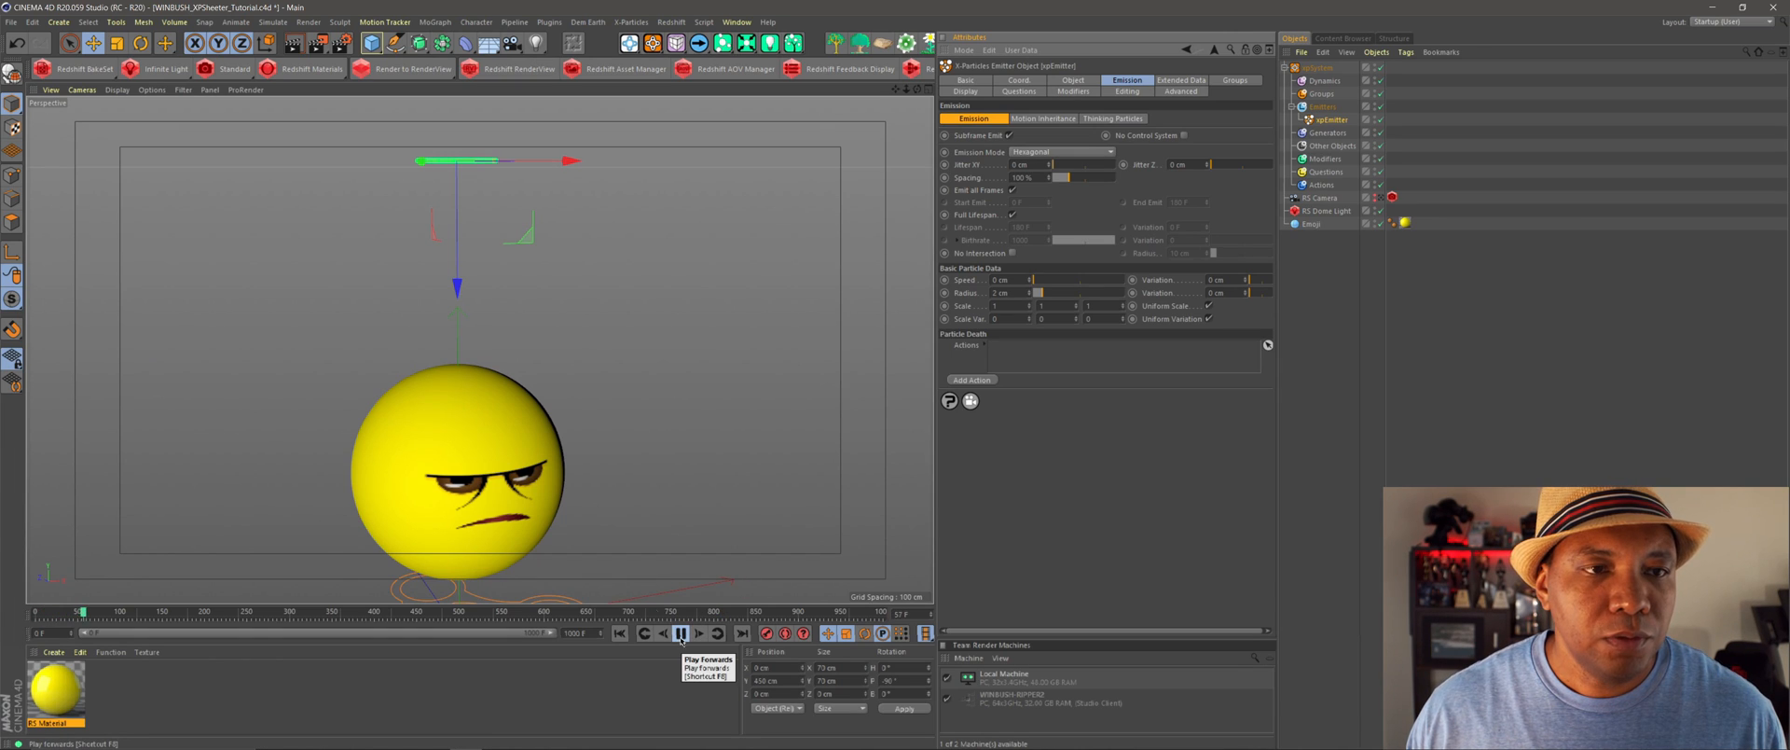
left_click(680, 632)
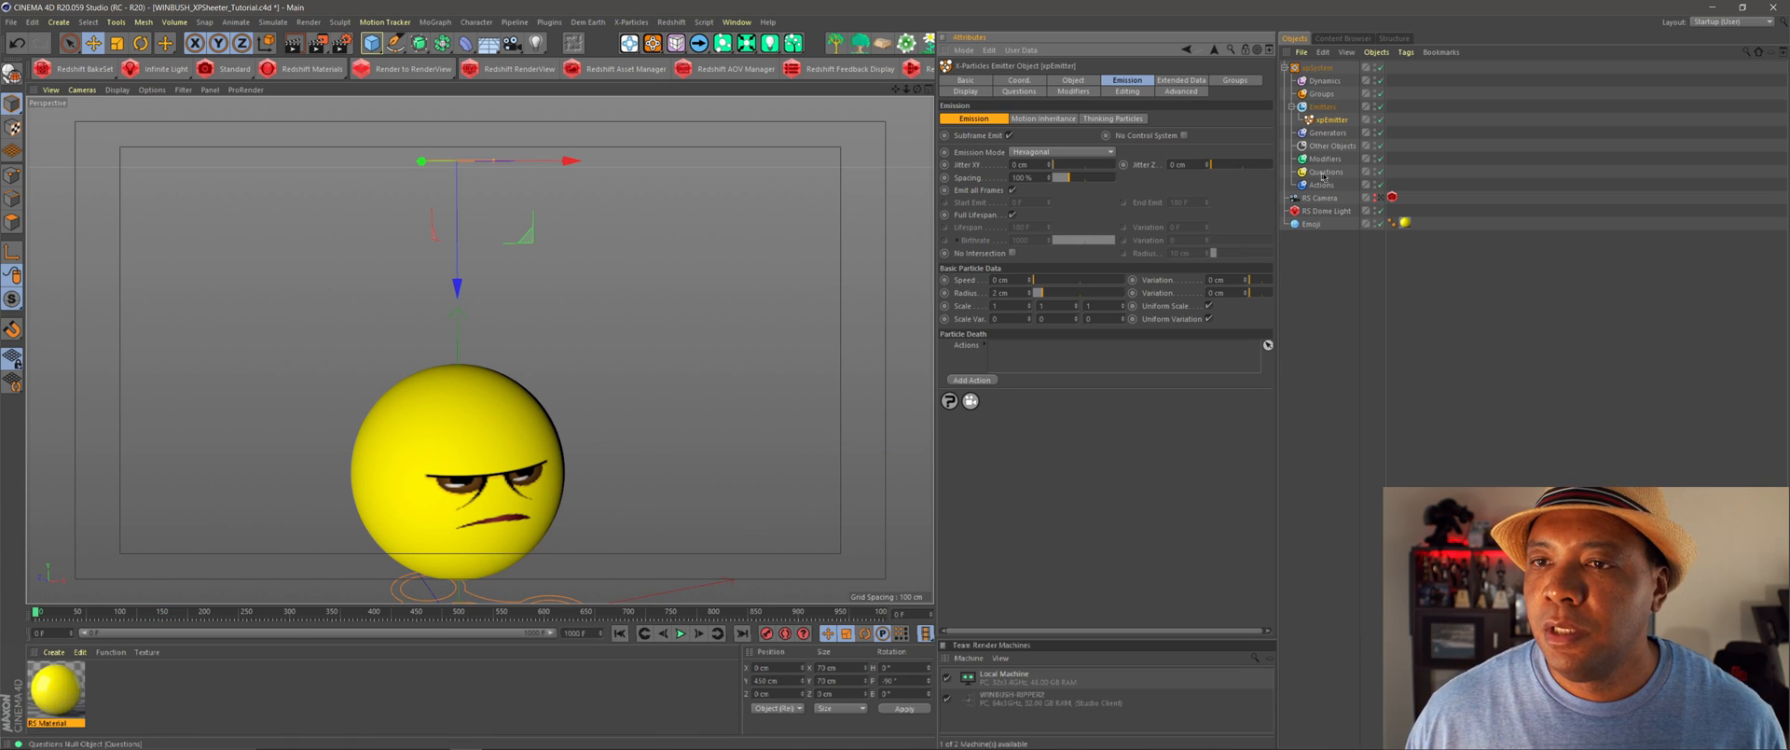
- Add xpGravity to the Modifiers folder and play to watch the sheet fall
left_click(1327, 157)
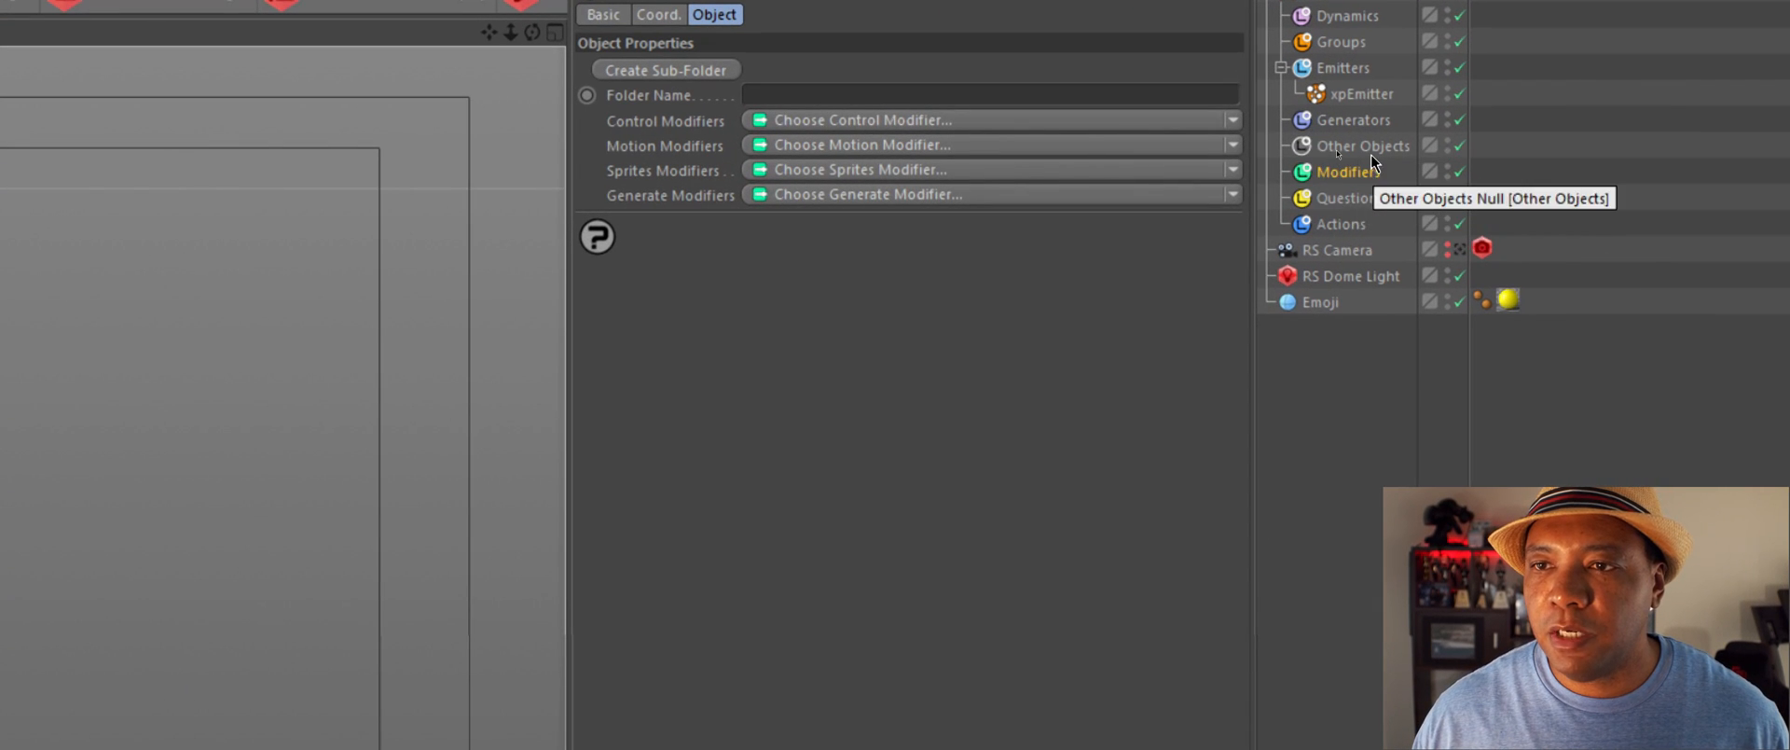
mouse_move(919, 177)
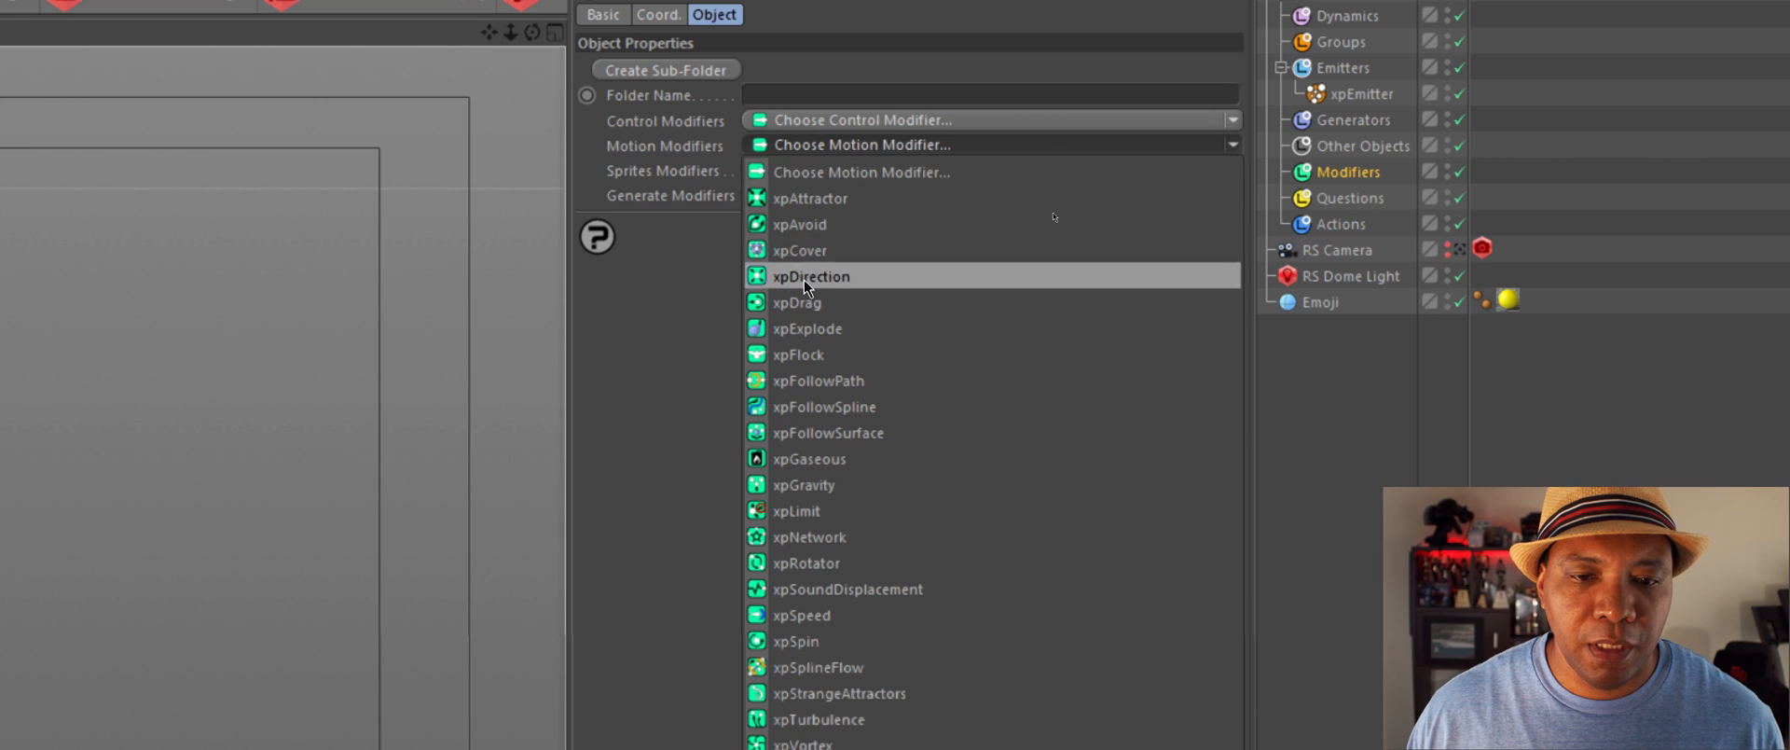
left_click(805, 484)
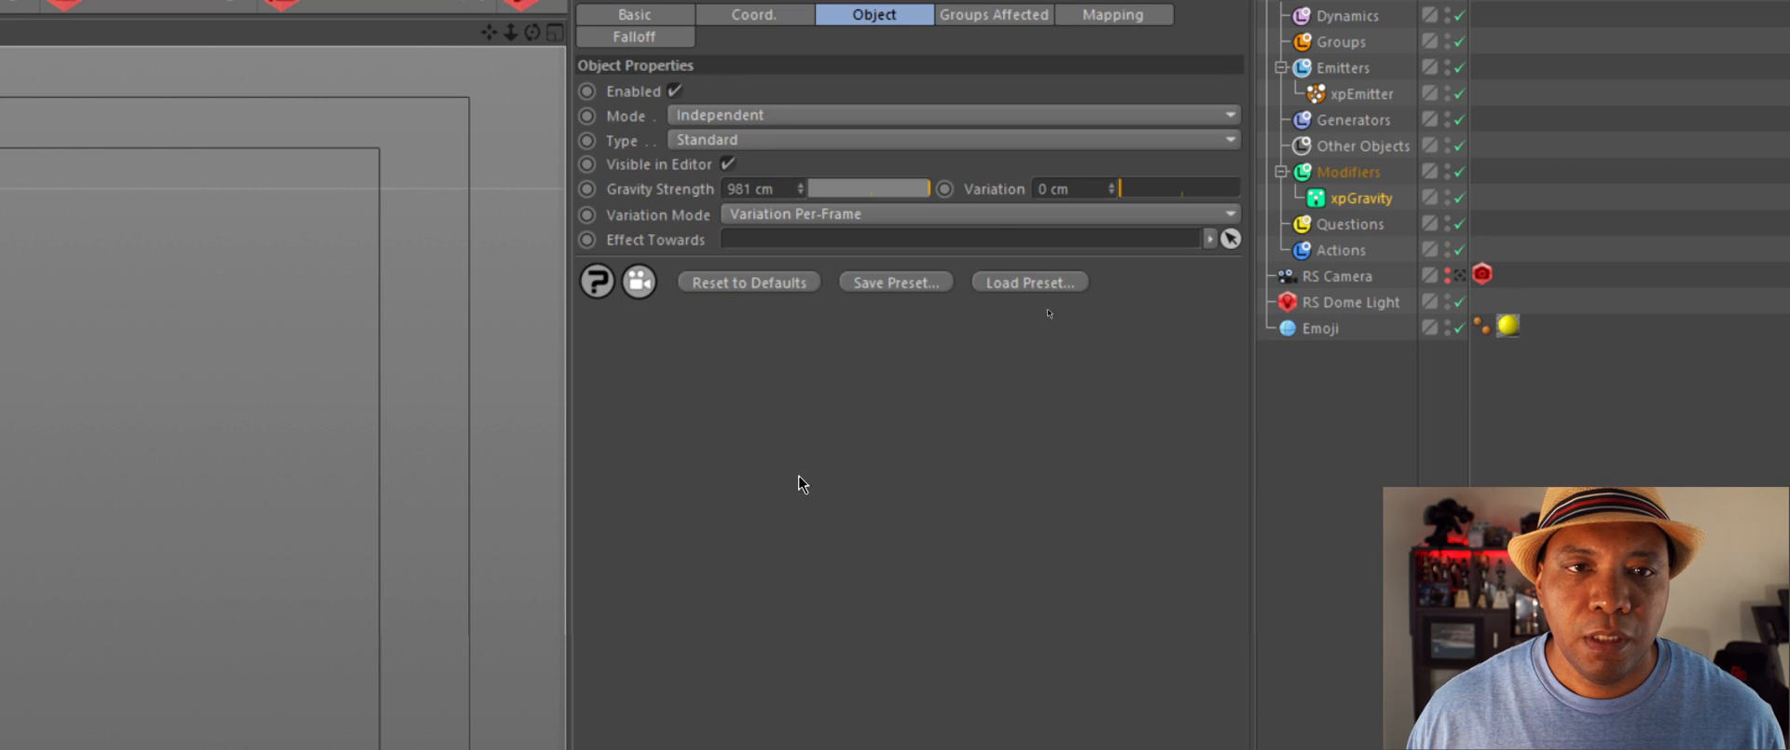
mouse_move(901, 245)
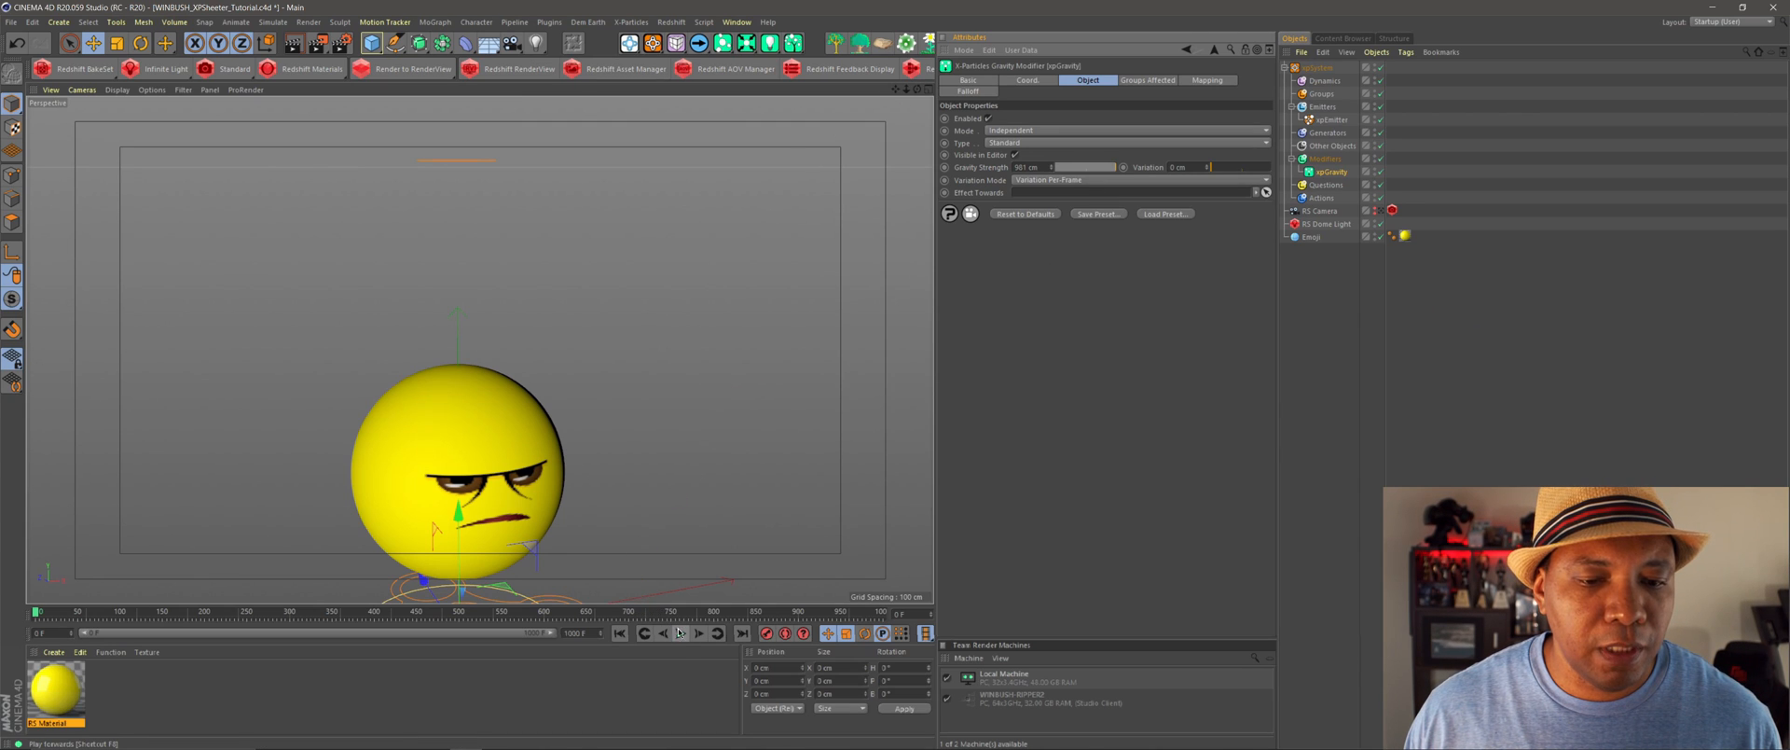
left_click(680, 633)
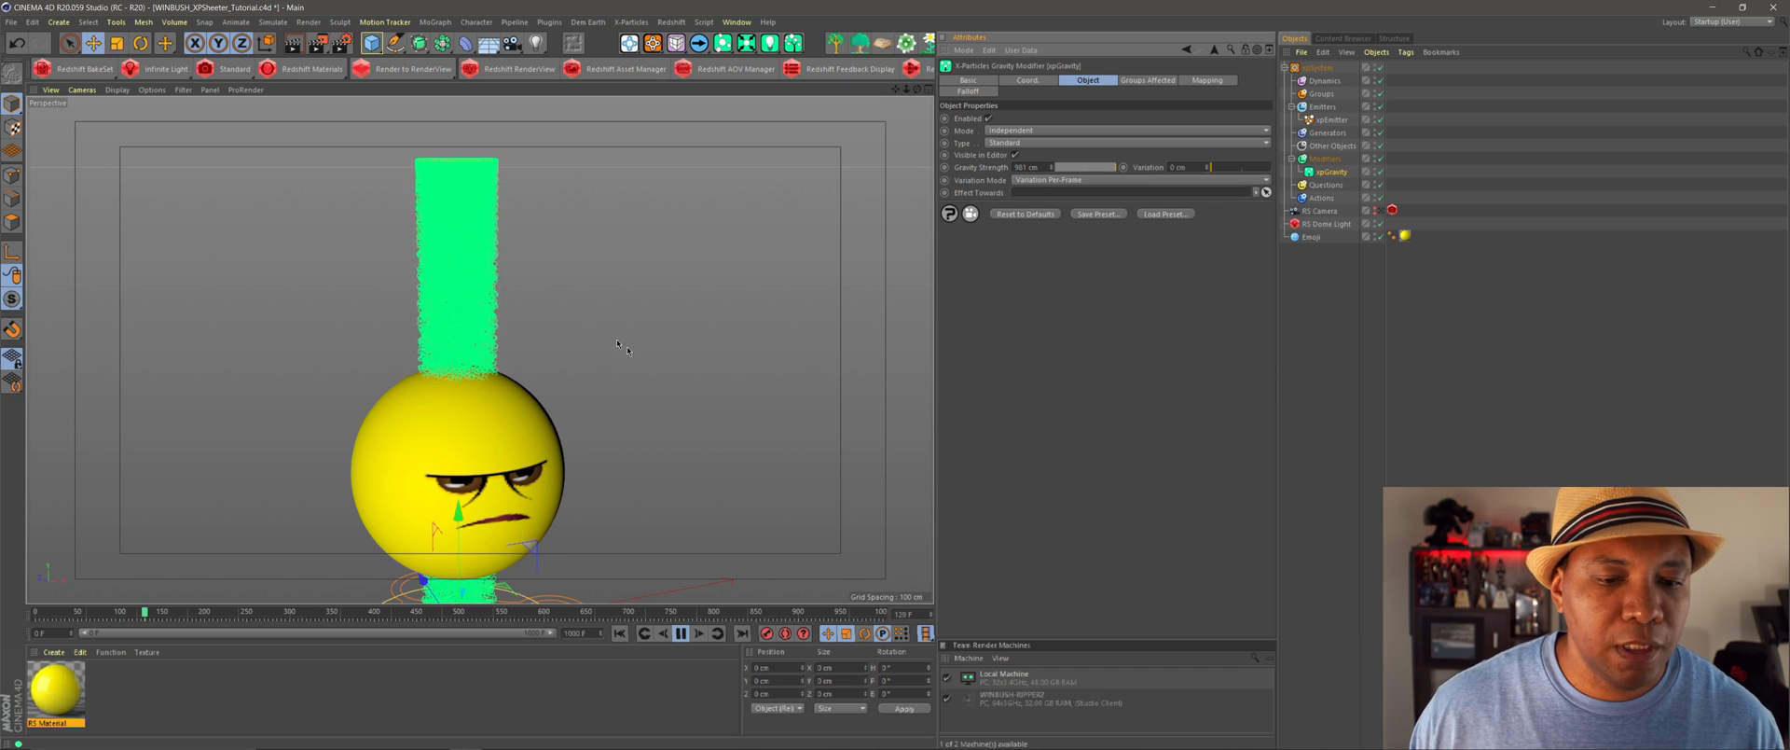
left_click(680, 633)
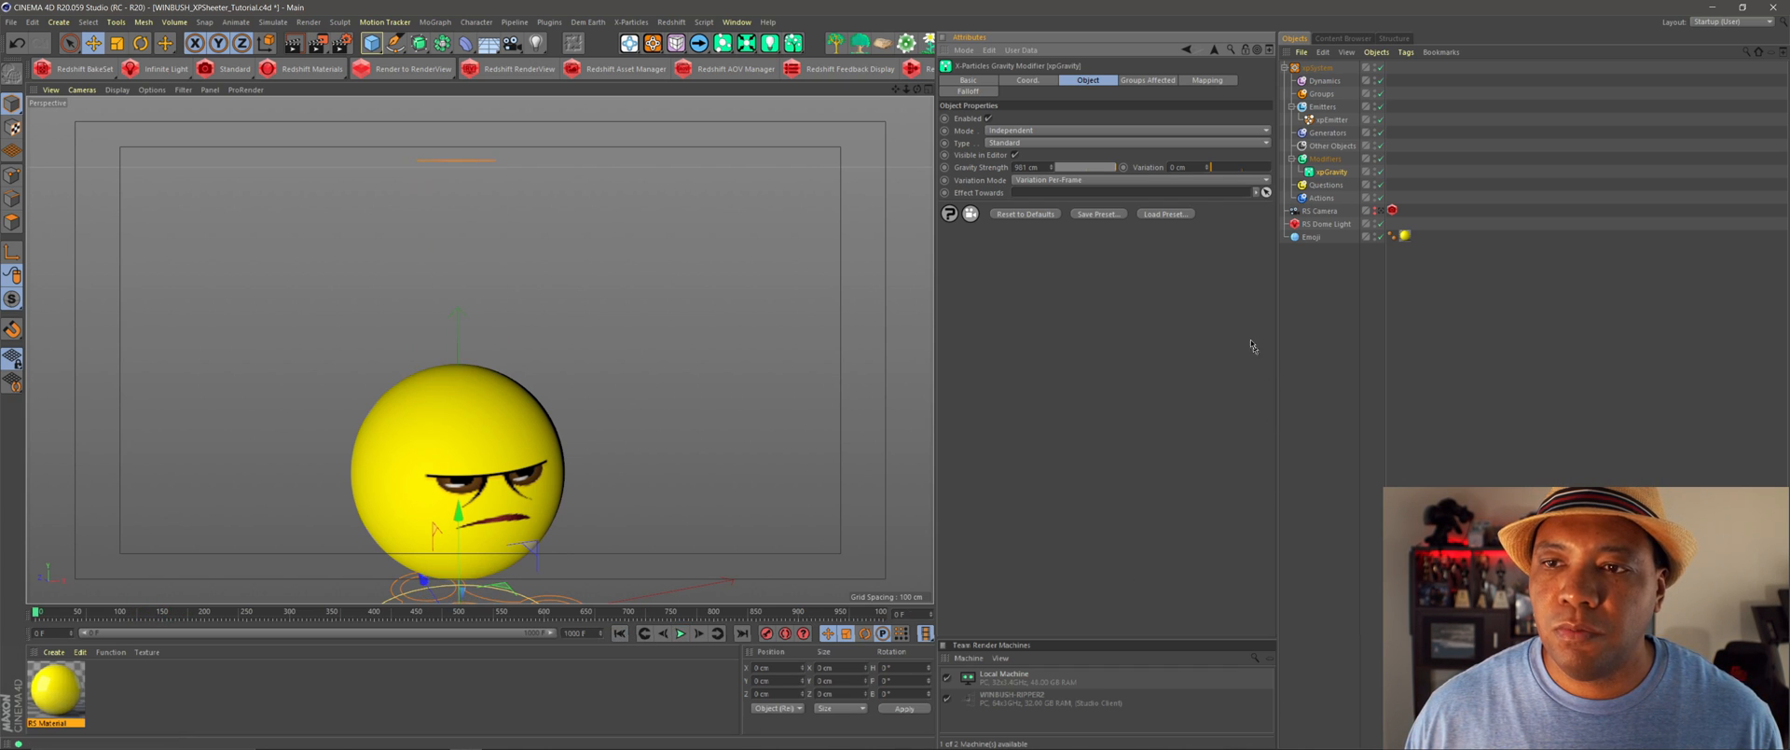
left_click(1311, 238)
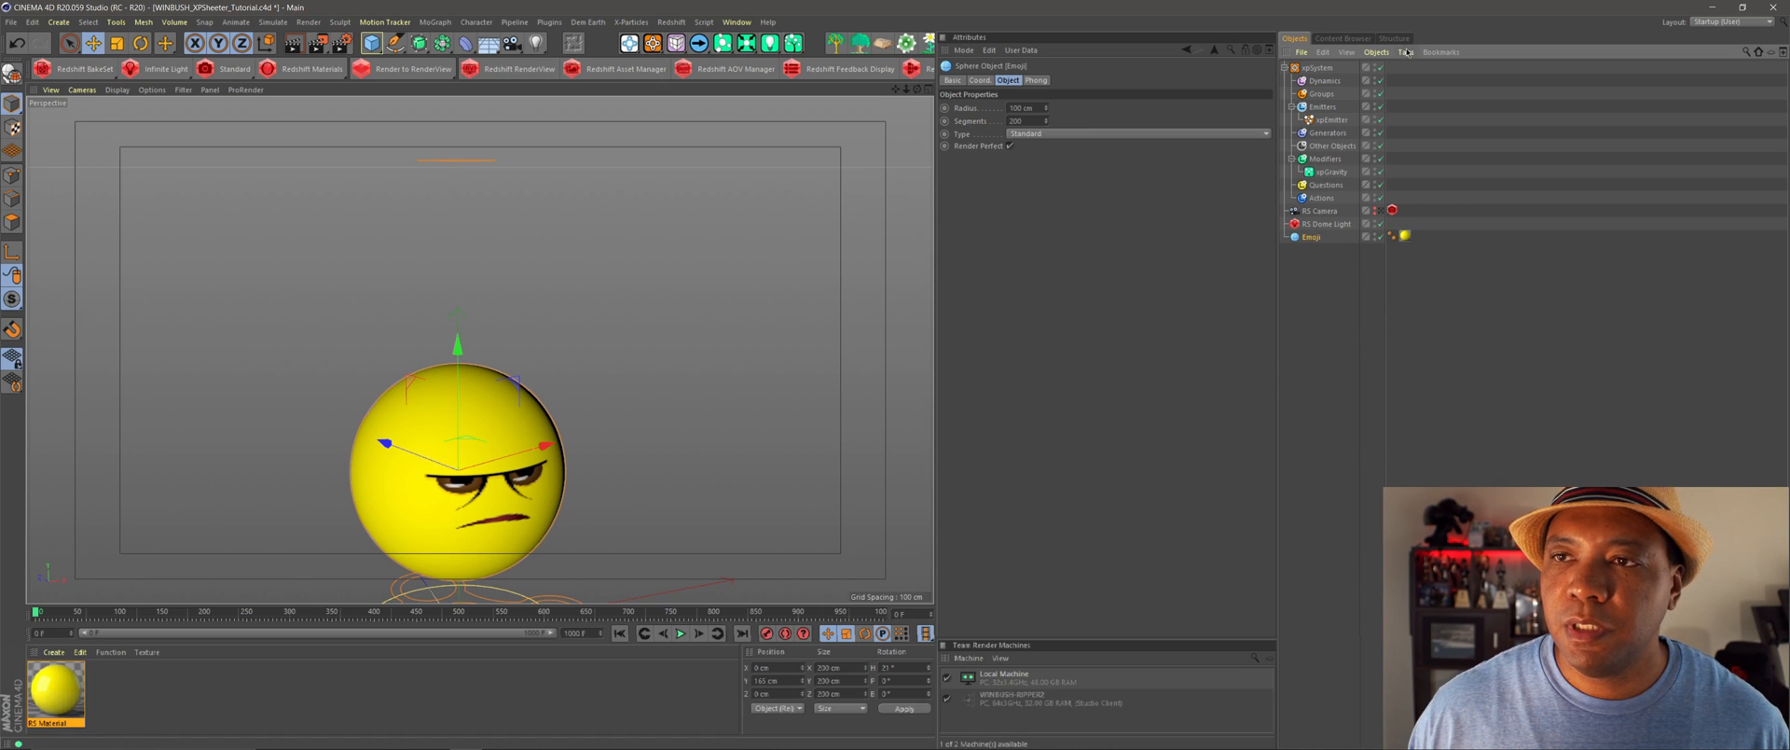
- Tag Emoji with an xpCollider at 0% Bounce and 100% Friction, then preview and rewind
left_click(1404, 52)
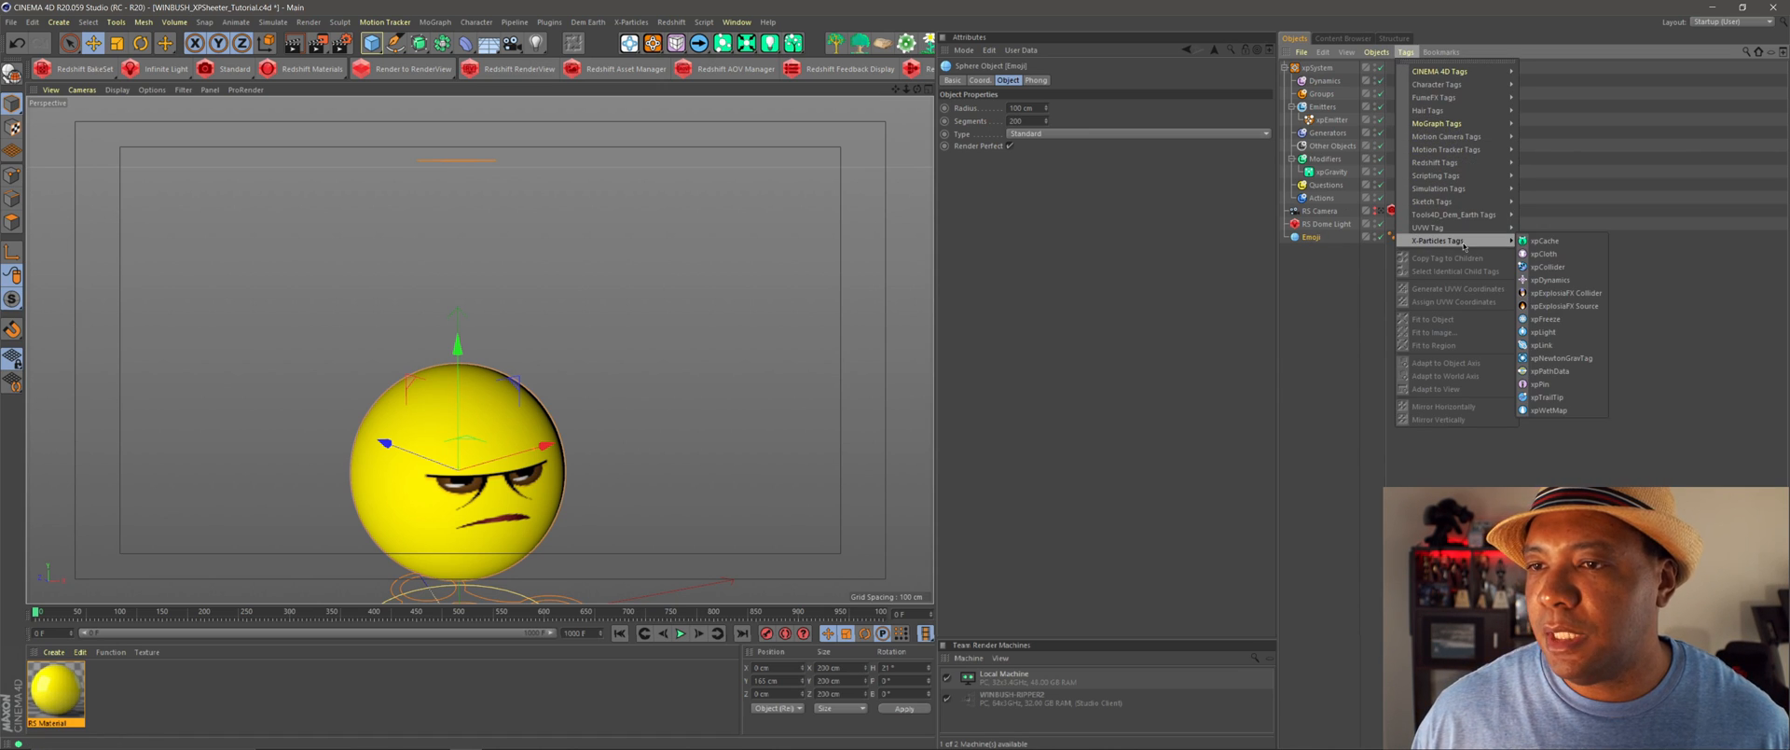
mouse_move(1536, 266)
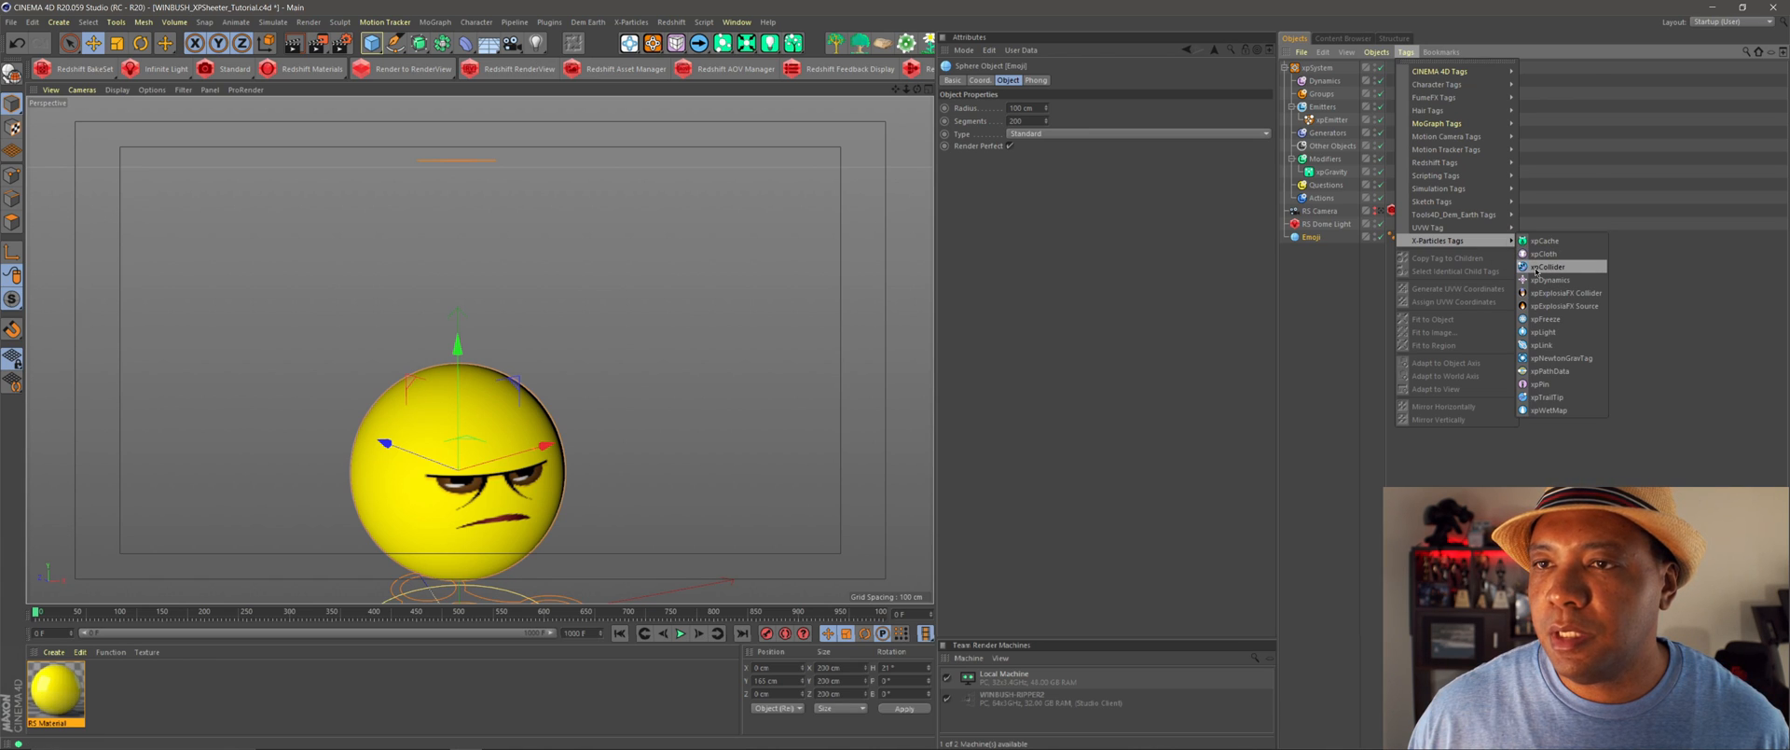
left_click(1548, 266)
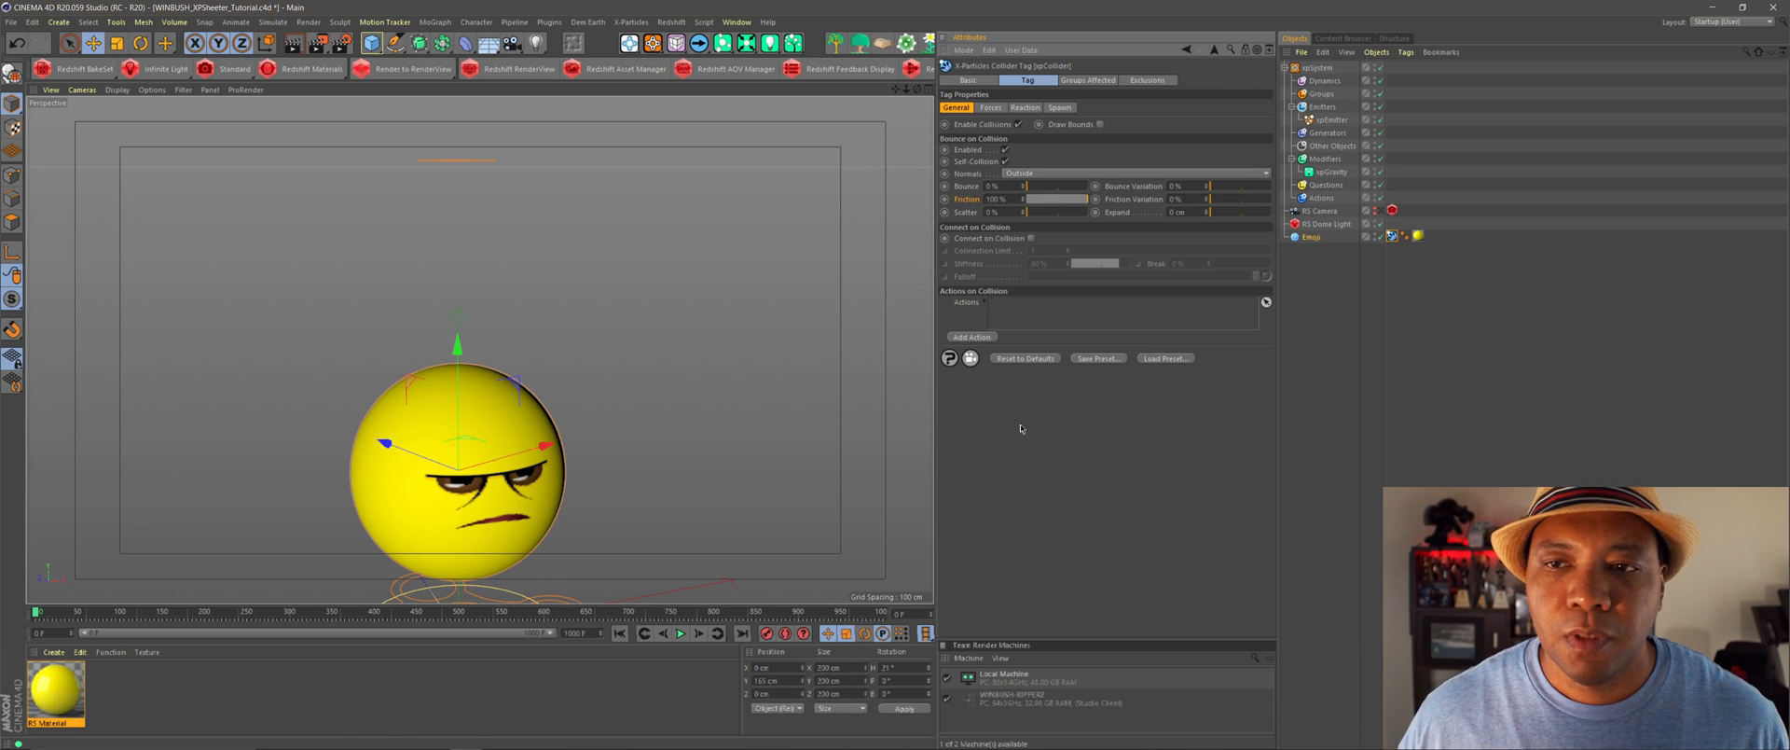
left_click(680, 632)
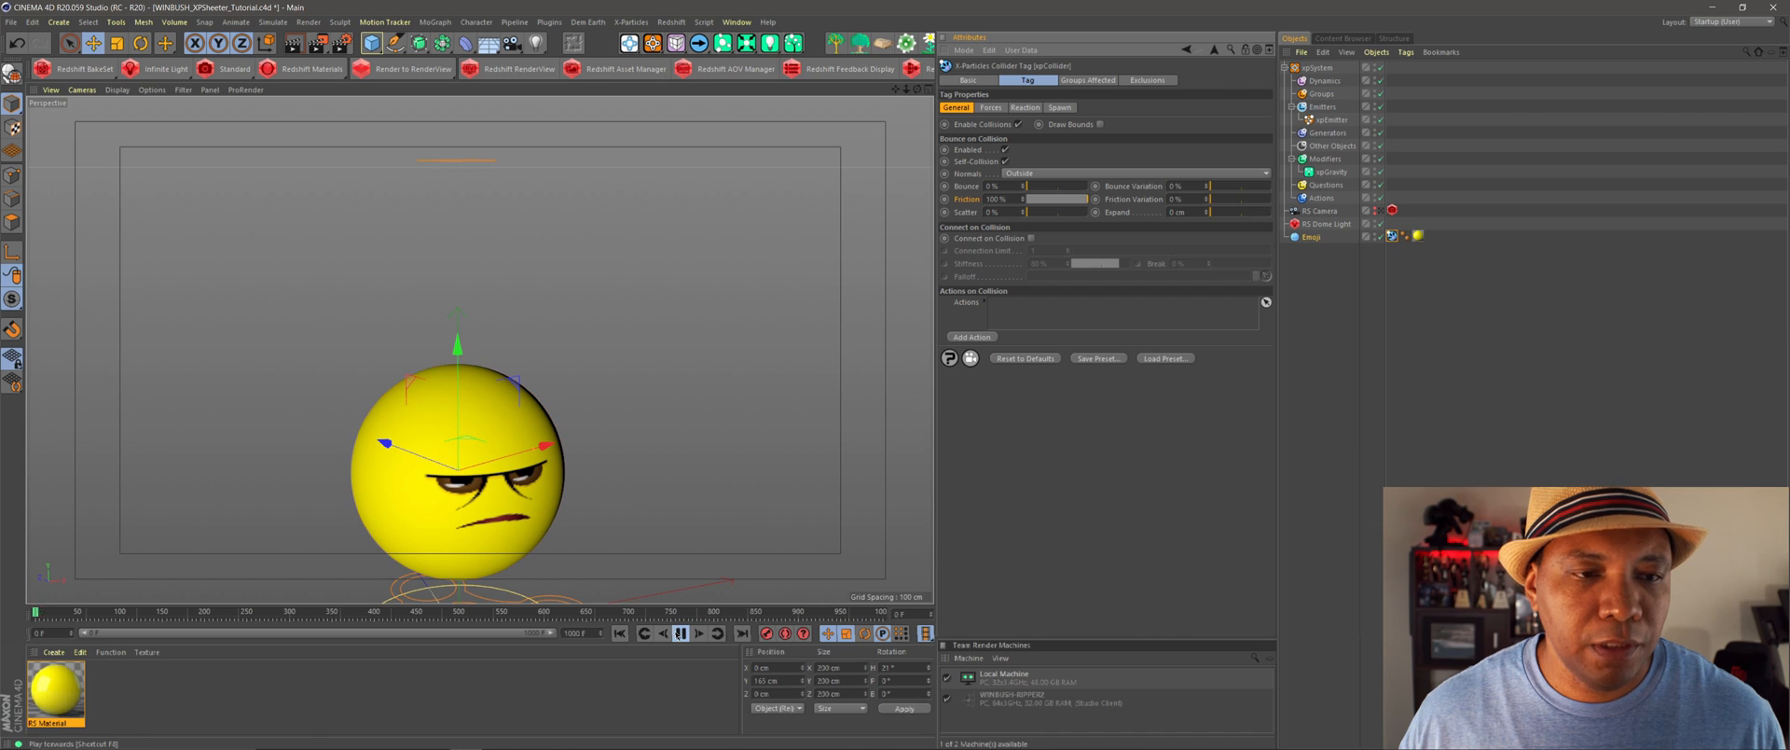
left_click(680, 632)
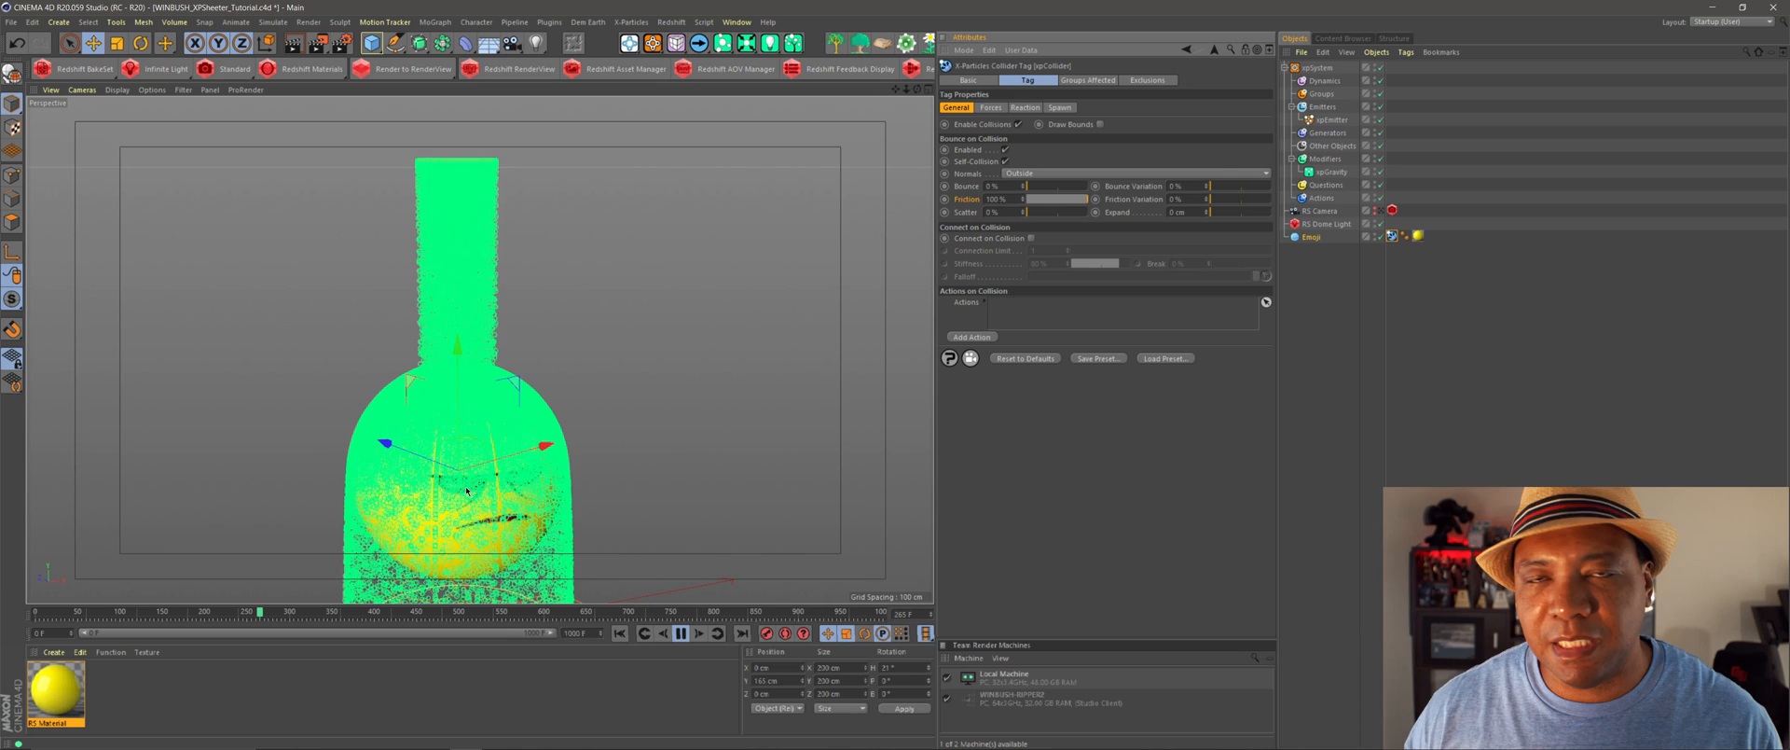
left_click(680, 633)
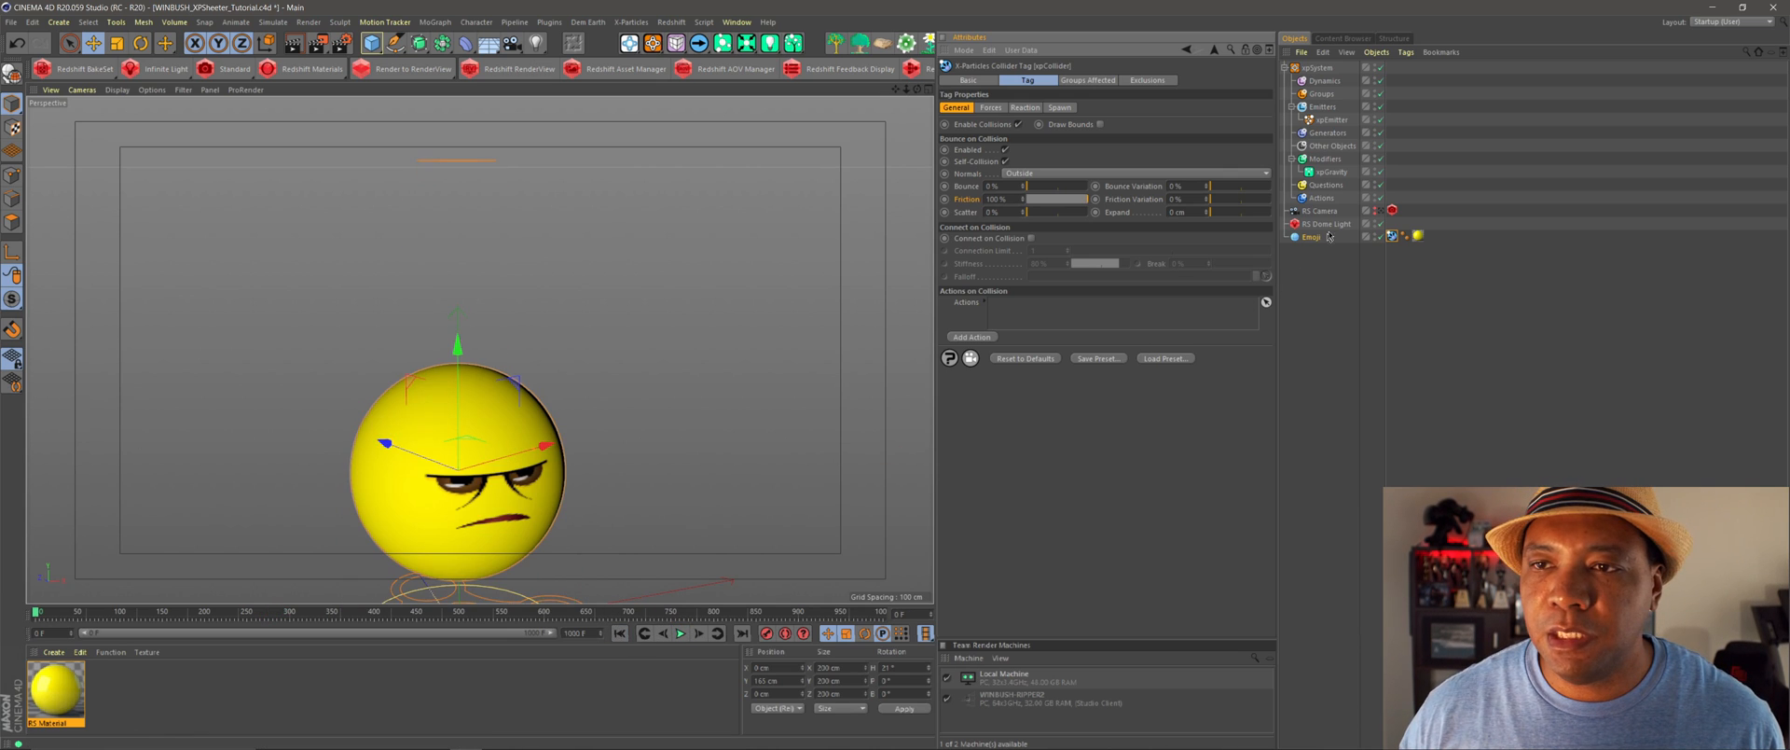
left_click(1325, 173)
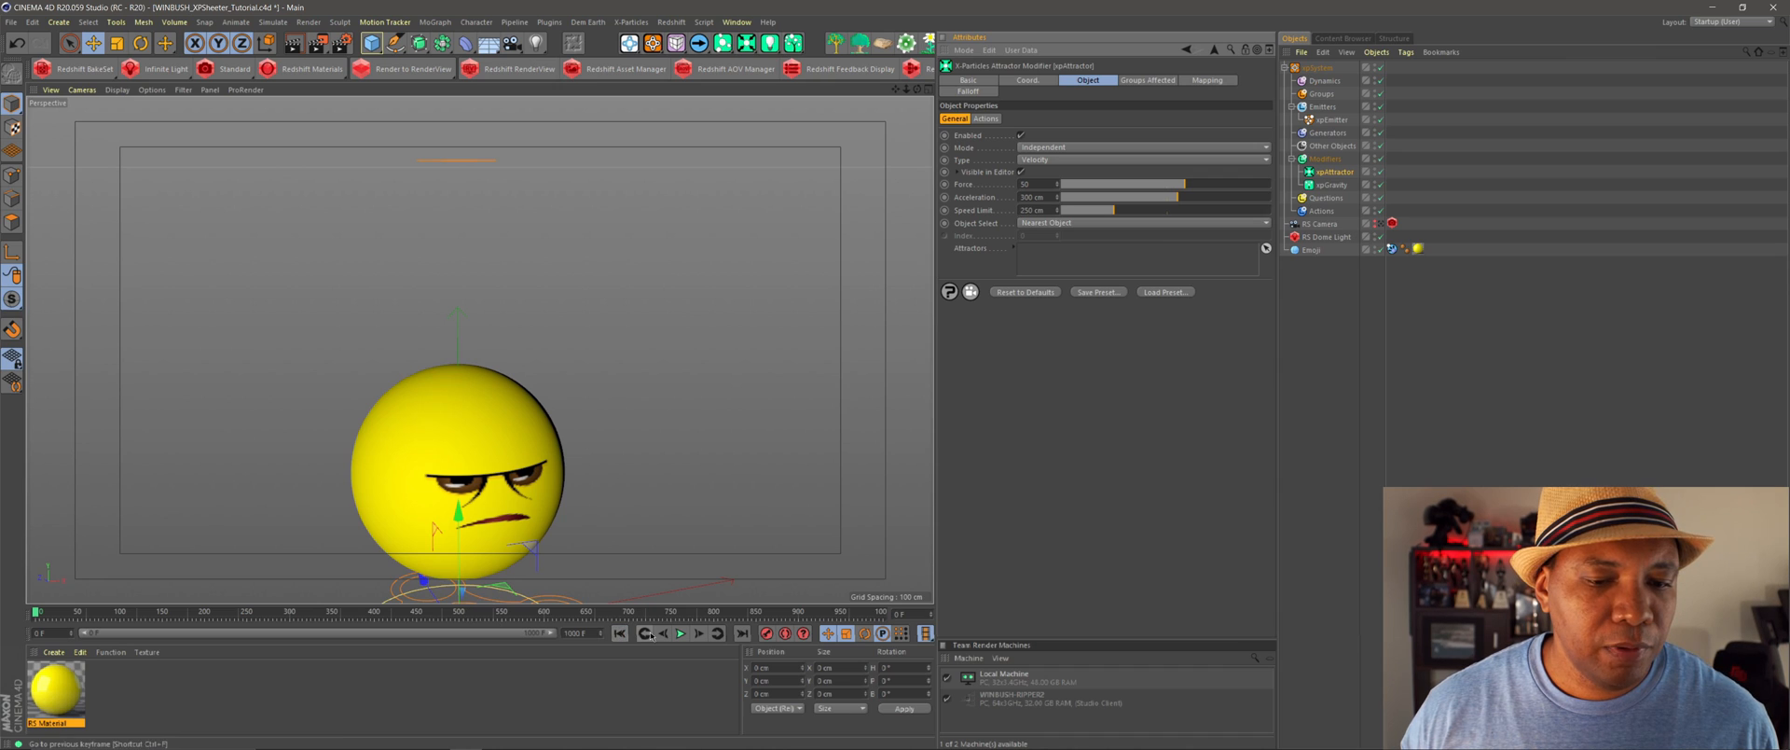
- Play the simulation while reviewing the Attractor's Mode, Force, Acceleration and Speed Limit
left_click(680, 632)
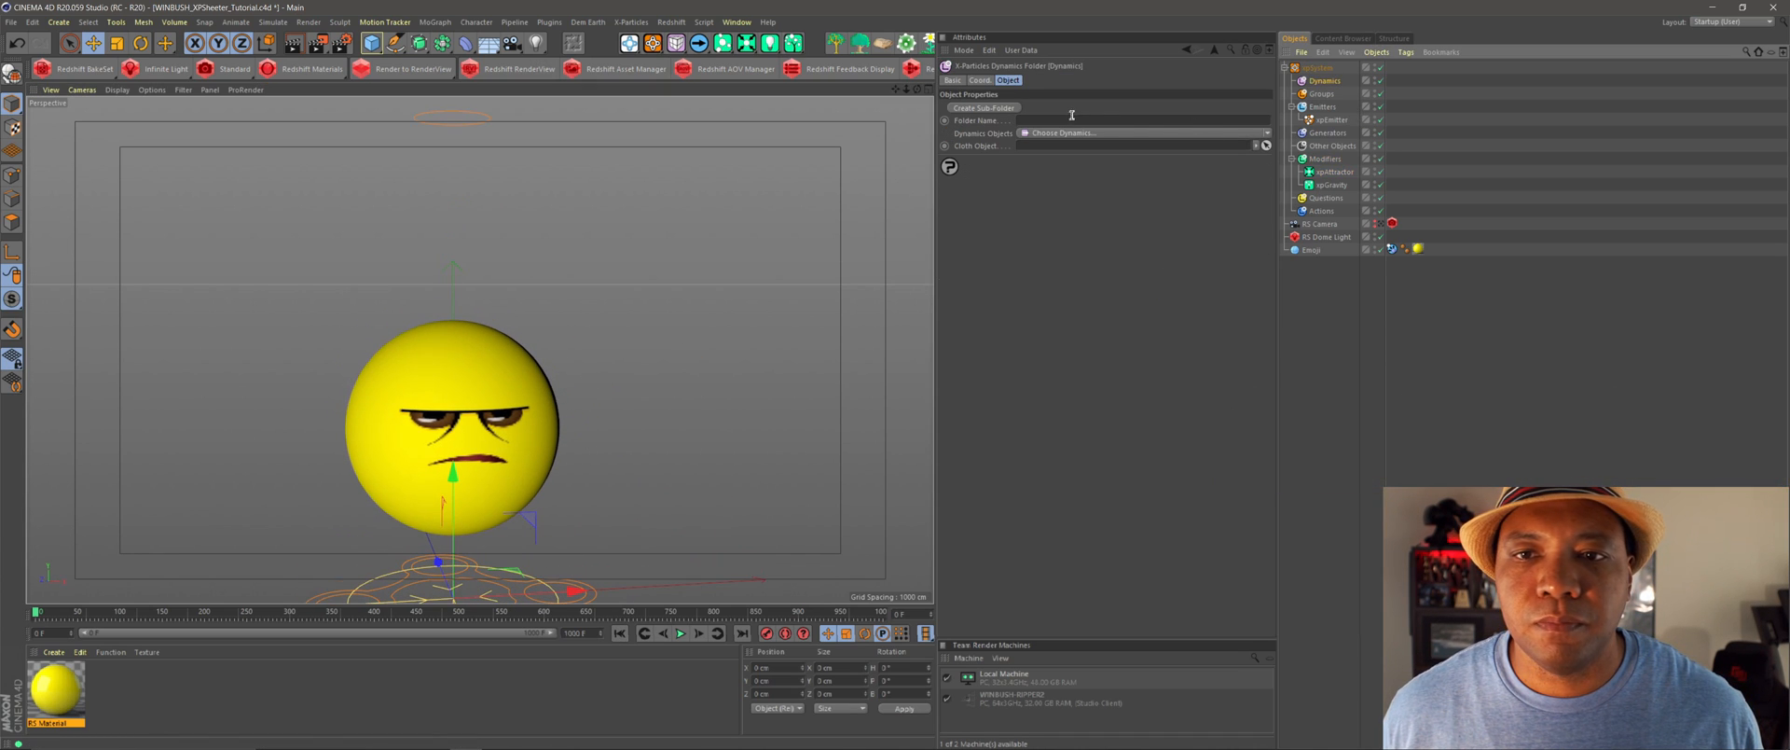
- Add xpFluidPBD with Viscosity 6%, Attraction and Repulsion 0%, Check Density on, then rewind
left_click(1142, 133)
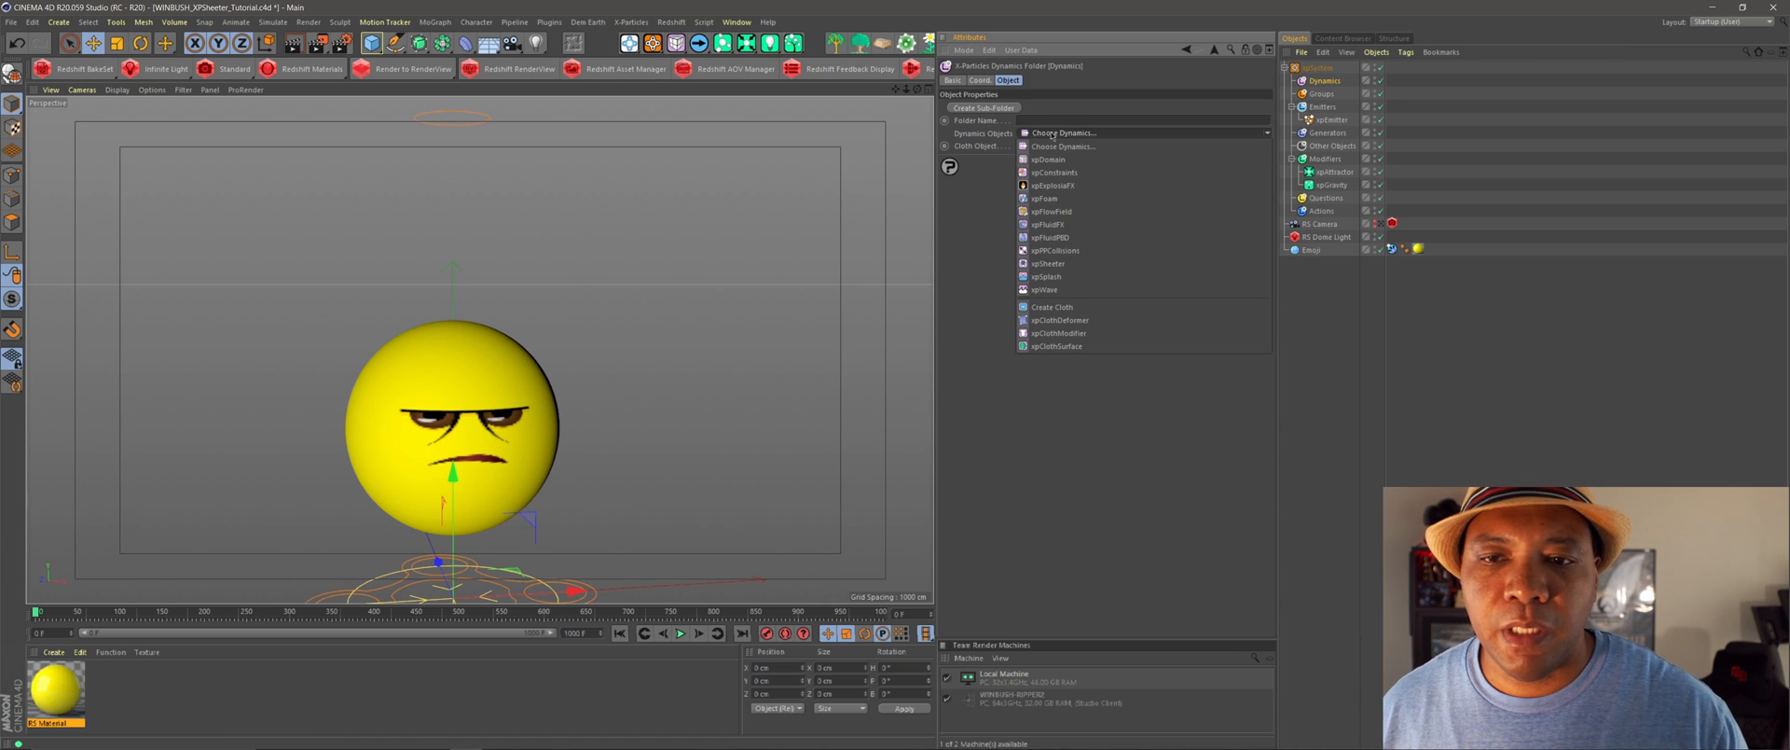
left_click(1052, 238)
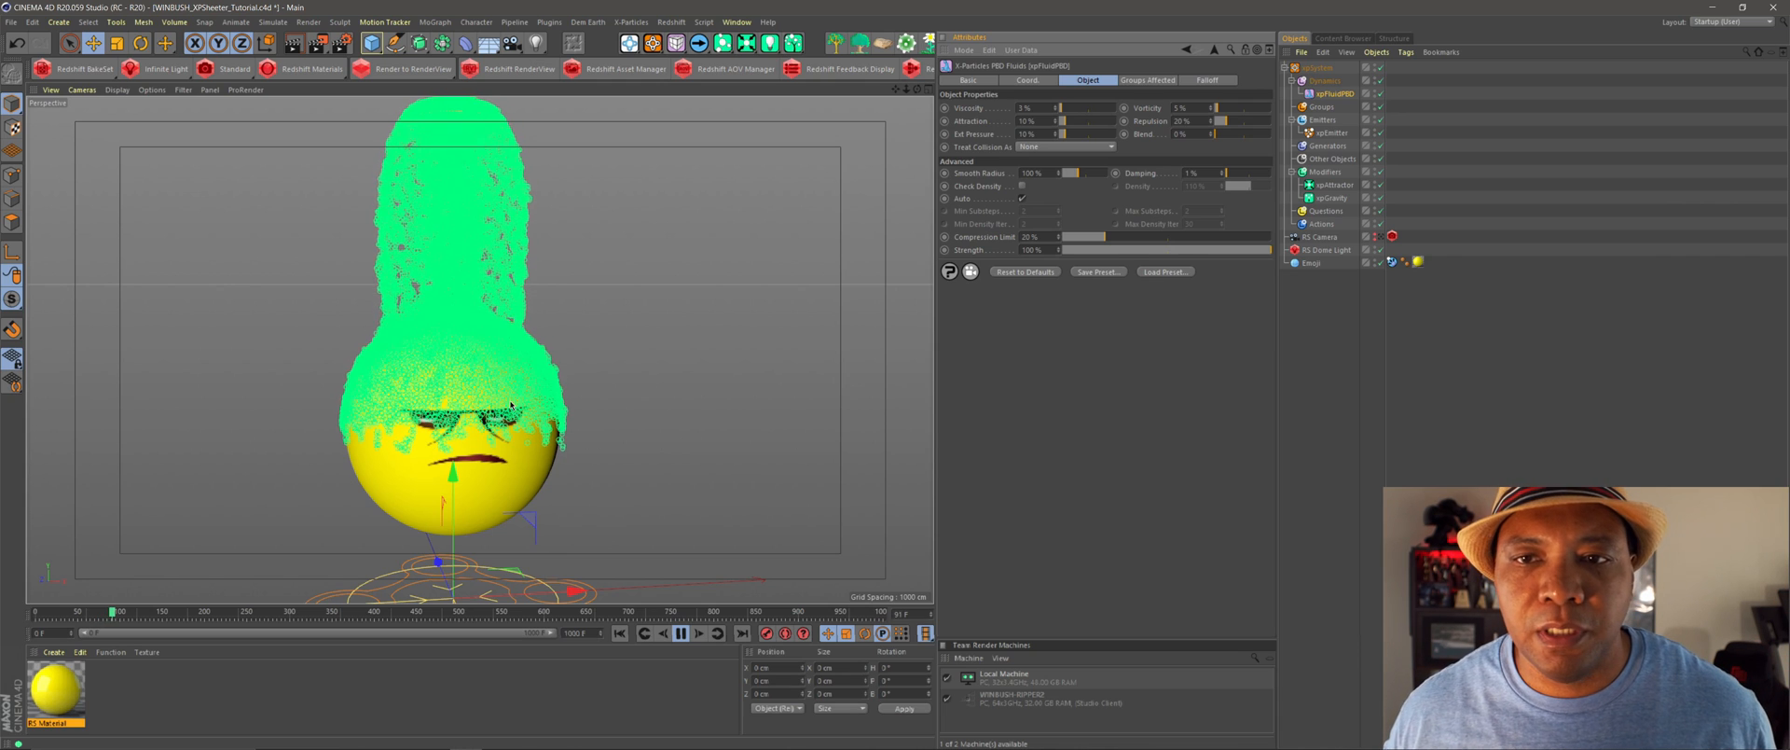
left_click(678, 632)
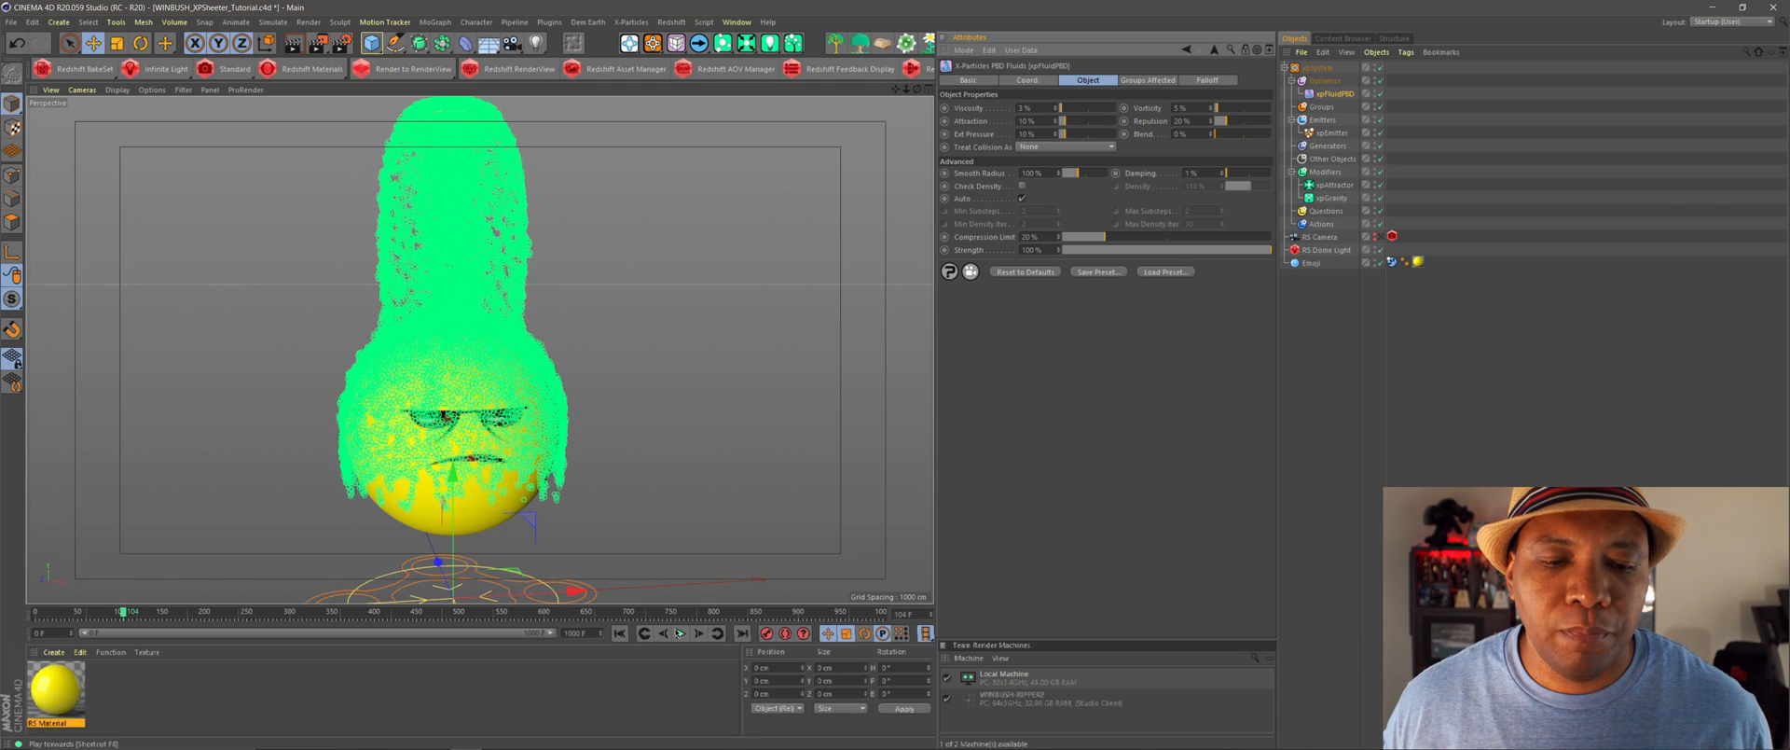
mouse_move(1093, 25)
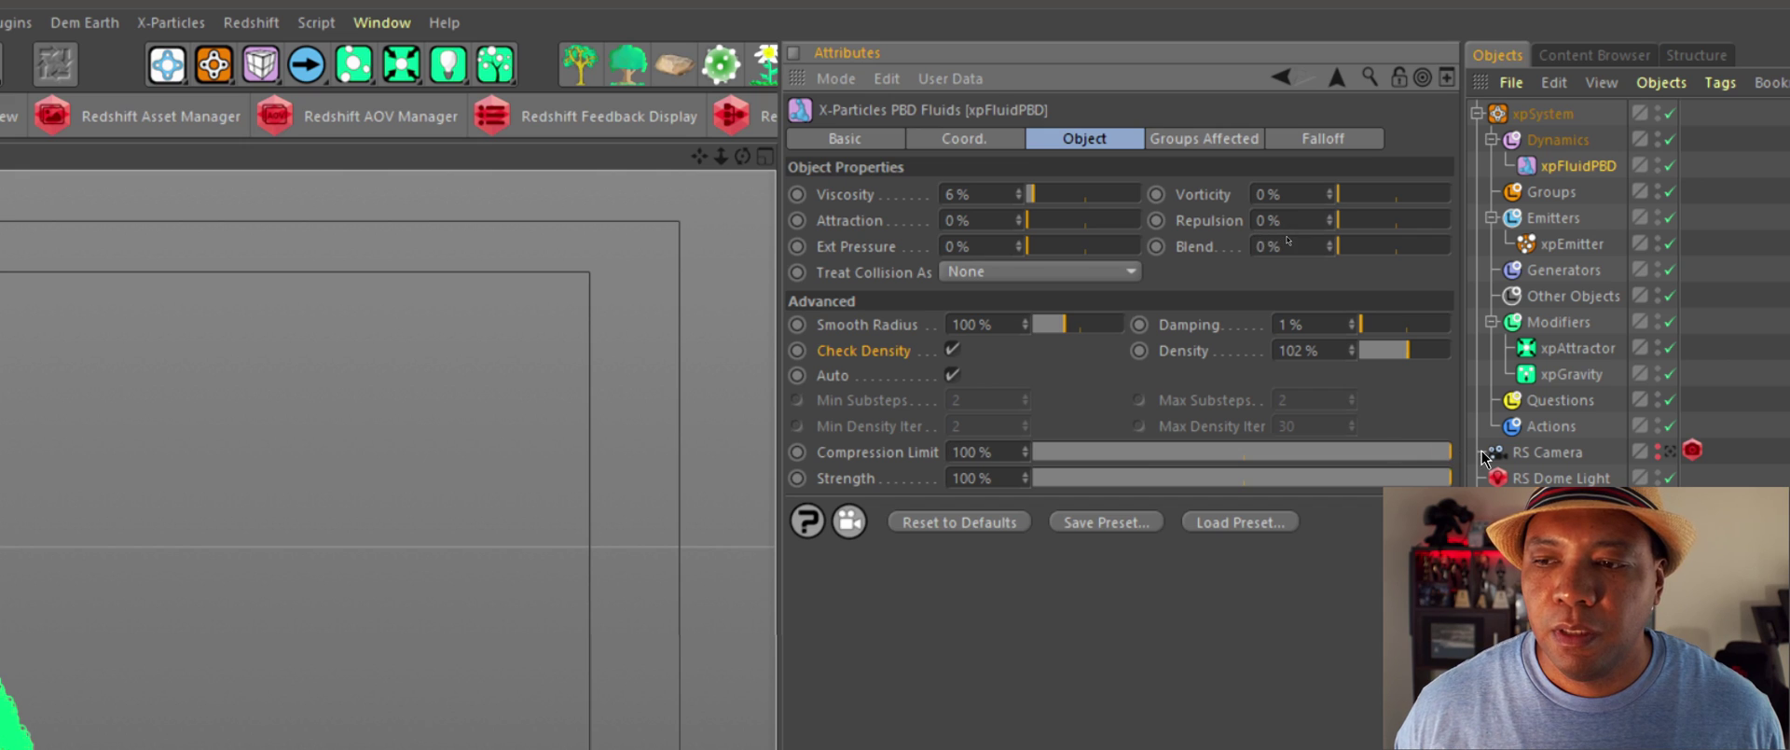
mouse_move(902, 449)
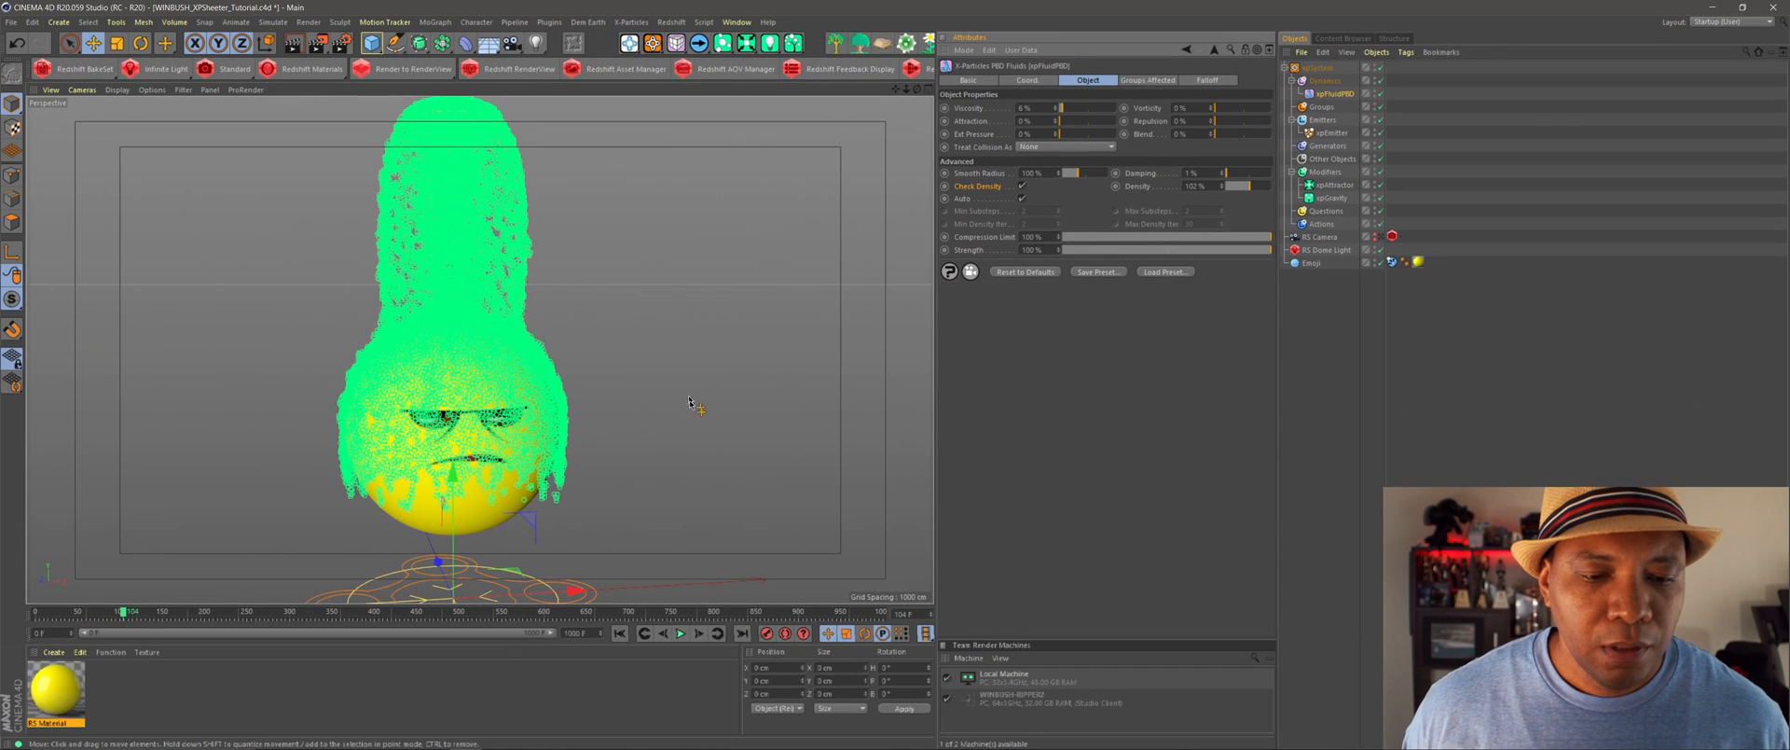
left_click(681, 632)
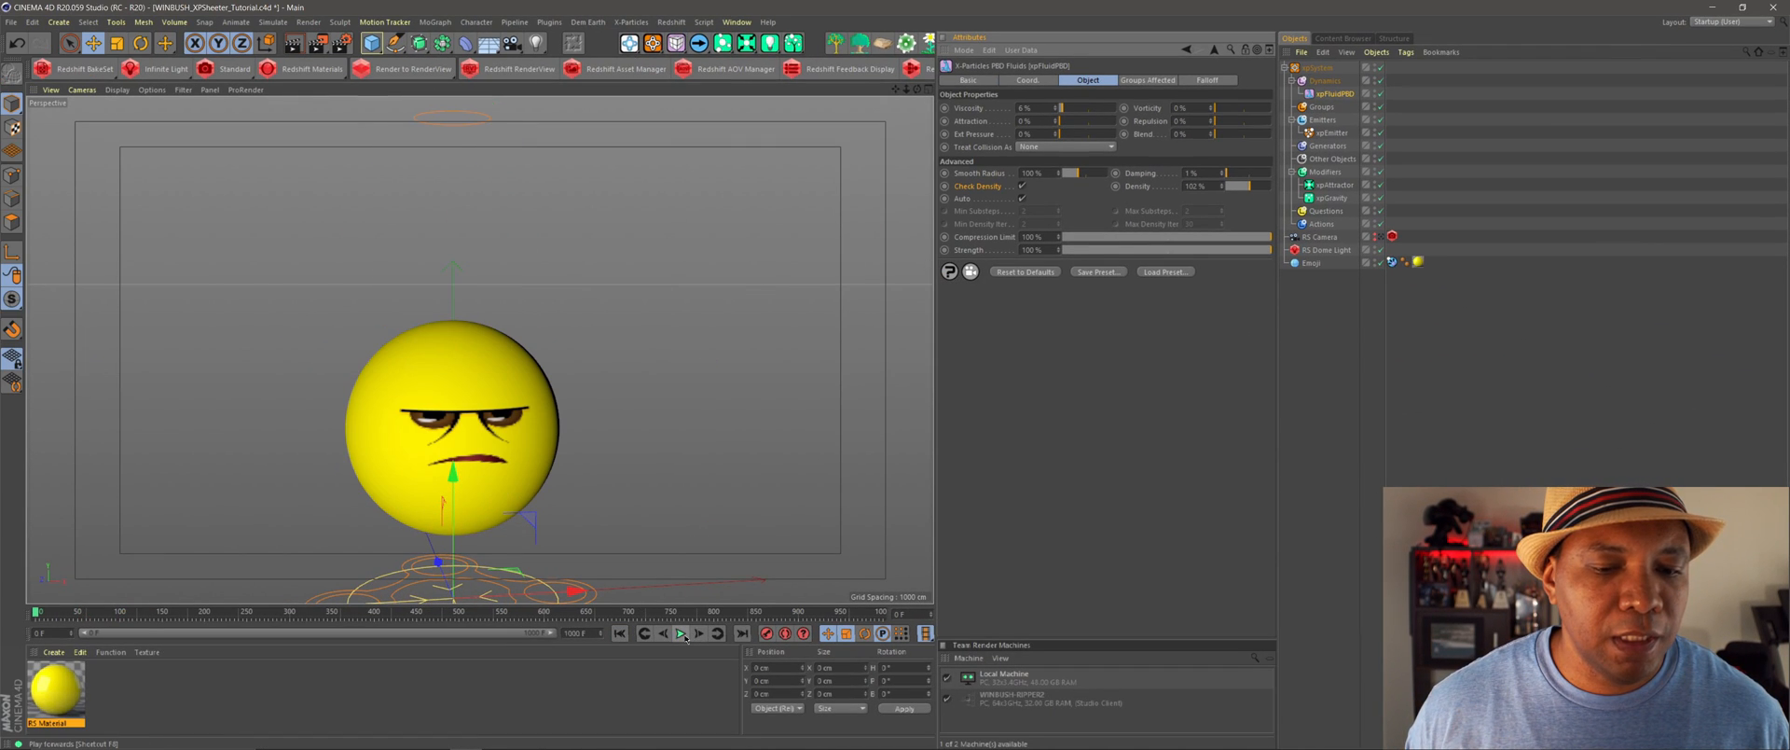
left_click(681, 634)
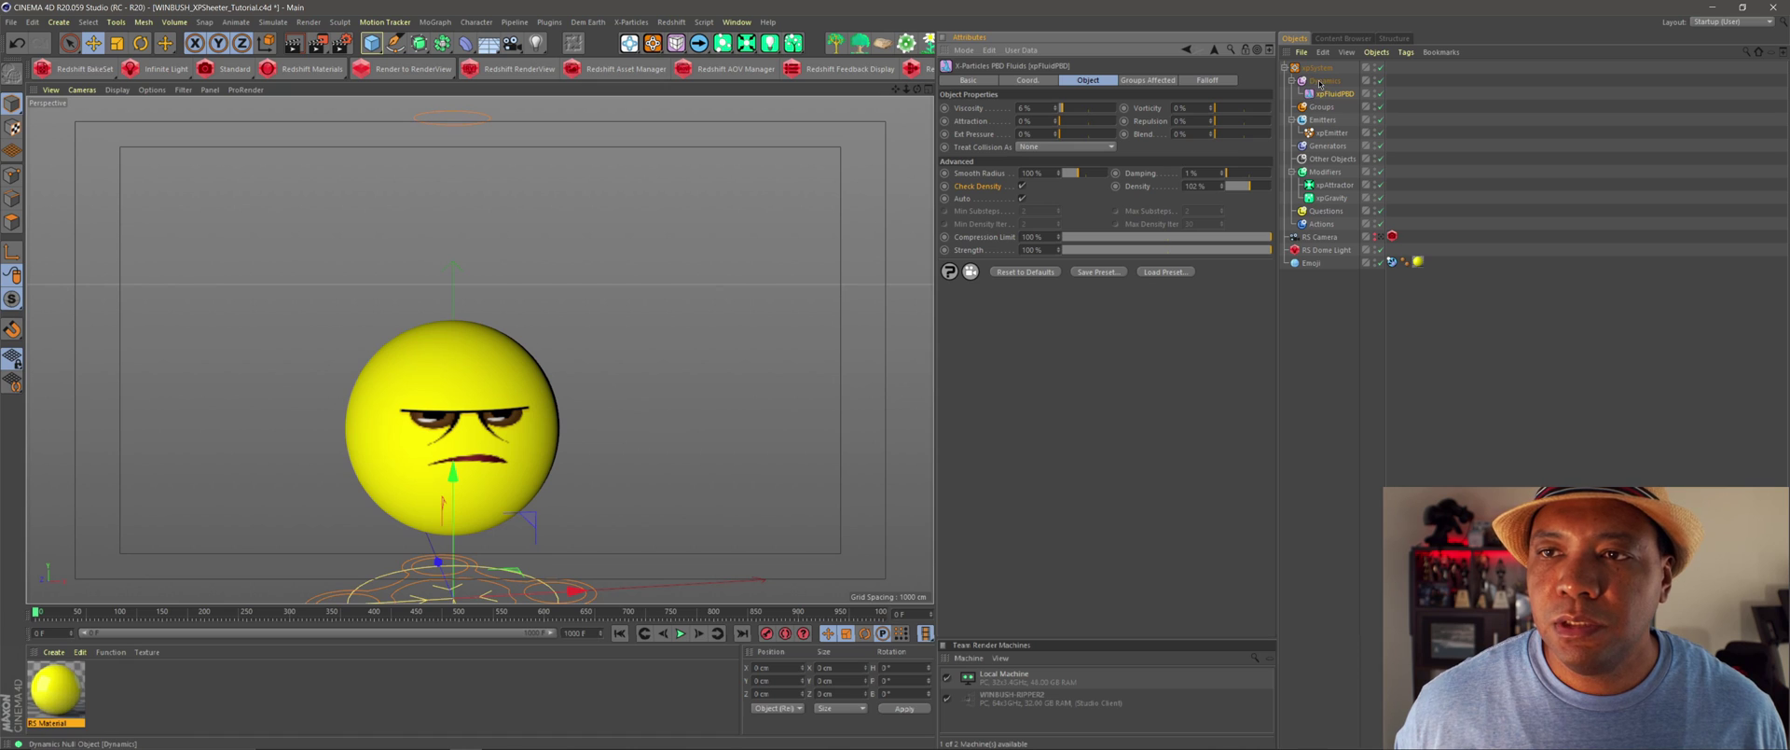
- Pick xpSheeter from Choose Dynamics in the Dynamics folder
left_click(1321, 80)
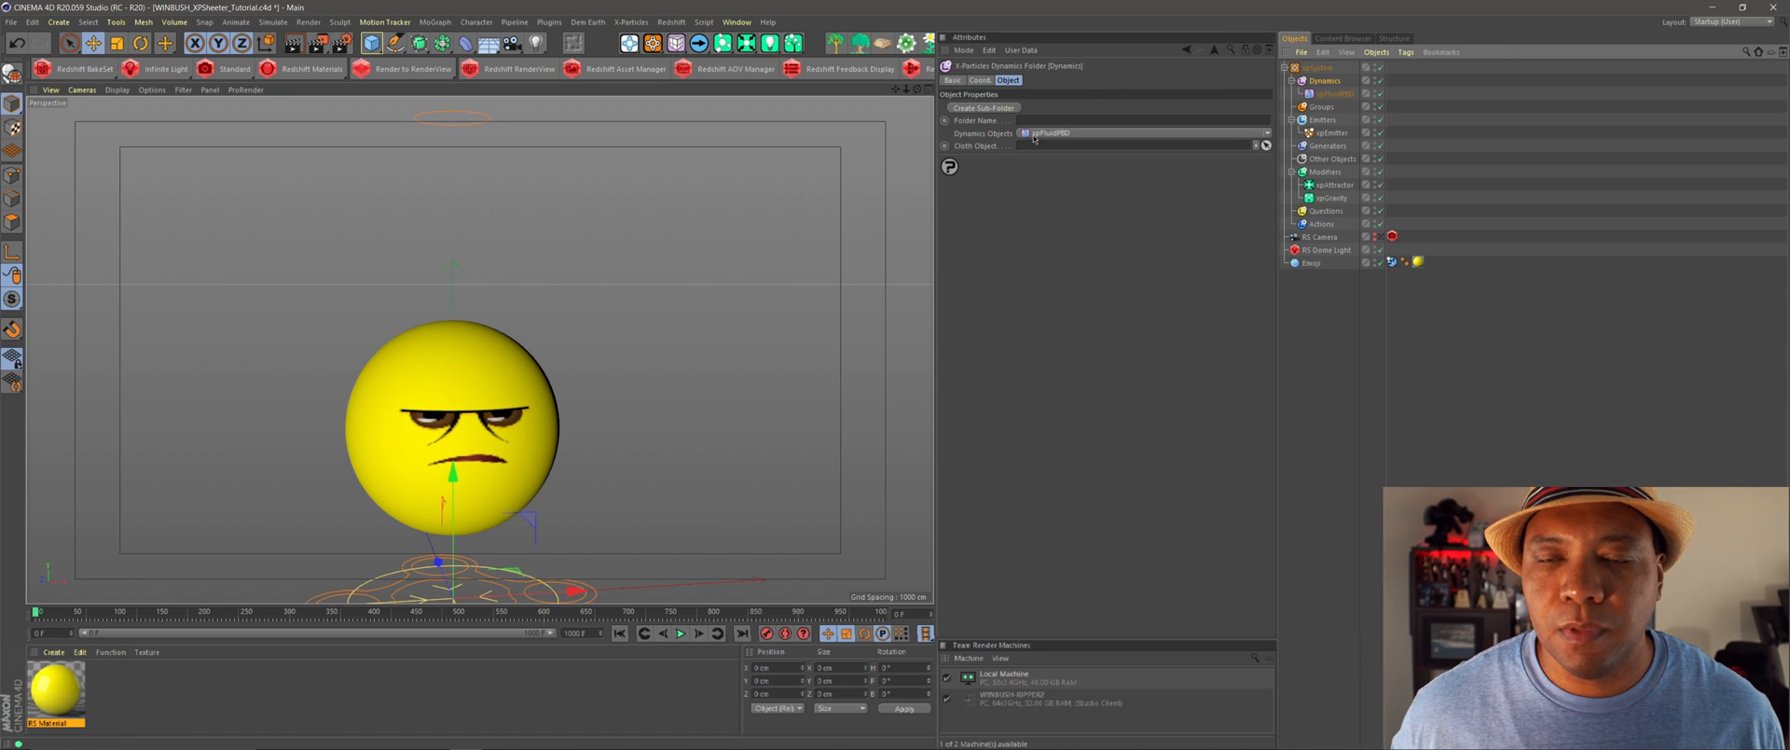
left_click(1264, 132)
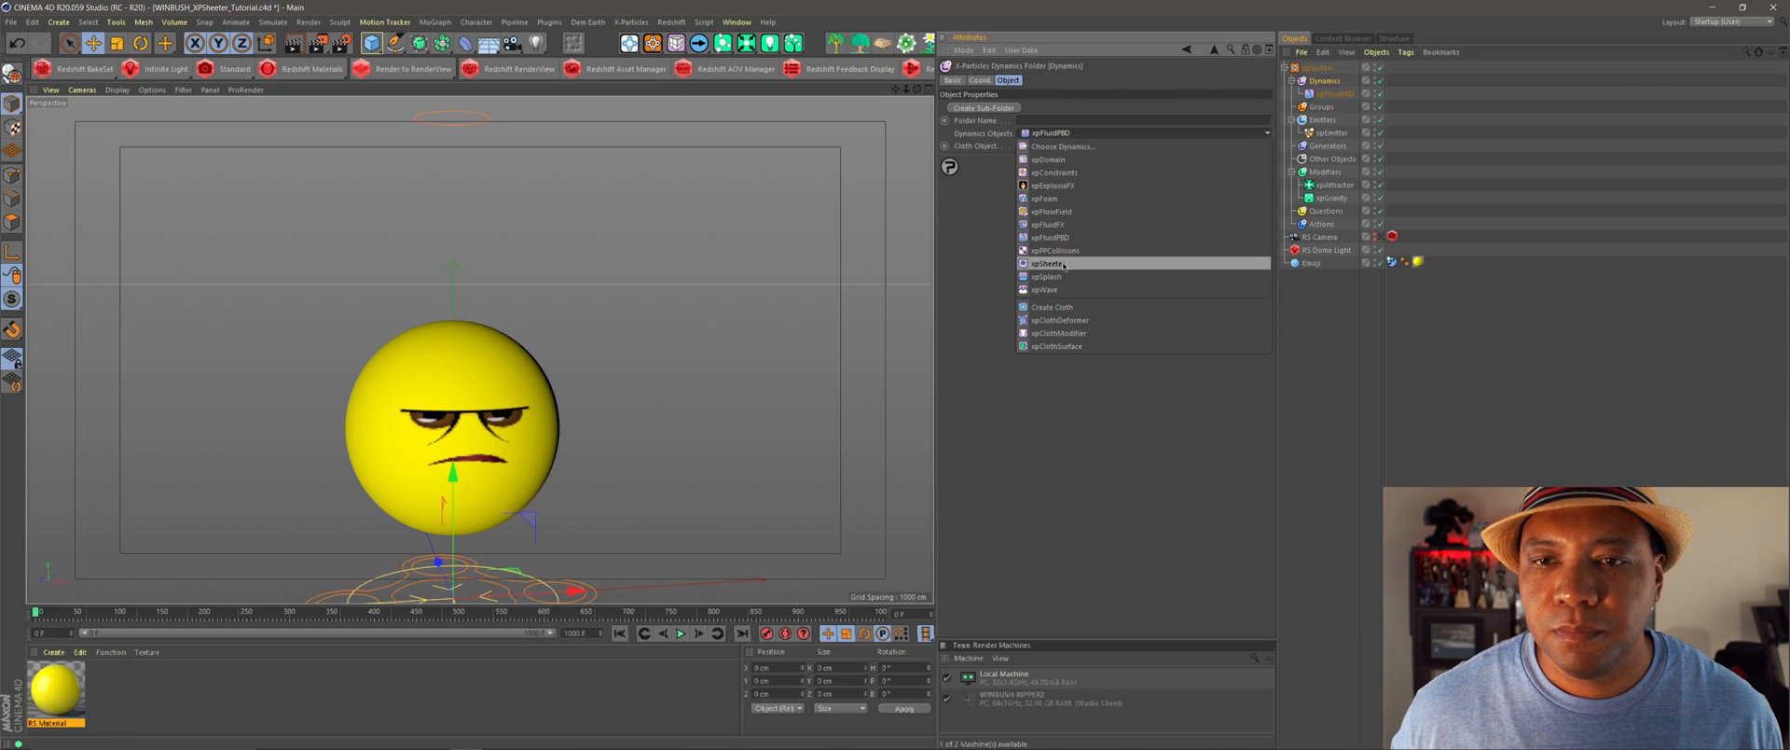
left_click(1044, 264)
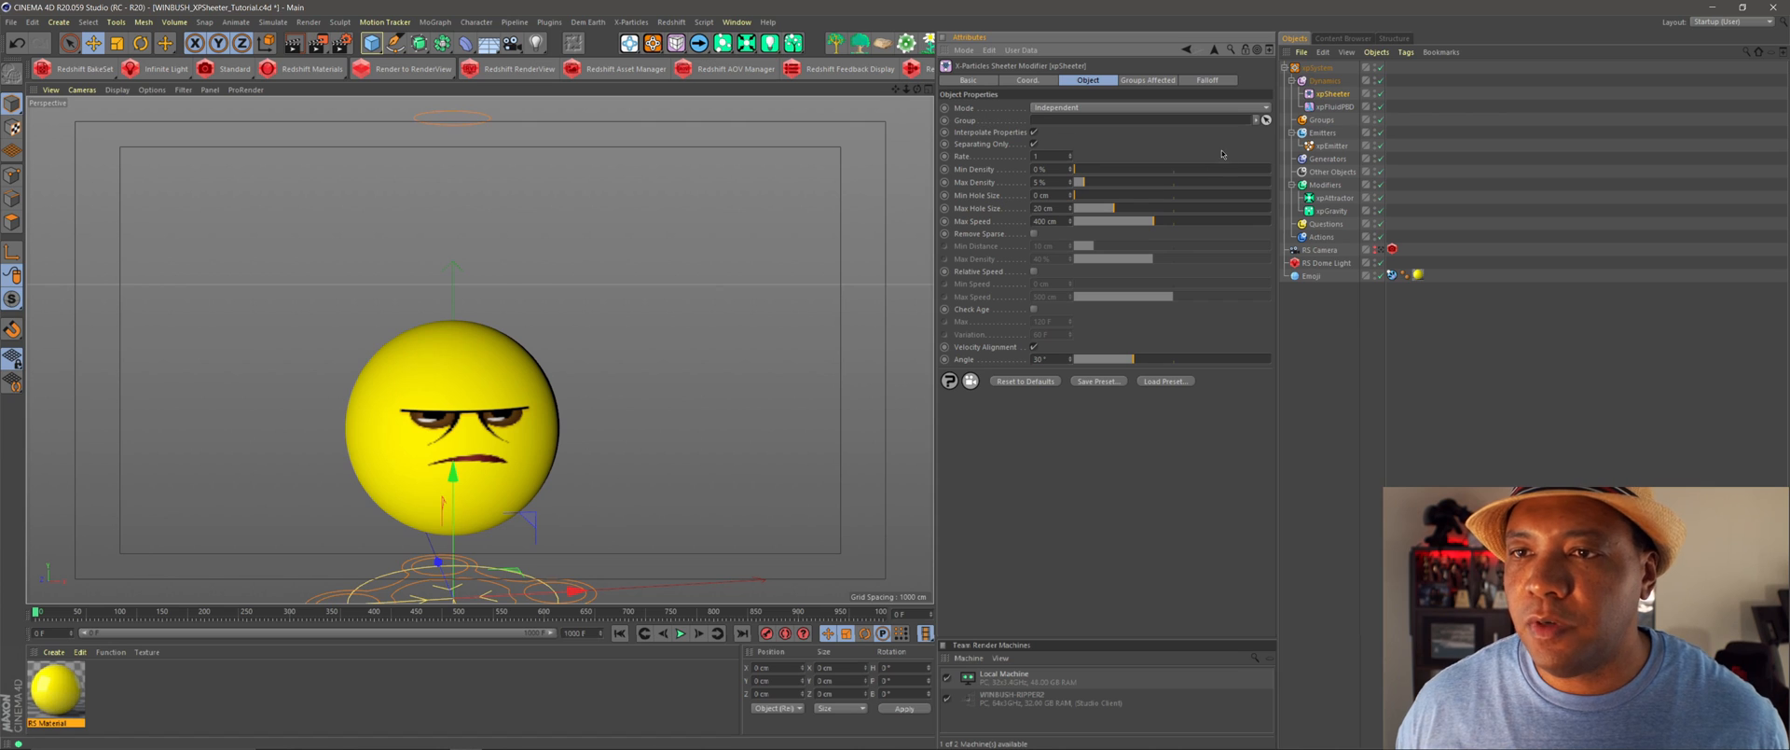
left_click(1332, 127)
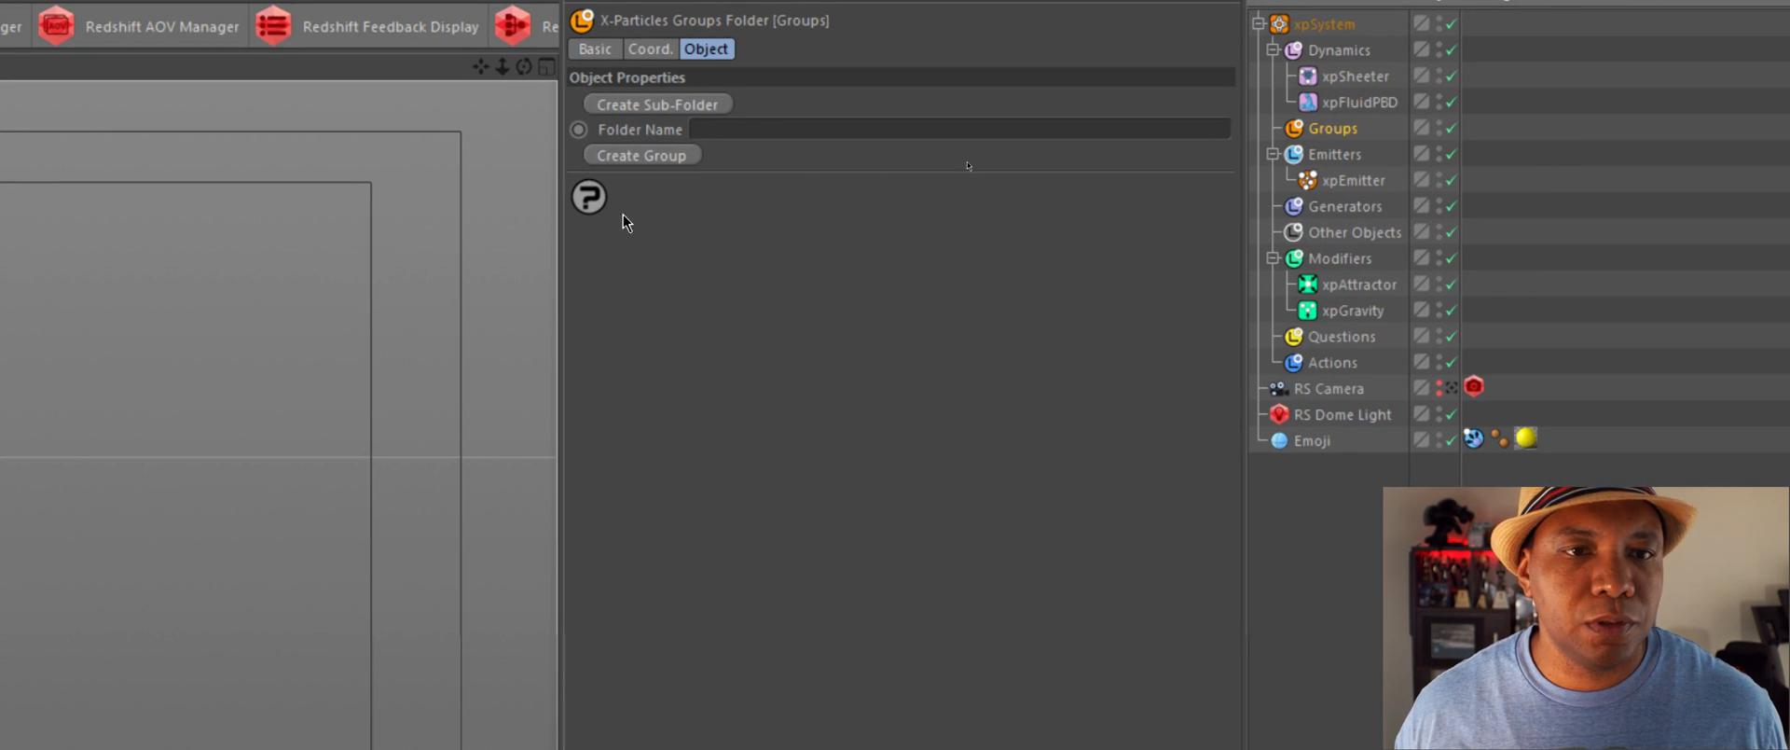
- Create two particle groups and rename them Particle Group MAIN and Particle Group Sheeter
left_click(641, 154)
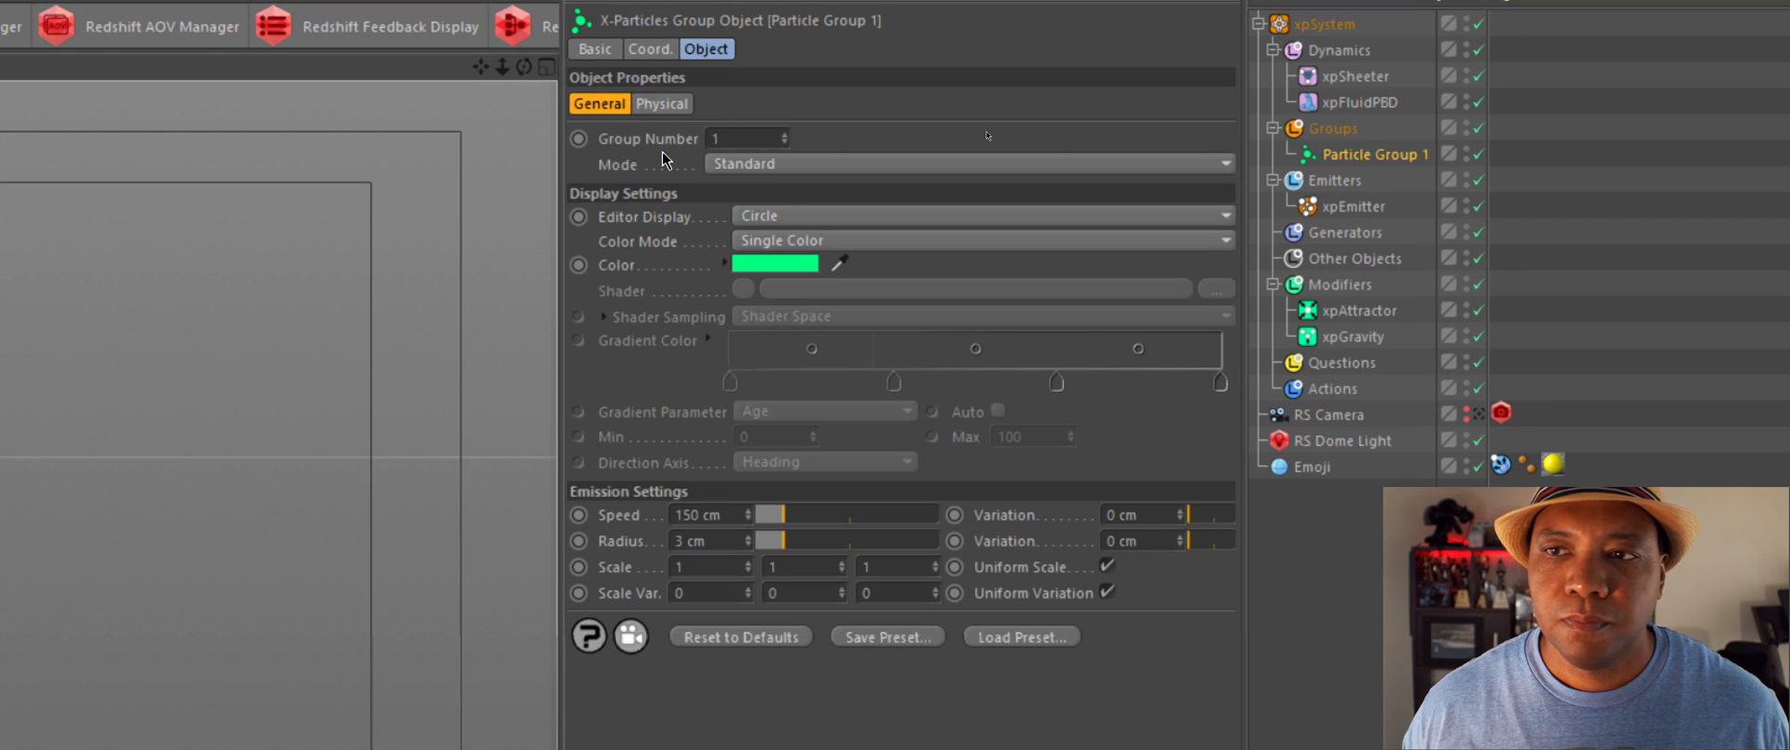
double_click(1372, 153)
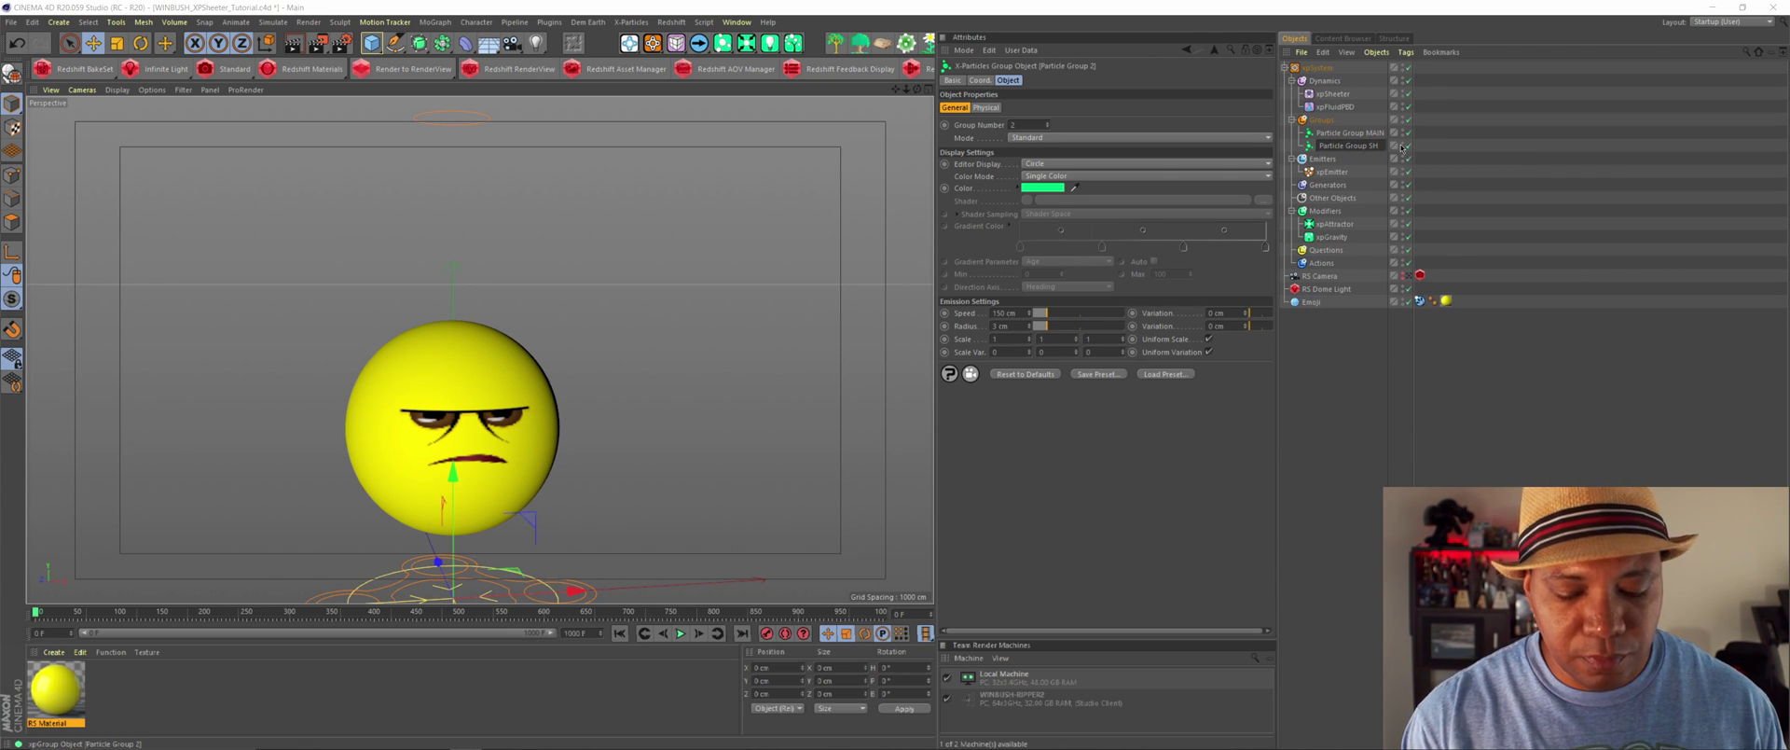
double_click(1353, 145)
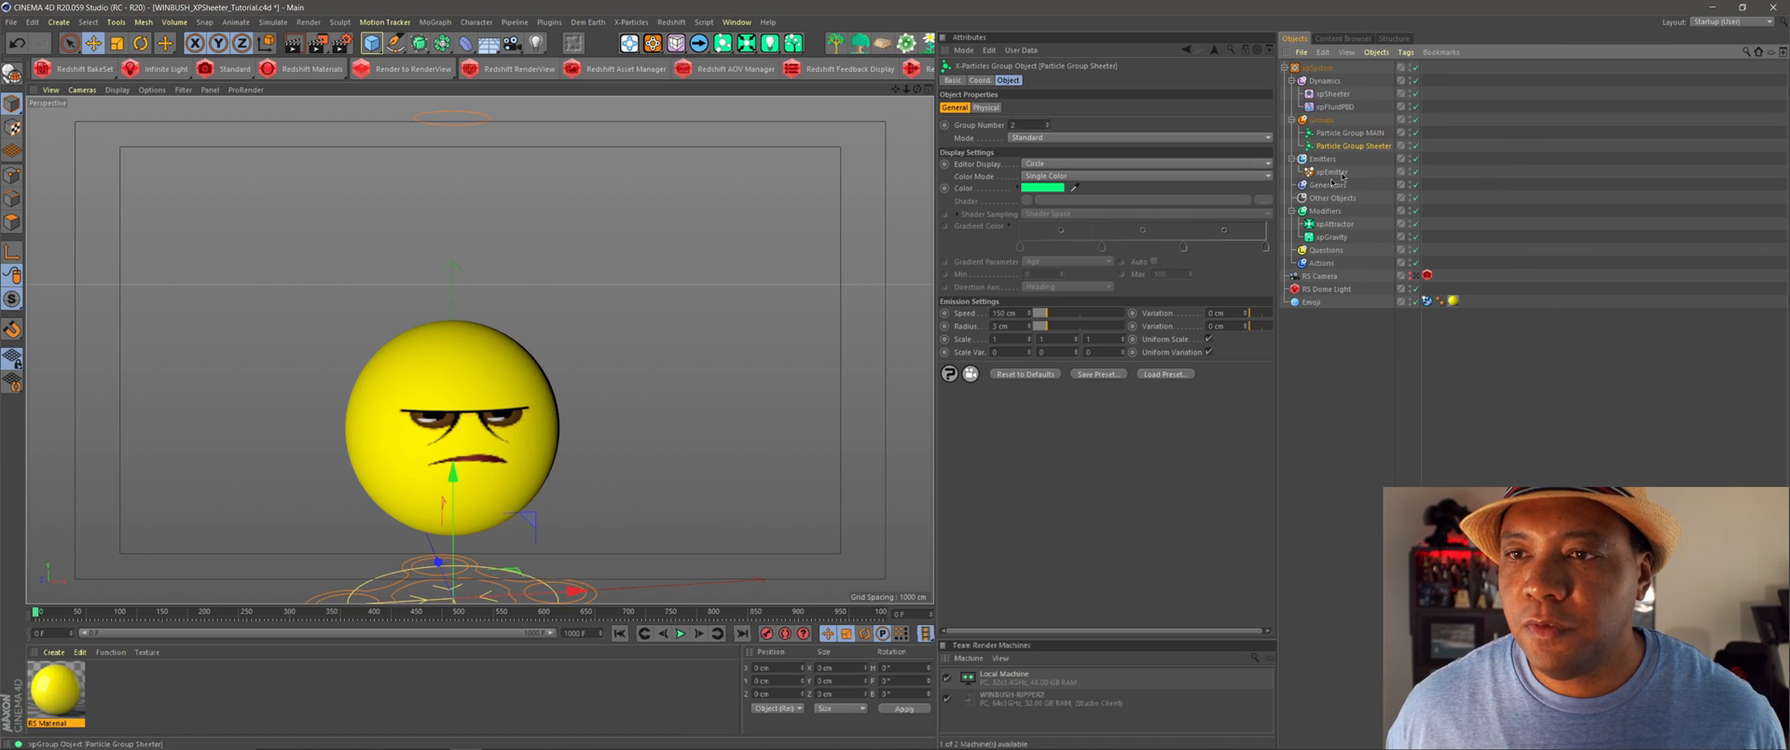
left_click(1334, 172)
type(" MAIN")
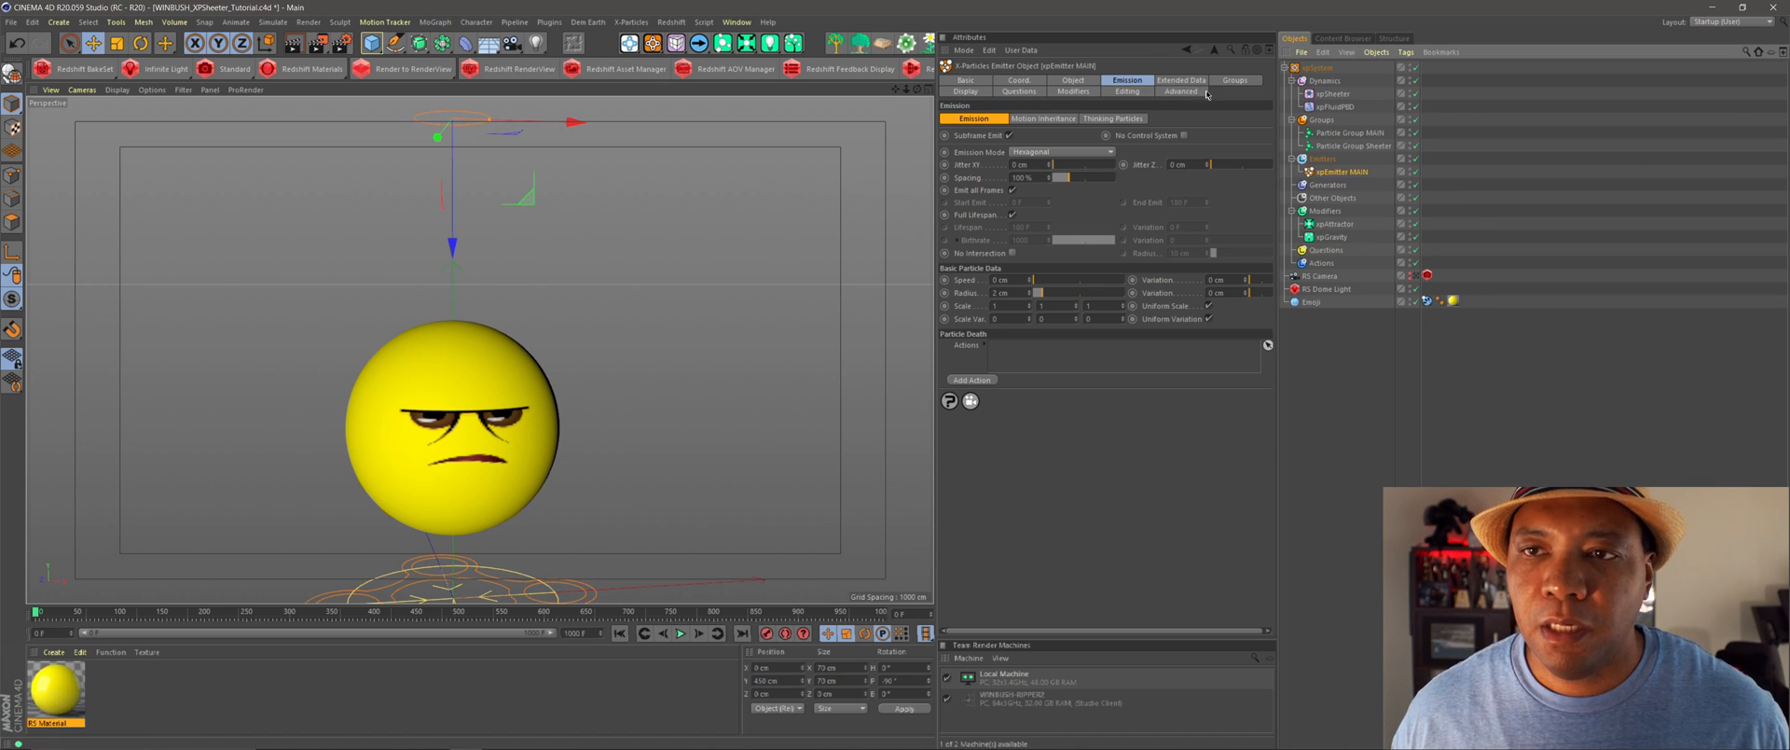
- Set the emitter's group Mode to First Group Only with Particle Group MAIN
left_click(1233, 80)
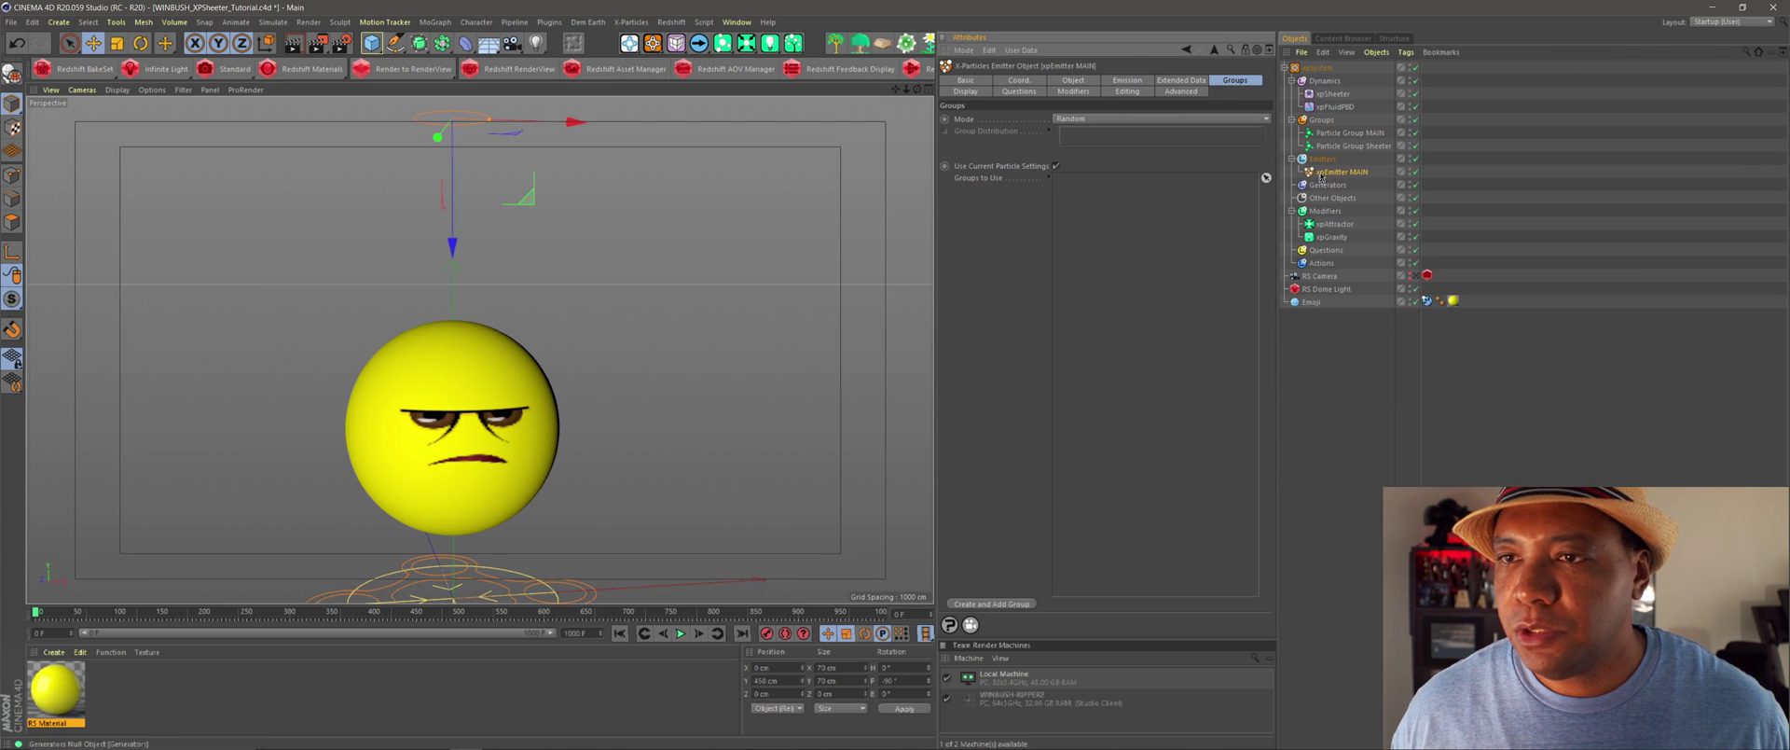
left_click(1354, 133)
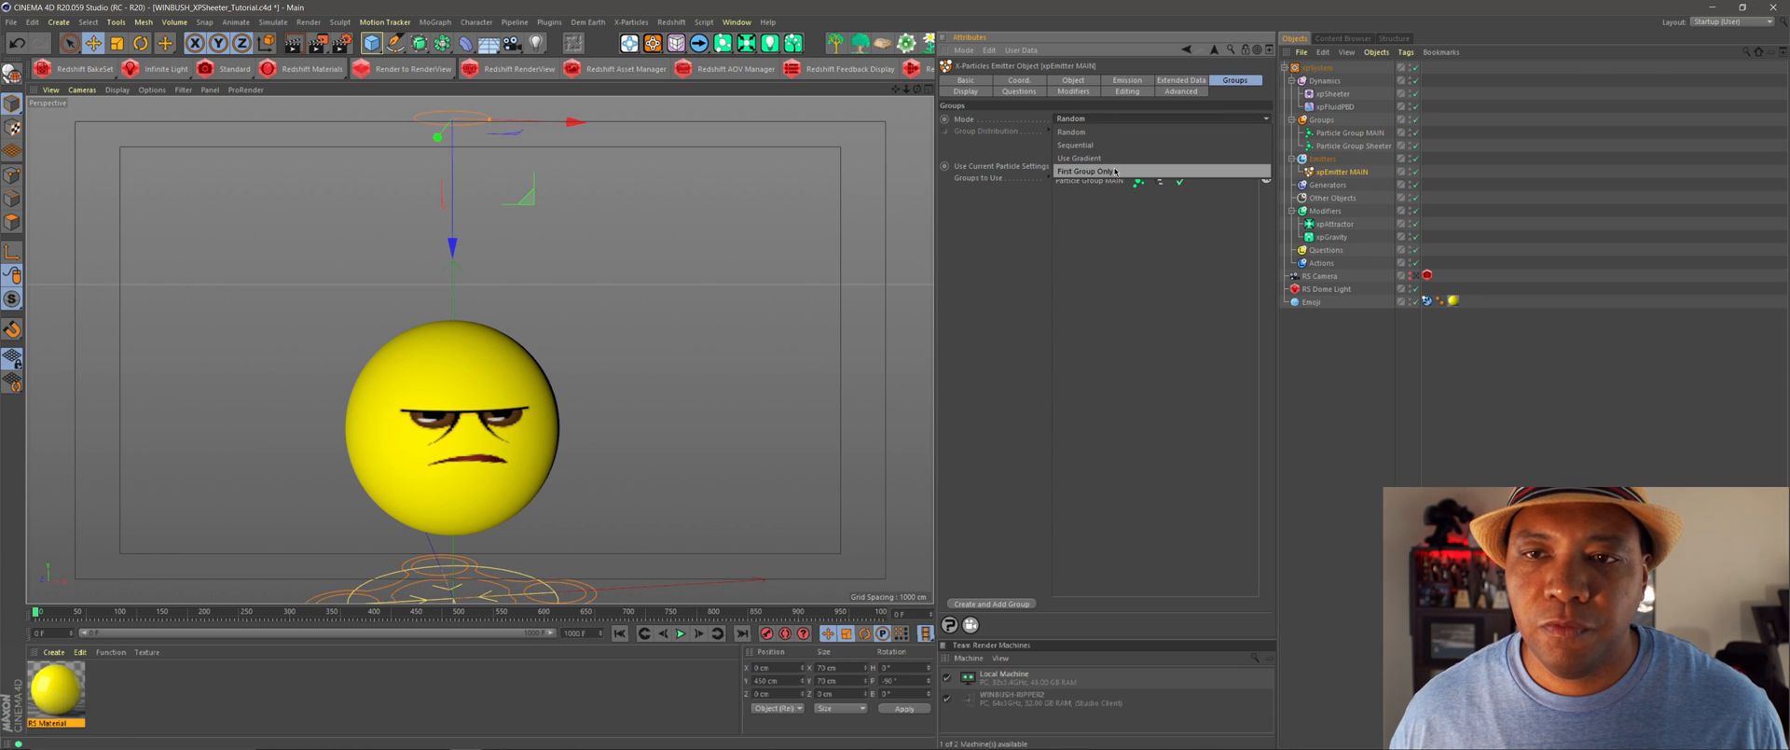
left_click(1085, 171)
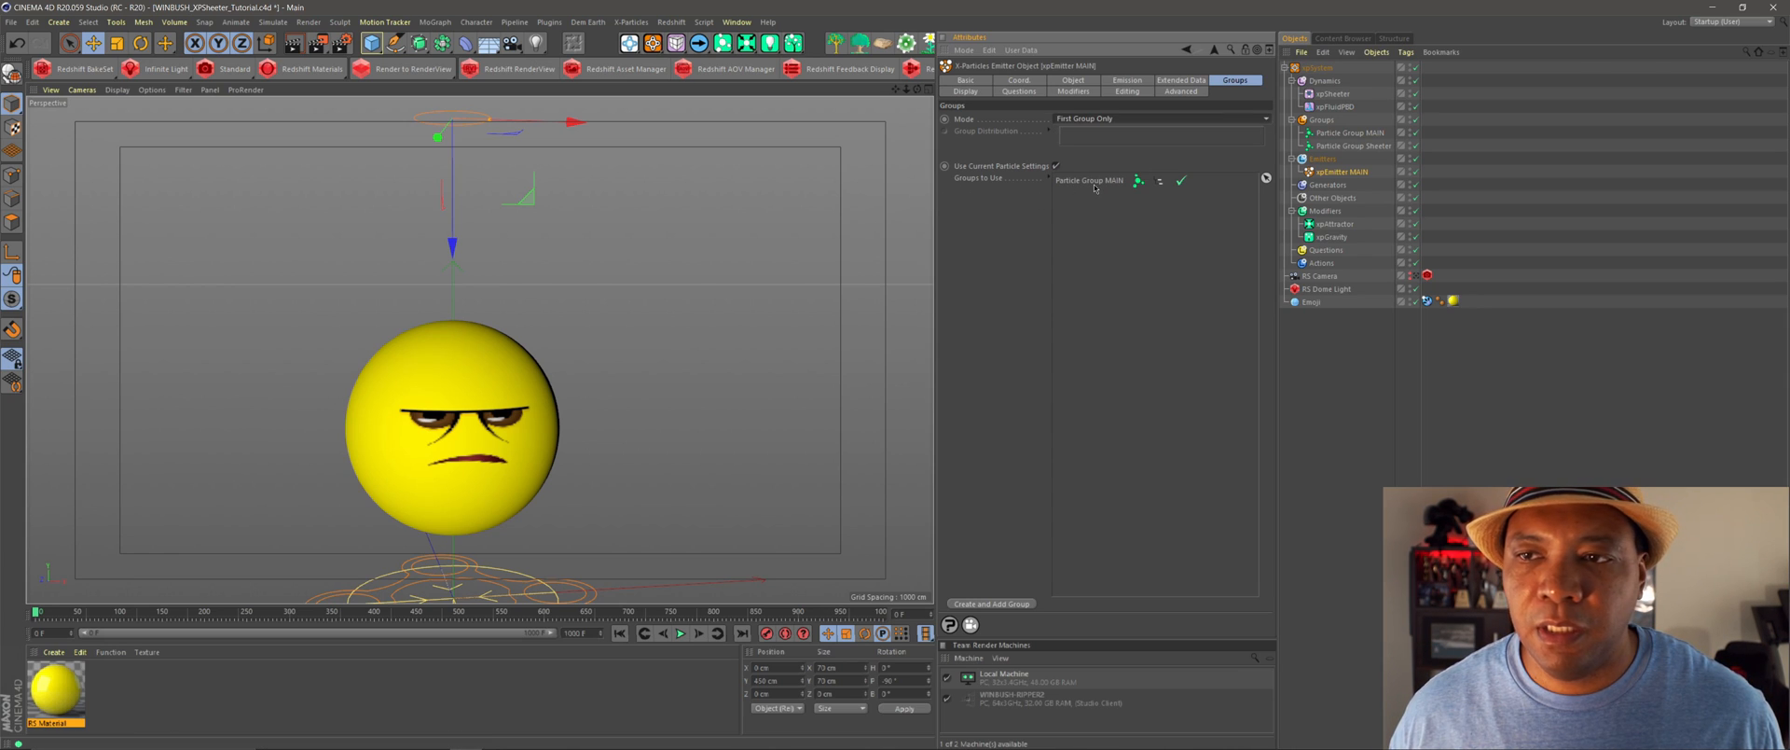
left_click(1350, 132)
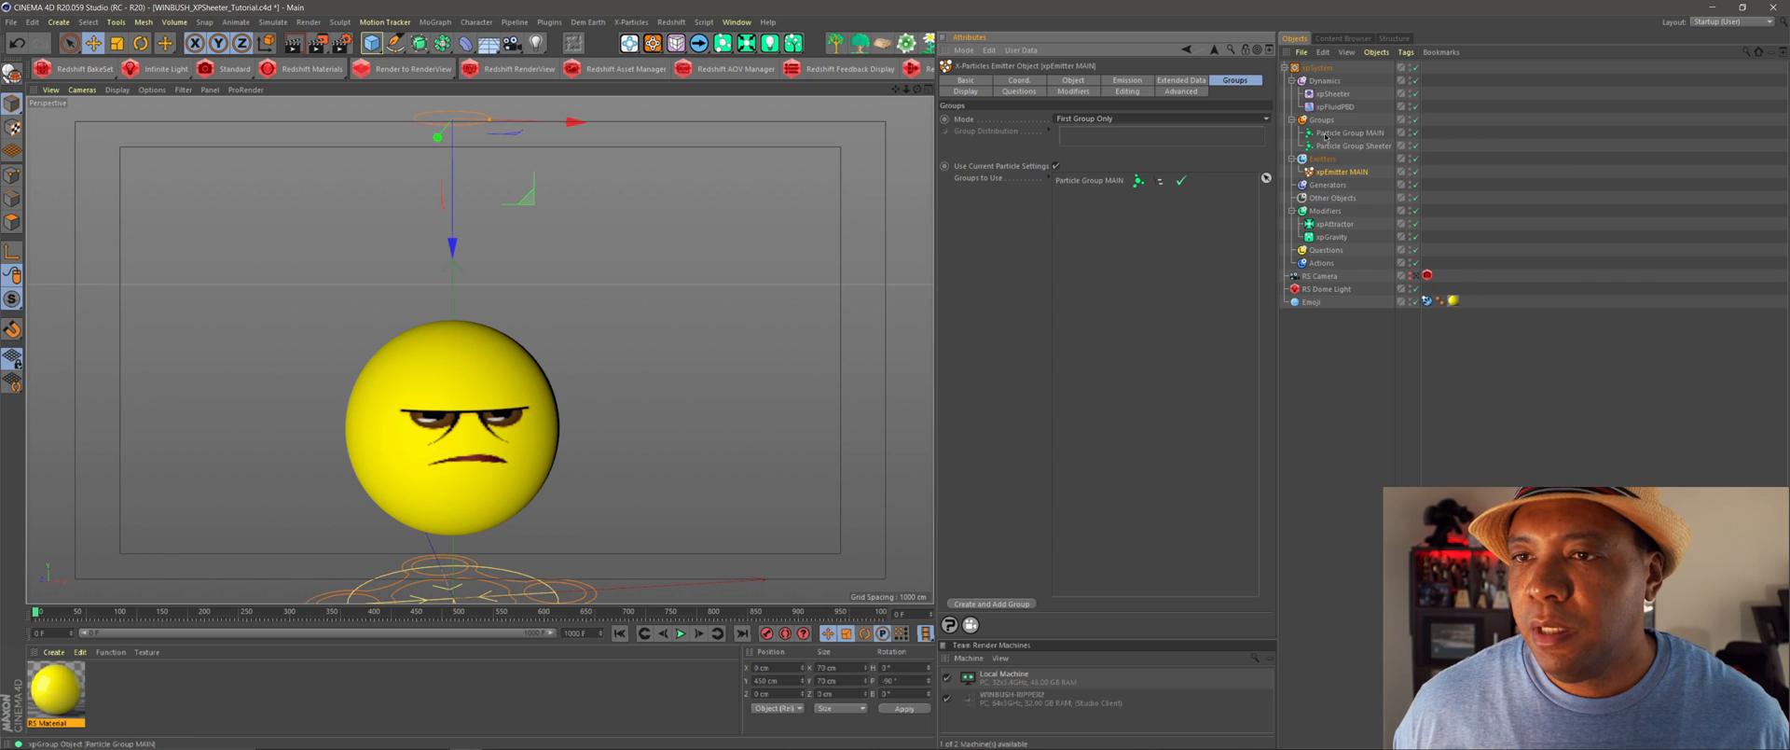
left_click(1354, 132)
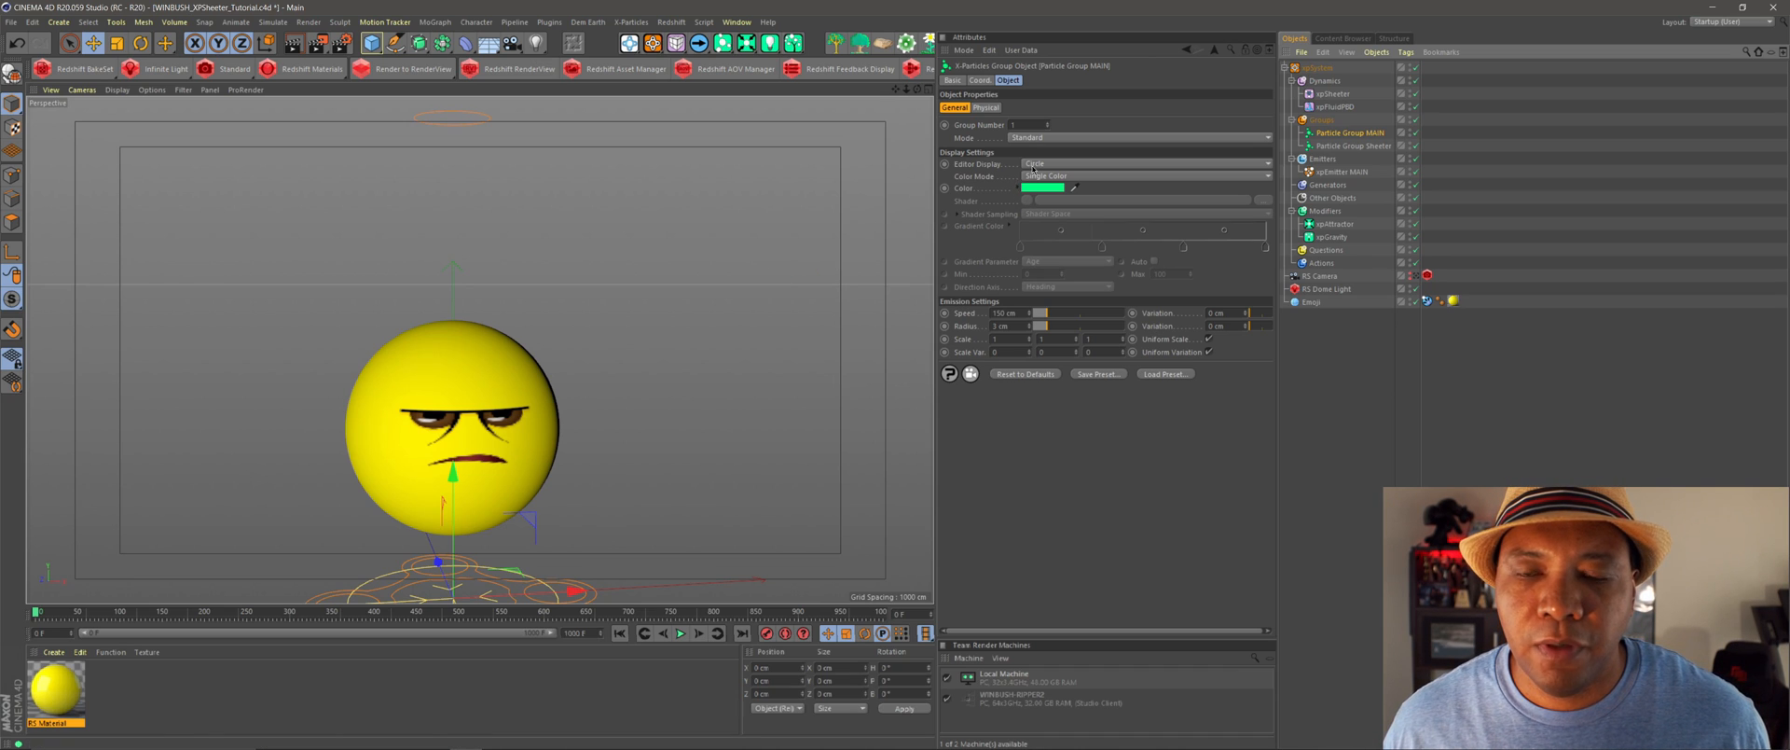
- Give MAIN Dots display, Speed gradient colouring, 0 cm speed and 2 cm radius
left_click(1148, 163)
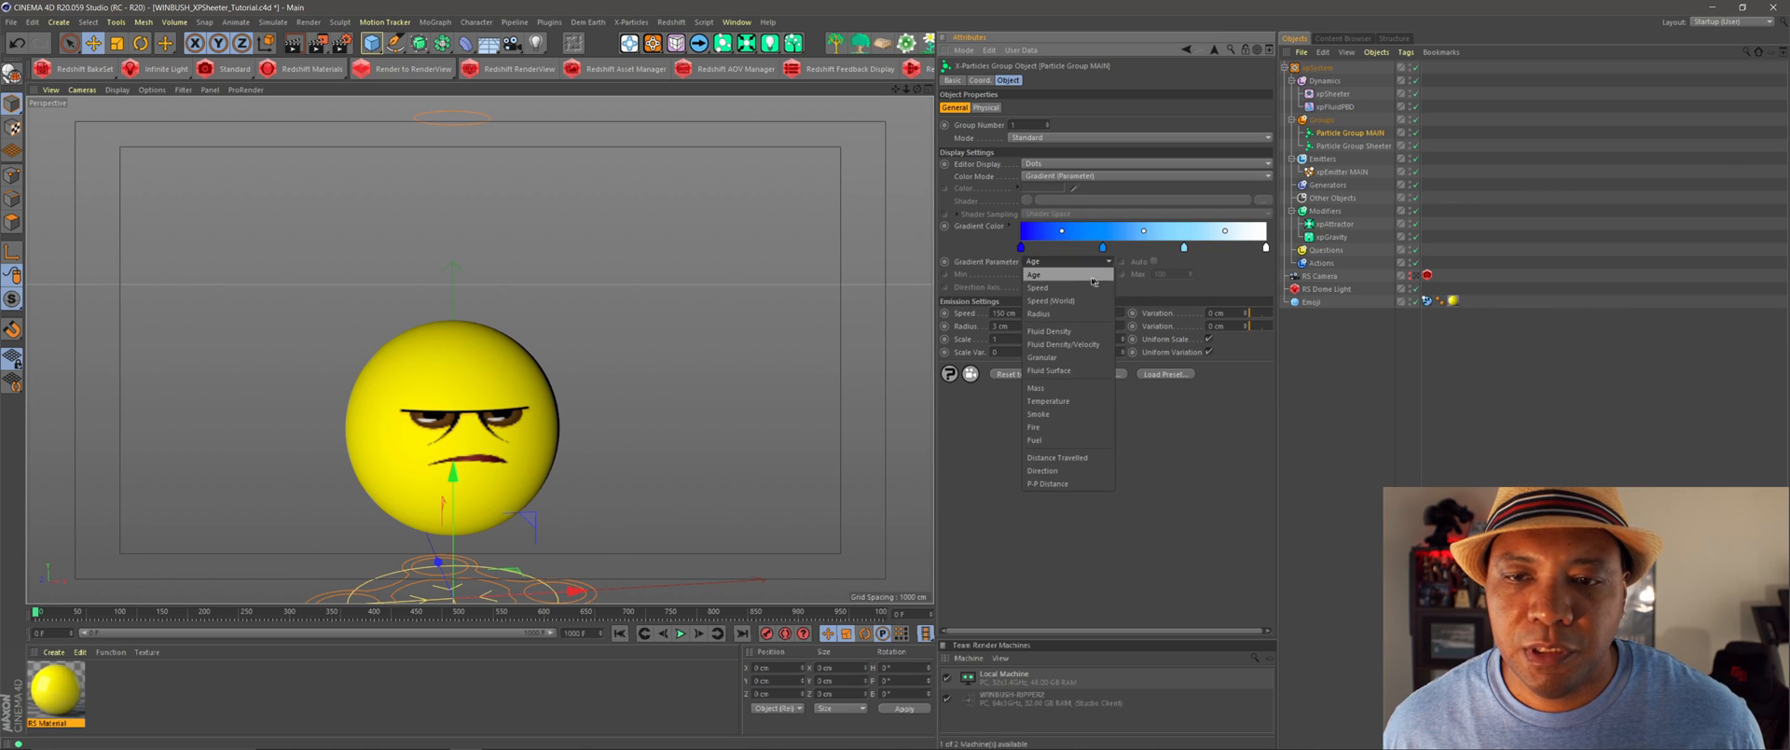
left_click(1038, 287)
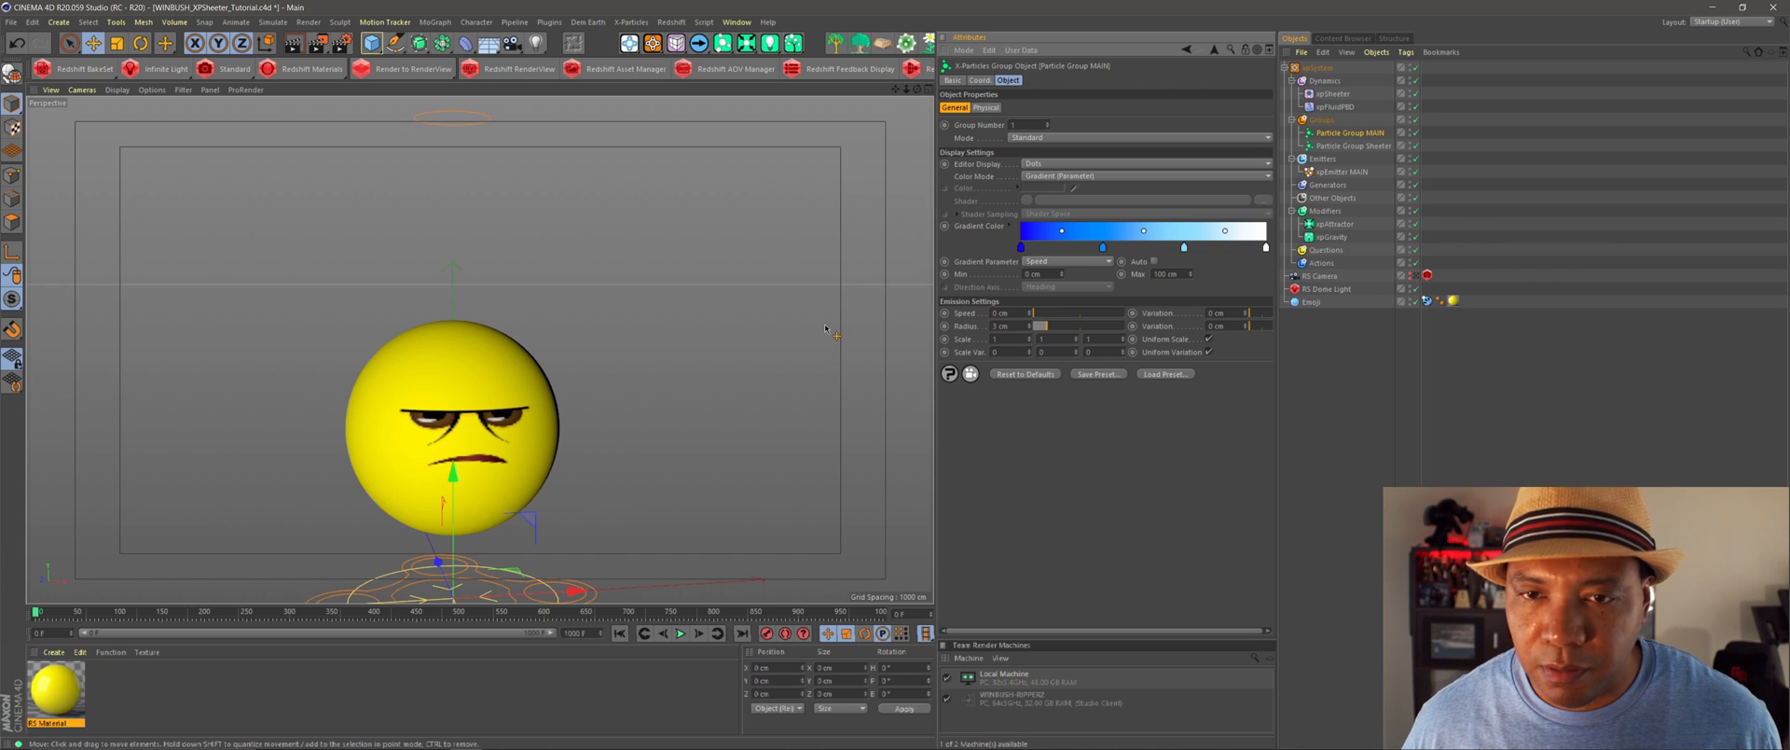
triple_click(1002, 326)
type("2")
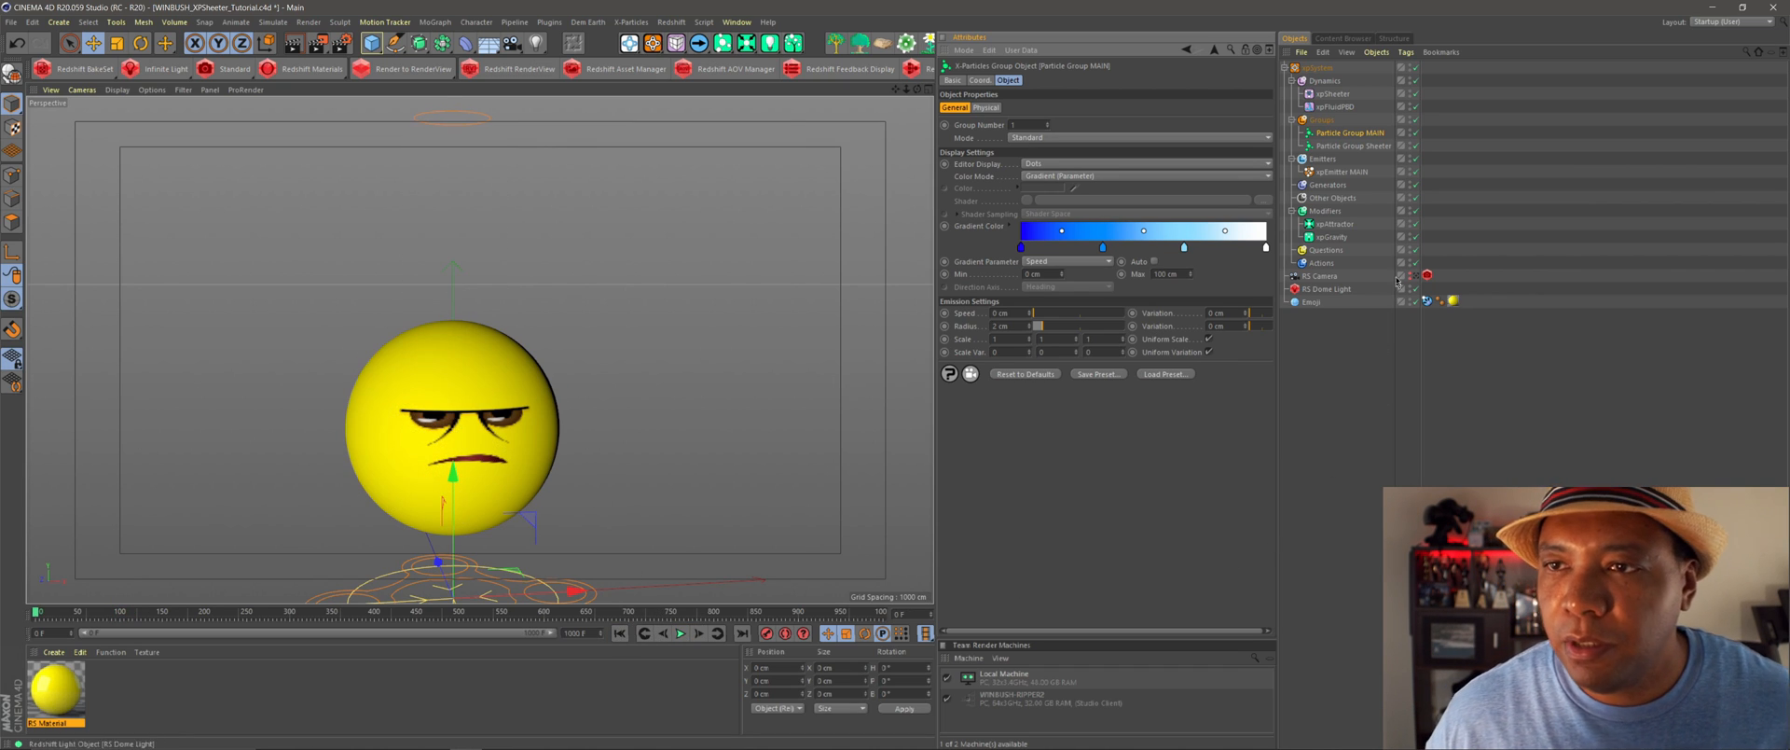
left_click(1357, 144)
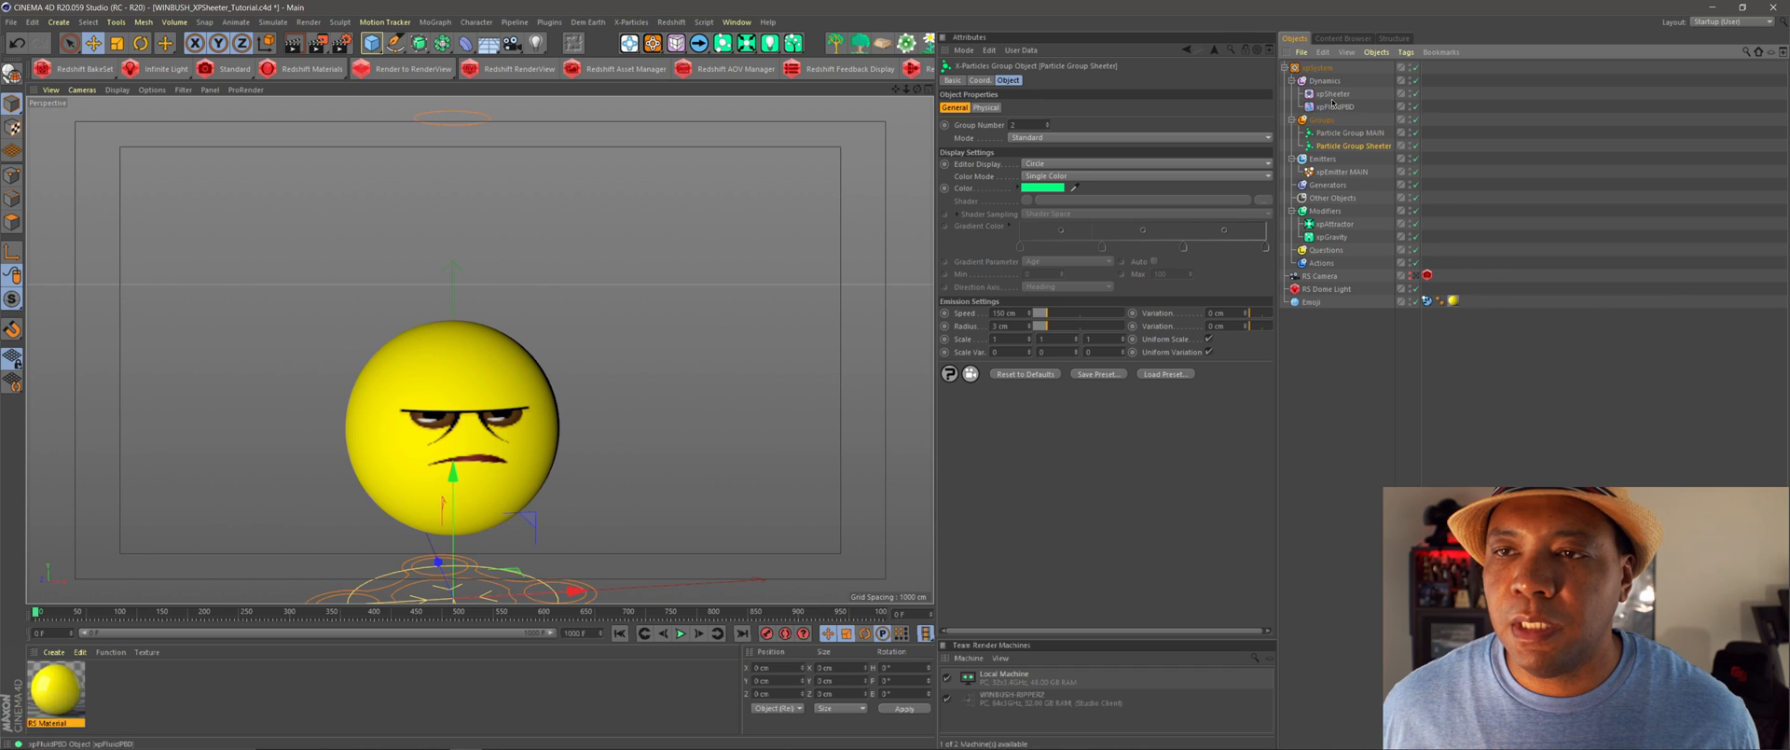
- Set the Sheeter particle group's display colour to red
left_click(1331, 93)
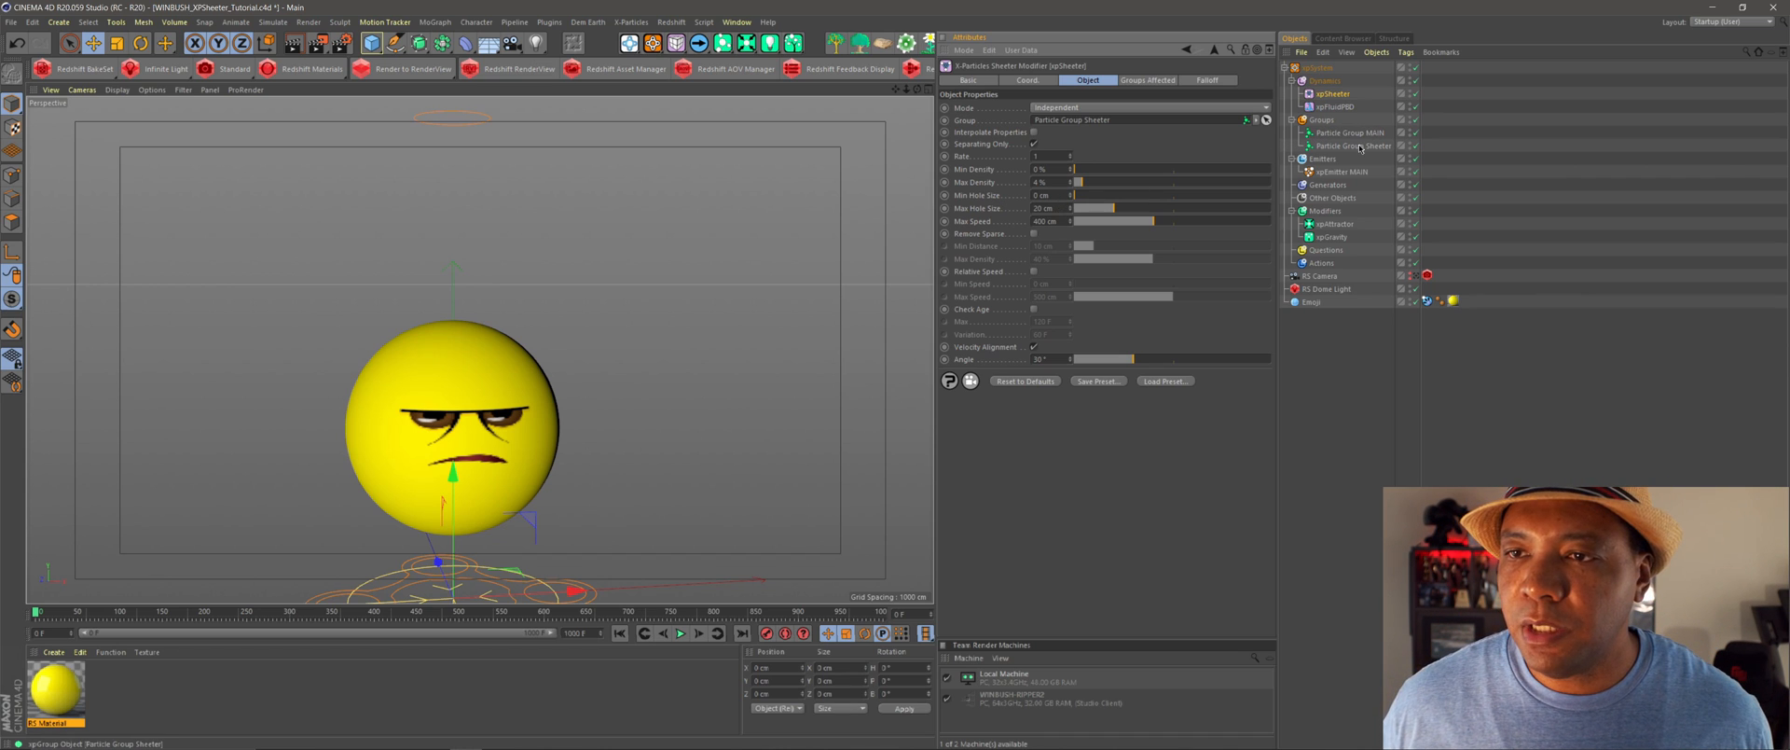
left_click(1354, 145)
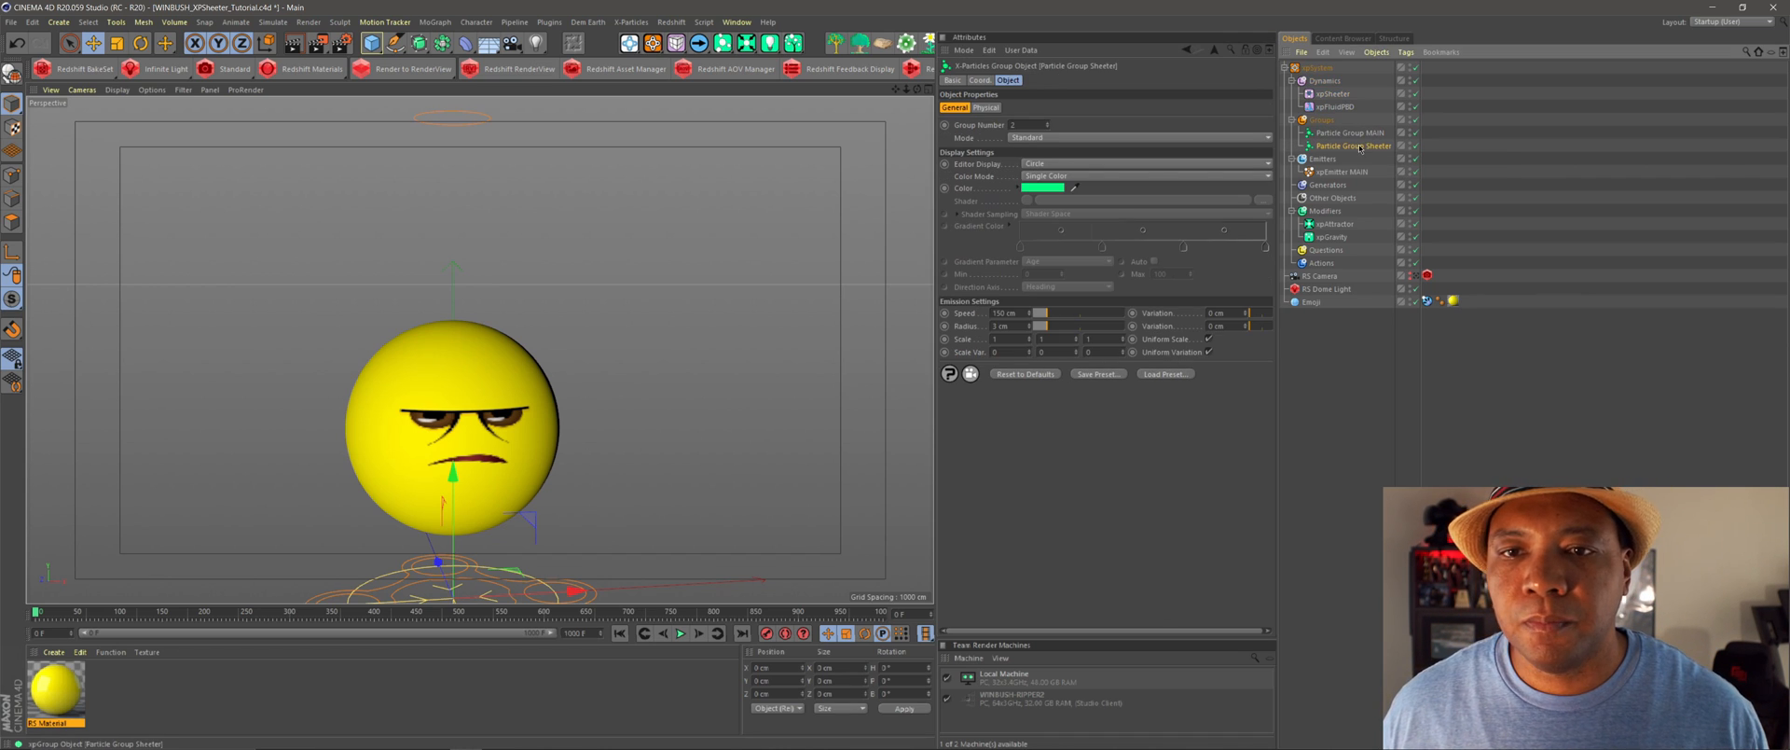
left_click(1043, 187)
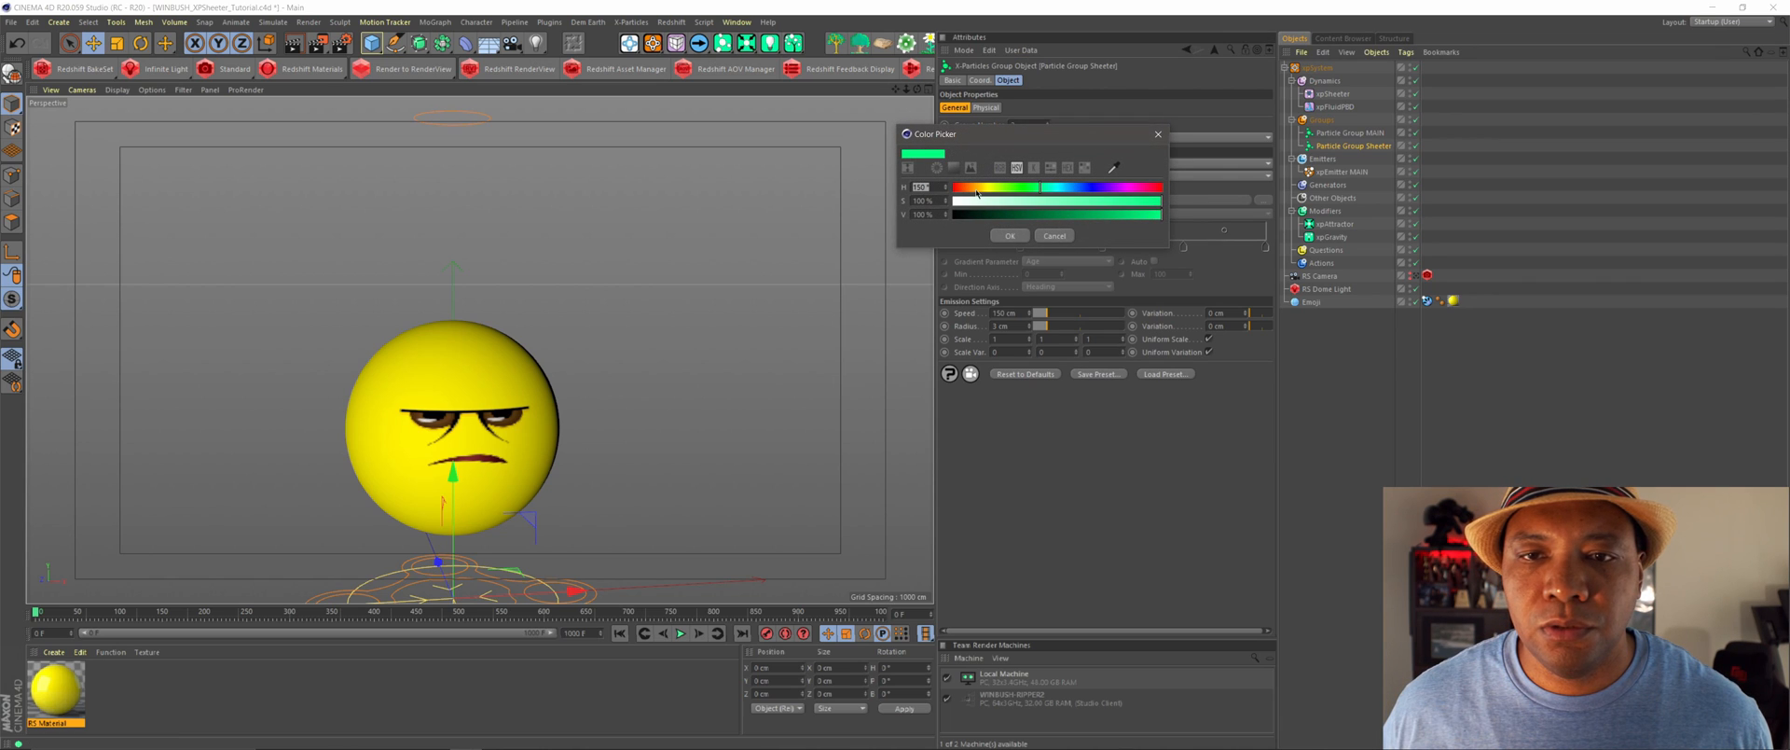
left_click(1009, 235)
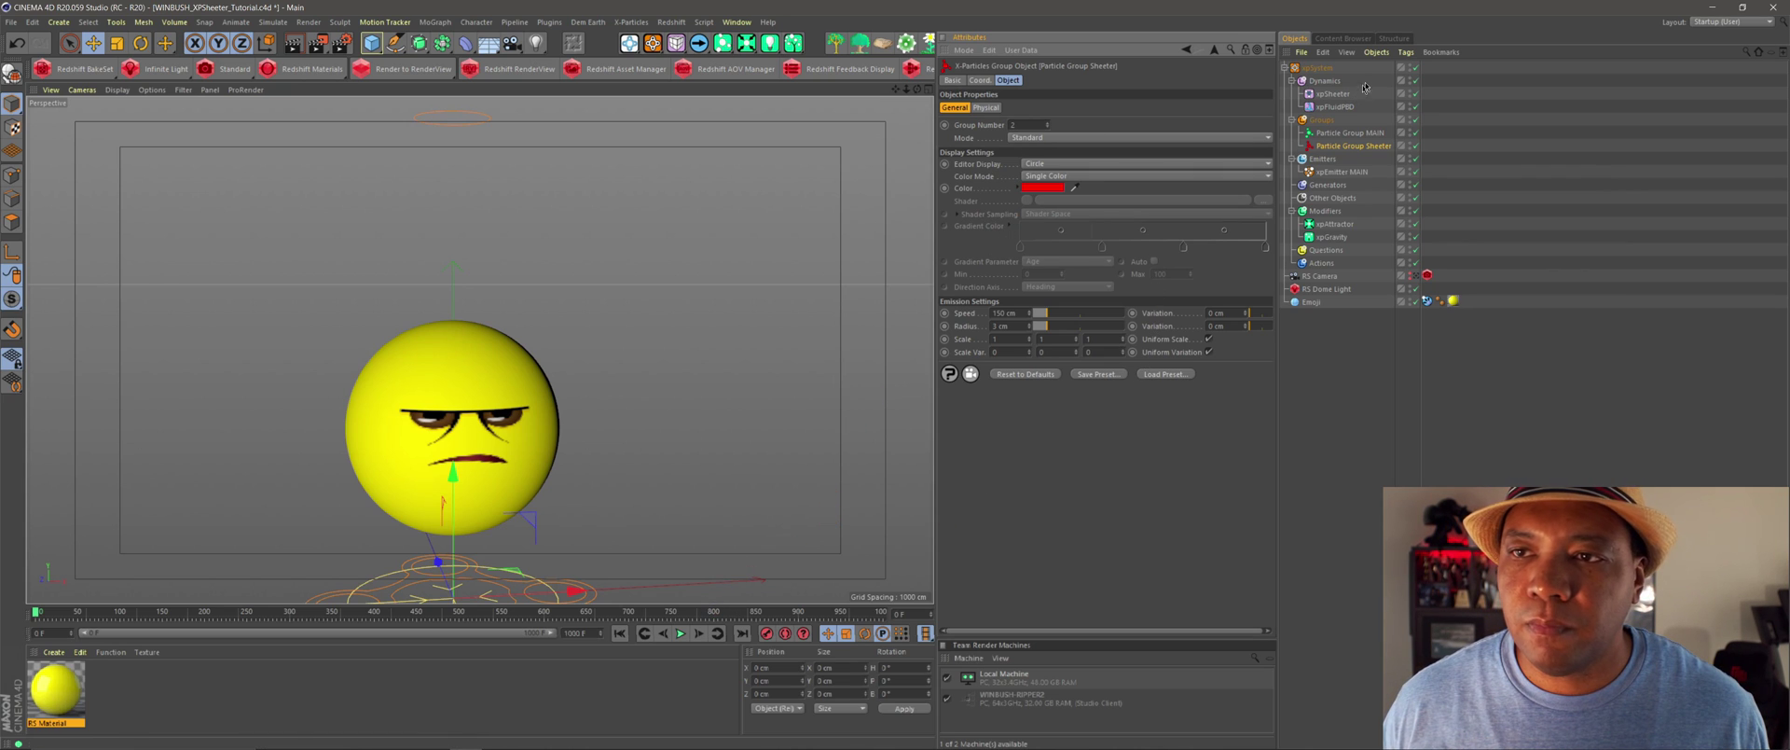
left_click(1331, 93)
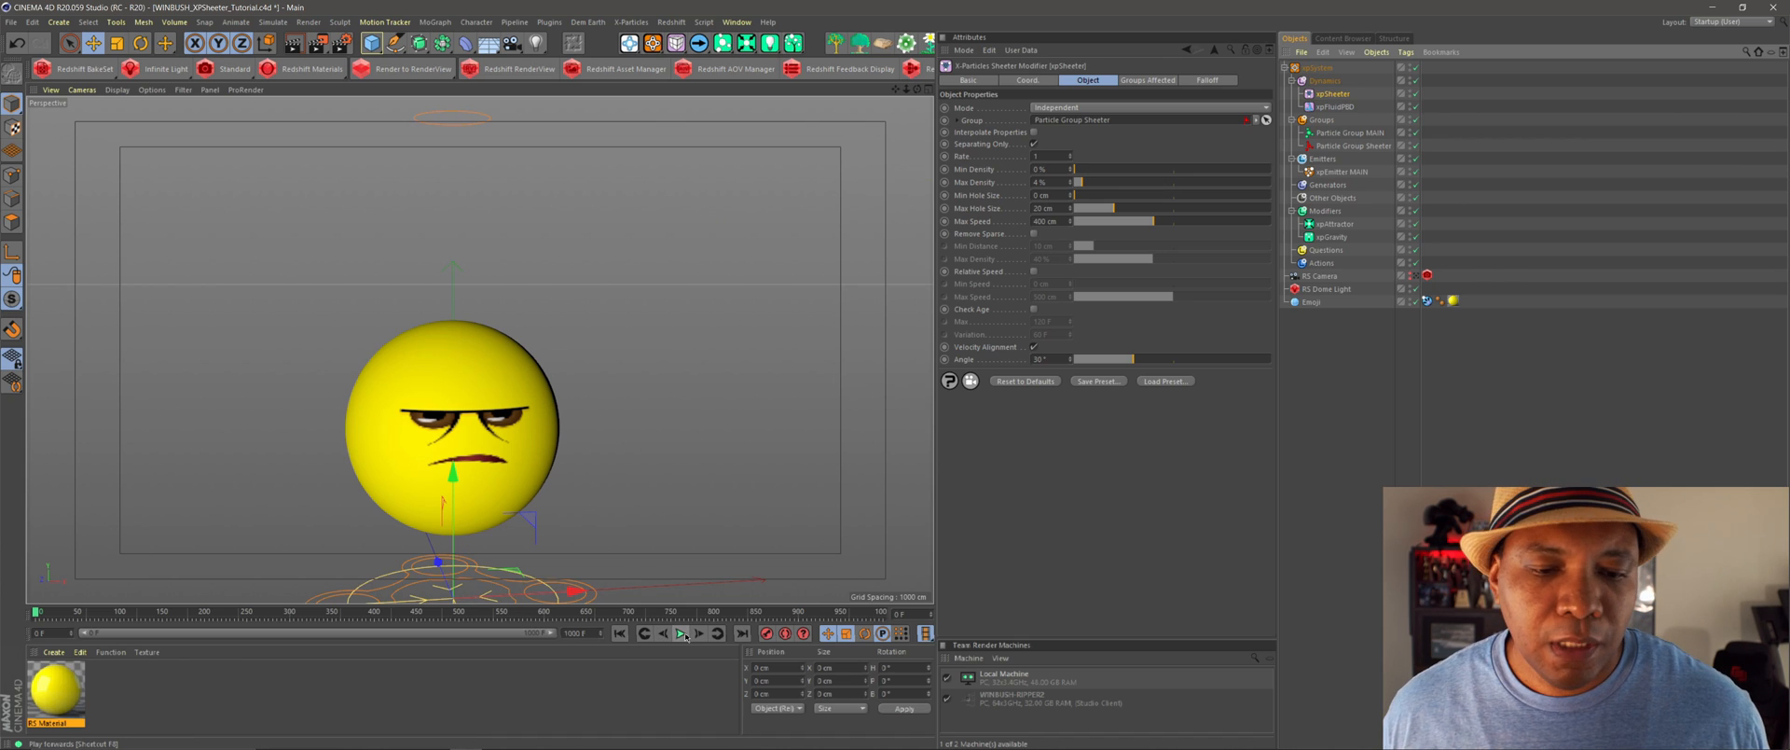
- Play the simulation, lower xpSheeter's Max Hole Size to 7 cm, and replay it
left_click(680, 633)
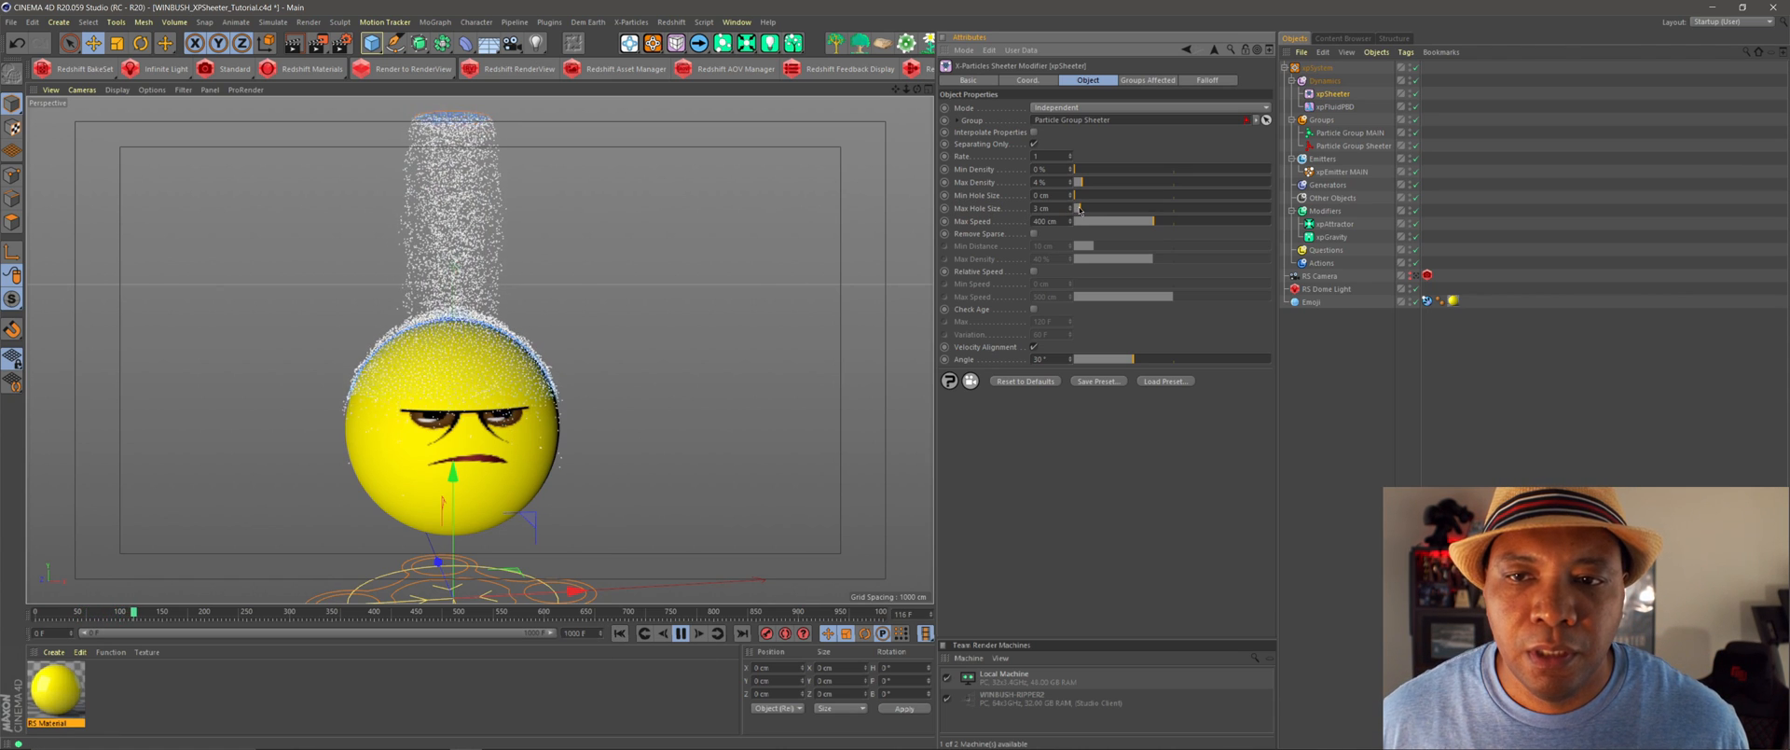
left_click_drag(1073, 208, 1090, 208)
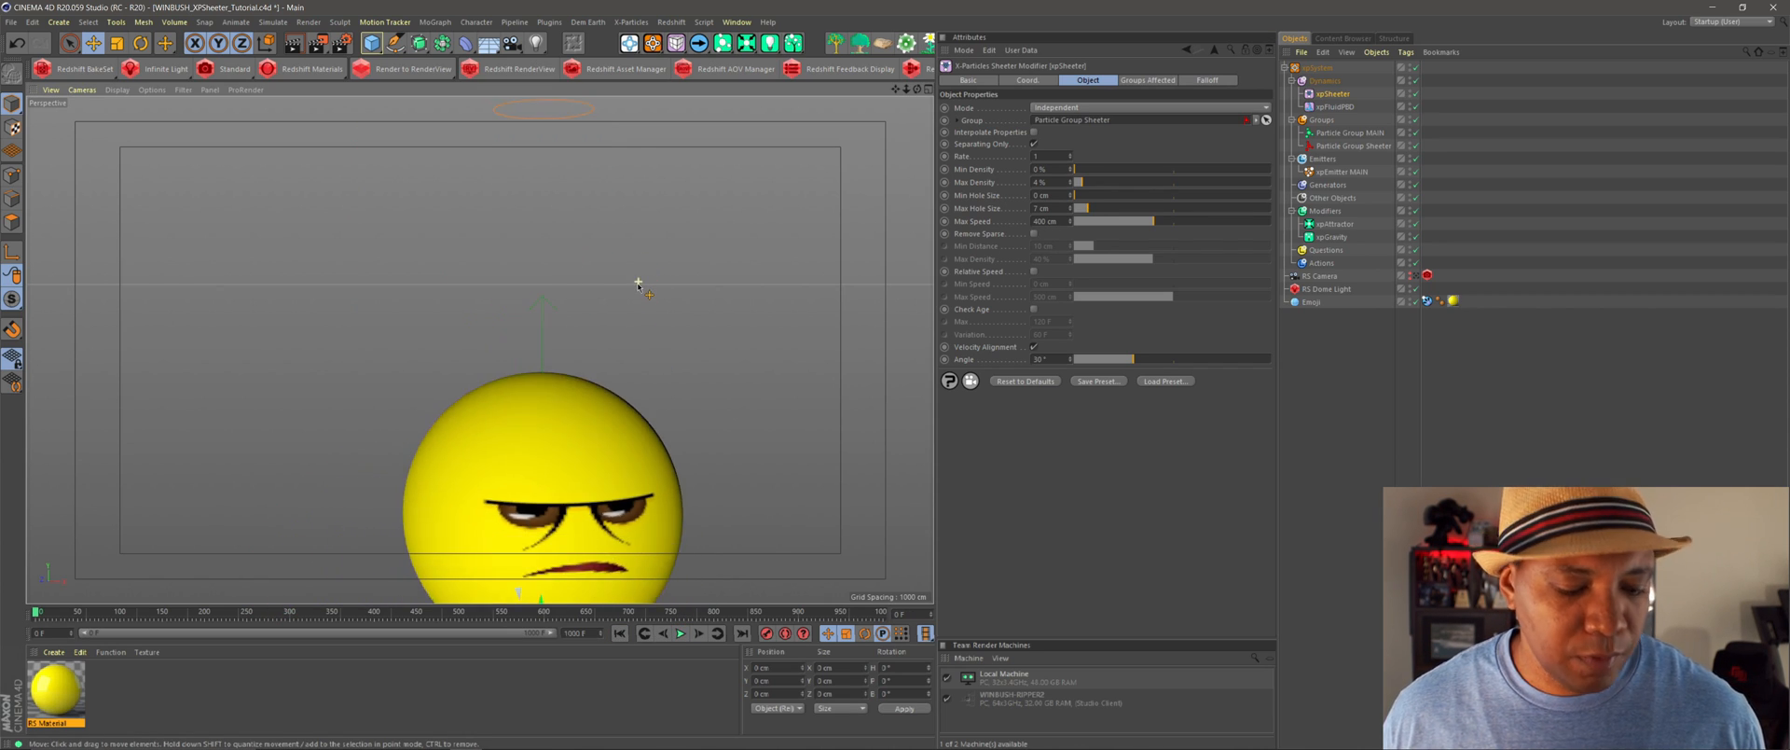
mouse_move(615, 442)
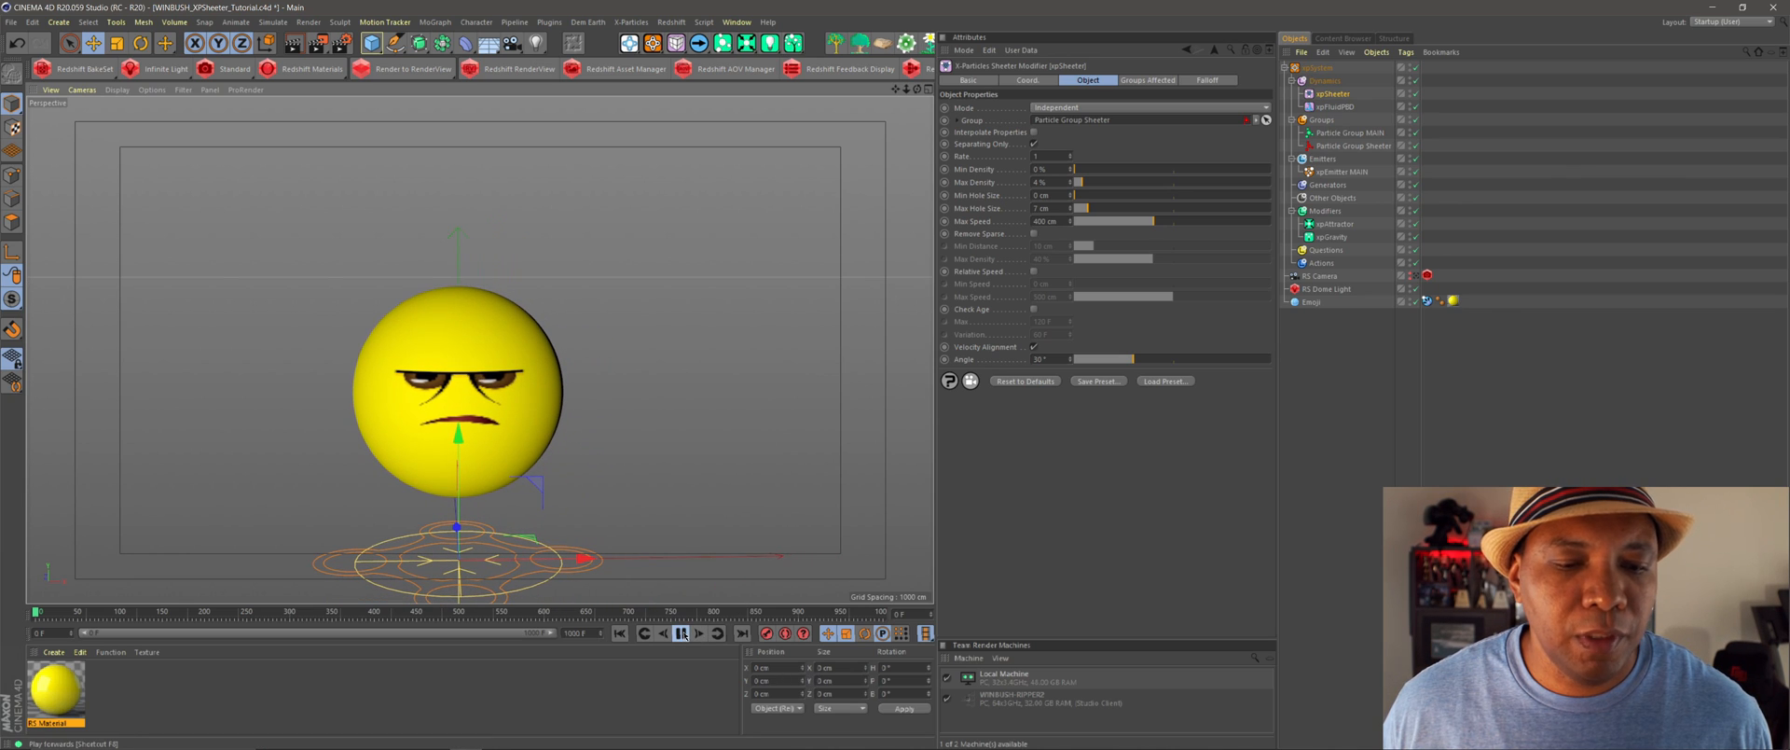
left_click(680, 632)
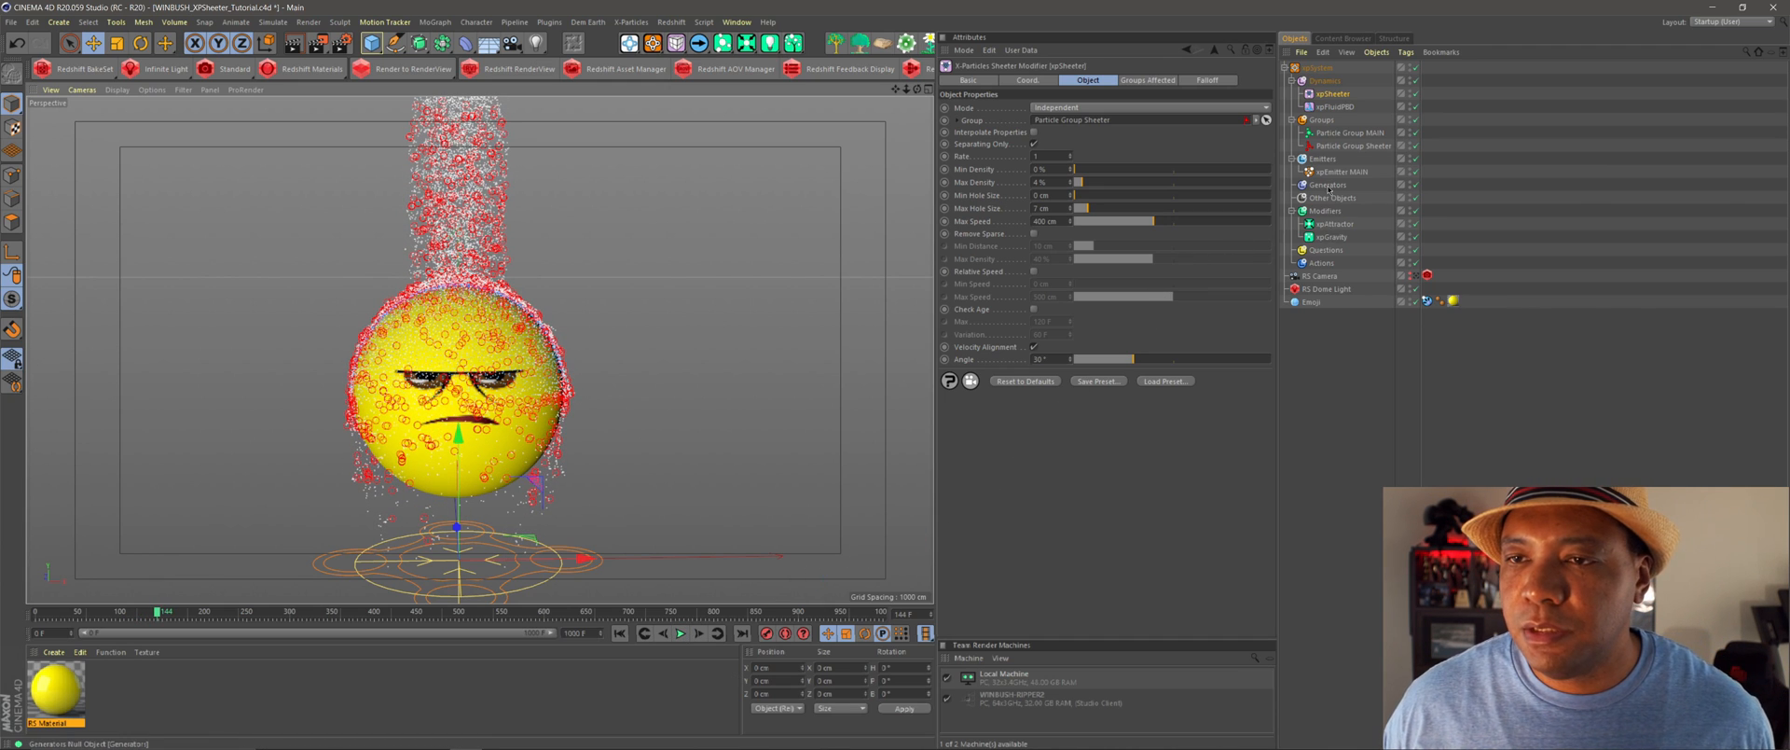
- Add an xpOpenVDBMesher sourcing xpEmitter MAIN, with Point Radius 2 and lower Max Point Radius
left_click(1326, 184)
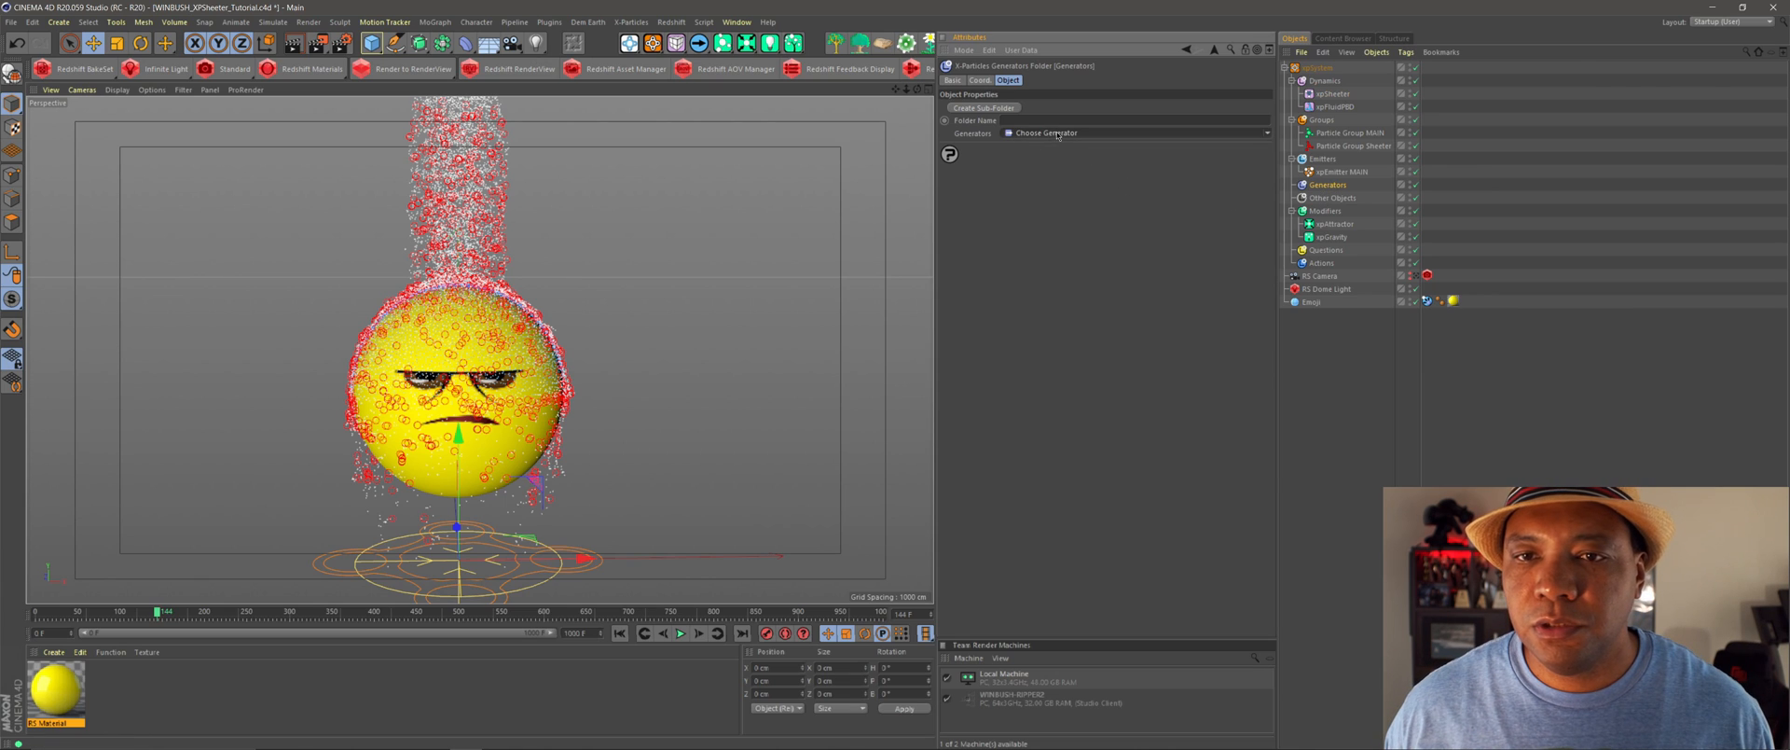
left_click(1133, 132)
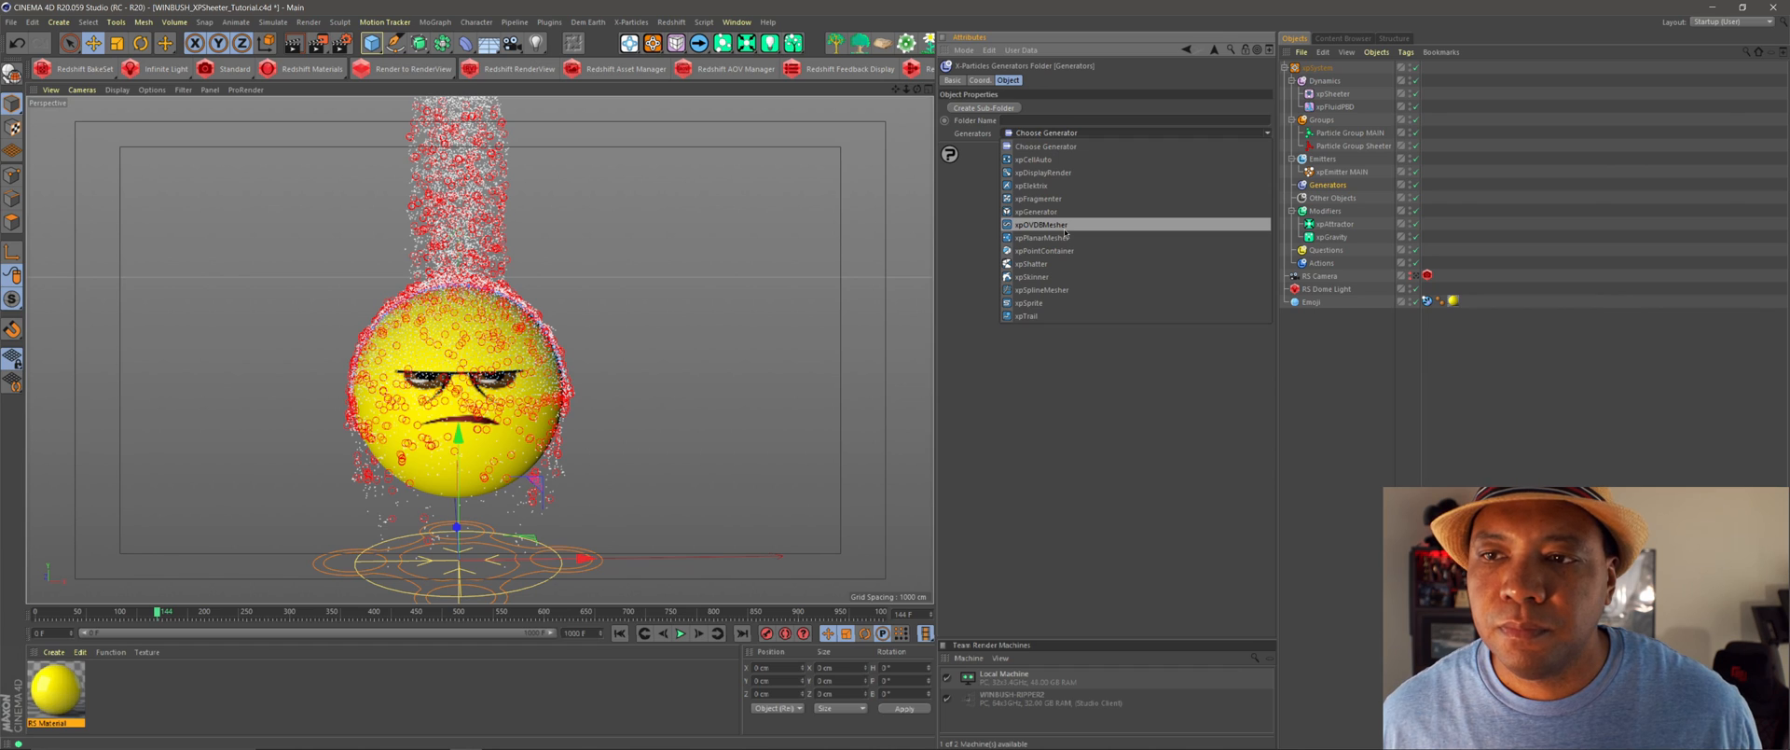
left_click(1038, 225)
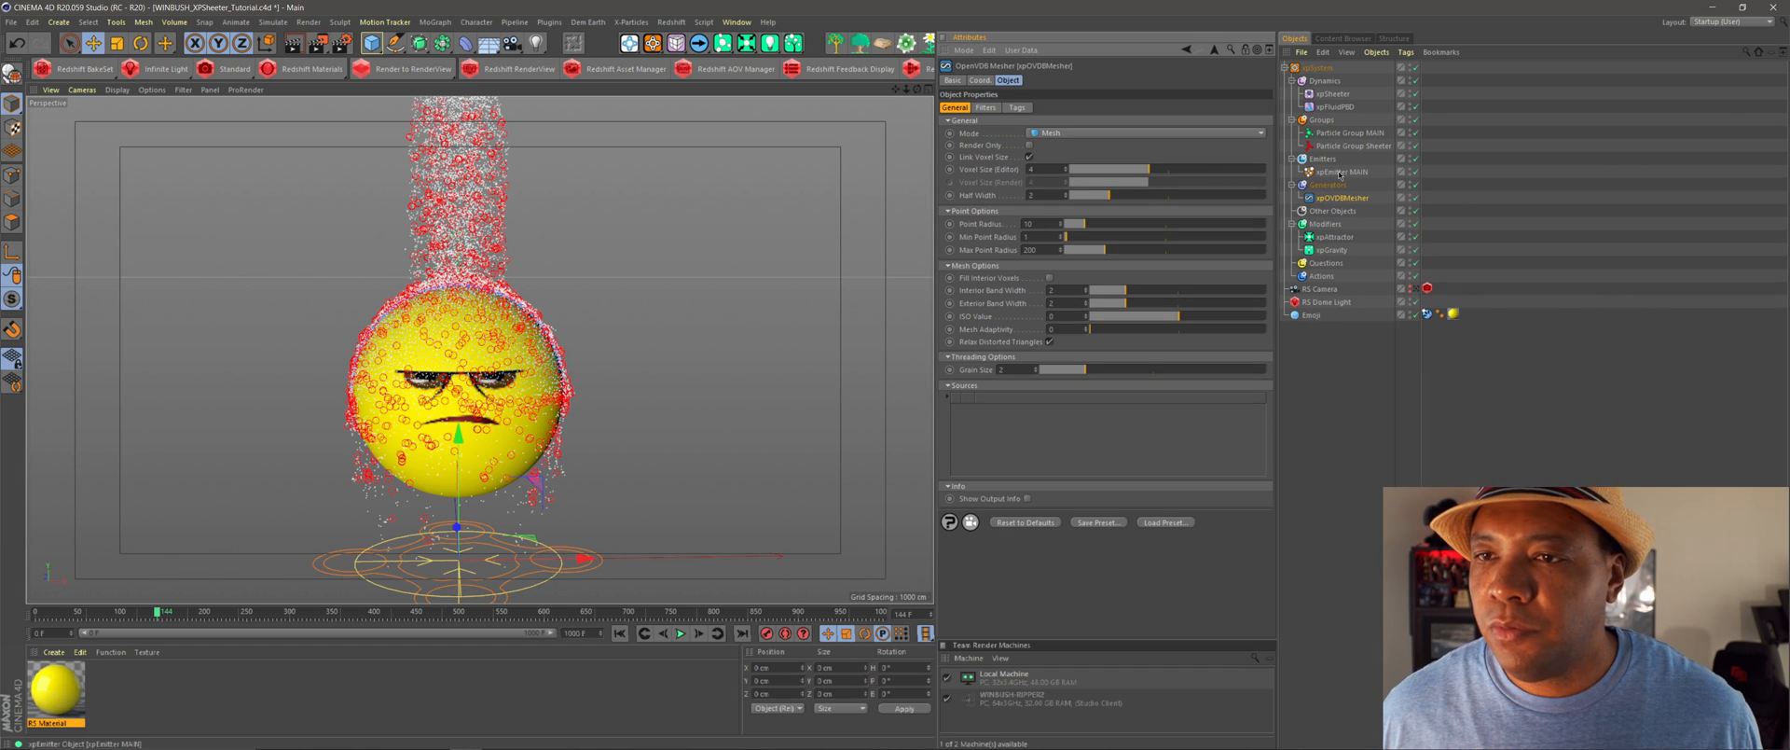
left_click(1347, 171)
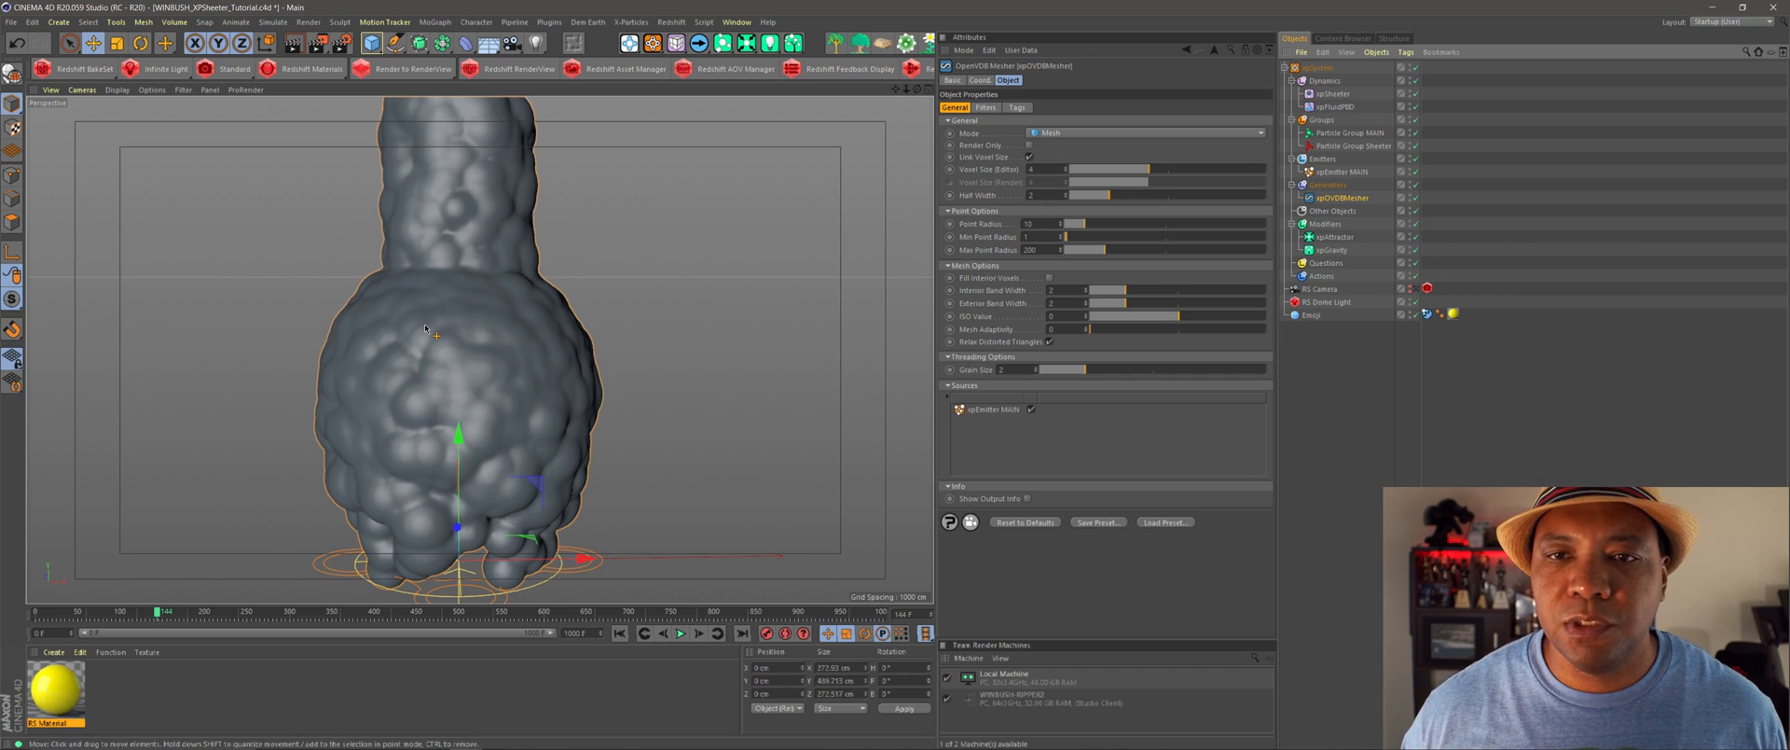
mouse_move(1024, 146)
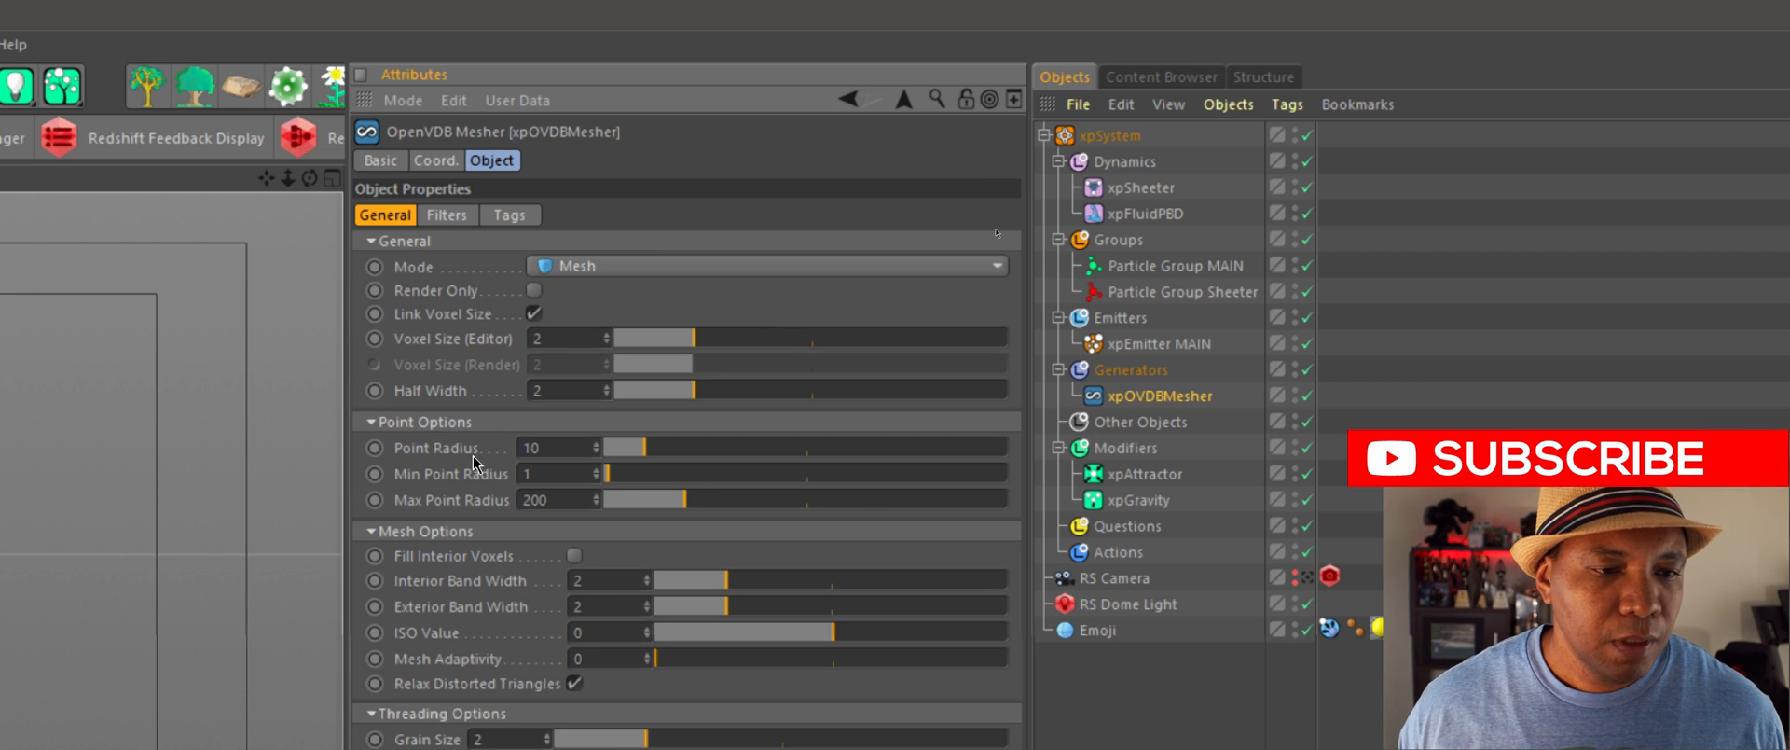
triple_click(531, 445)
type("2")
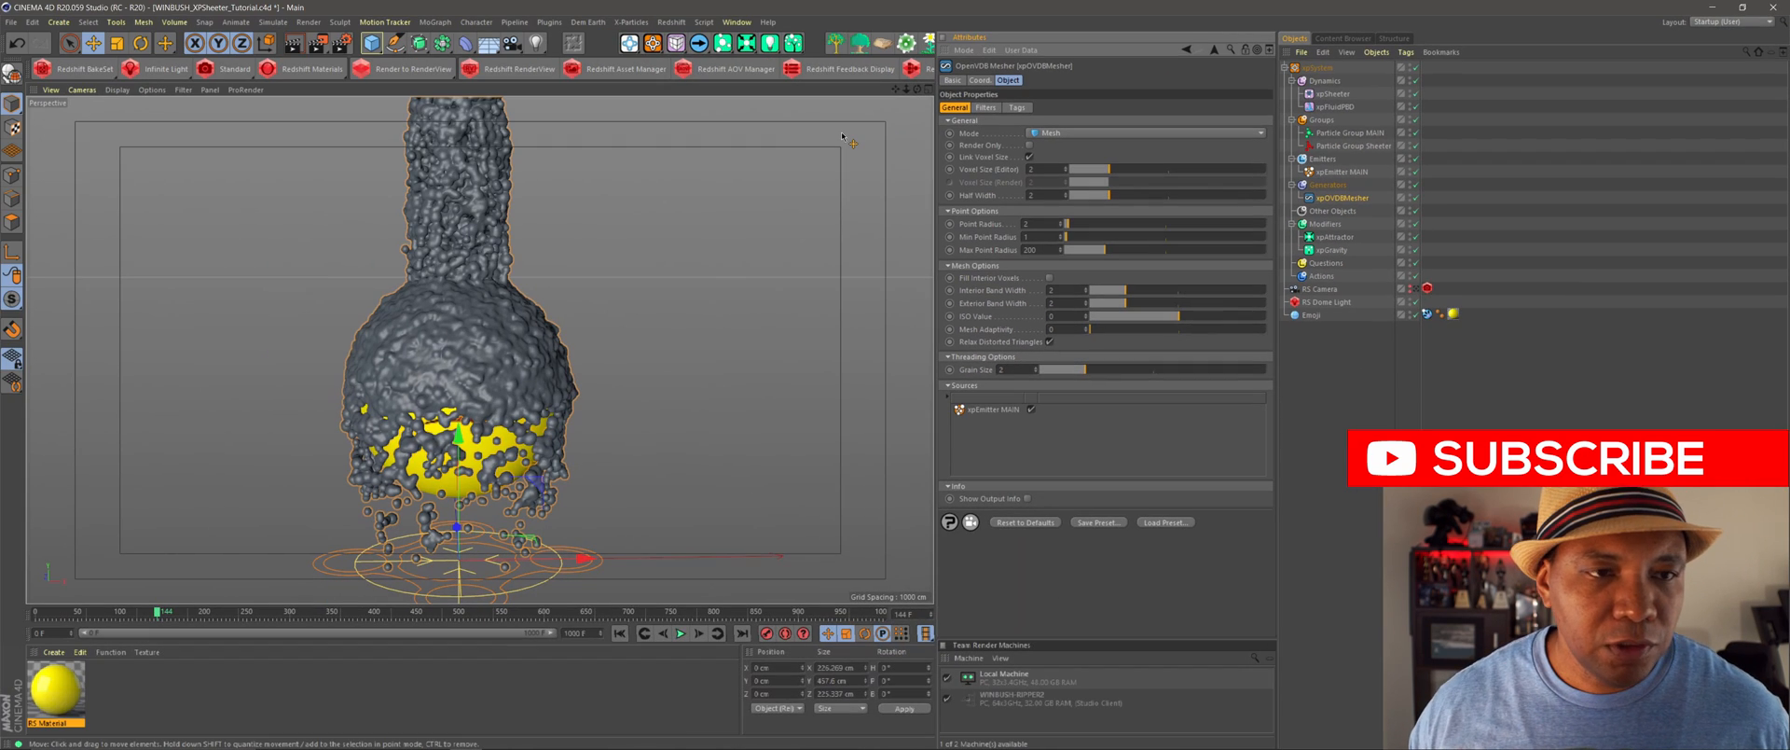
mouse_move(454, 249)
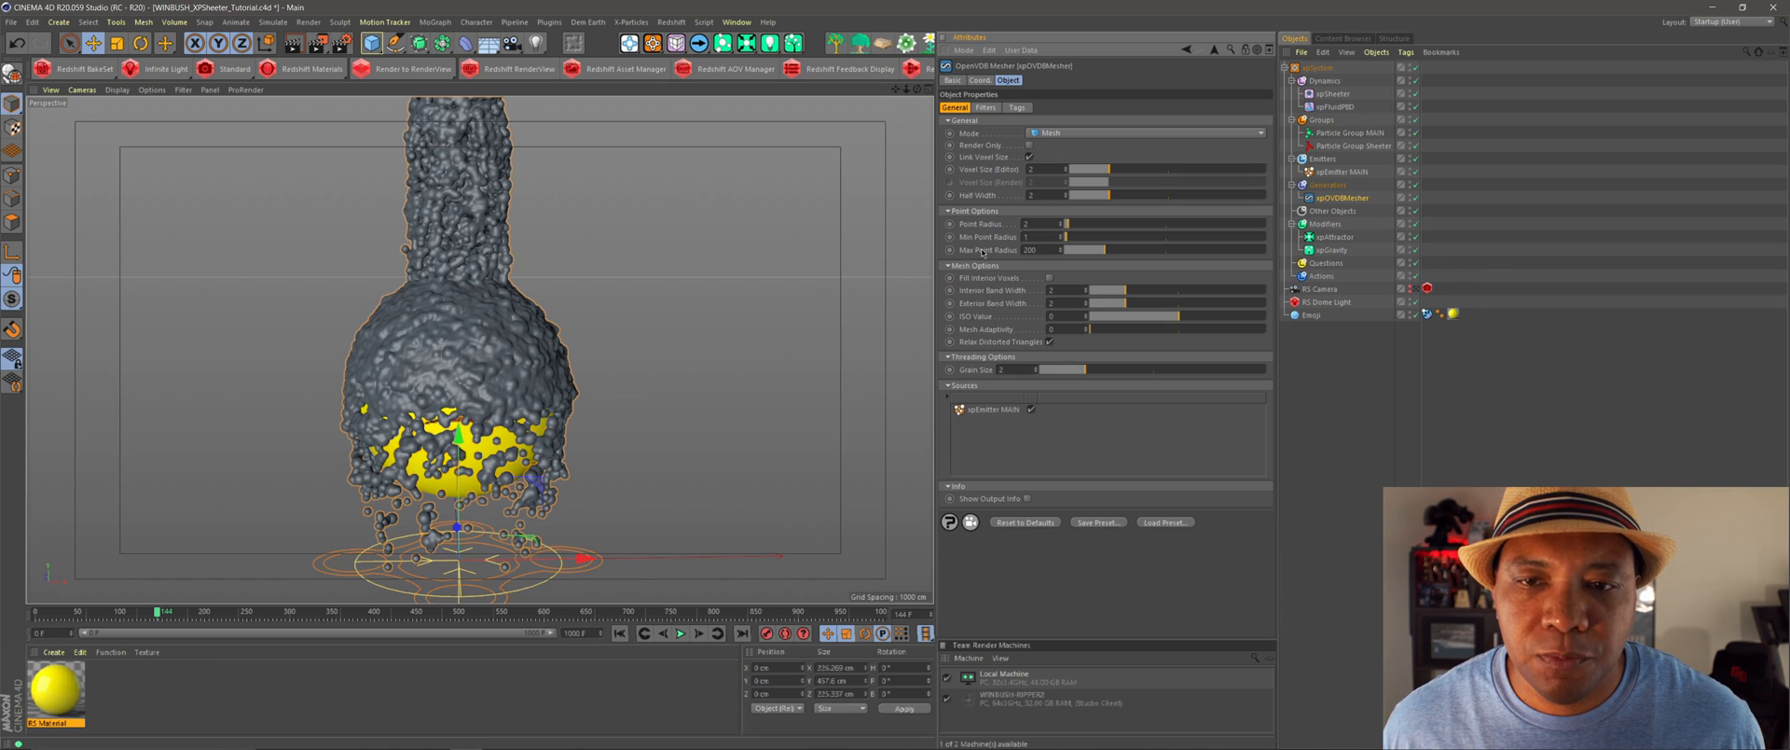
left_click_drag(1113, 250, 1090, 250)
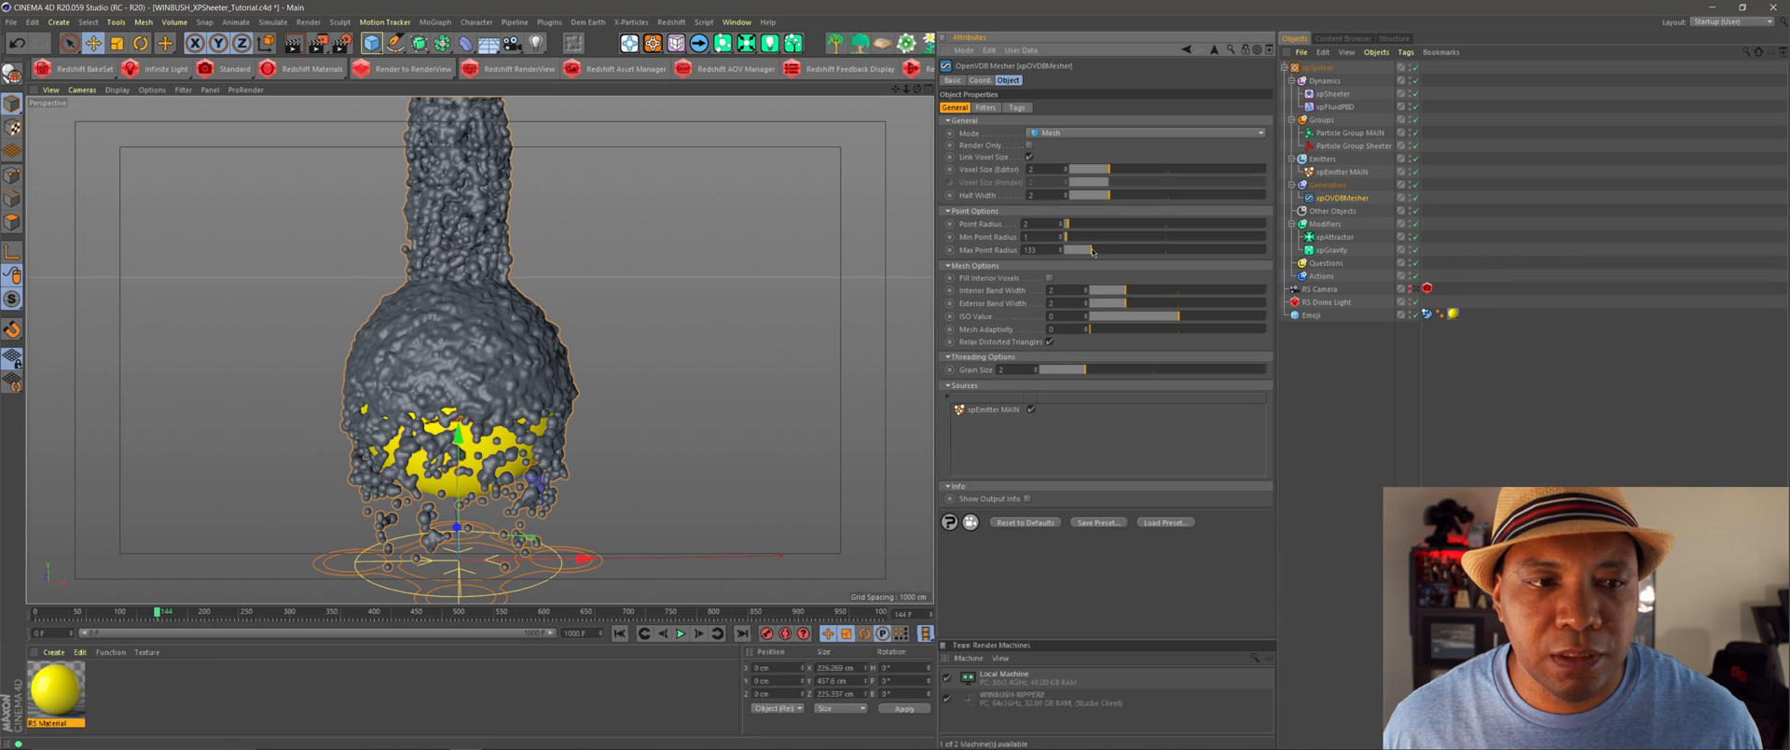
- Lower the mesher's Max Point Radius further and go to its smoothing filter settings
left_click_drag(1096, 250, 1090, 250)
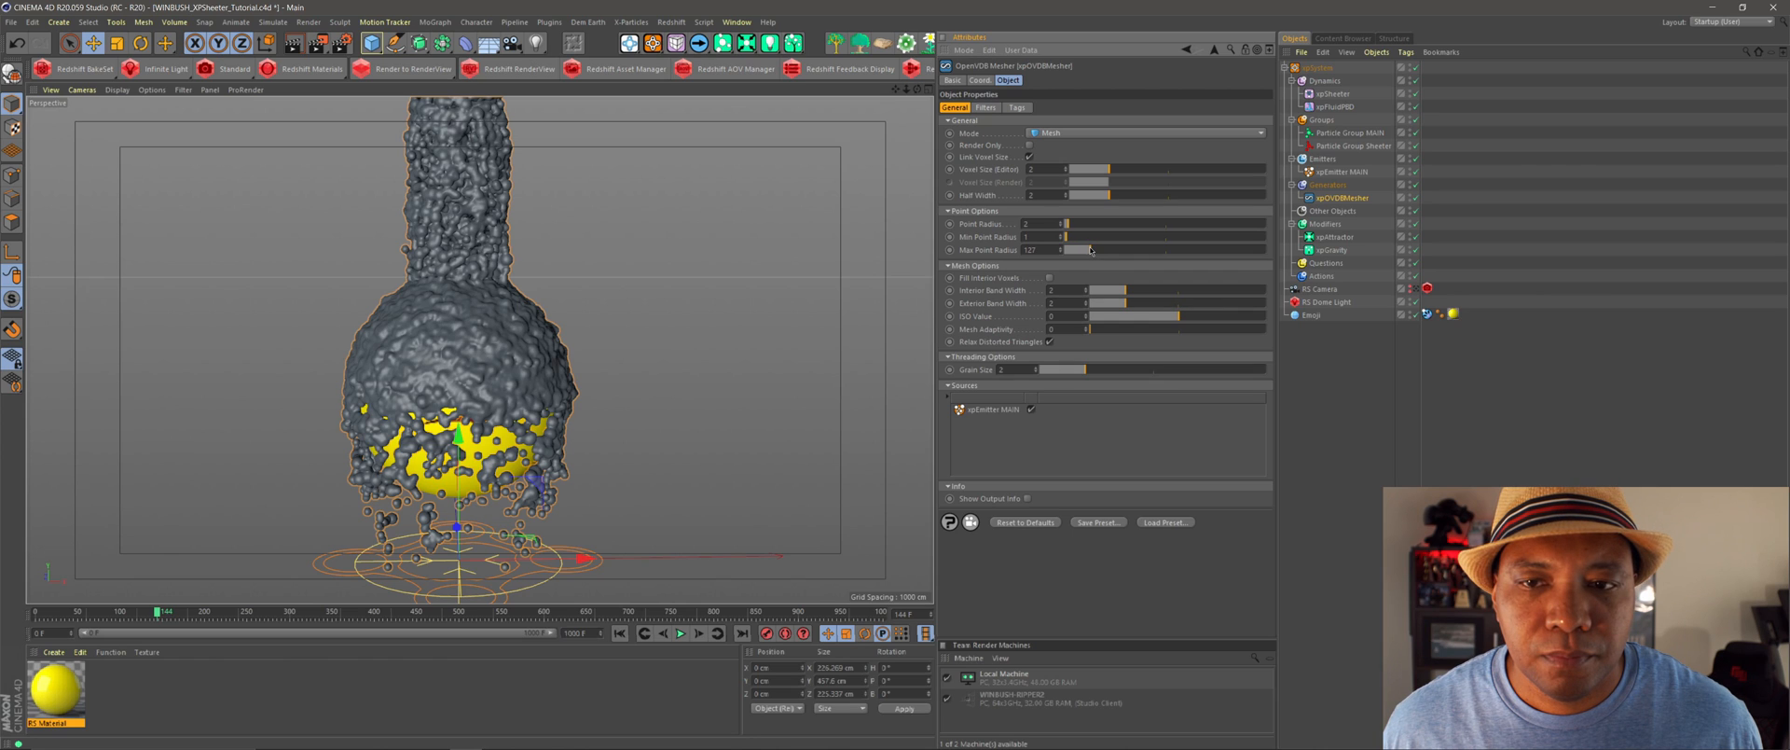
left_click_drag(1090, 249, 1075, 249)
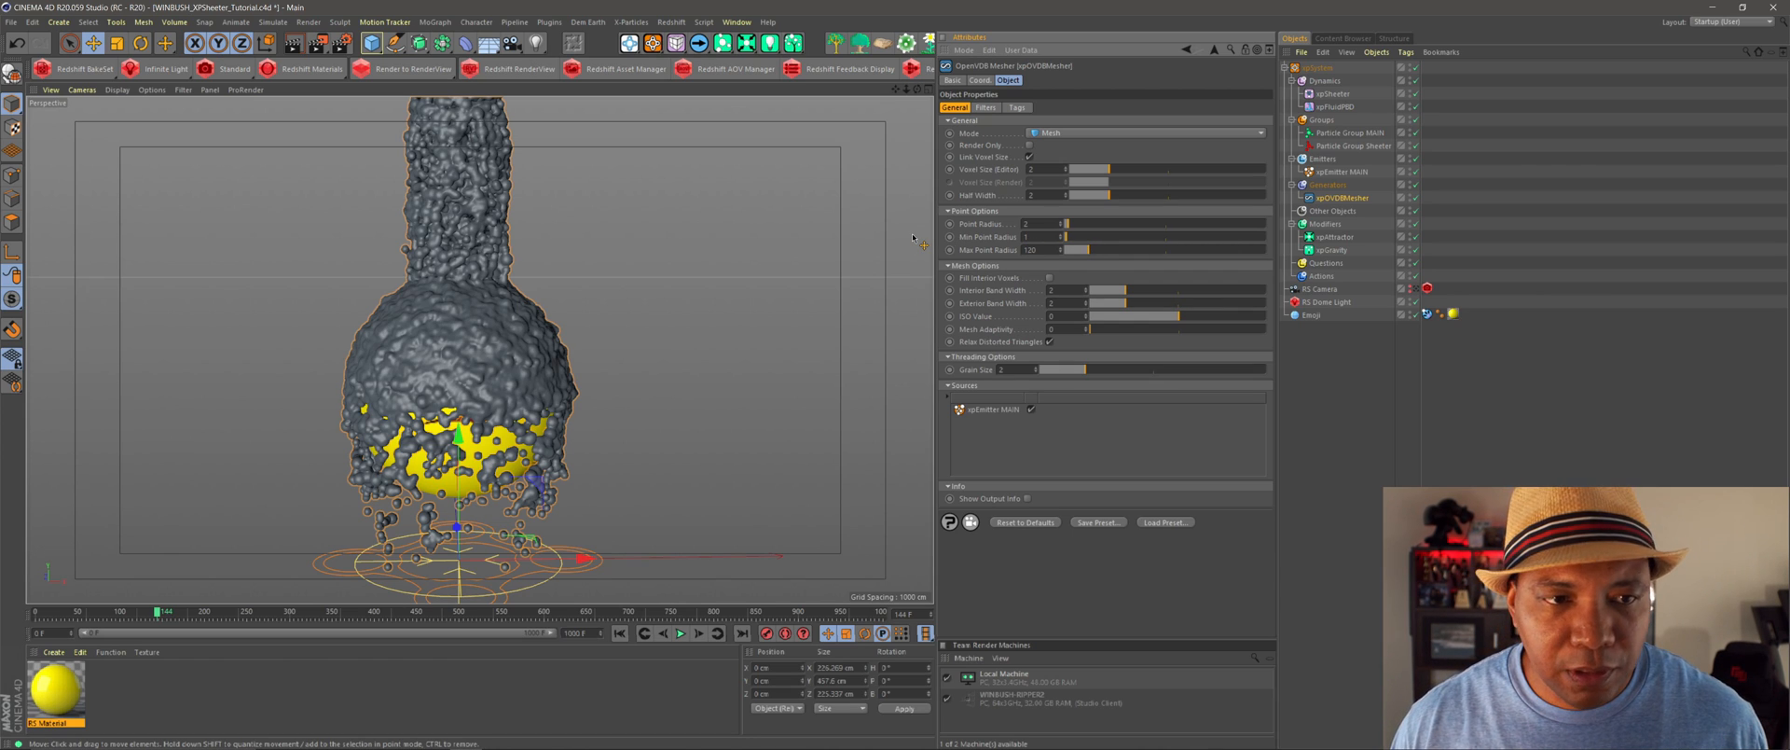
mouse_move(391, 231)
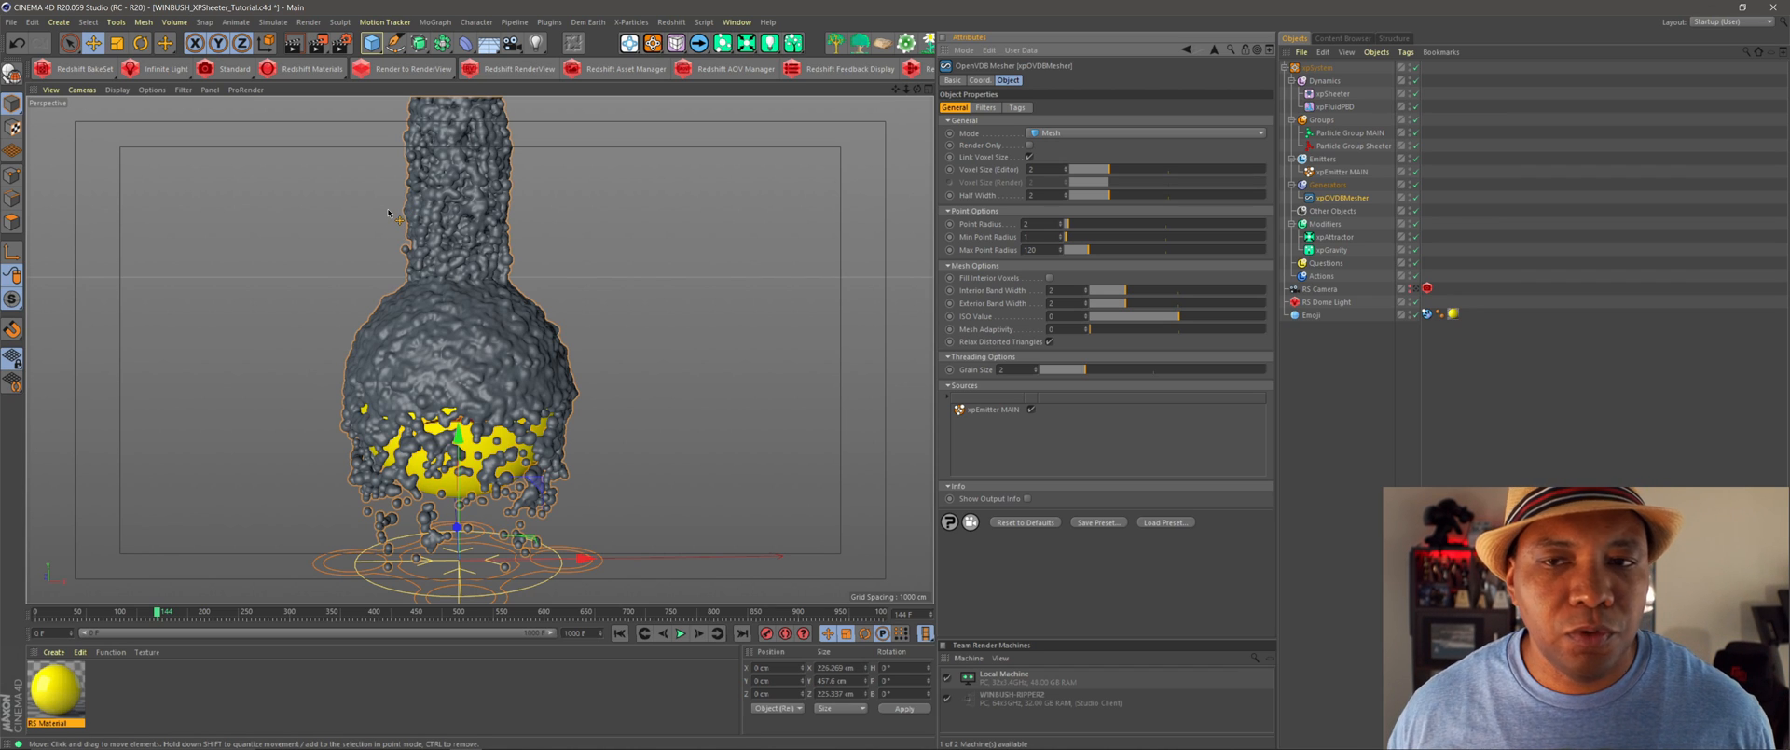
left_click(984, 108)
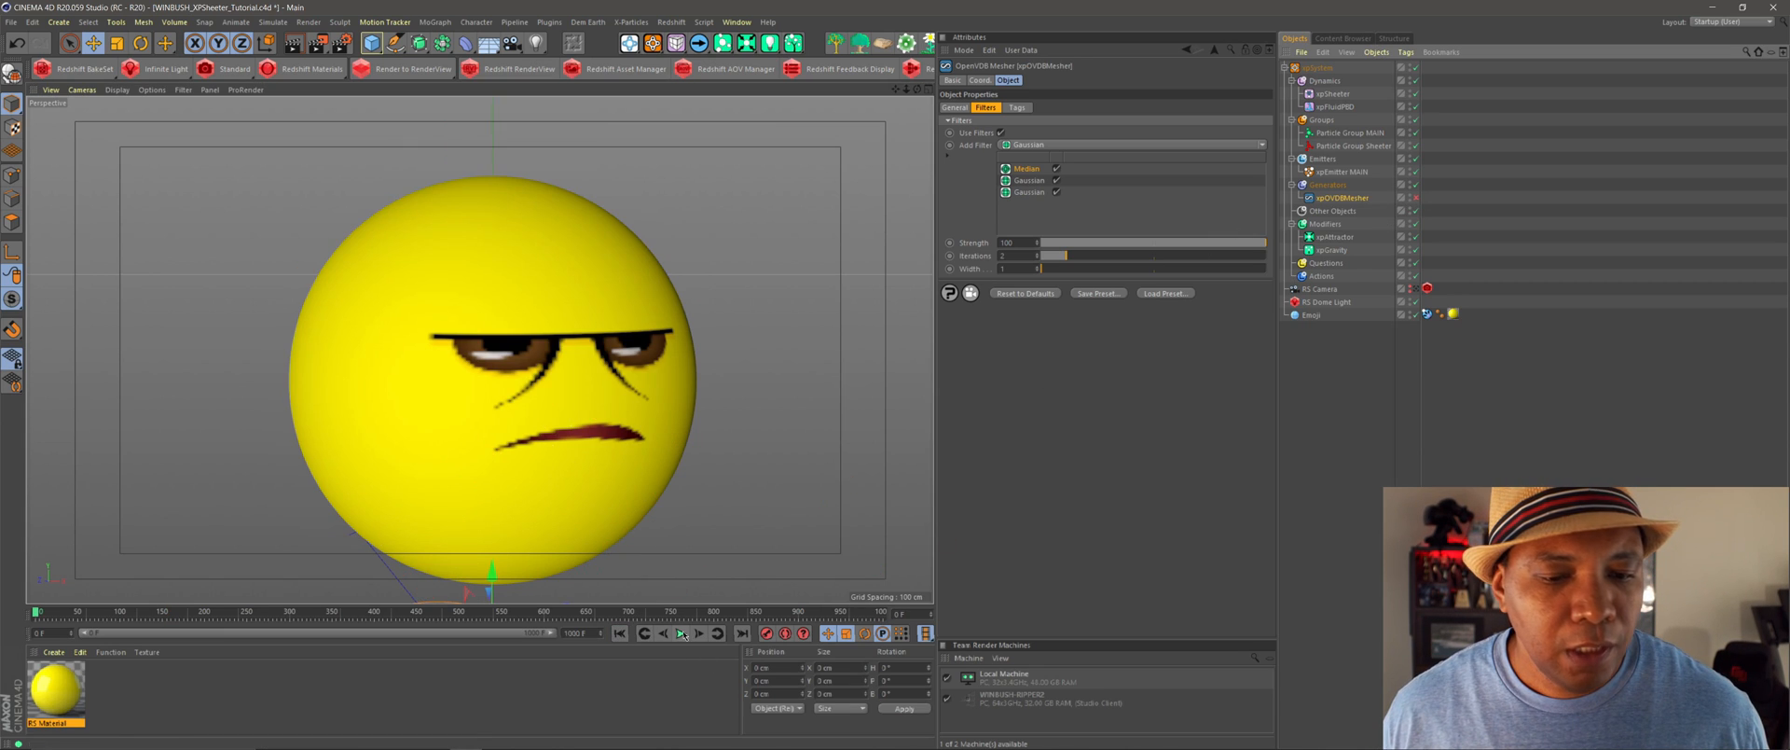
- Rewind and play the simulation to watch the grey goo mesh drape over the emoji
left_click(678, 634)
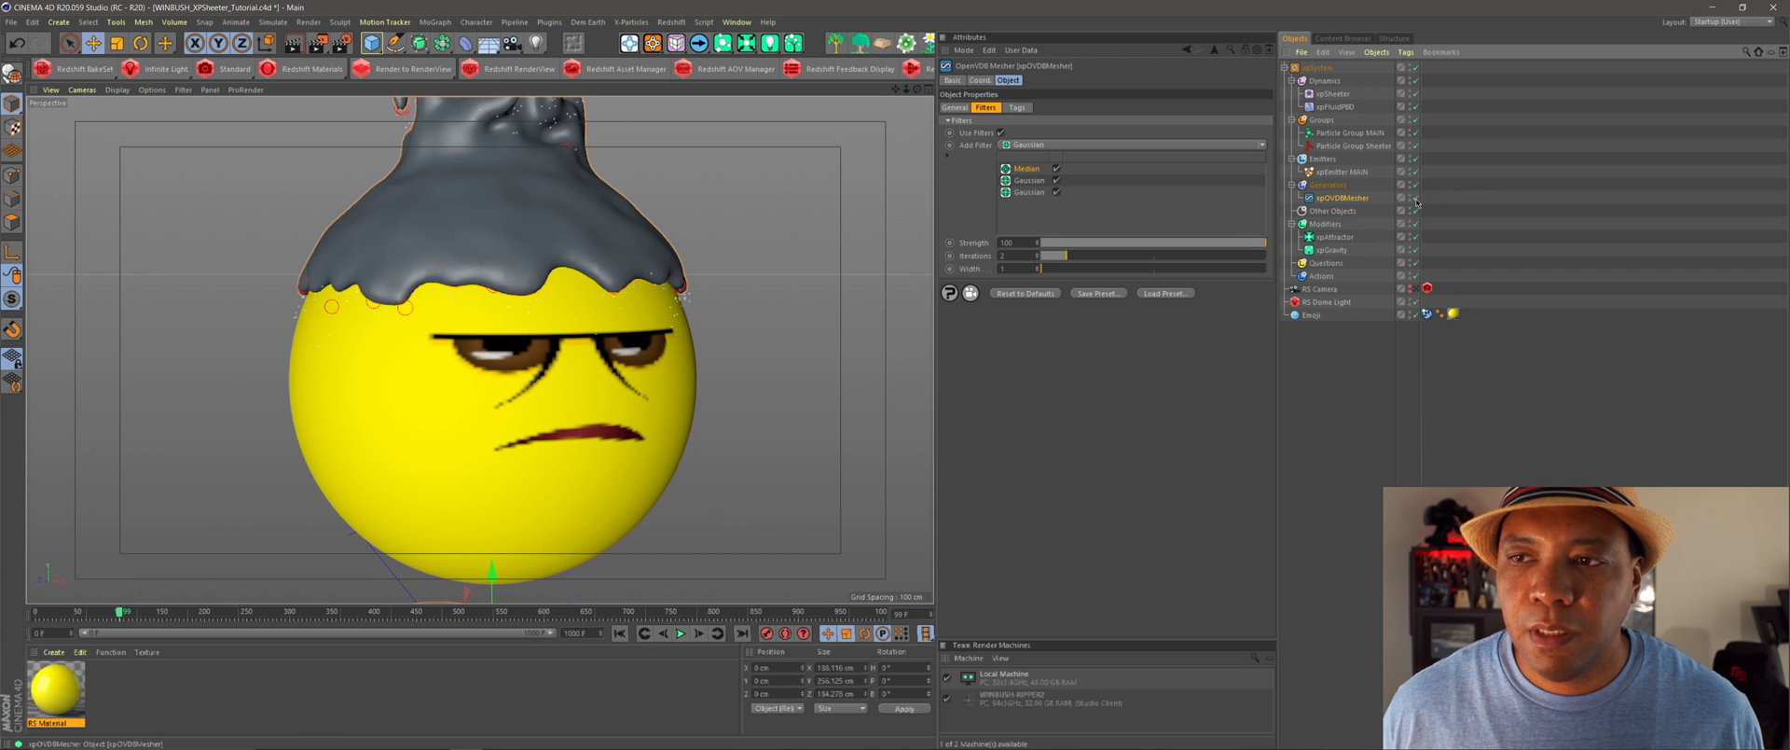
left_click(679, 633)
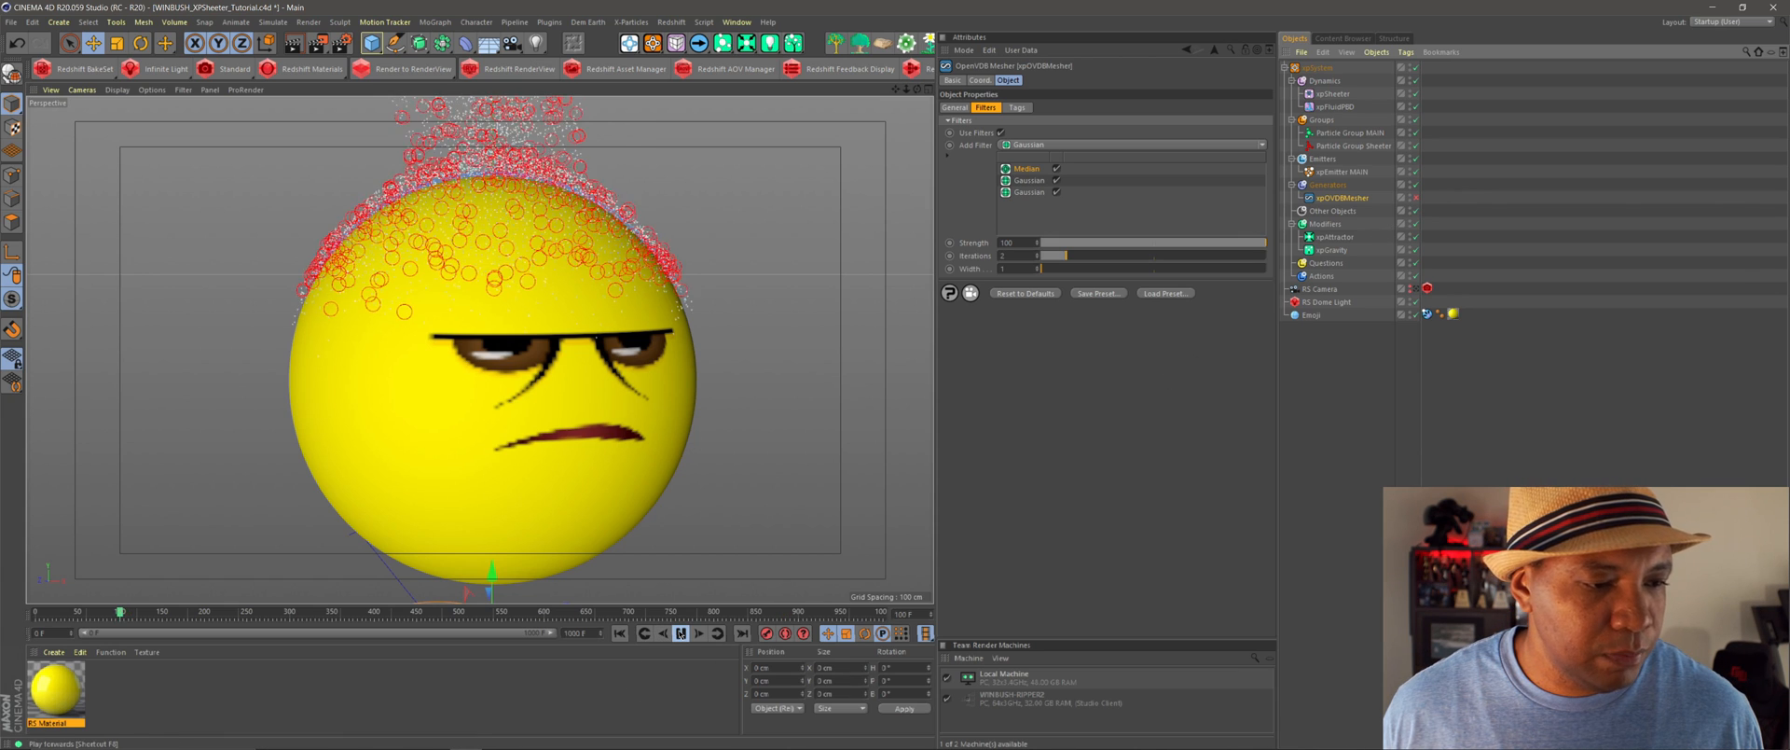
left_click(680, 632)
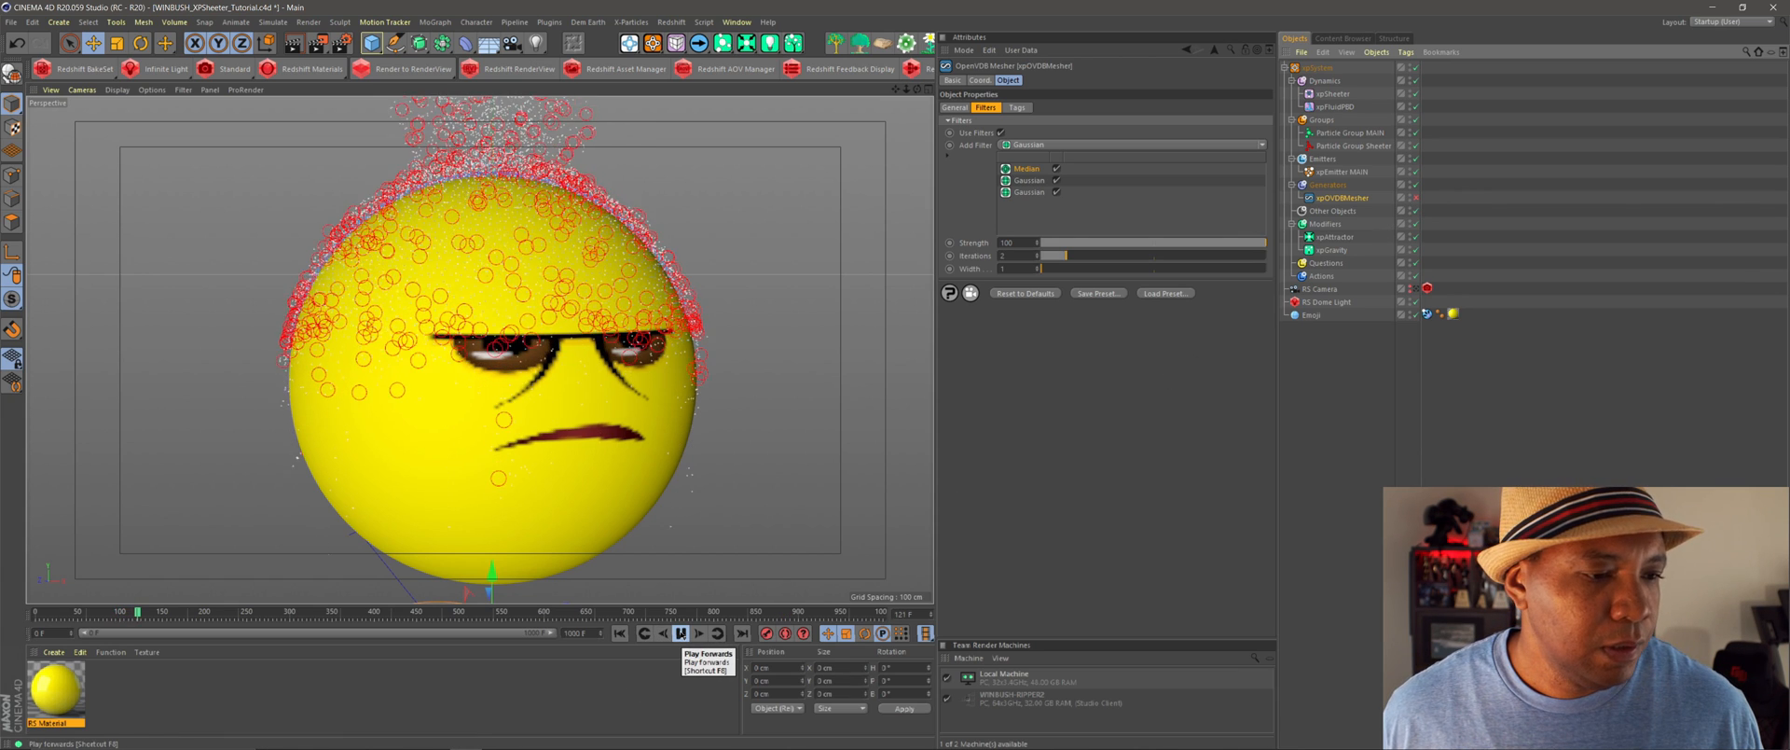
left_click(679, 633)
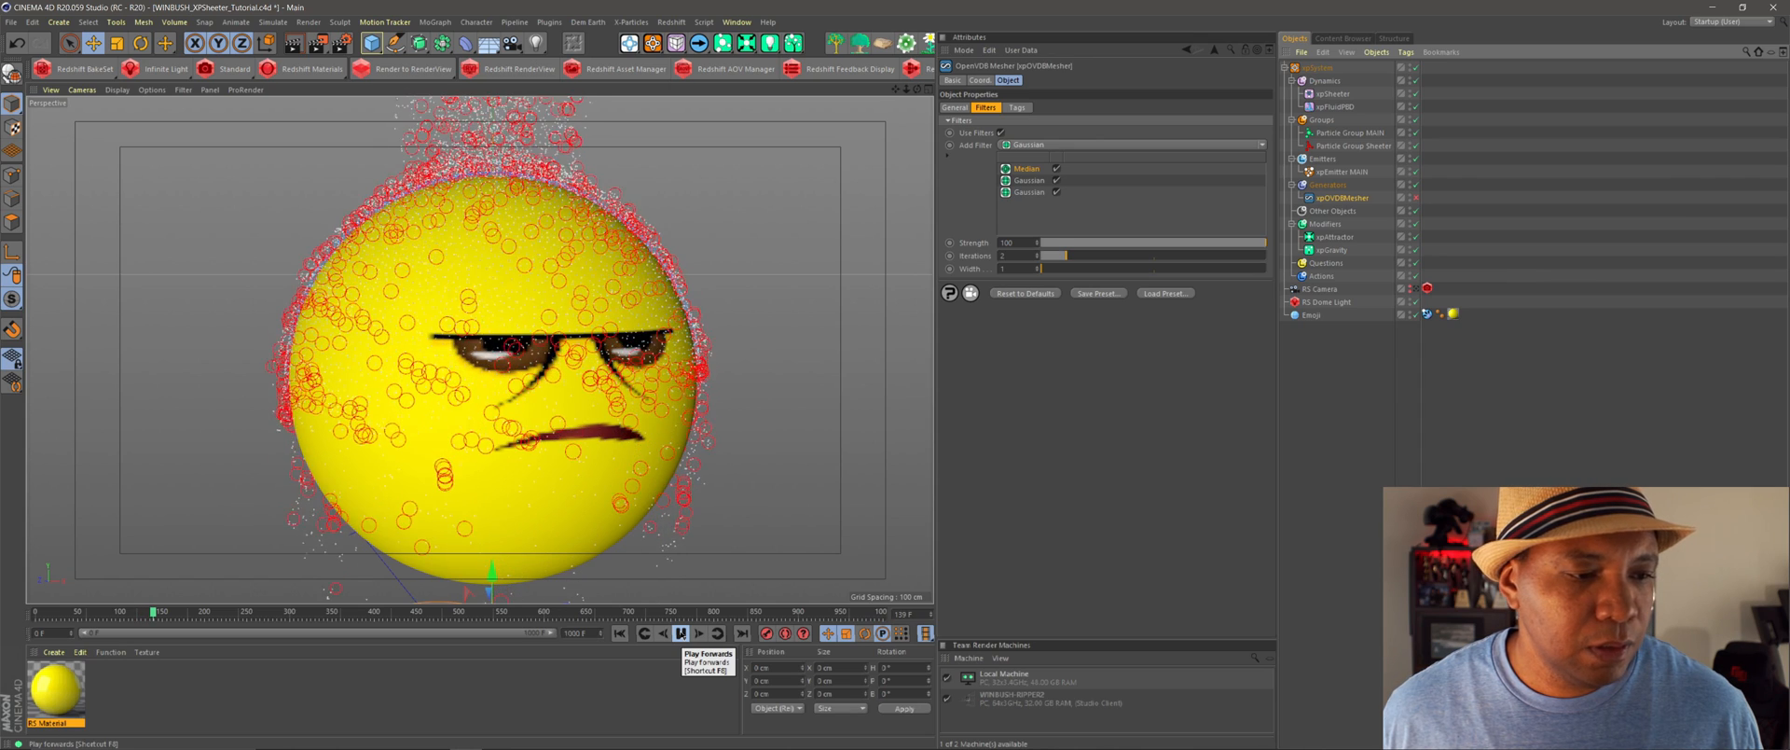
left_click(680, 633)
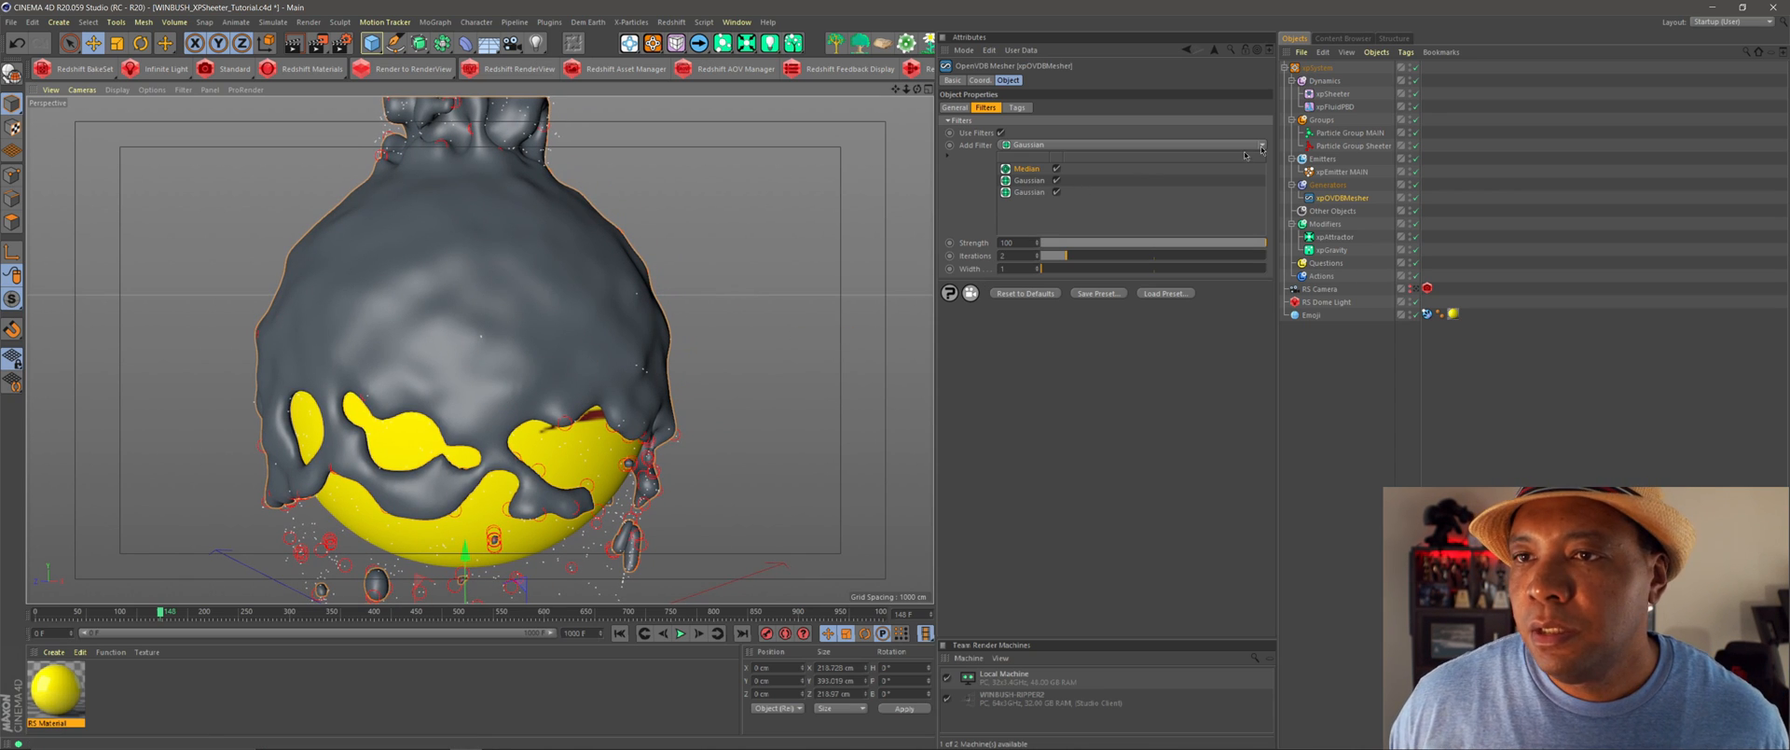
- Rerun the simulation partway, then enable the xpOVDBMesher to mesh the falling particles
left_click(1333, 92)
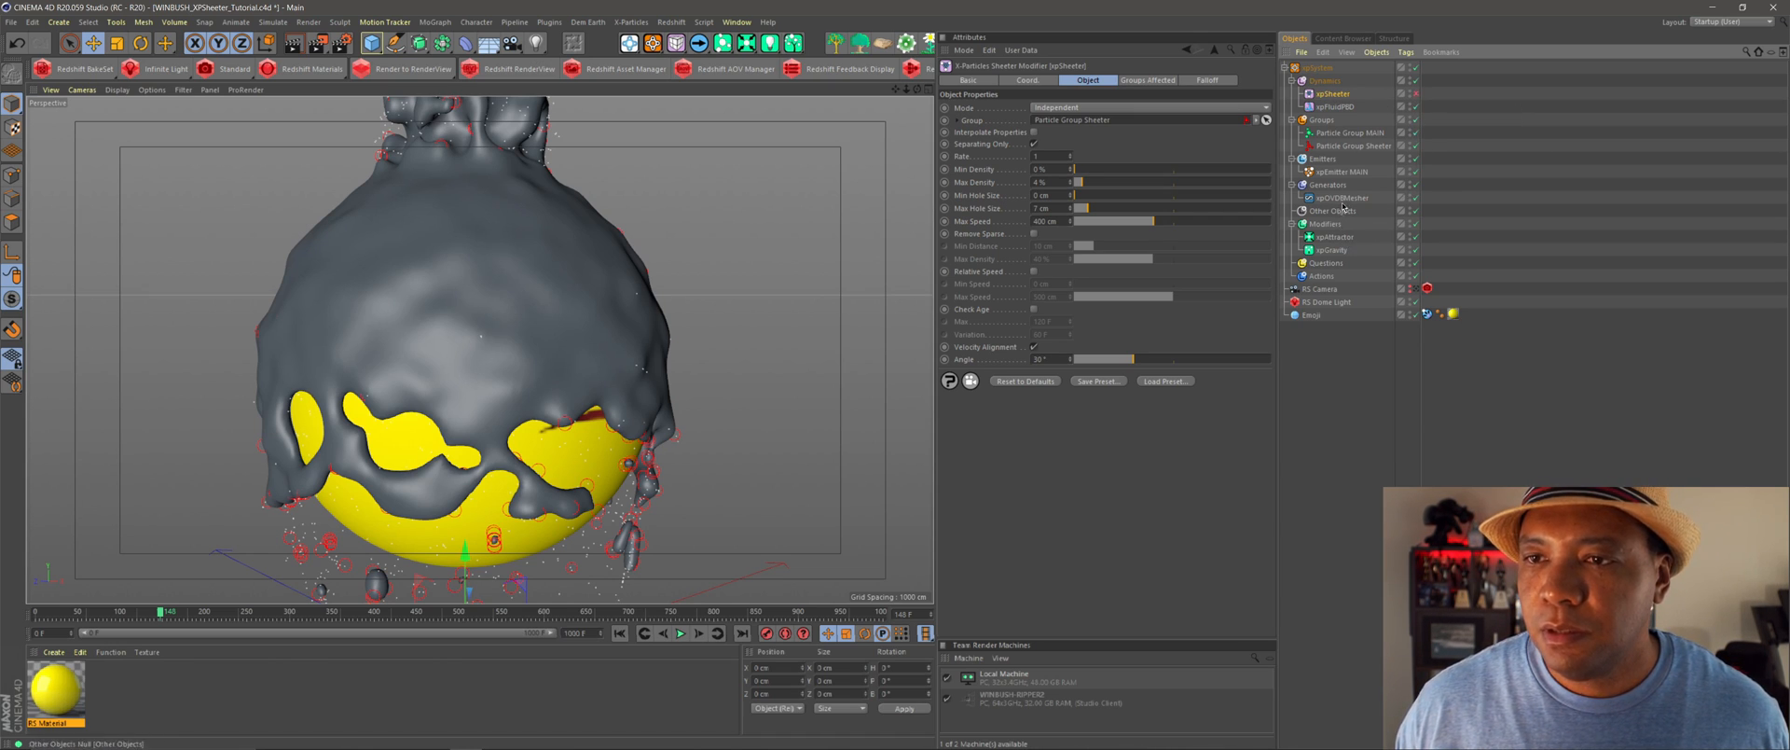
left_click(1342, 196)
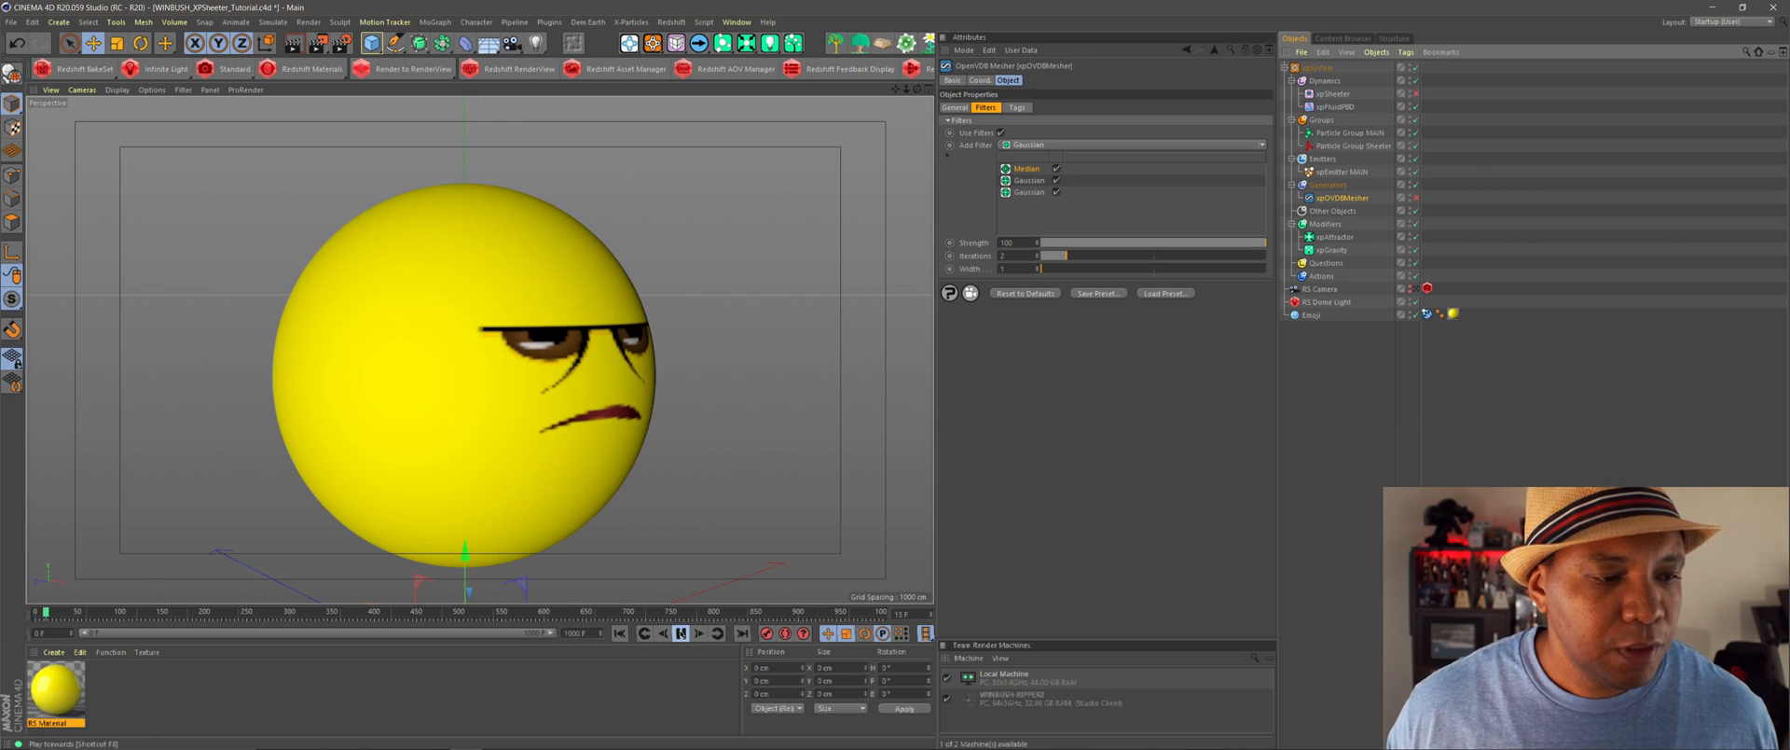
left_click(679, 632)
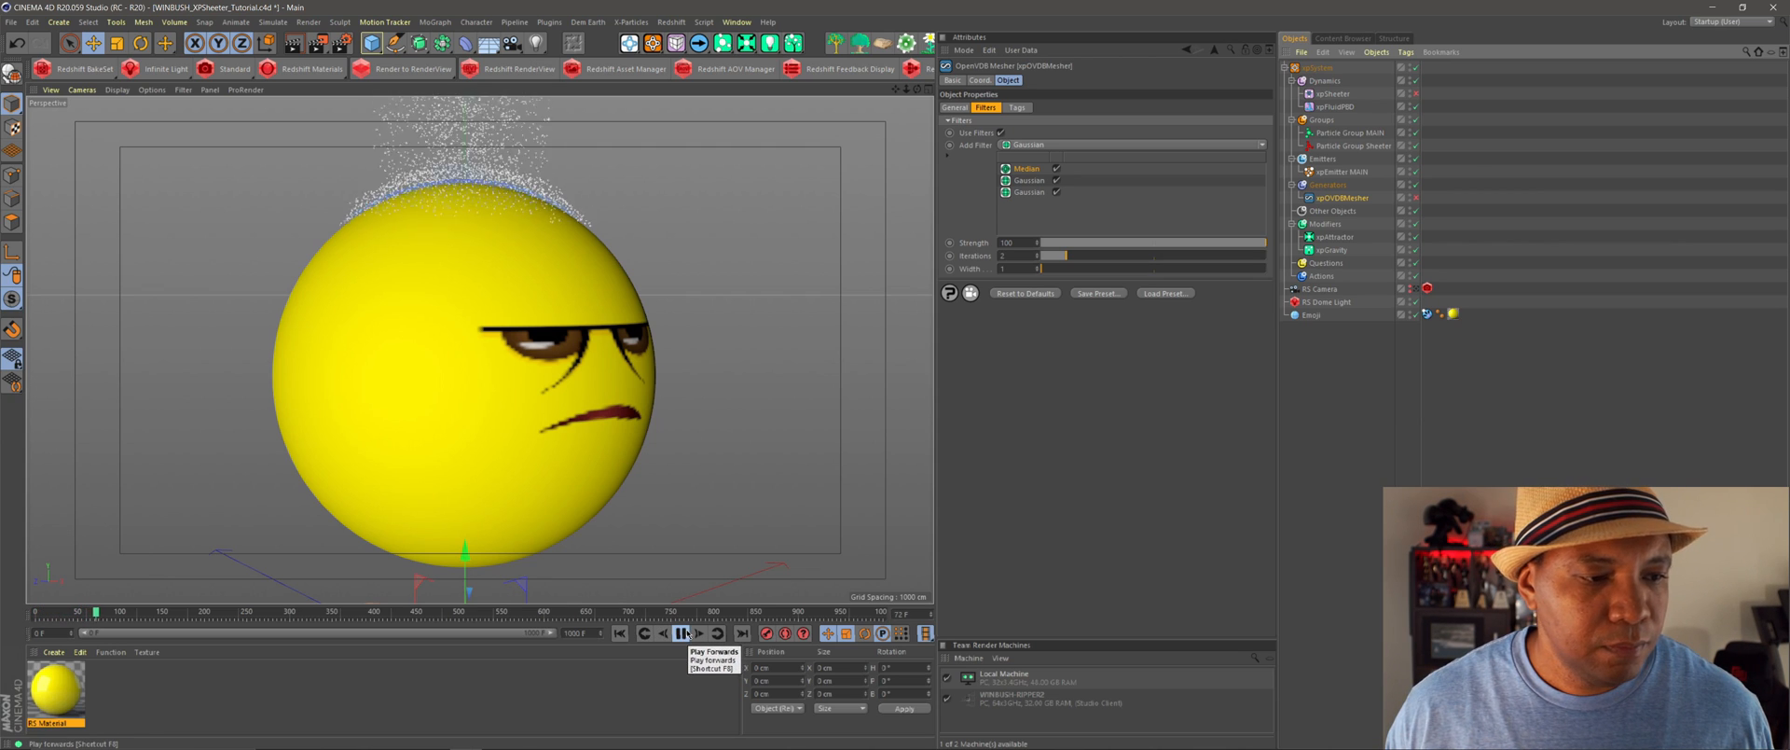
left_click(682, 633)
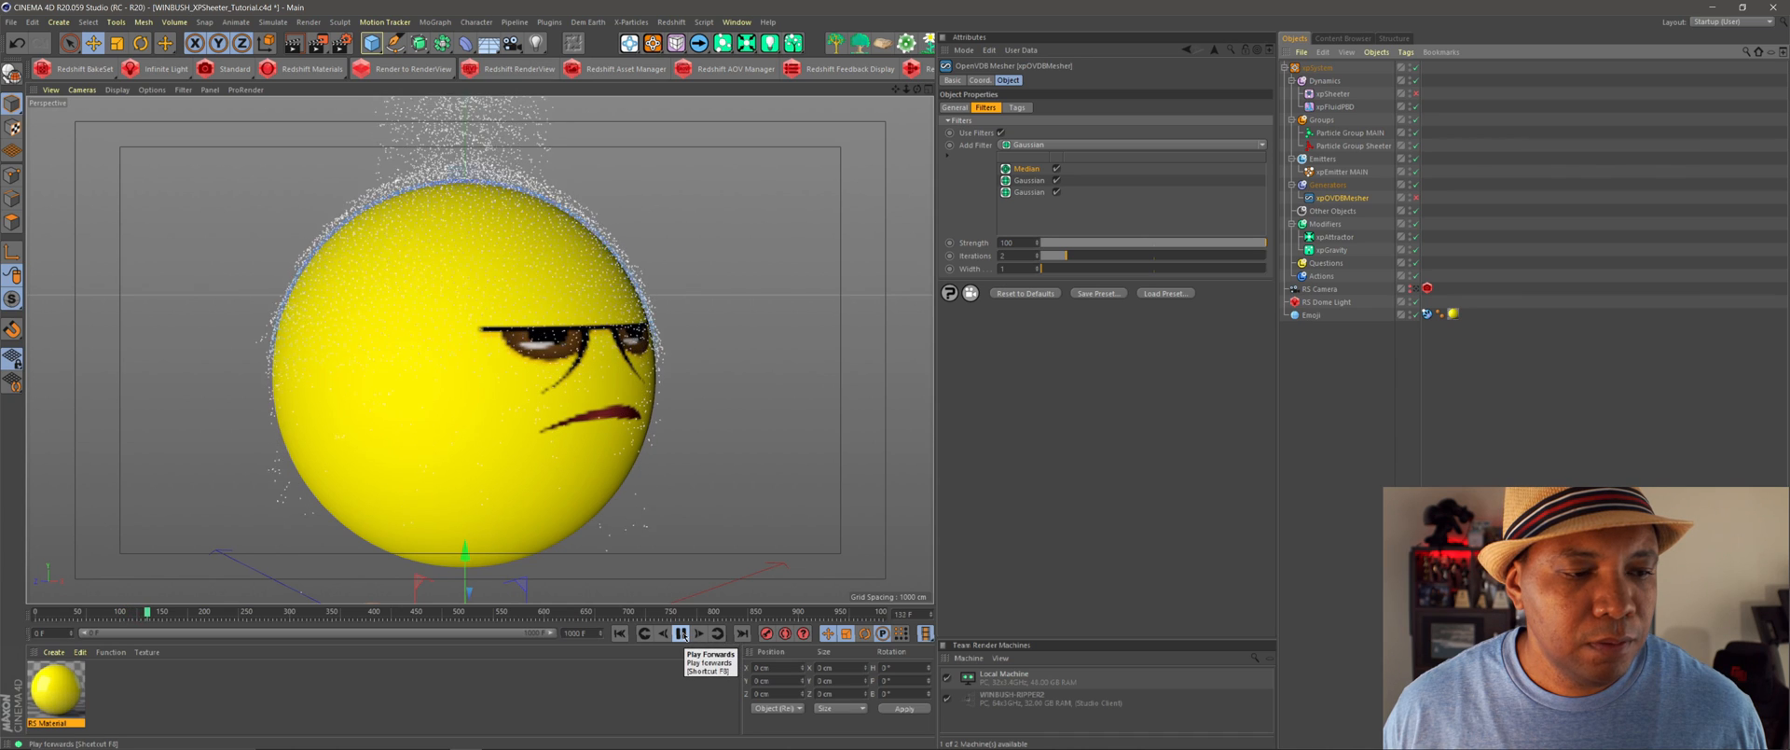
left_click(678, 632)
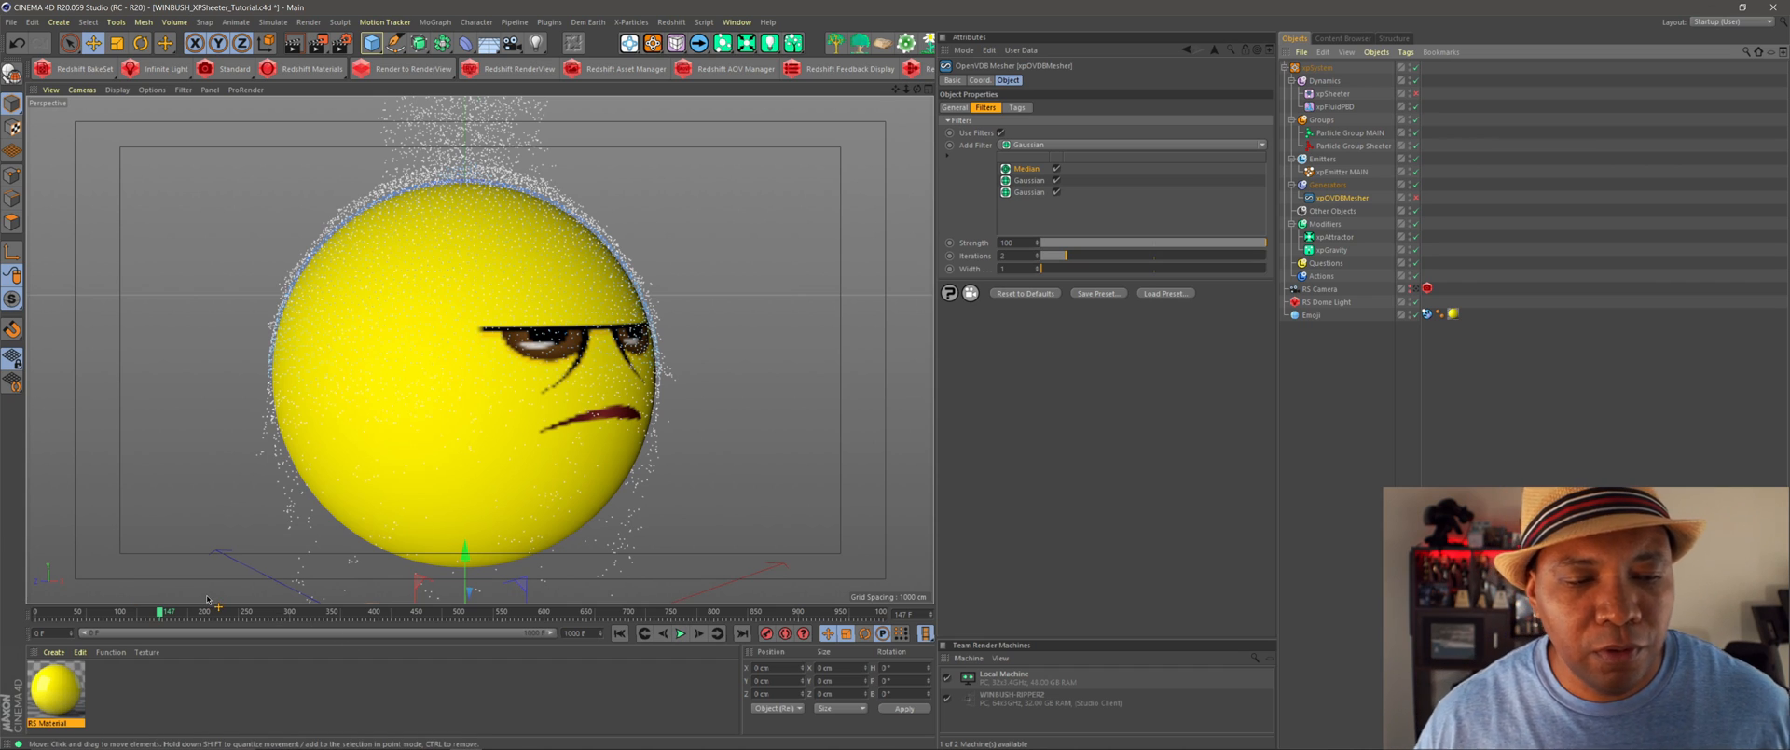
left_click(1338, 195)
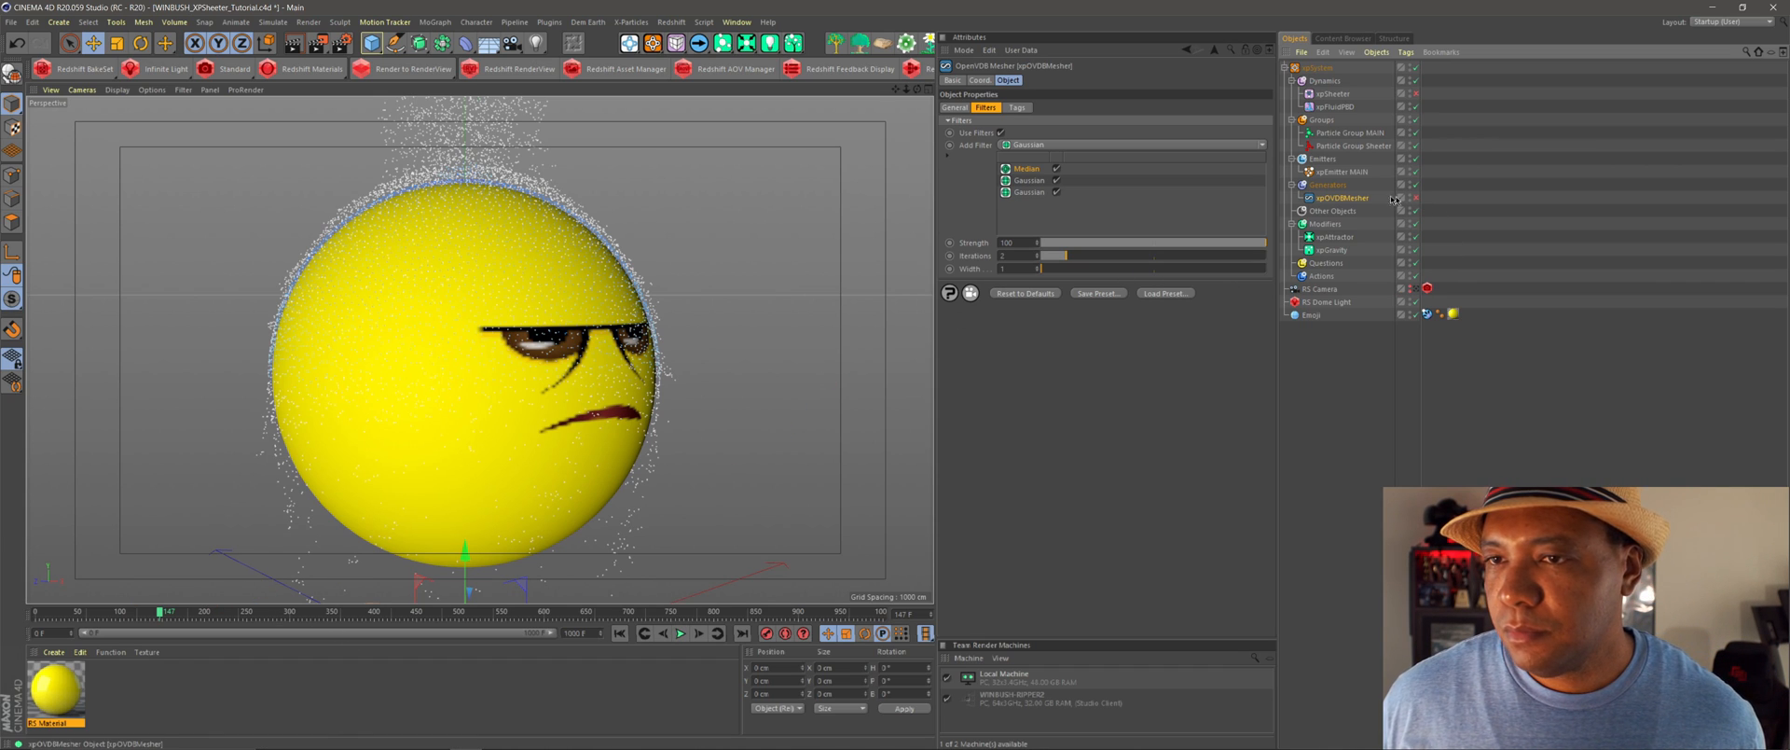
left_click(1415, 198)
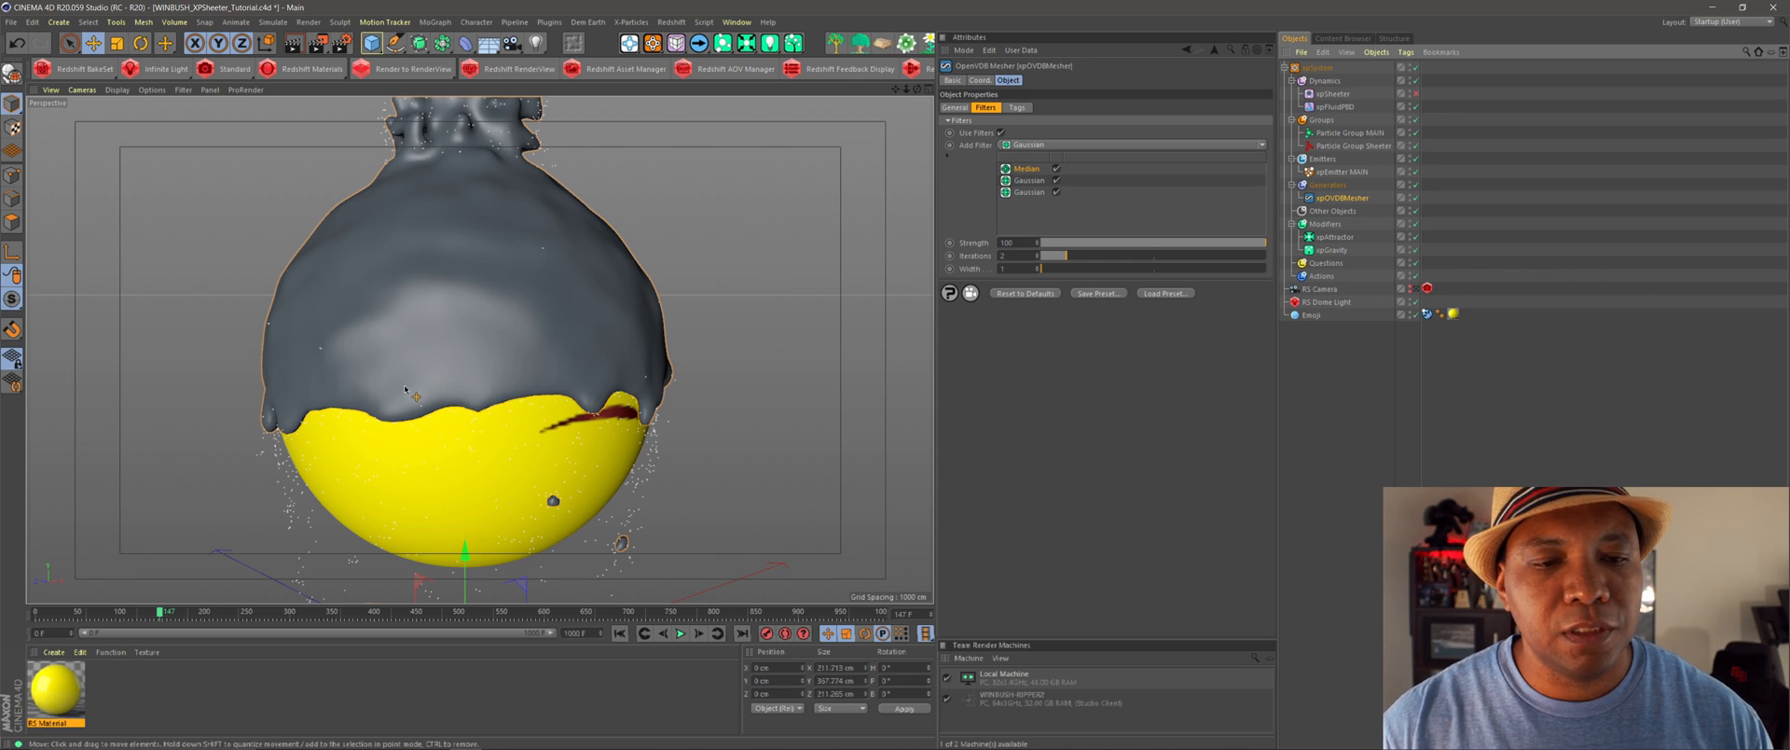
mouse_move(774, 307)
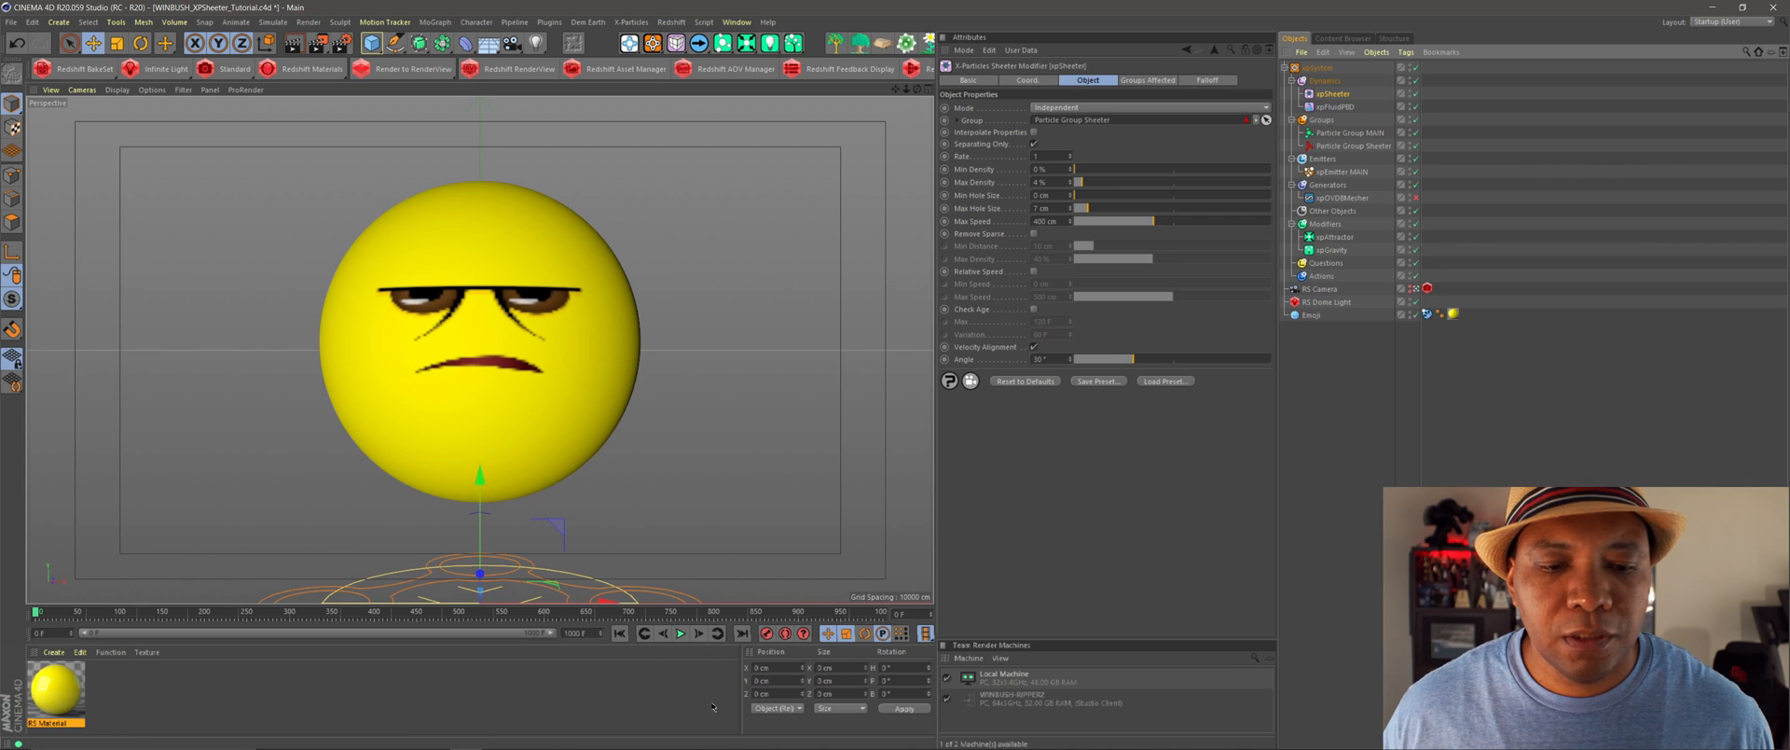
- Rewind and run the sheeter simulation, stopping once the goo tears open
left_click(680, 633)
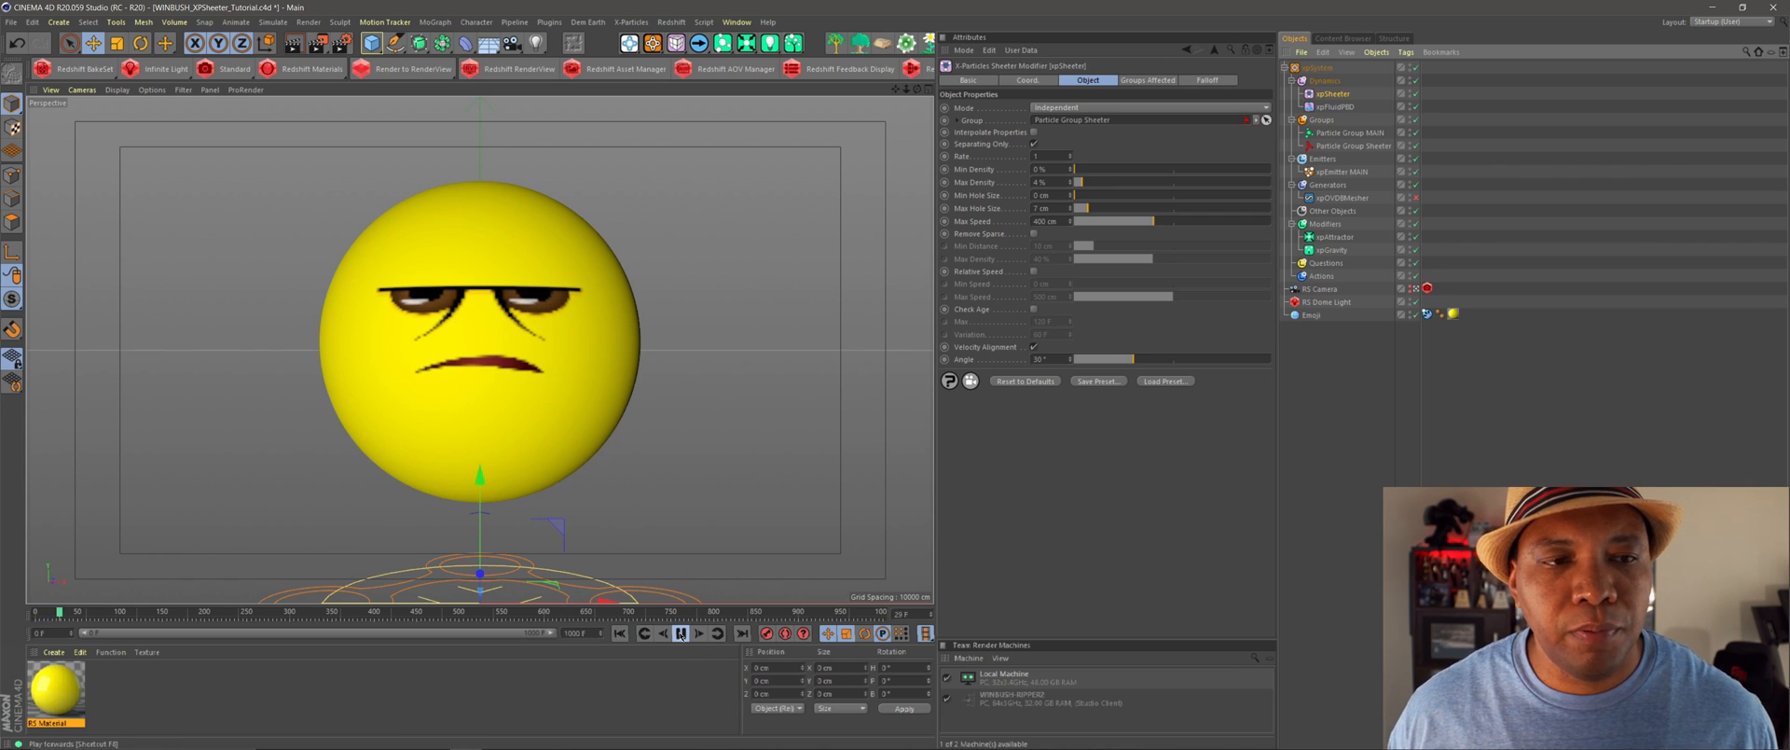
left_click(678, 633)
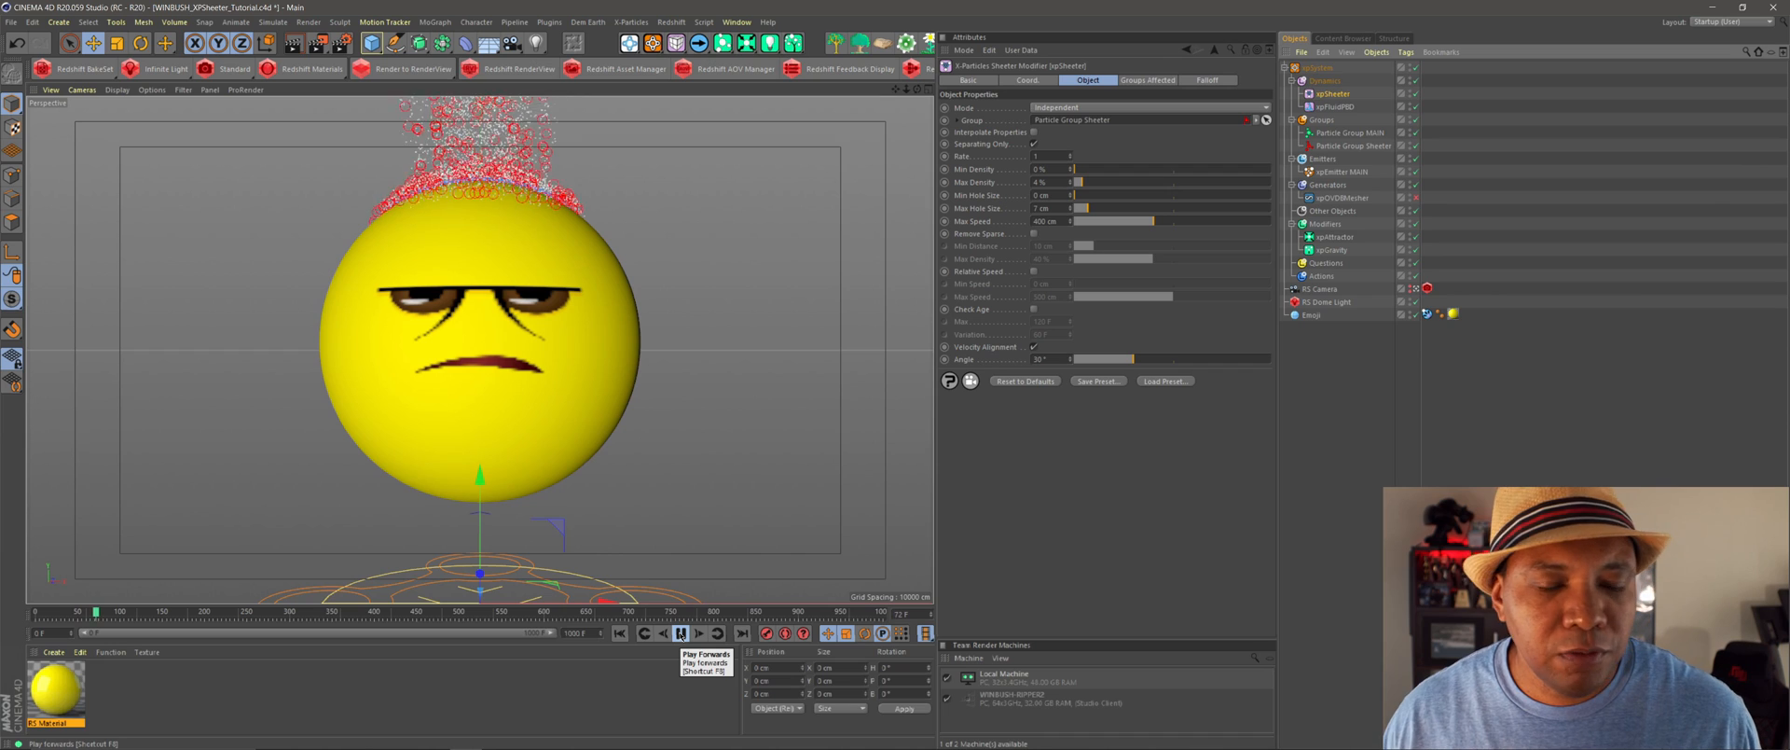
left_click(697, 632)
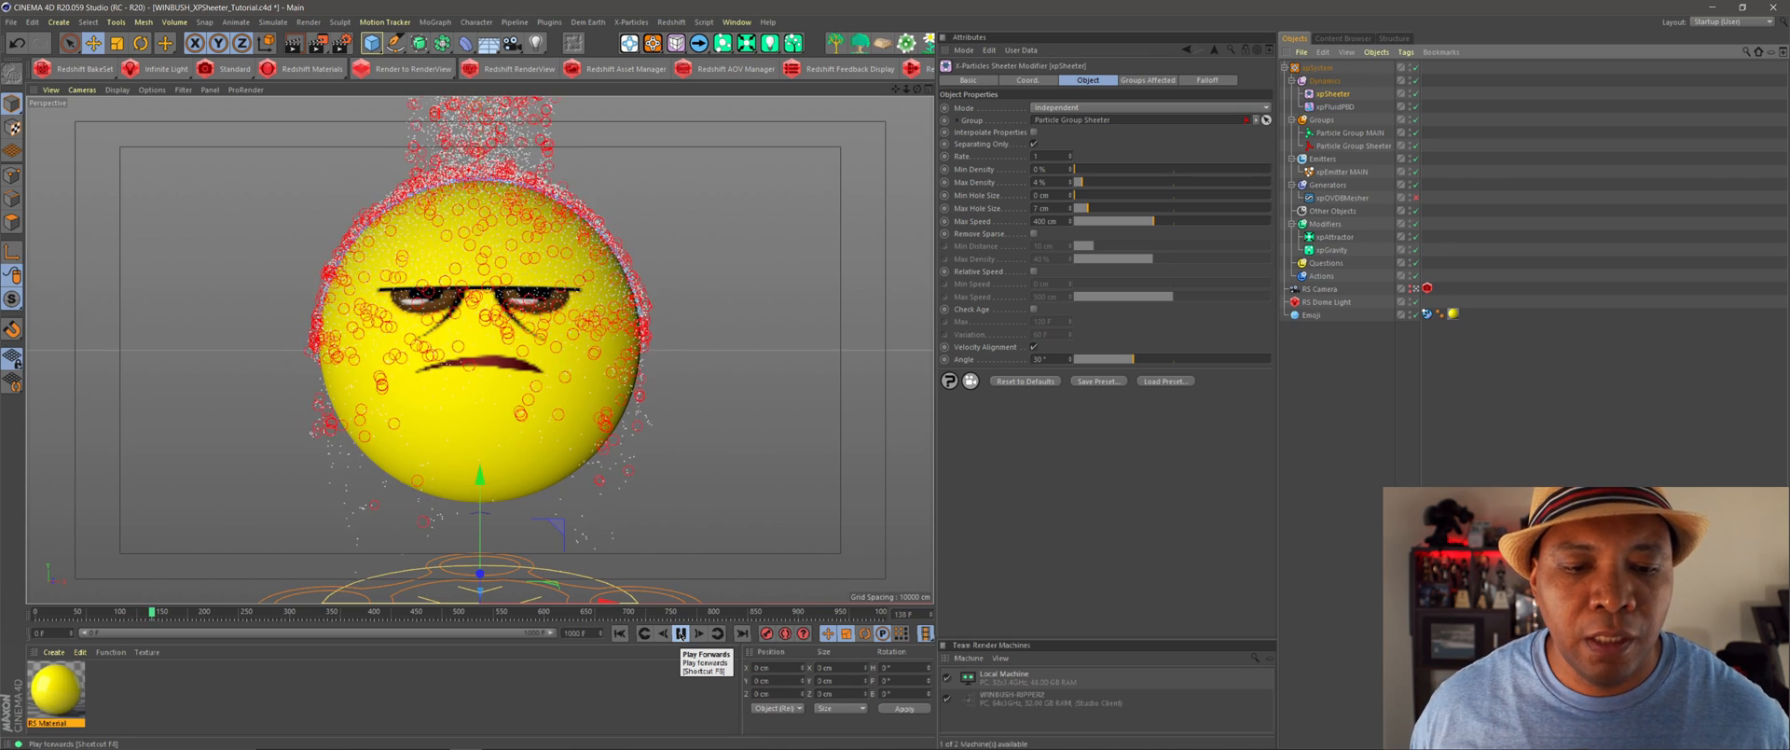
left_click(678, 632)
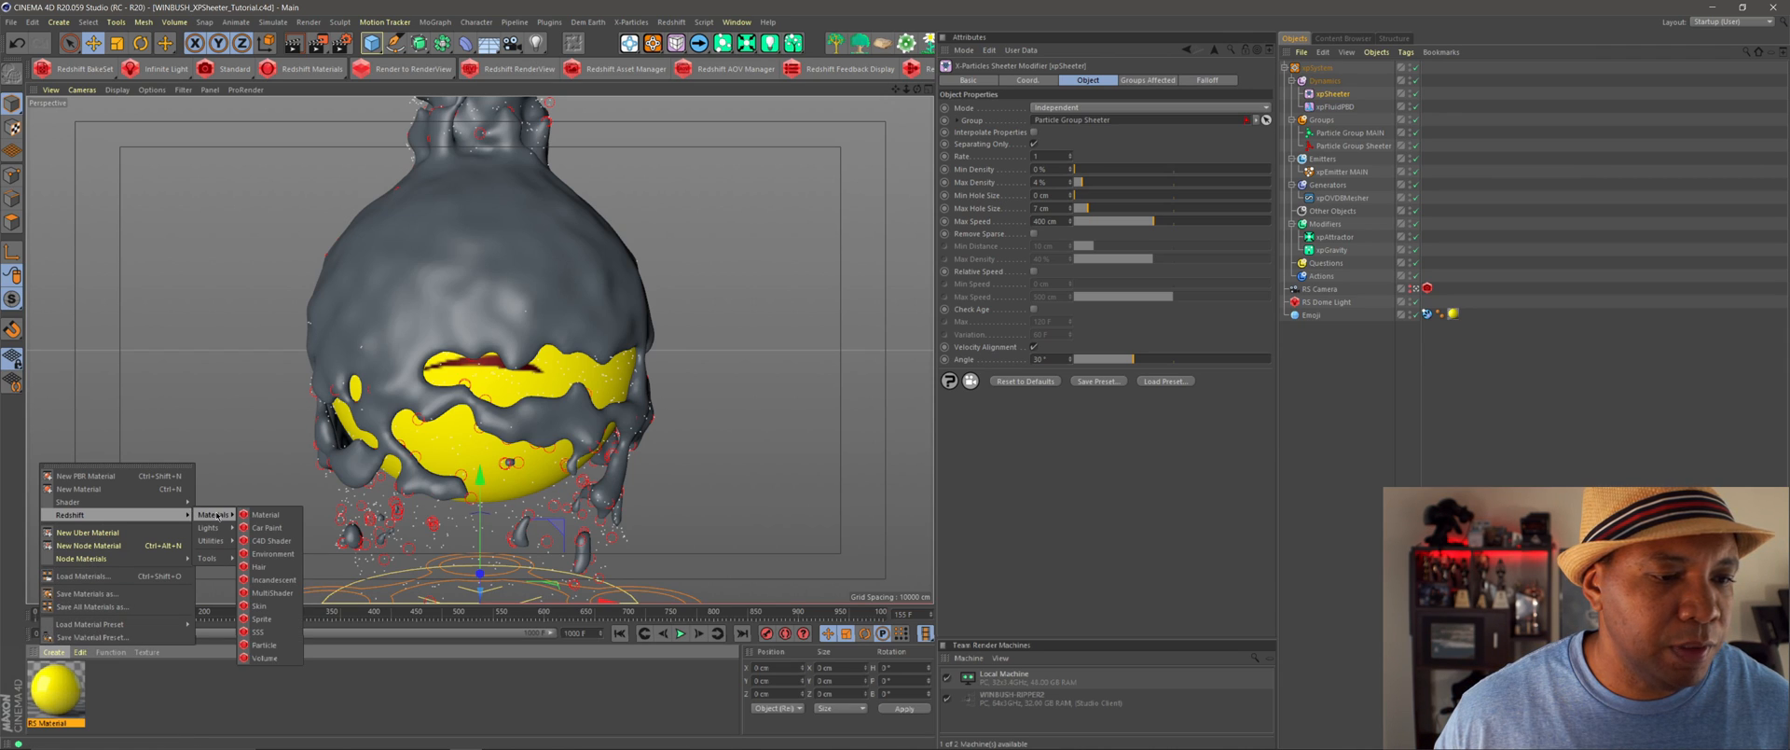
- Create a Redshift Material in the Material Manager and open its shader graph
left_click(266, 513)
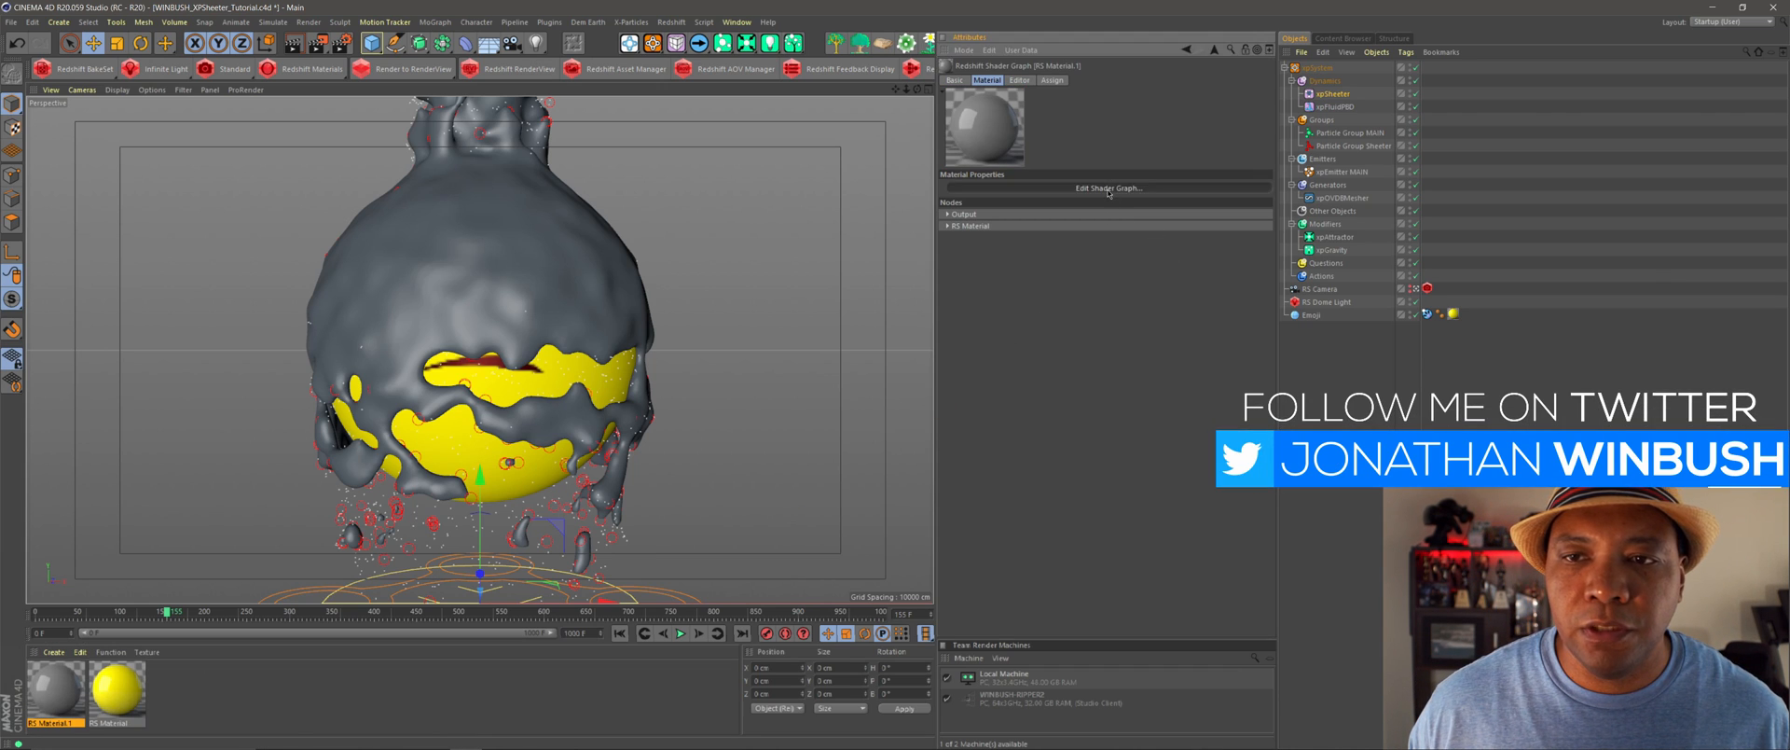
left_click(1107, 188)
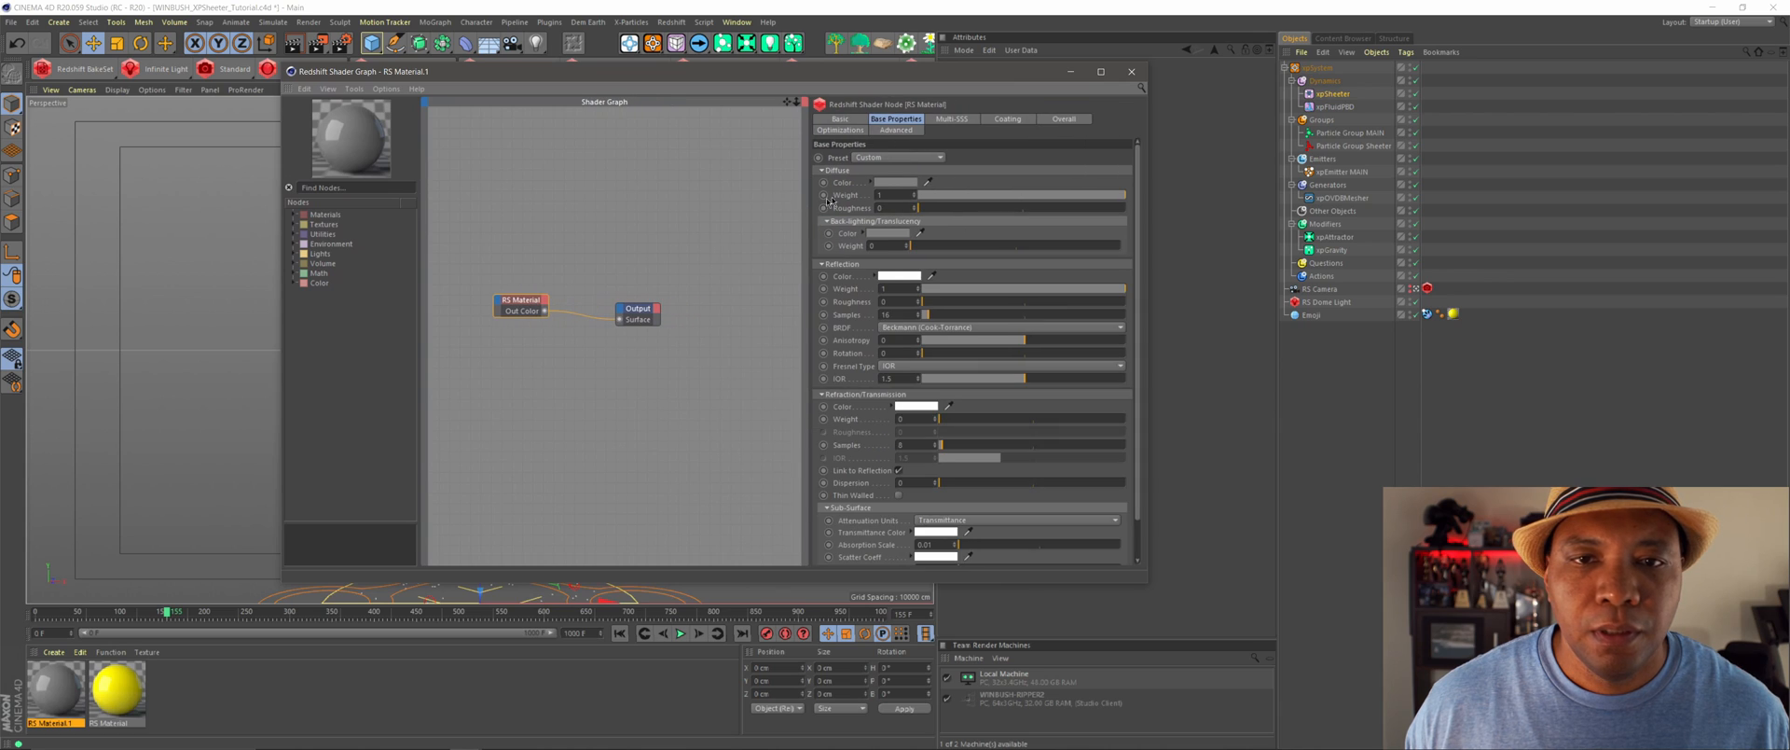
- Set the diffuse, reflection, refraction, transmittance and scatter colours to bright green
left_click(899, 182)
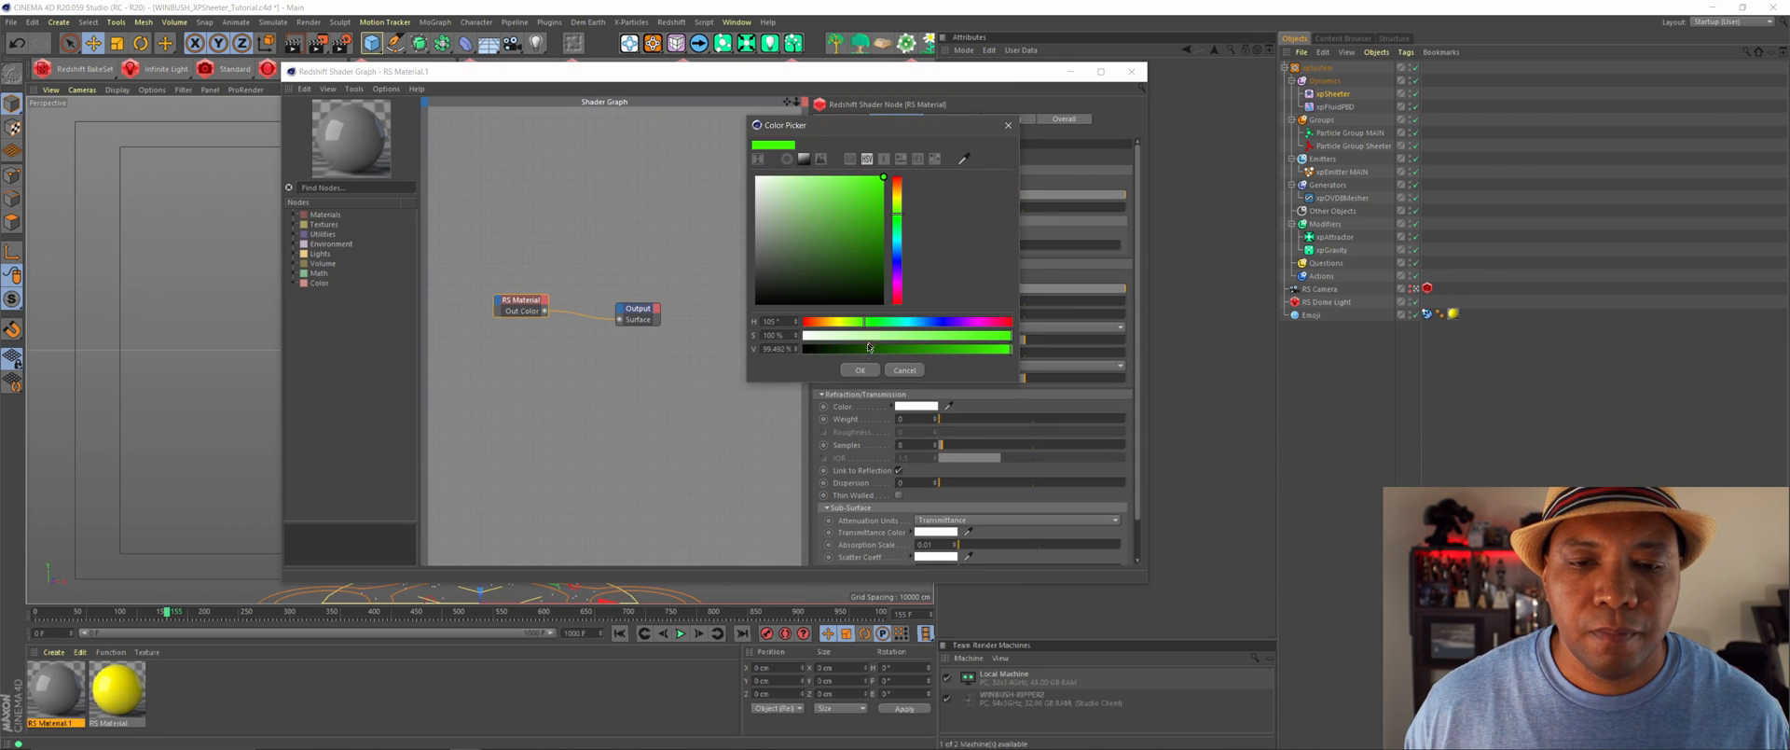
left_click(858, 369)
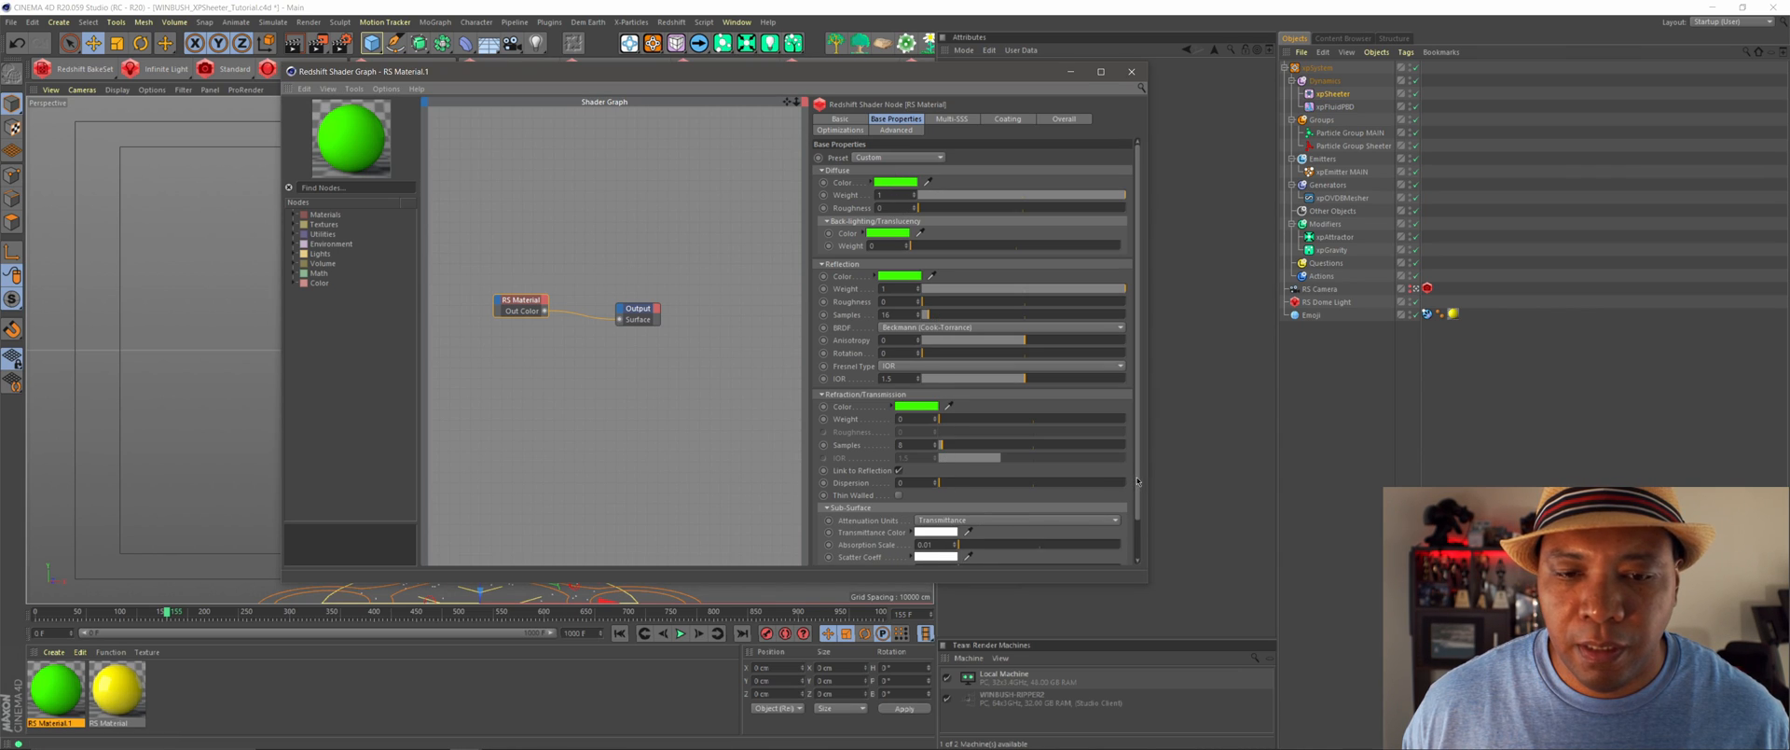
scroll("down", 3)
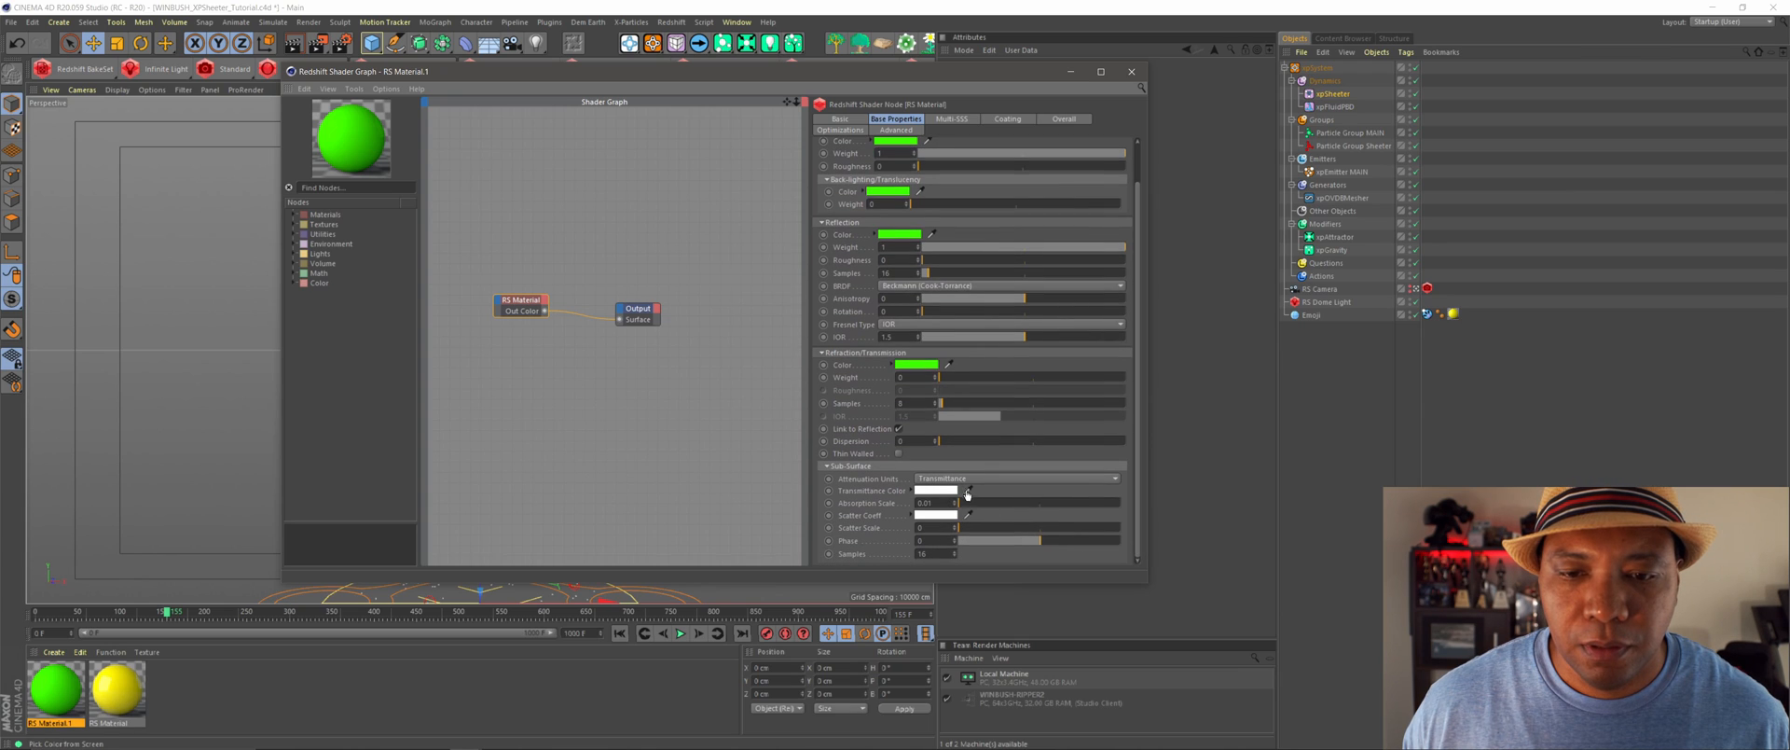
left_click(934, 491)
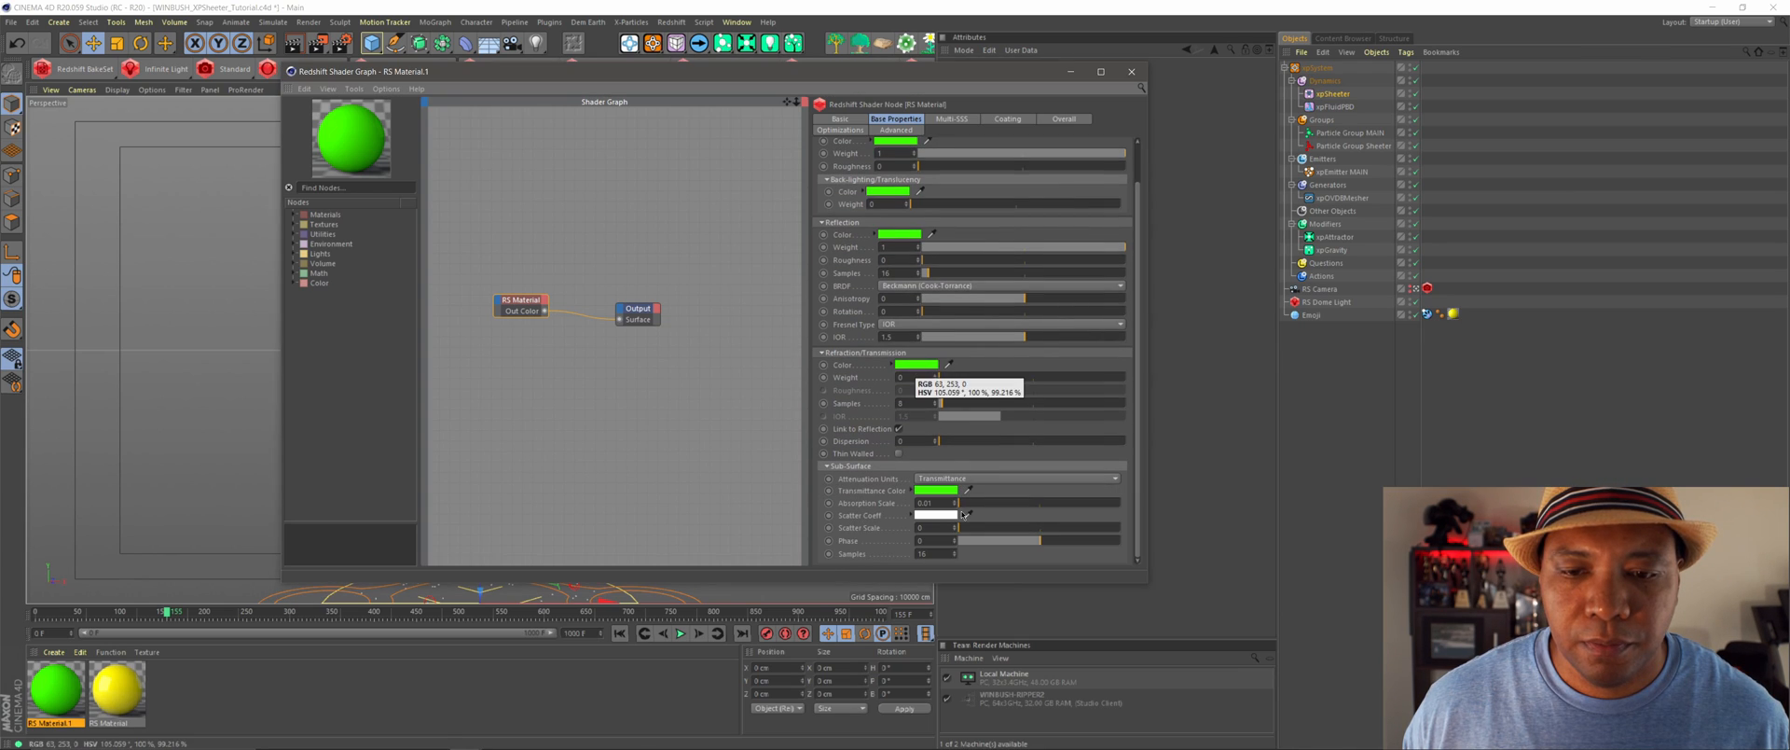
left_click(935, 515)
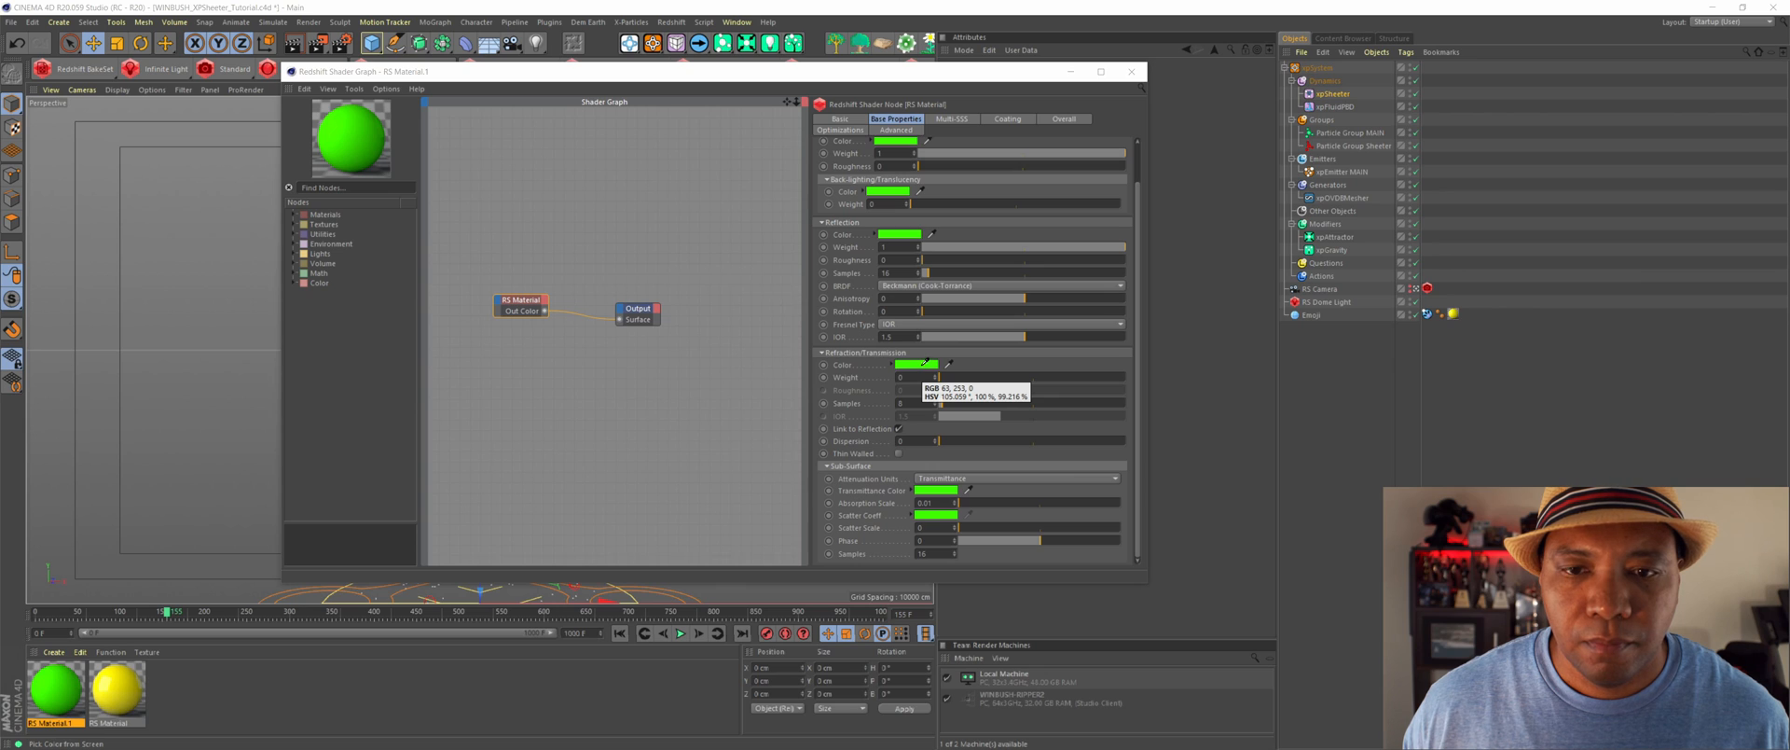
left_click(950, 118)
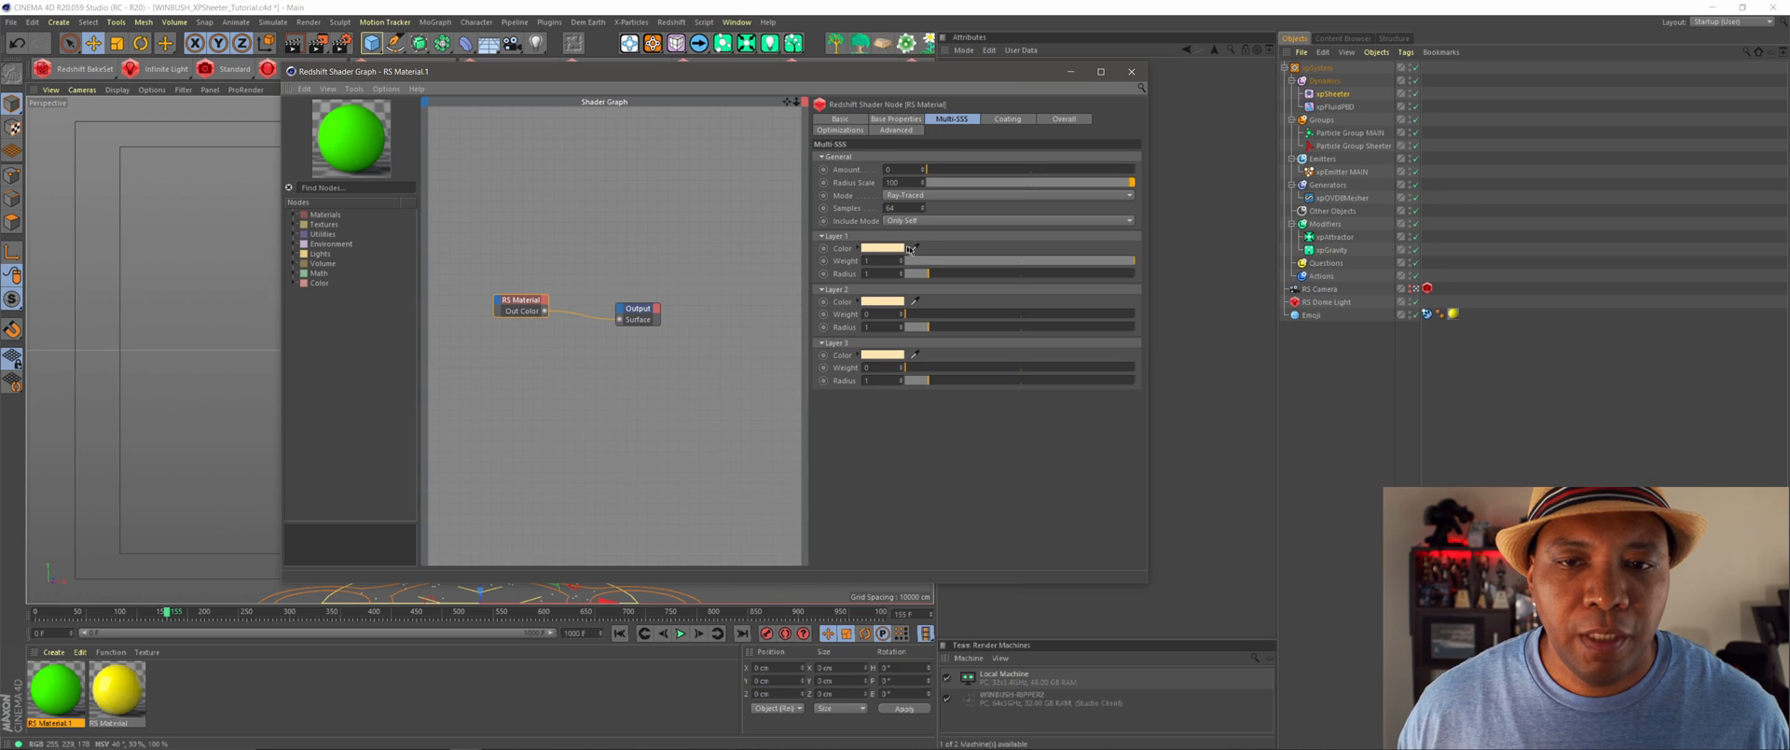
left_click(879, 248)
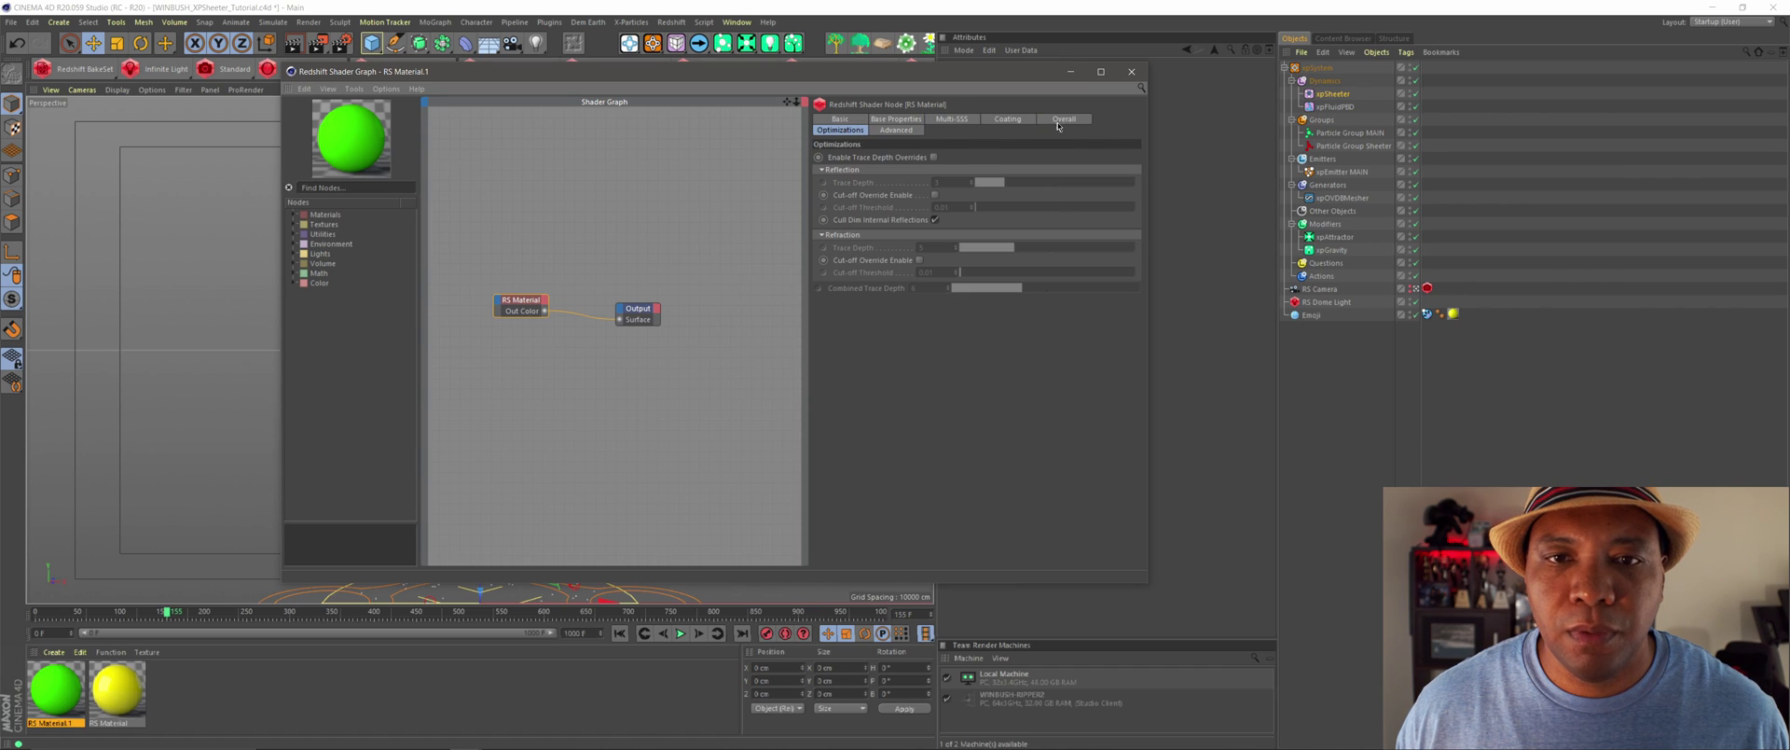
- Switch to the material's Overall tab with its opacity and emission settings
left_click(1064, 119)
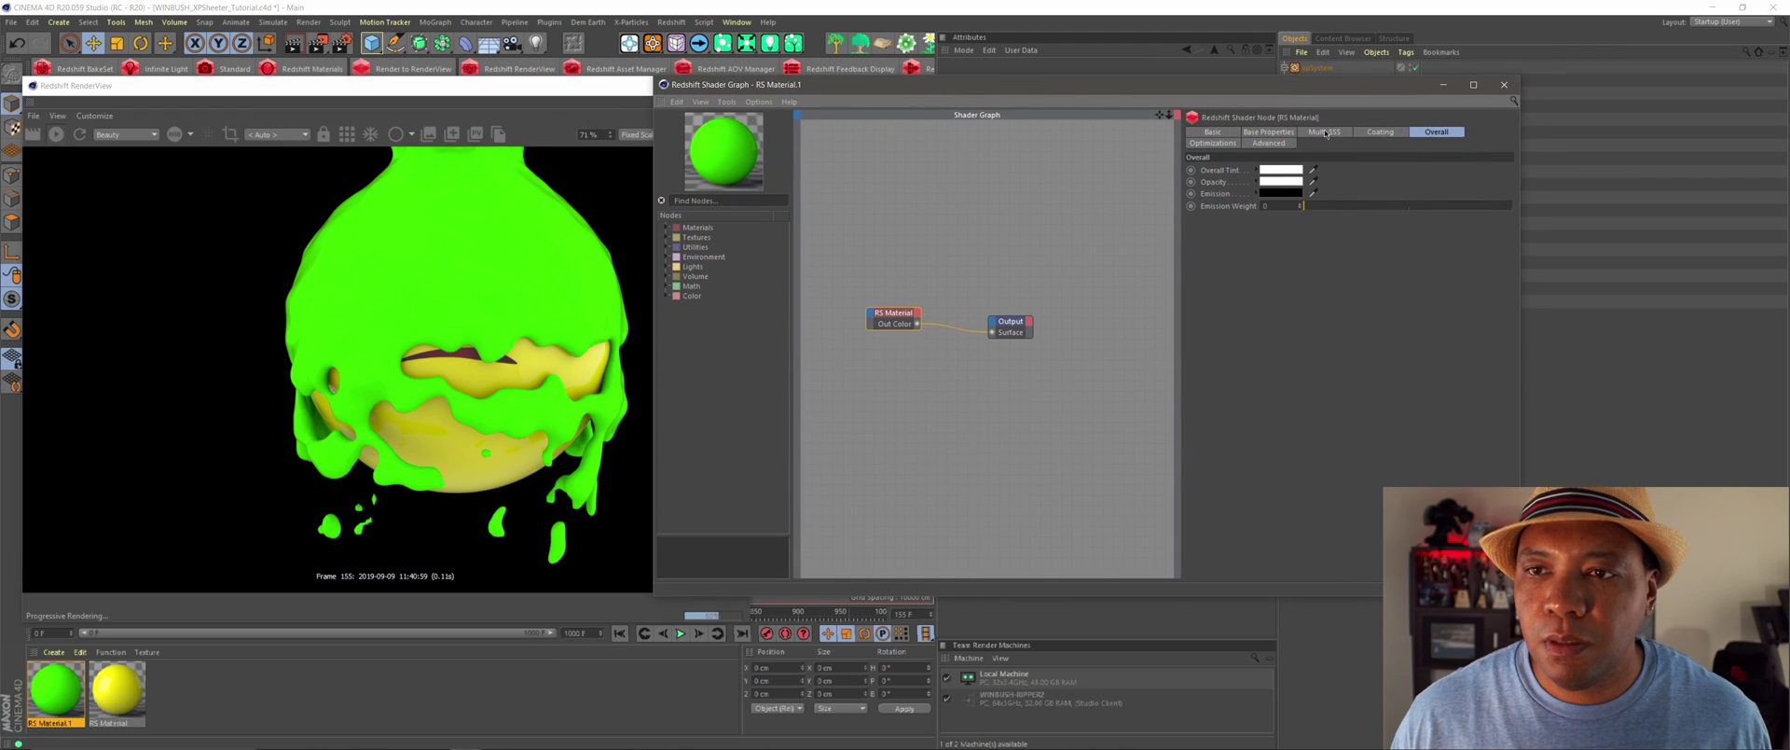
- Widen the first Multi-SSS layer's radius and refresh the RenderView preview
left_click(1324, 131)
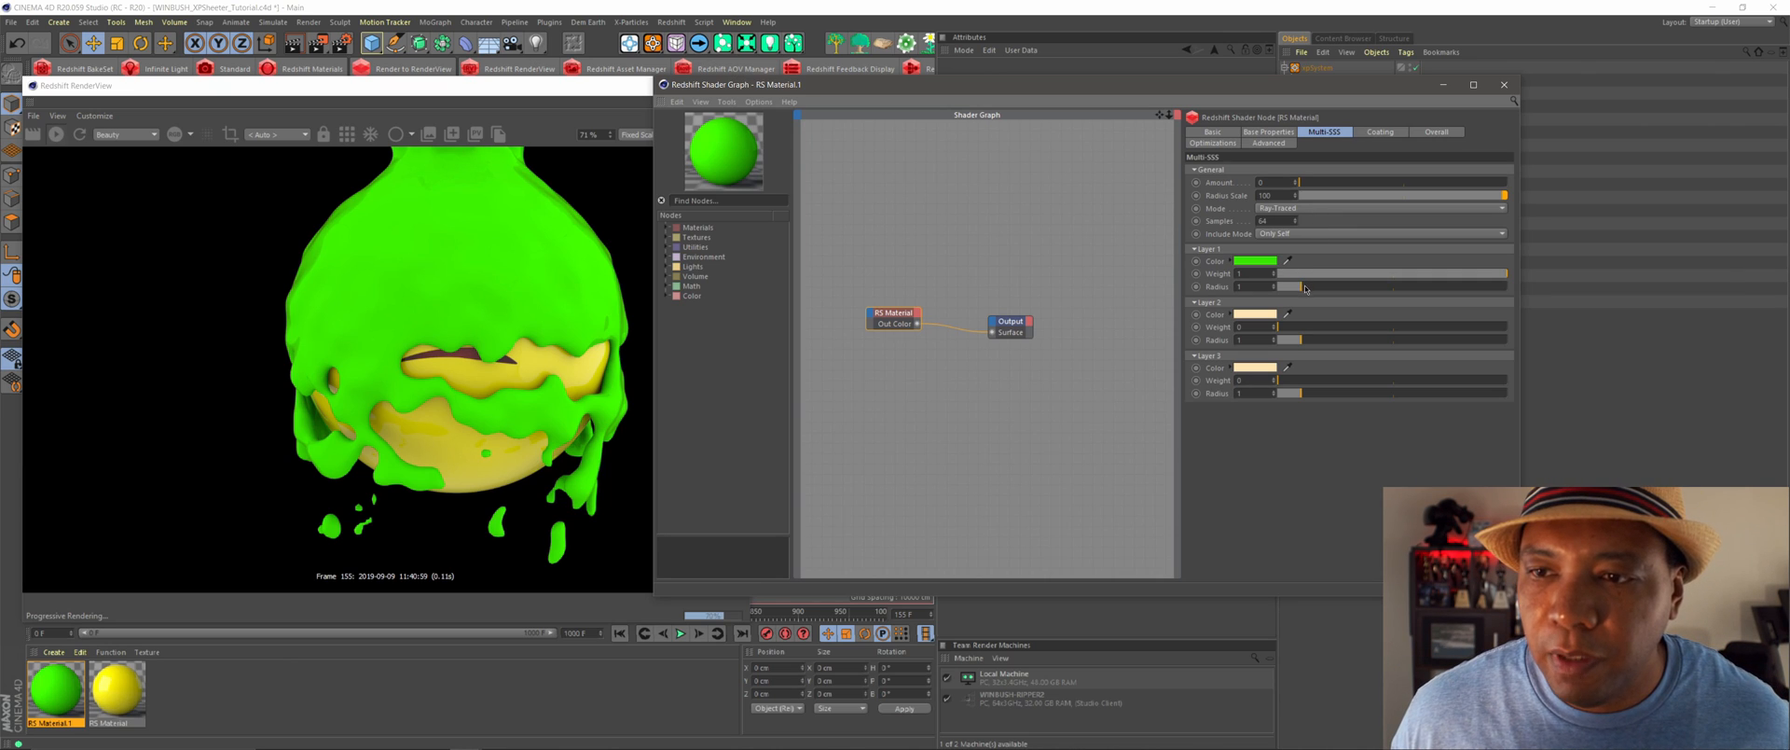
left_click_drag(1296, 286, 1377, 287)
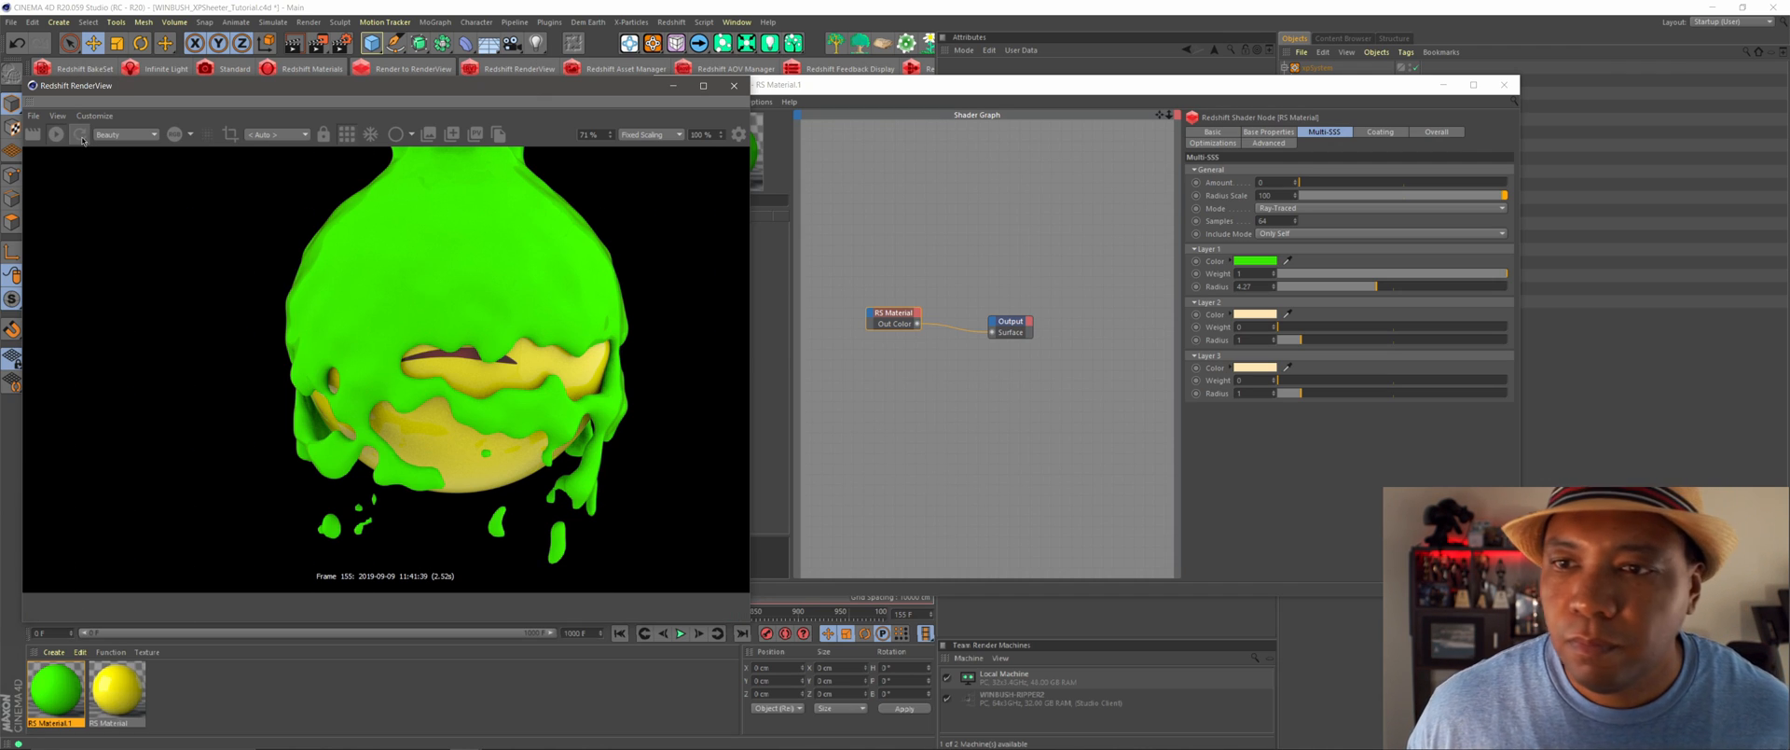
left_click(1268, 132)
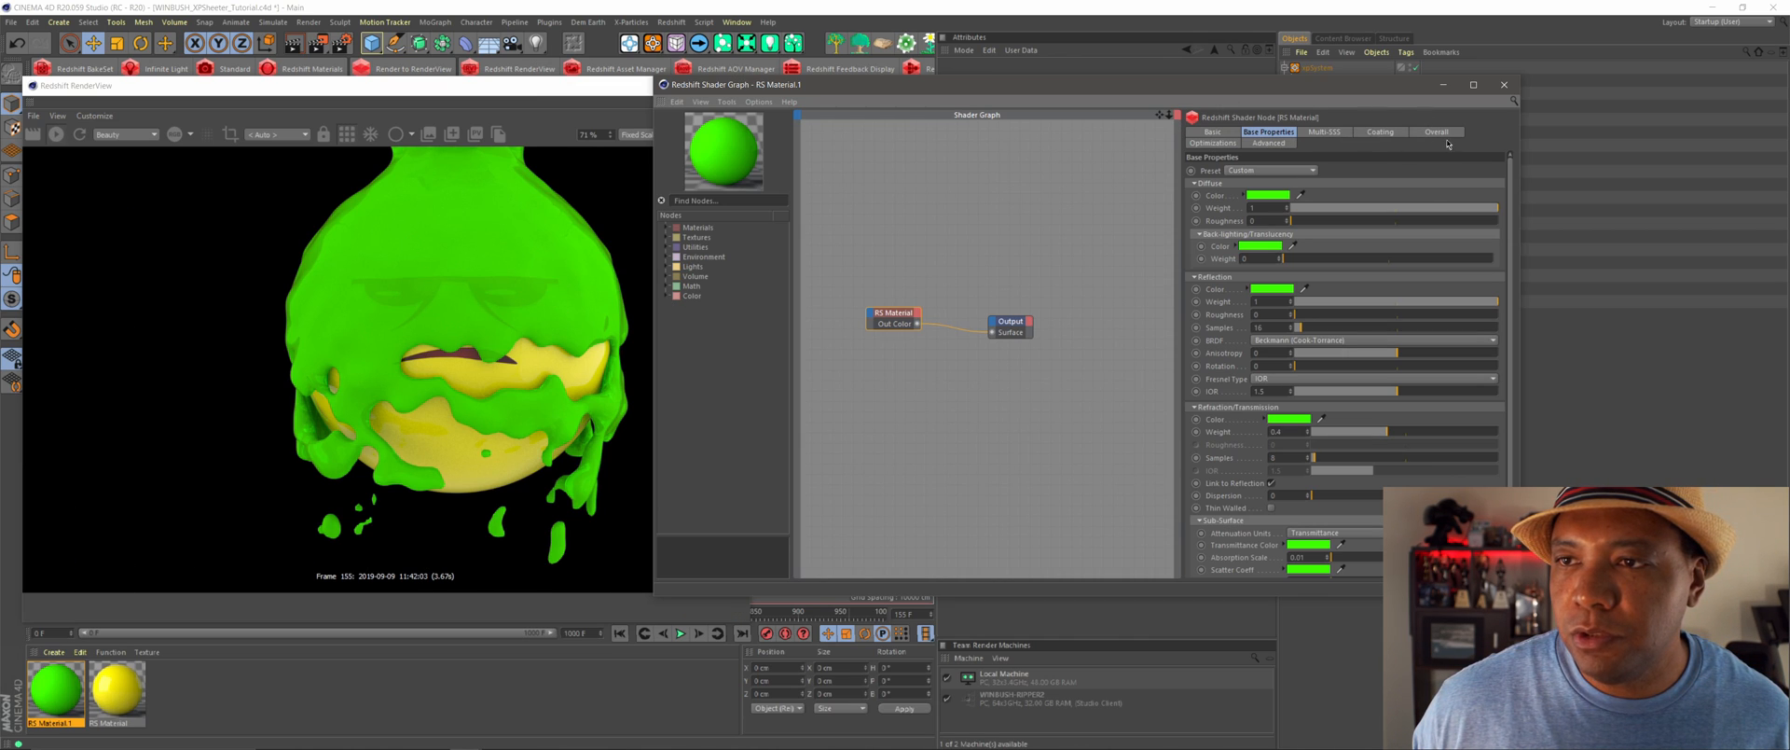
- Adjust the Emission setting in the goo material's Overall tab
left_click(1436, 131)
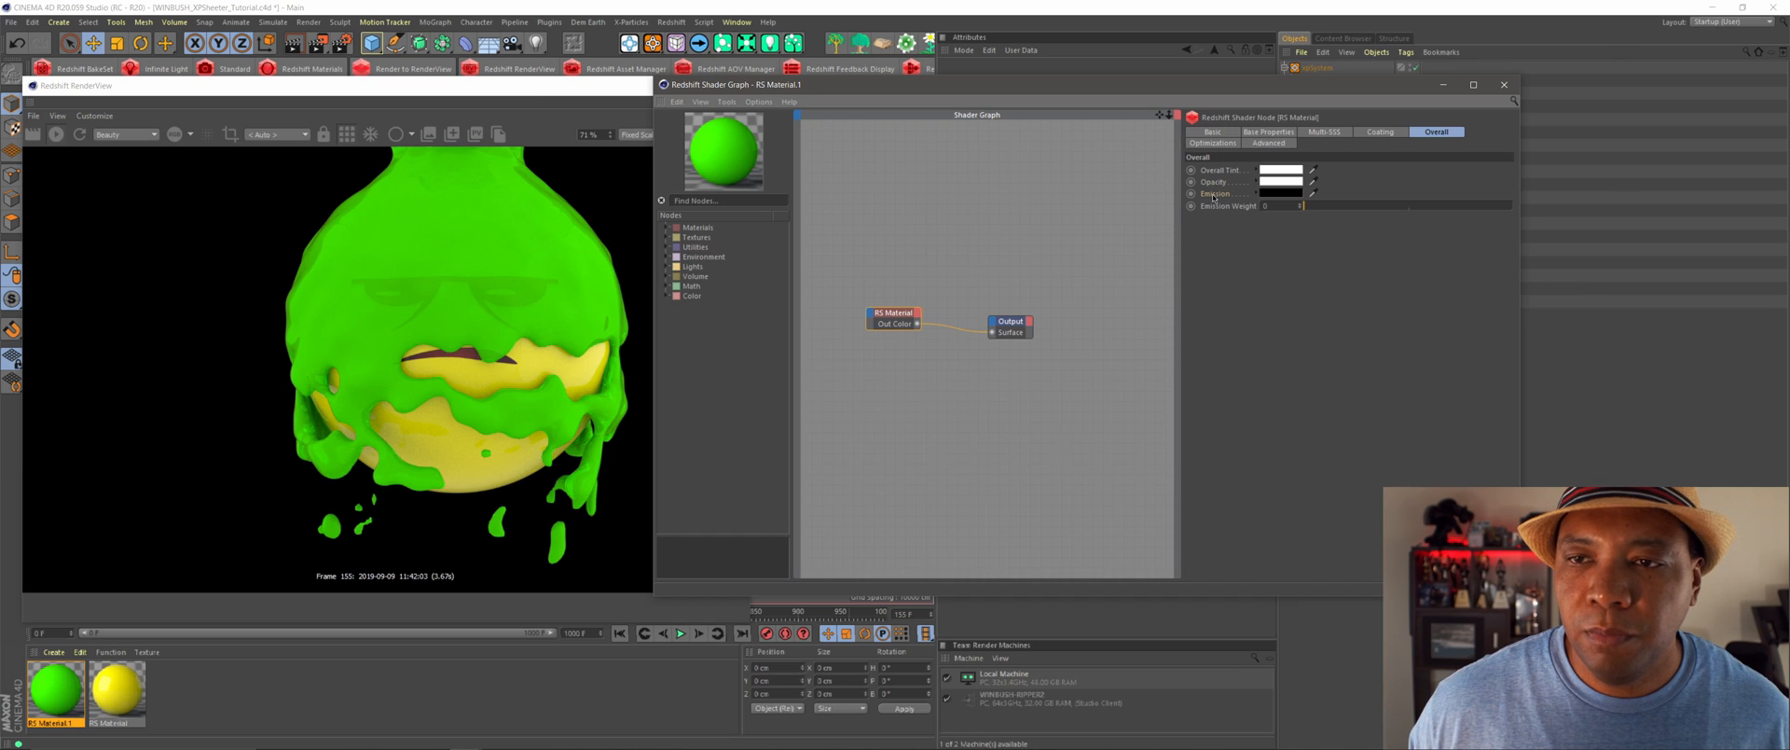
left_click(1312, 193)
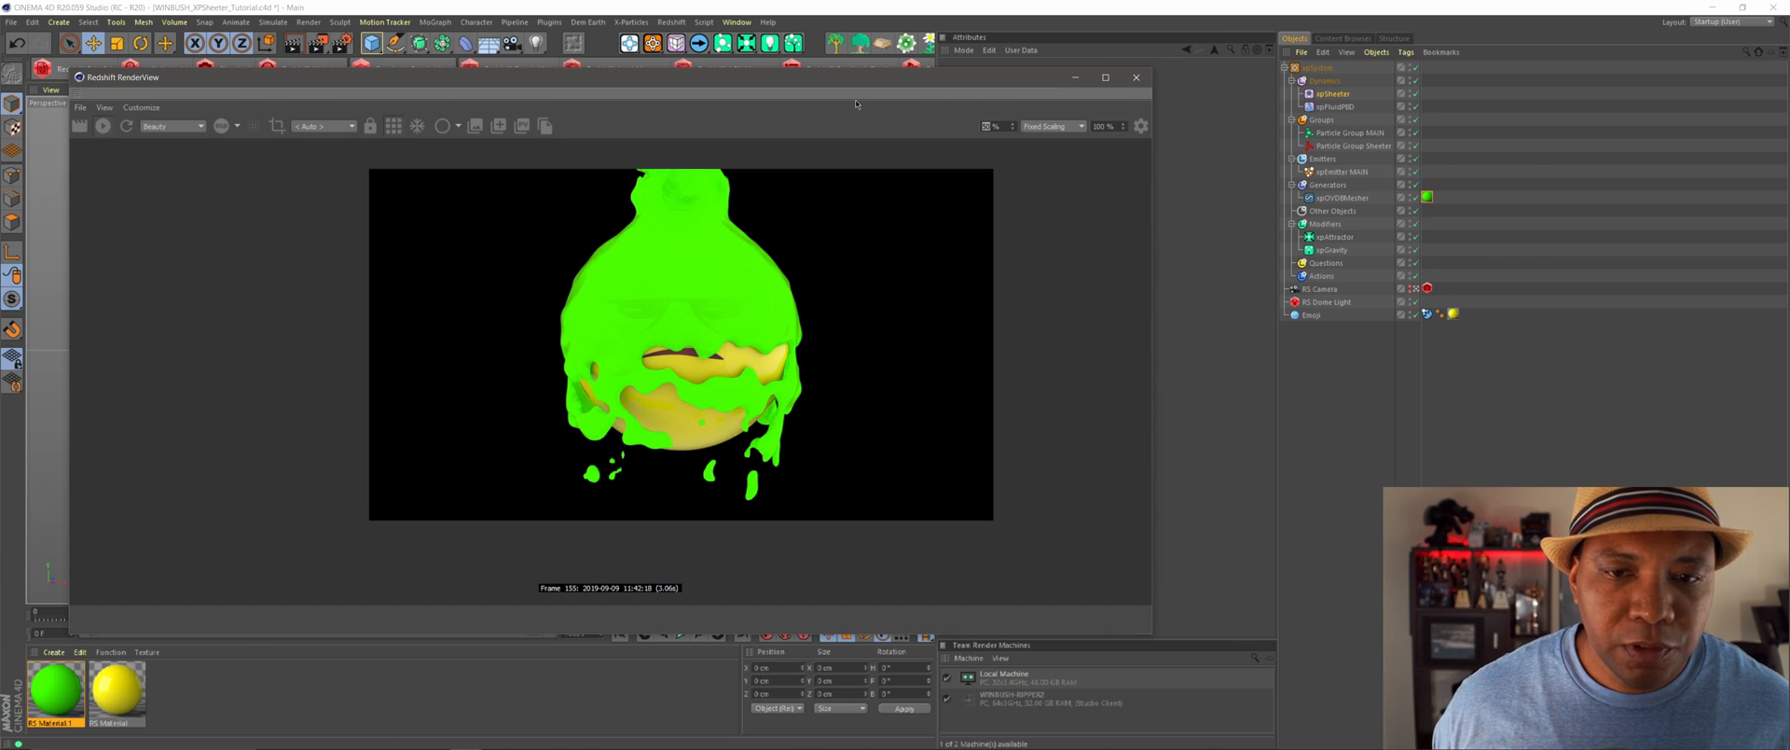
mouse_move(859, 428)
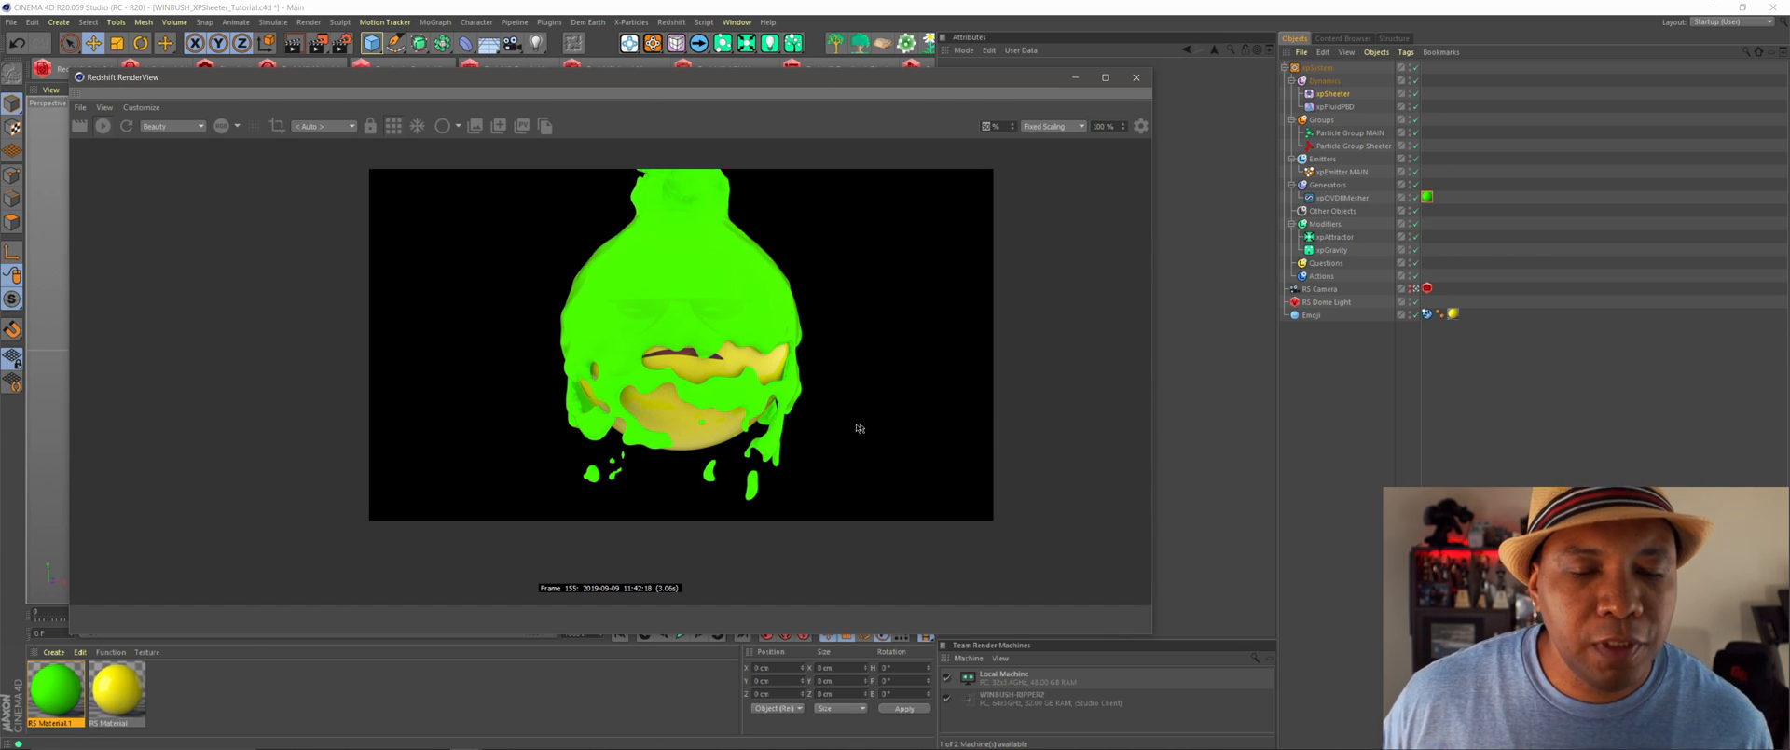